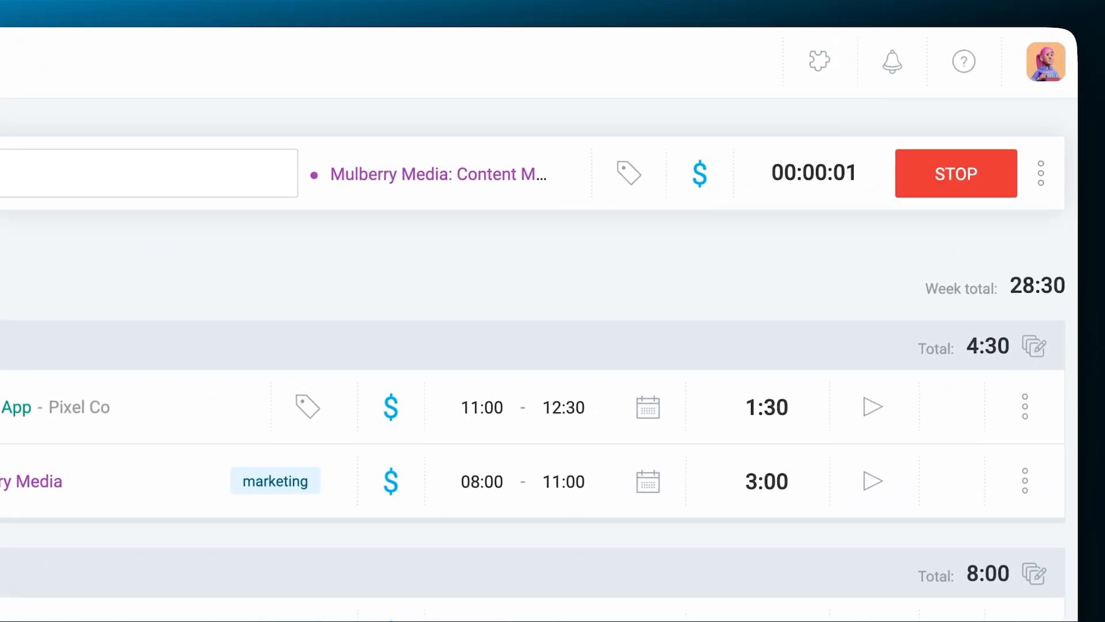
- Check the Dashboard, then run and stop the Research timer for Mulberry Media: Content Marketing
left_click(130, 330)
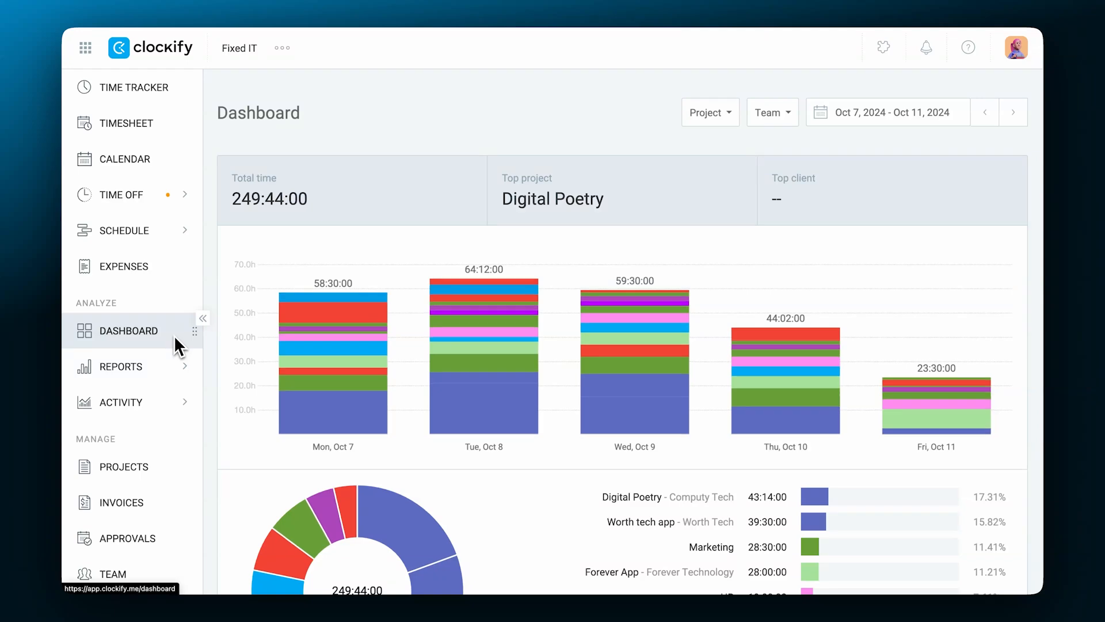
scroll("down", 3)
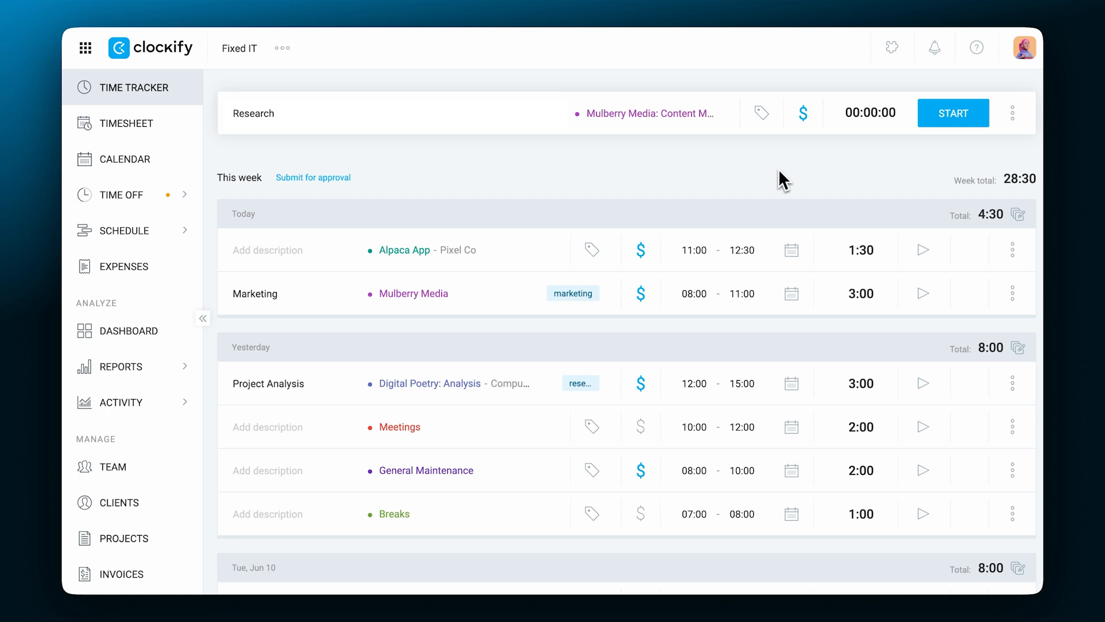
left_click(953, 112)
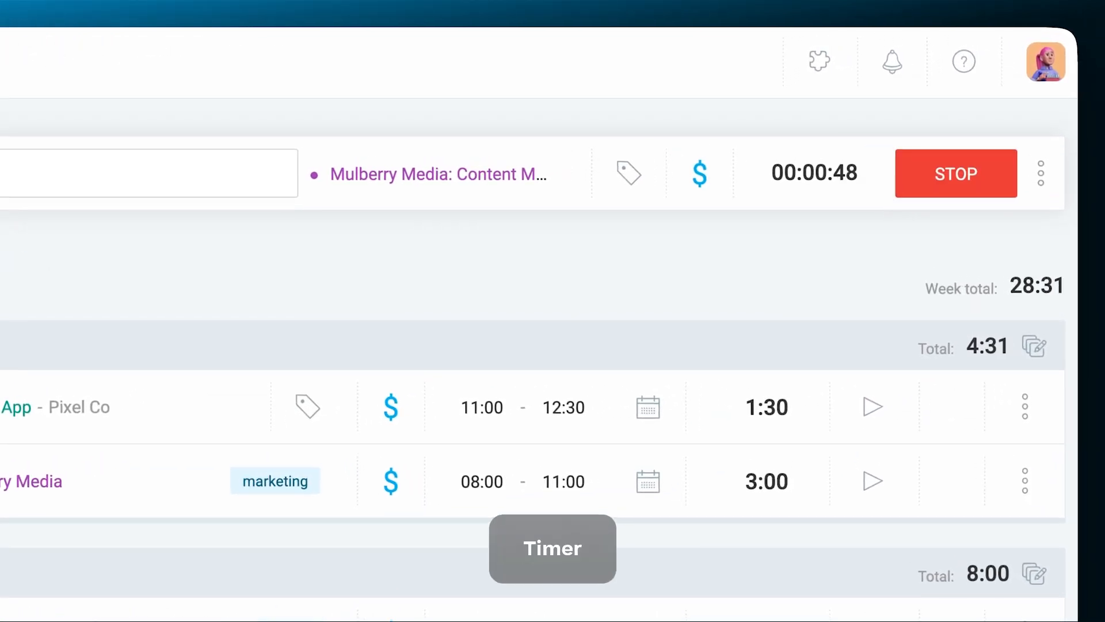
left_click(955, 173)
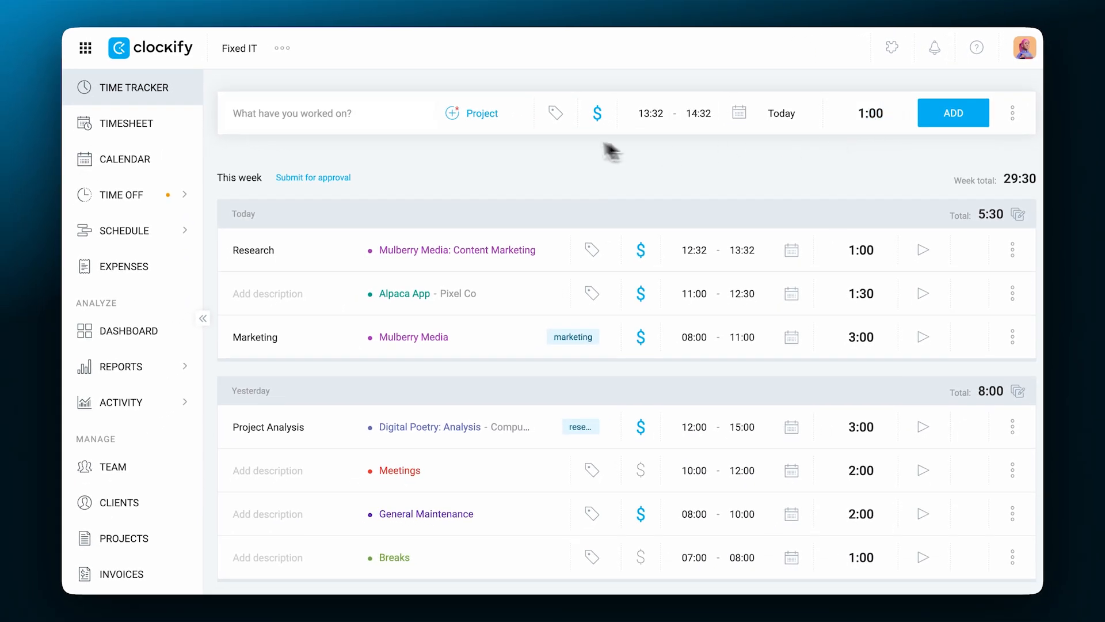
- Add a manual 'Content Writing' entry for Mulberry Media: Content Marketing, tagged marketing
type("Content Writing")
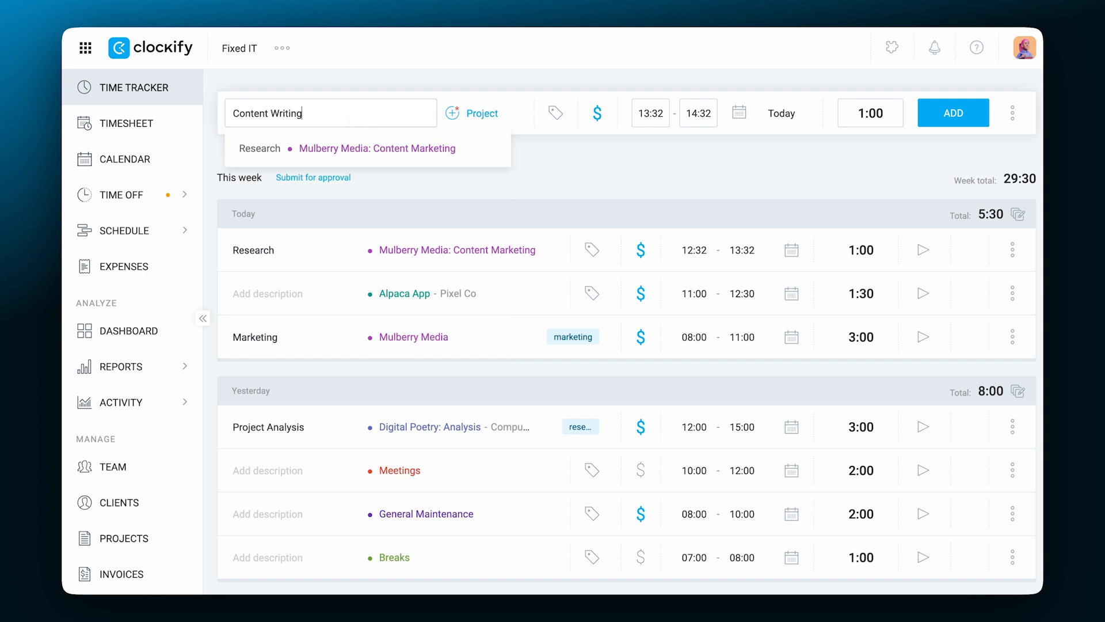
left_click(482, 113)
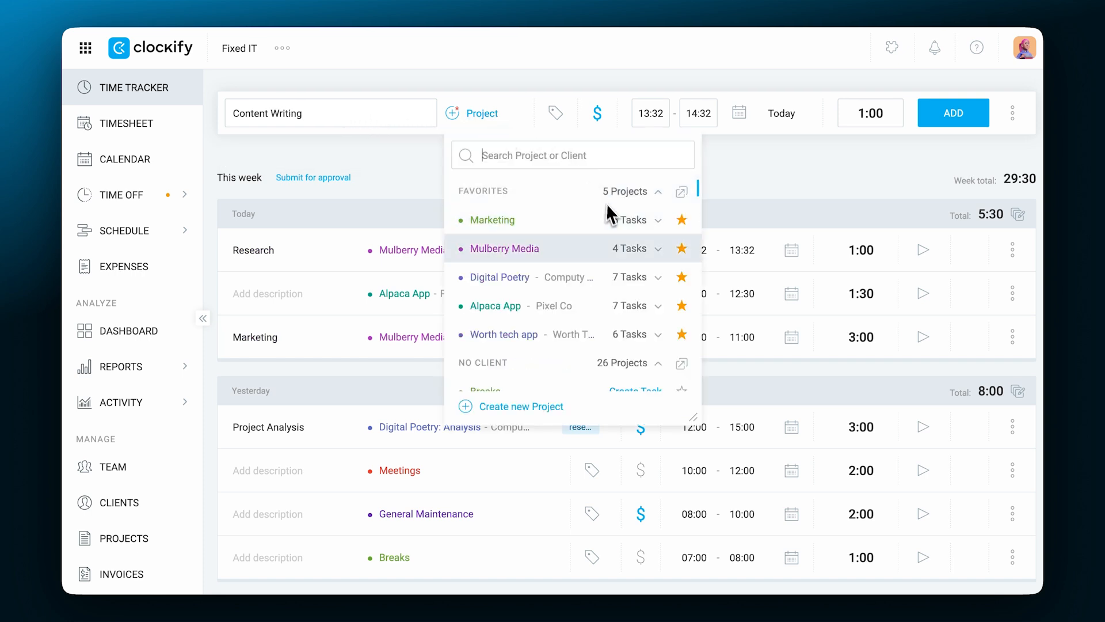
left_click(505, 248)
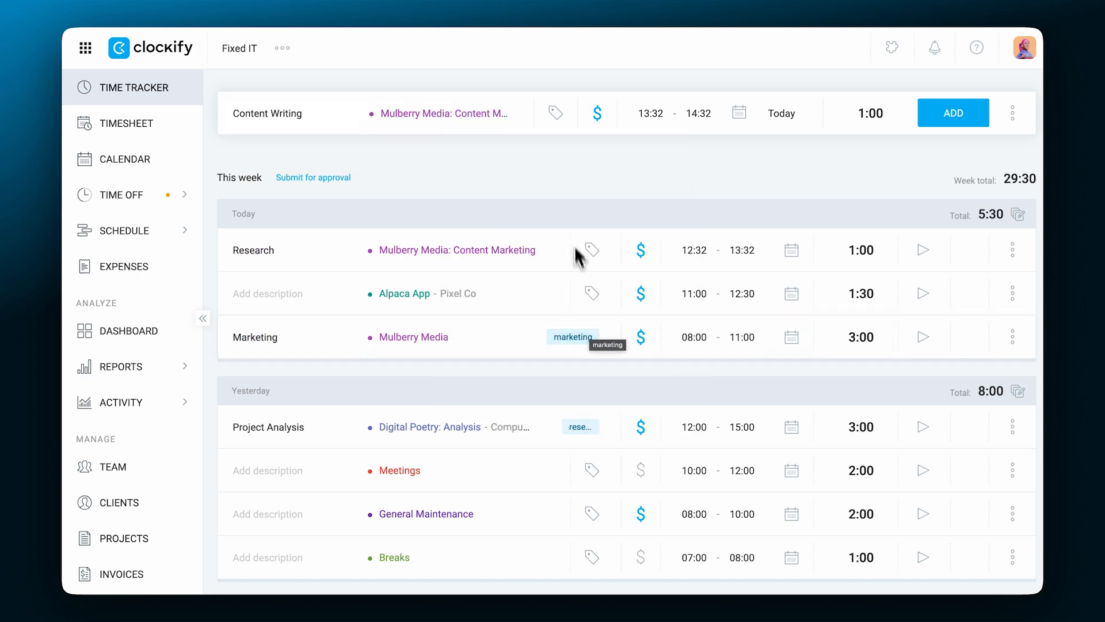
left_click(556, 113)
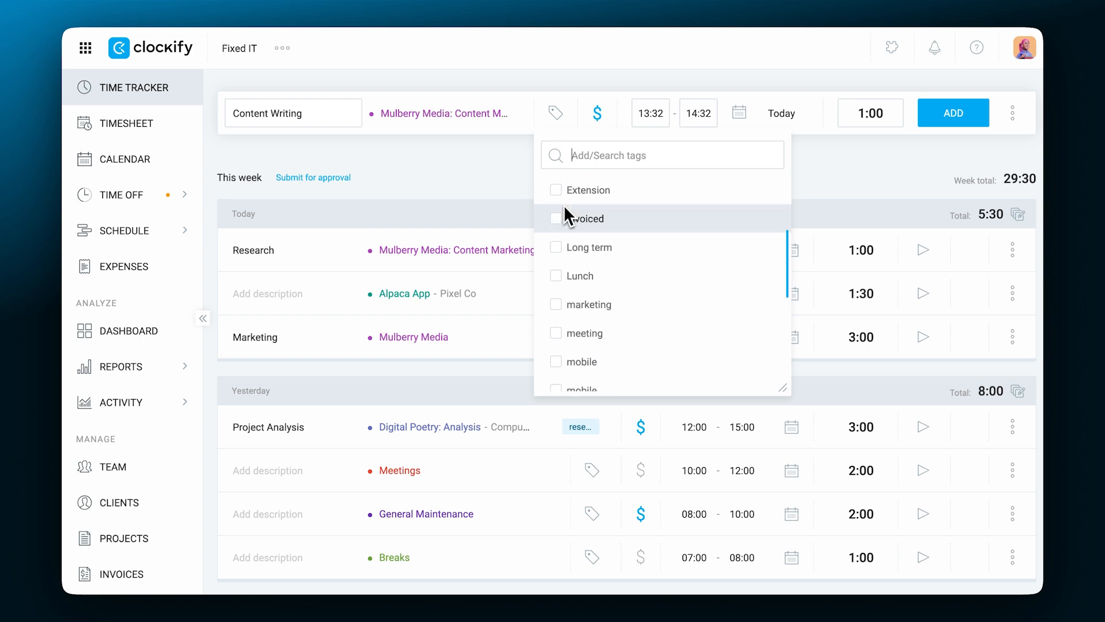
left_click(590, 304)
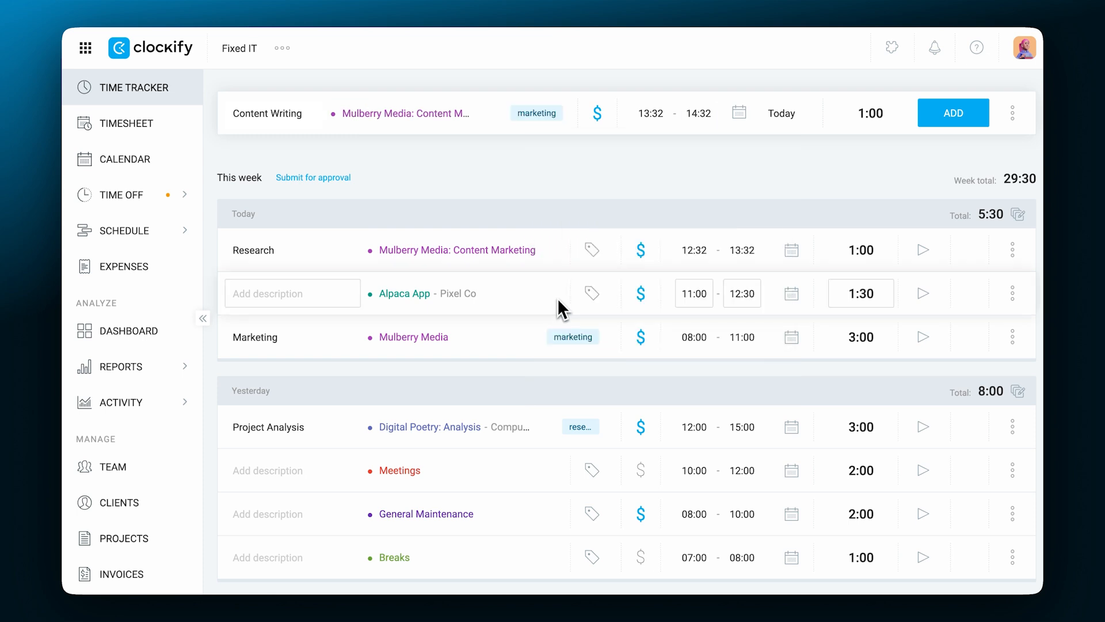
mouse_move(596, 113)
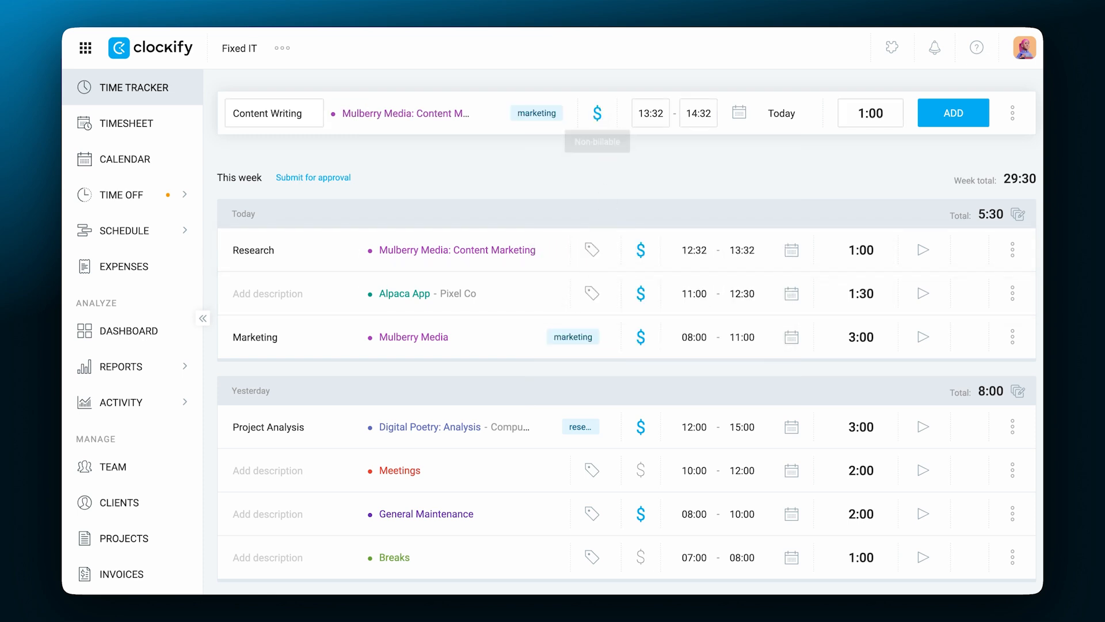
left_click(953, 112)
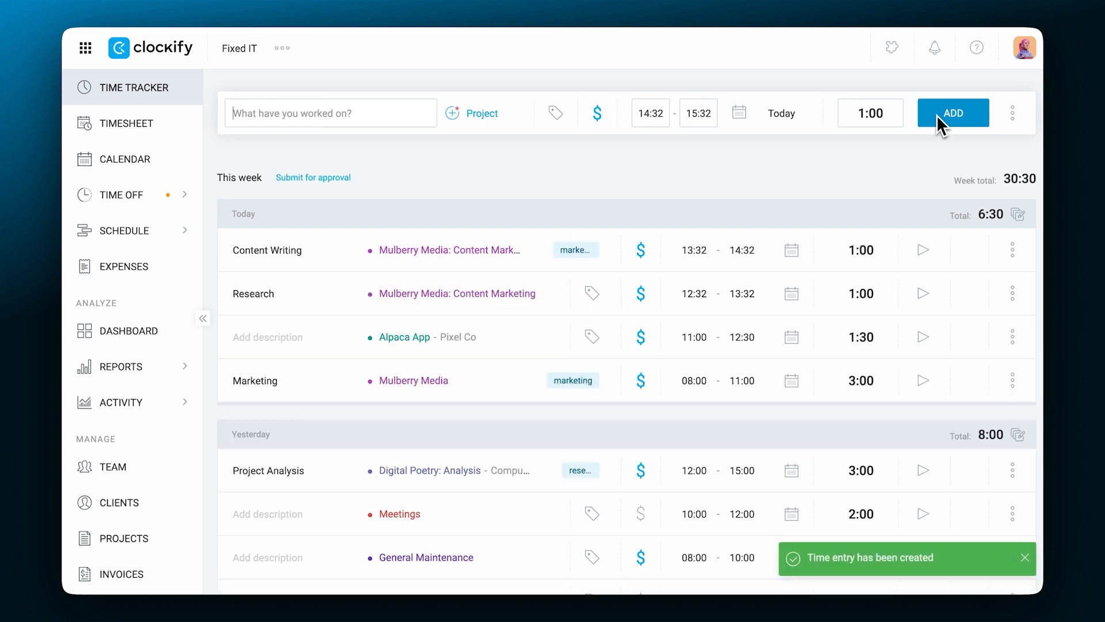
- Switch the tracker to Break Mode, then start and stop a break
left_click(1013, 113)
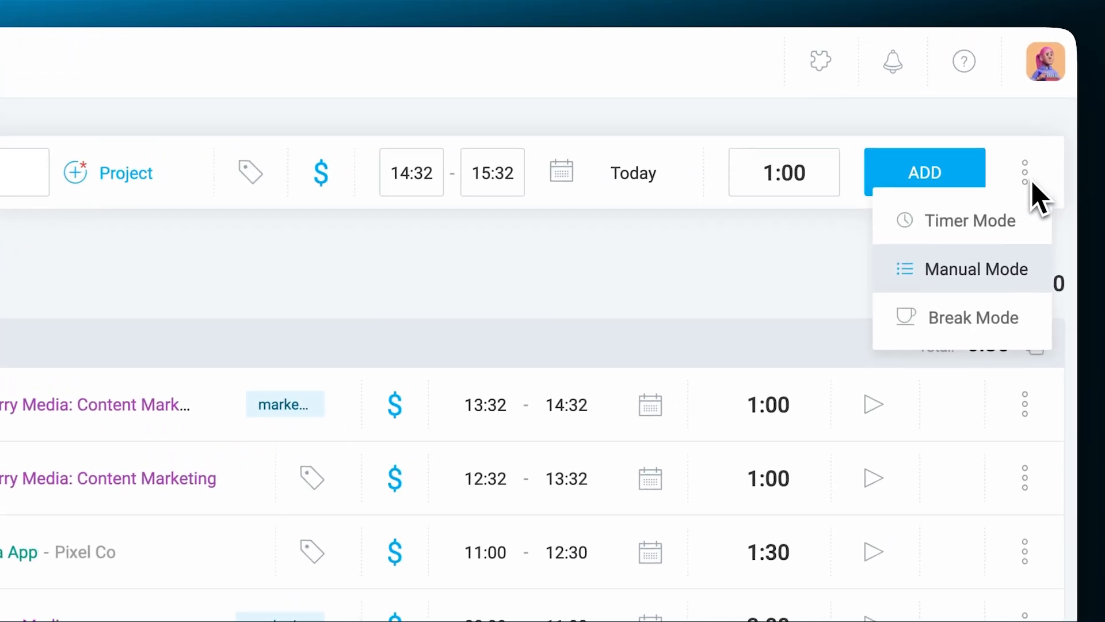
left_click(975, 317)
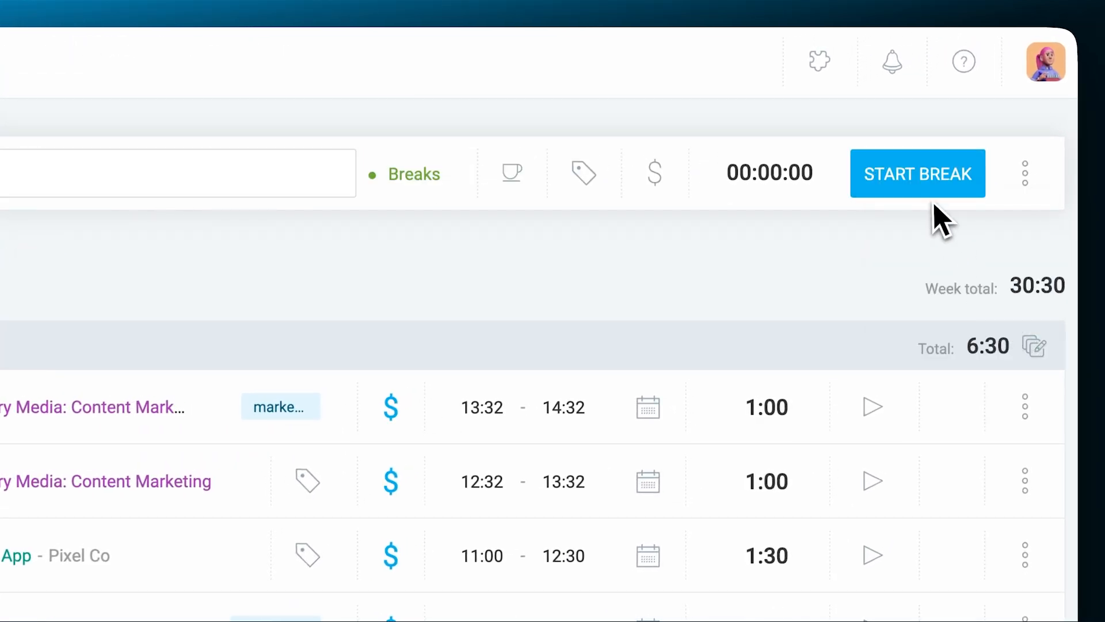
left_click(917, 174)
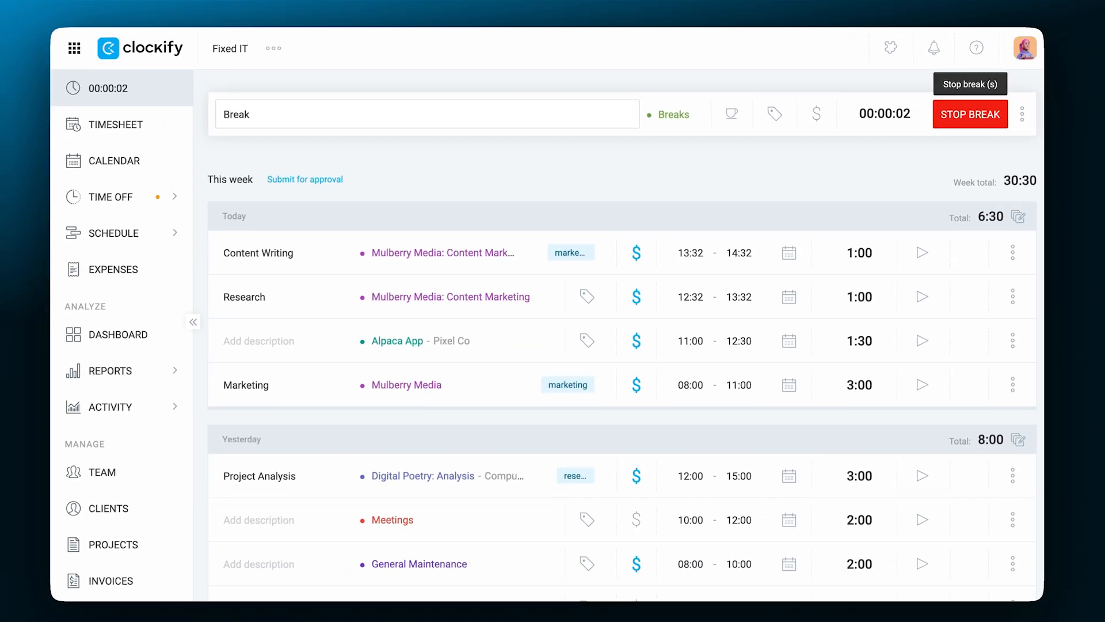
left_click(125, 123)
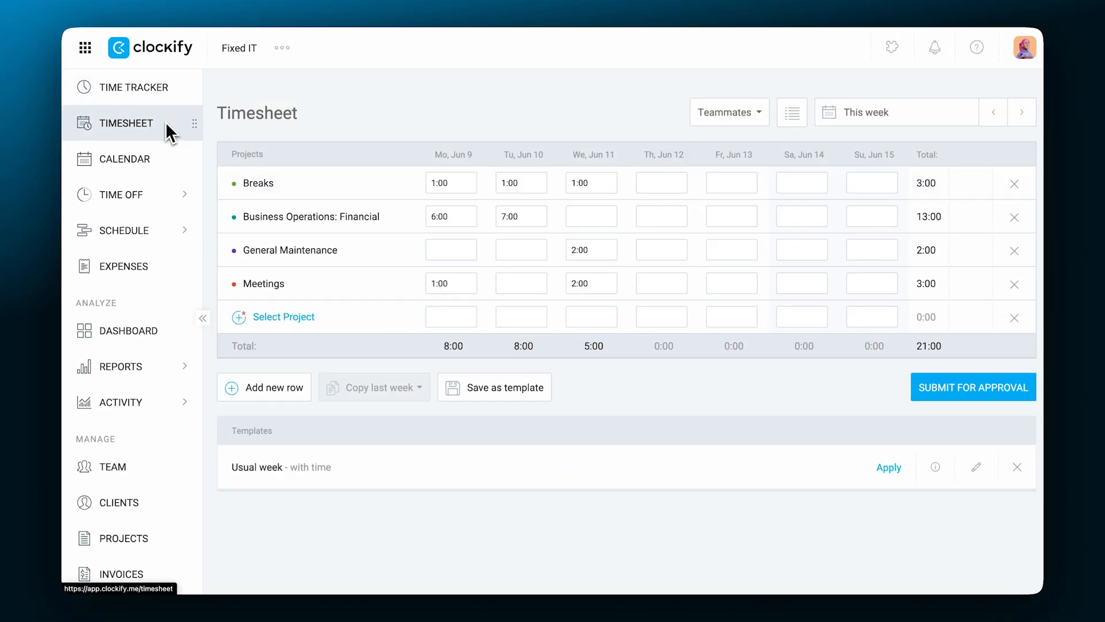
- Add a Digital Poetry: Analysis row with Wednesday time described 'Project Analysis', marked billable
left_click(283, 317)
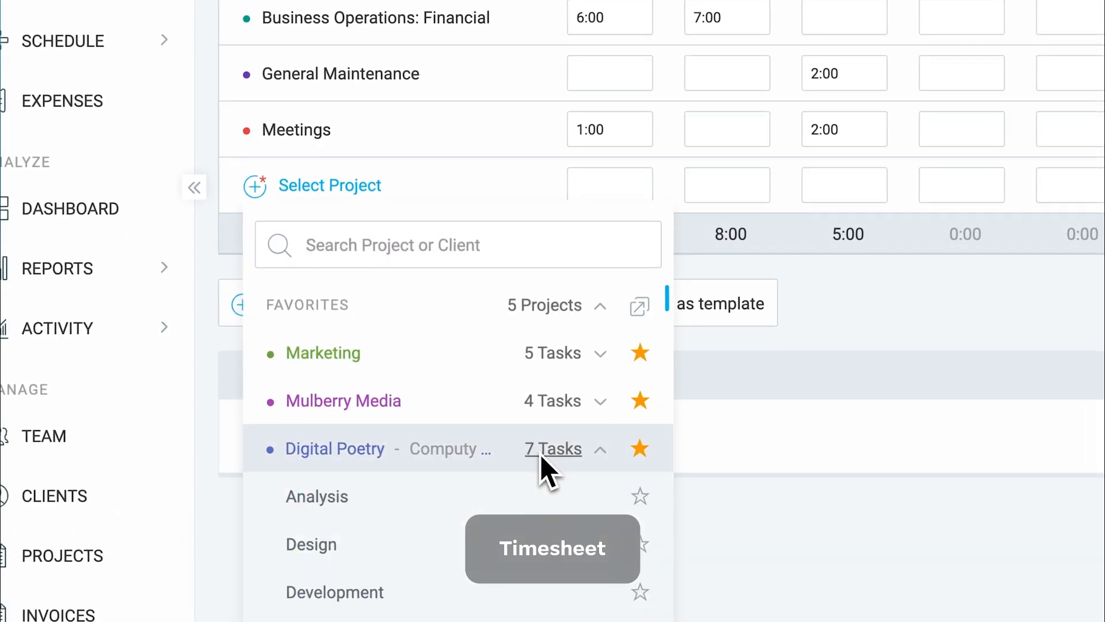
left_click(317, 497)
type("3:00")
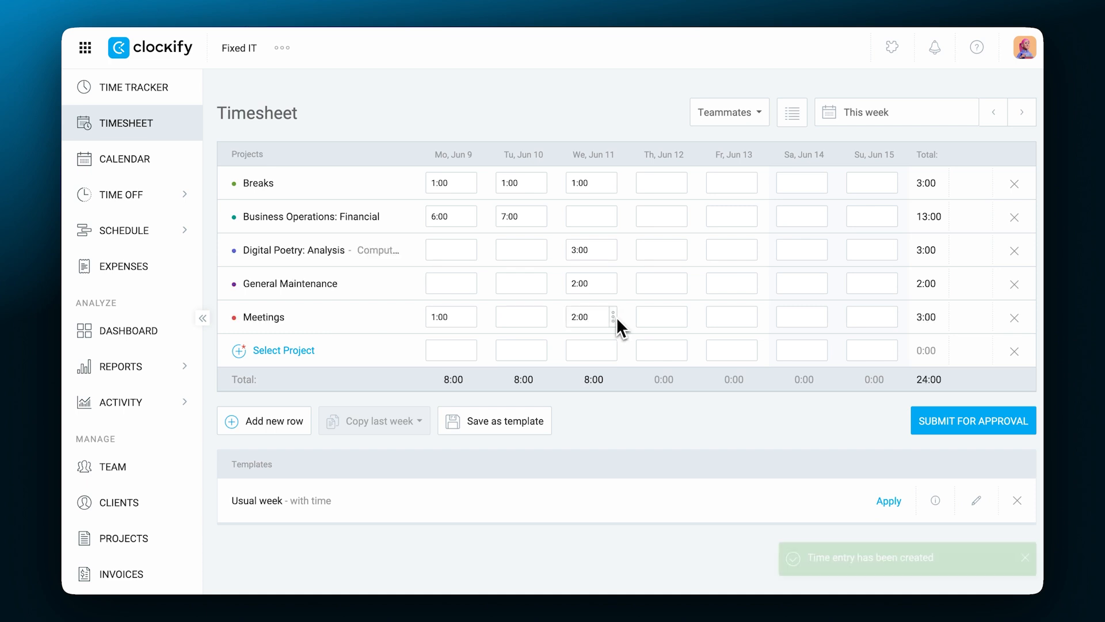
left_click(592, 249)
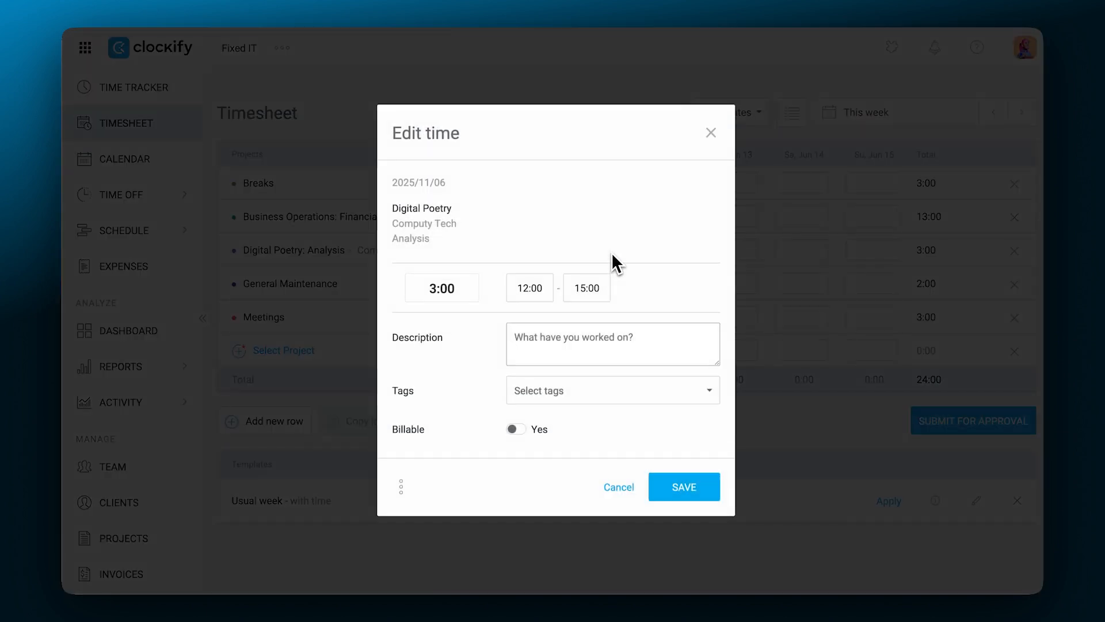
type("Project Analysis")
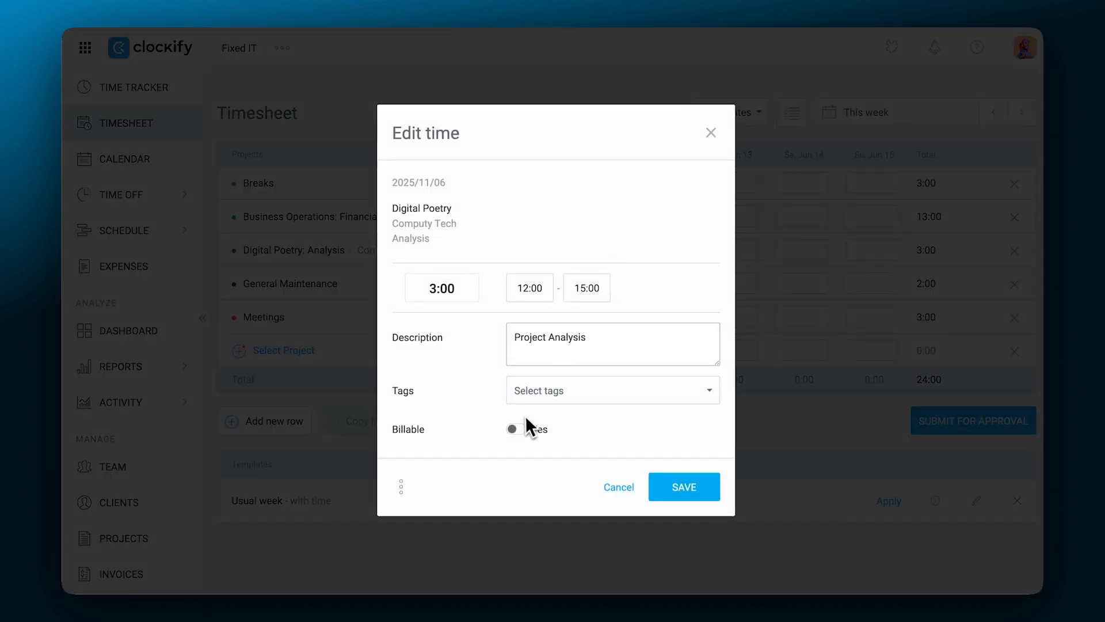
left_click(682, 486)
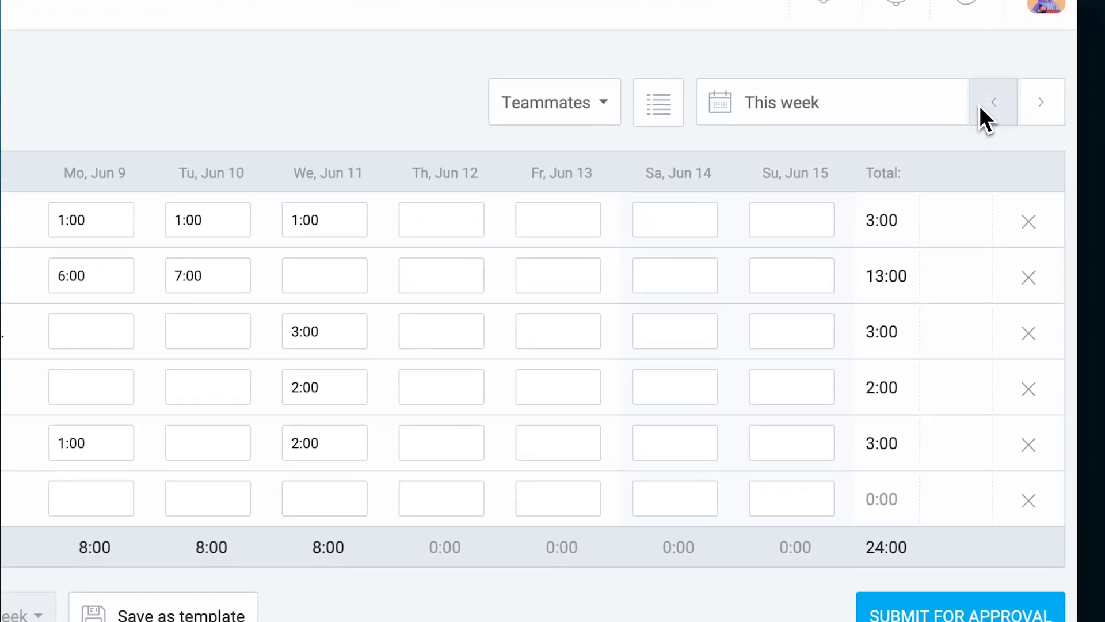
- Save an earlier week as the 'Week 2' template, including its hours
left_click(992, 102)
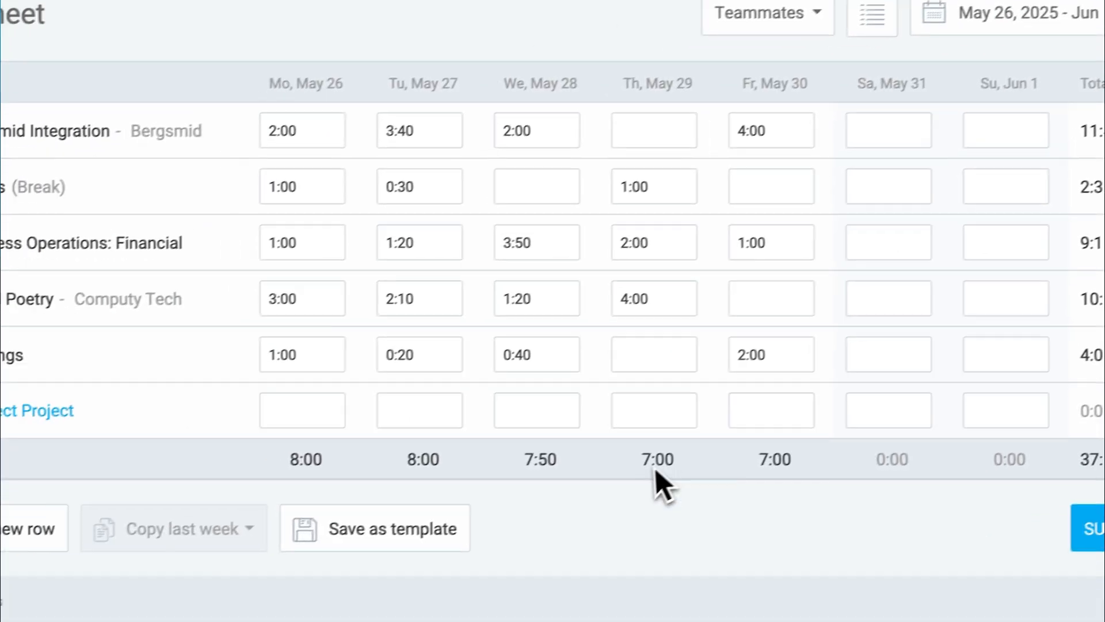
left_click(374, 528)
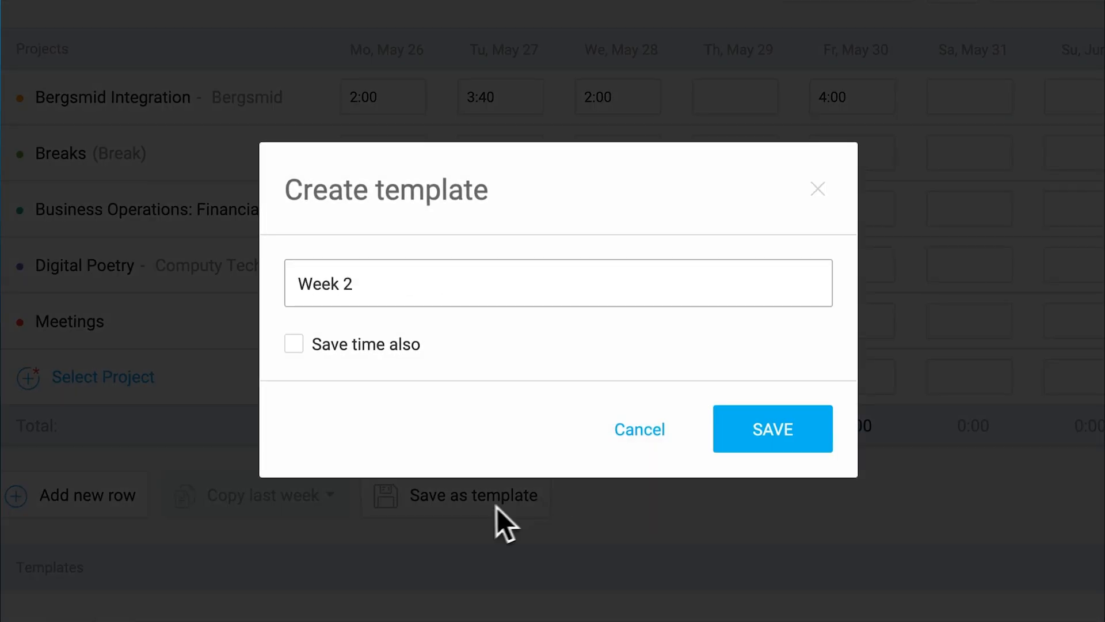
left_click(293, 344)
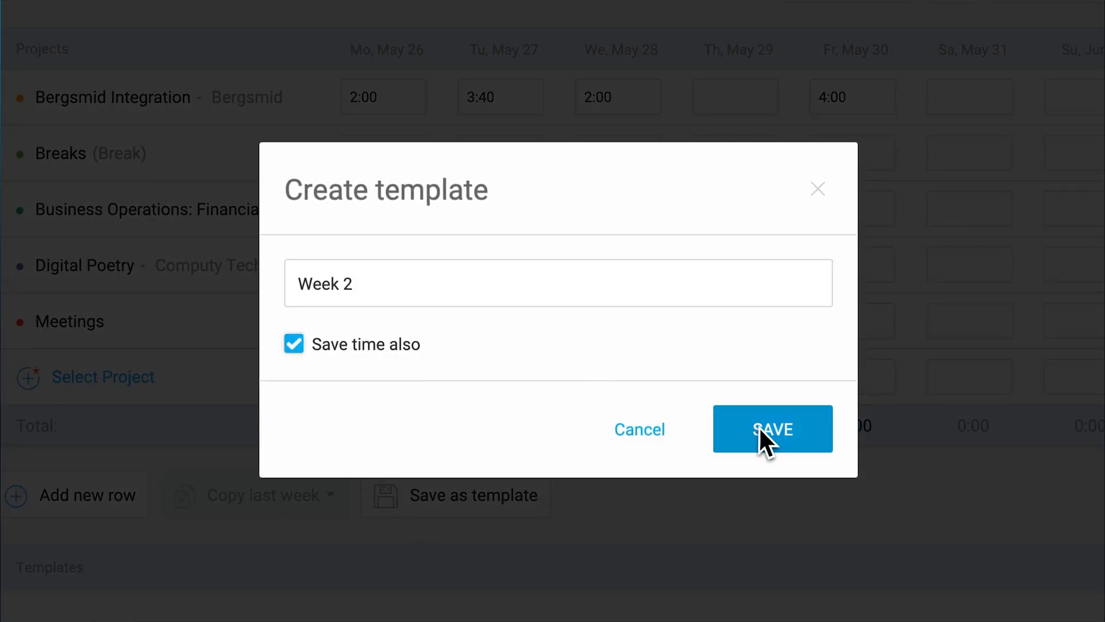
left_click(772, 429)
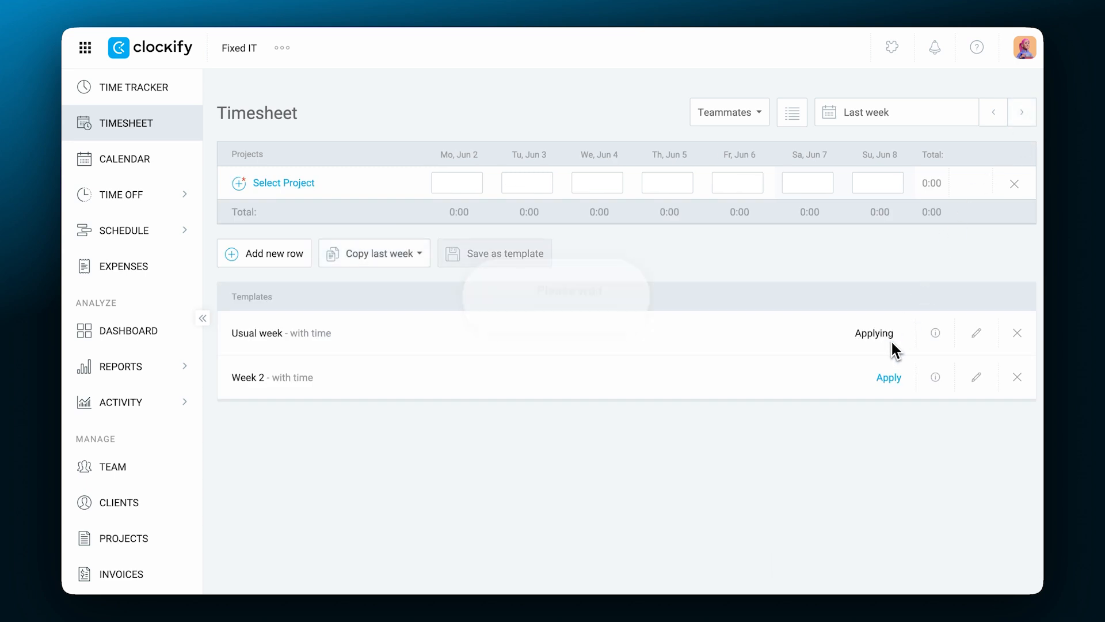
- Fill Jun 2–8 from the Usual week template and submit it for approval
left_click(874, 333)
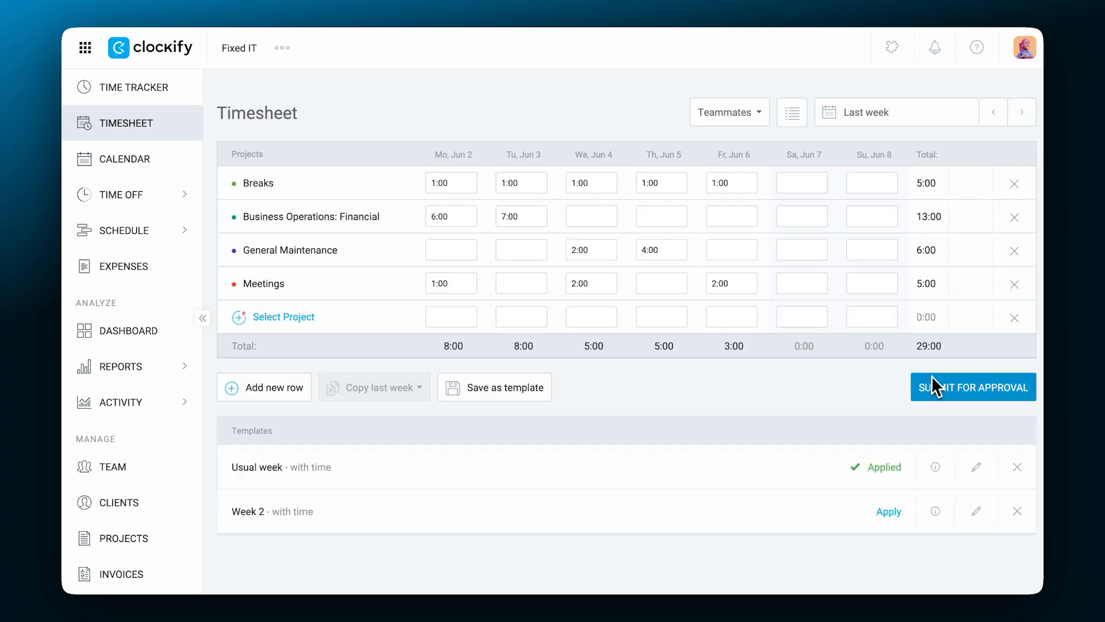
left_click(972, 386)
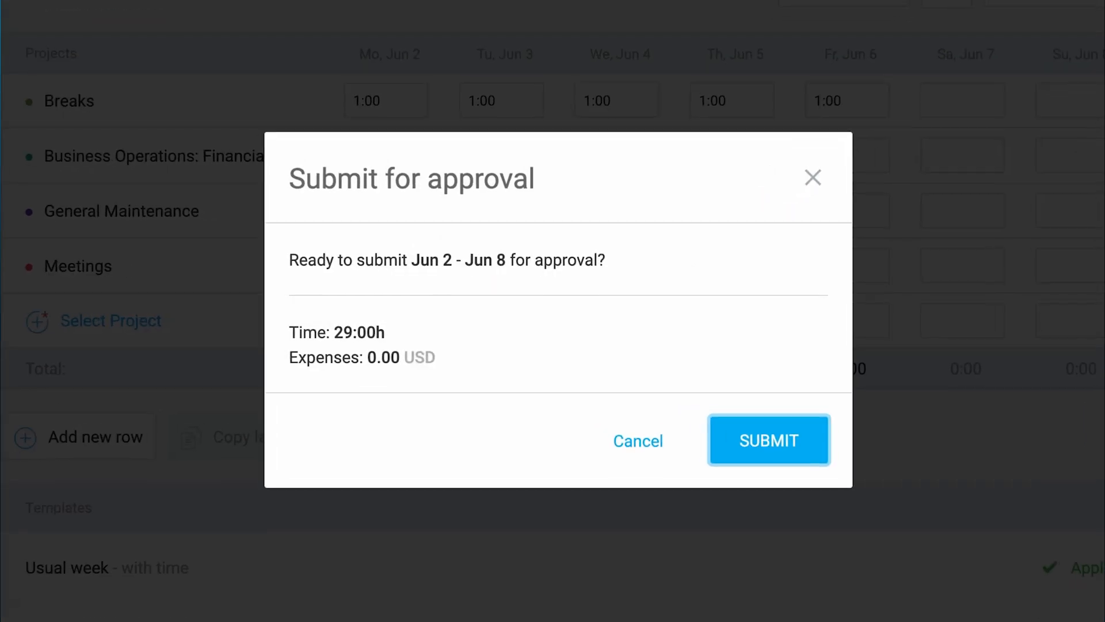
left_click(768, 439)
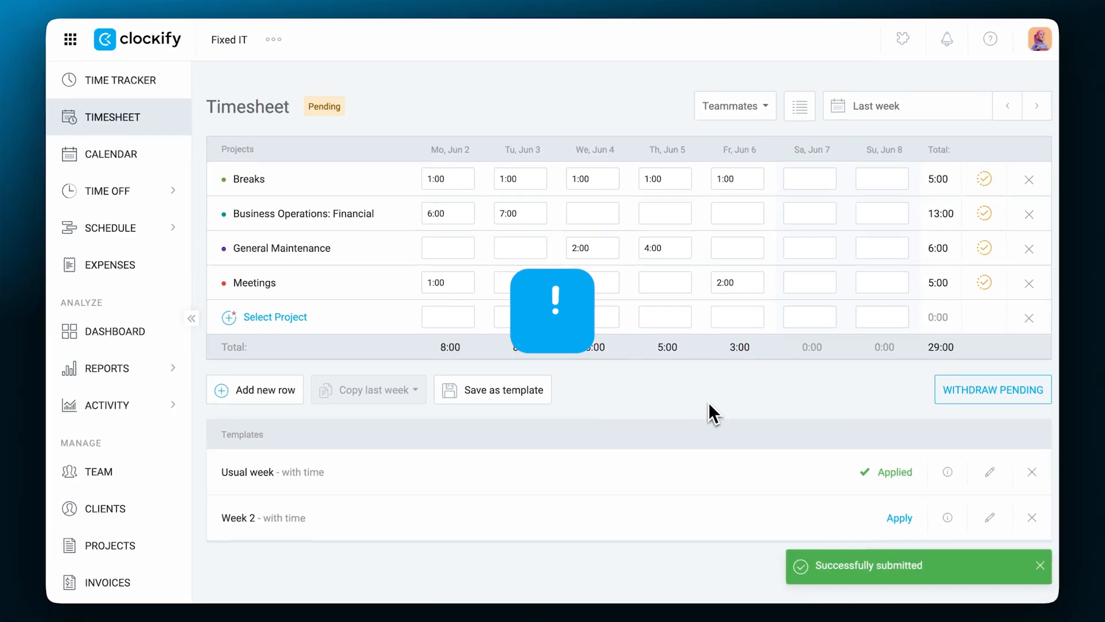
- In Calendar, connect Google Calendar and add a Project Managers Meeting entry under Meetings
left_click(124, 159)
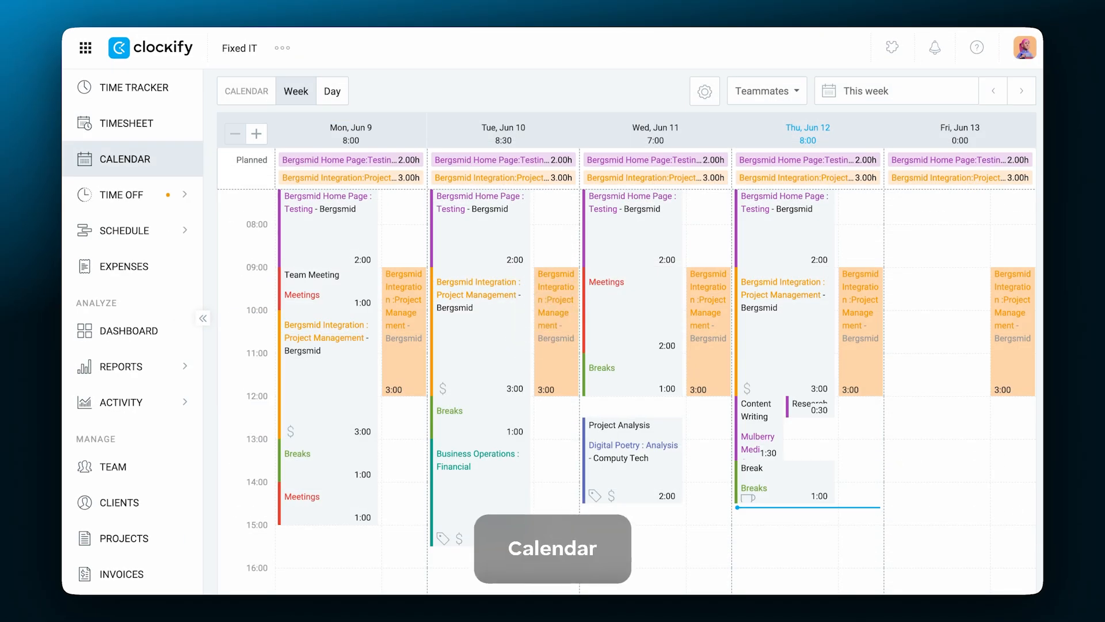
mouse_move(603, 473)
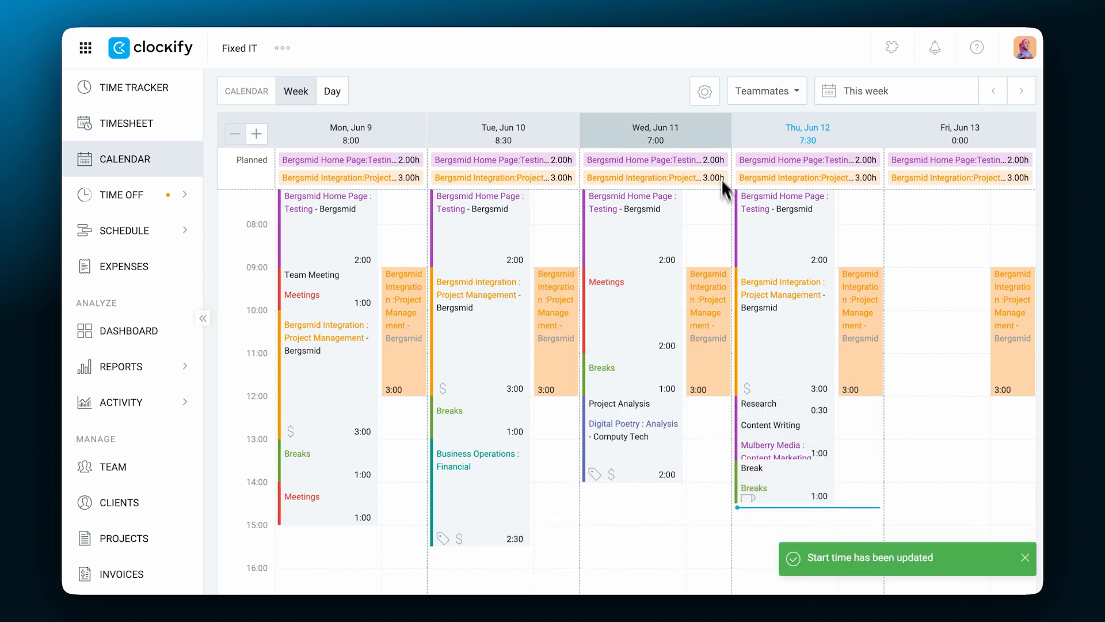
left_click(704, 91)
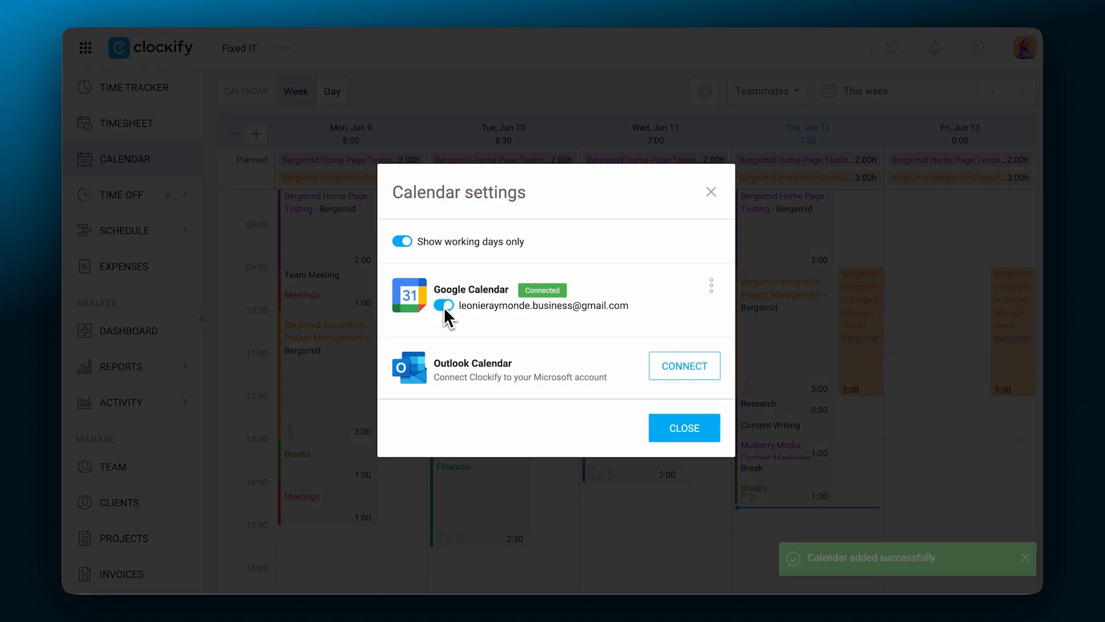
left_click(683, 428)
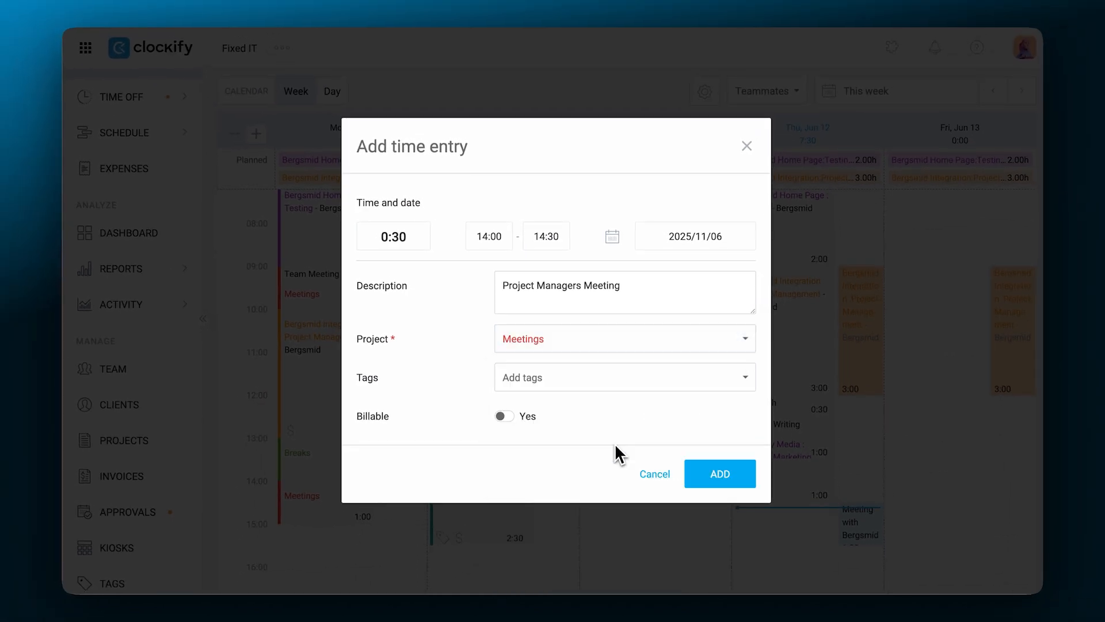
left_click(719, 474)
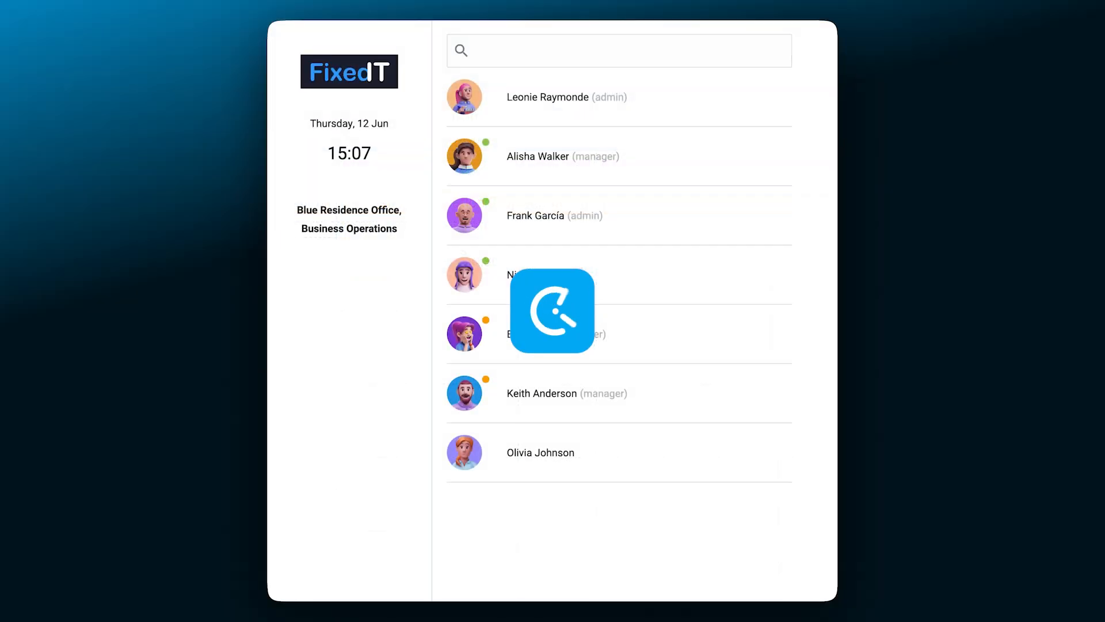
- In the kiosk, open the admin's session, review activity, and switch to Mulberry Media
left_click(548, 97)
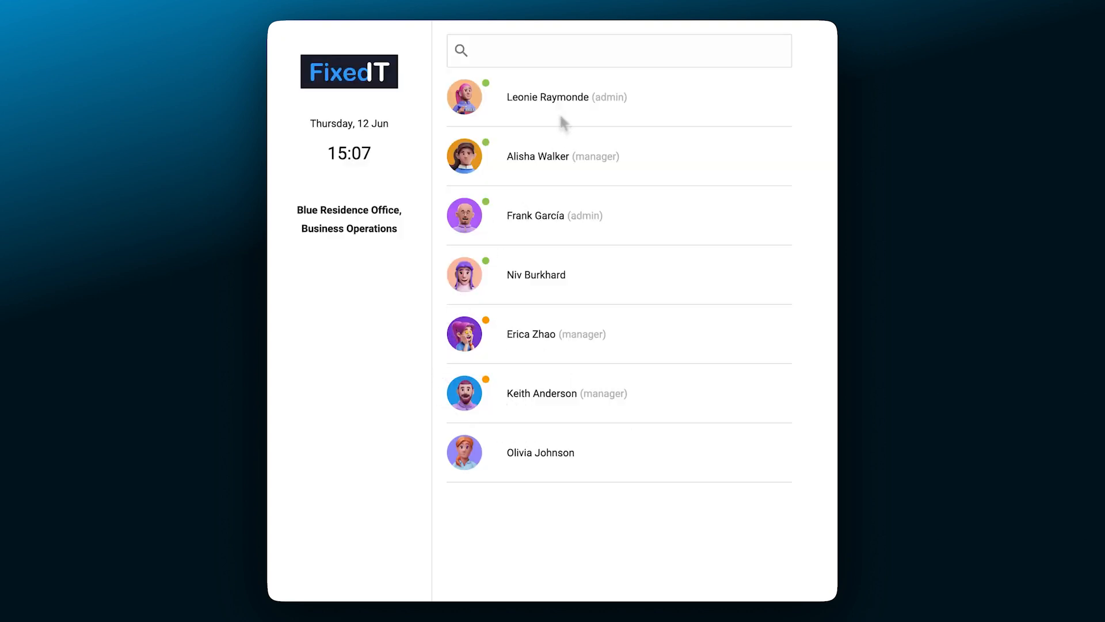
left_click(566, 96)
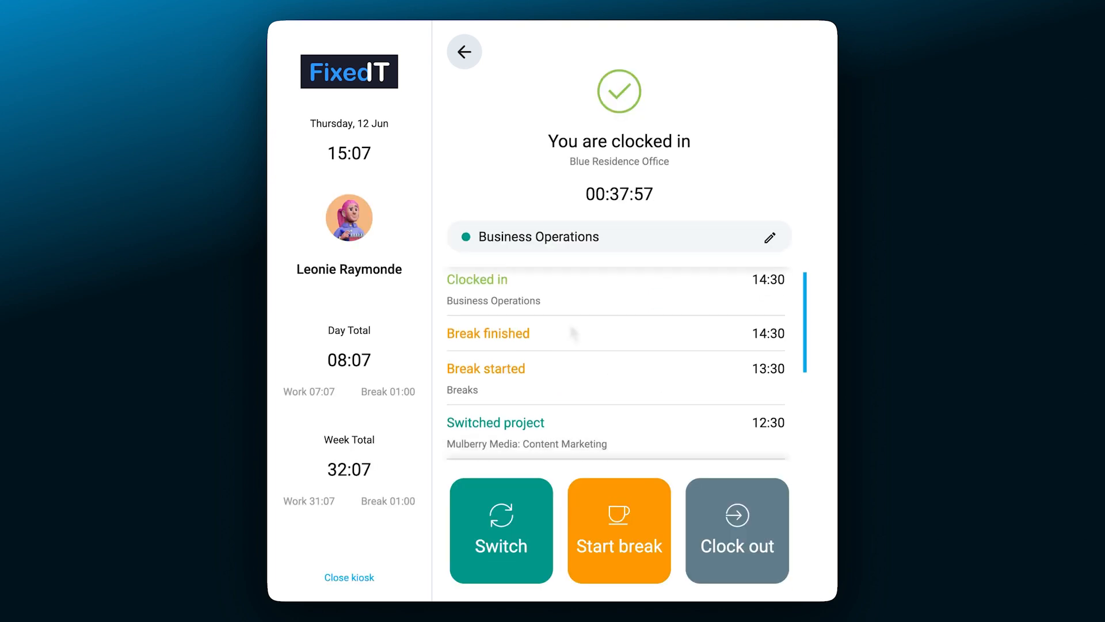
scroll("down", 3)
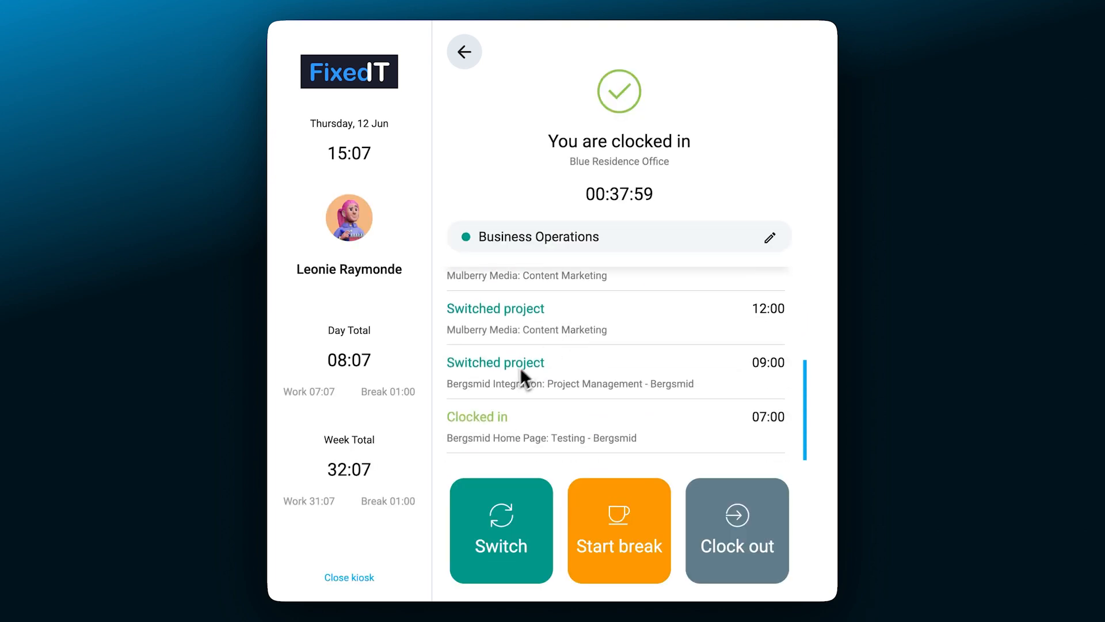
mouse_move(465, 477)
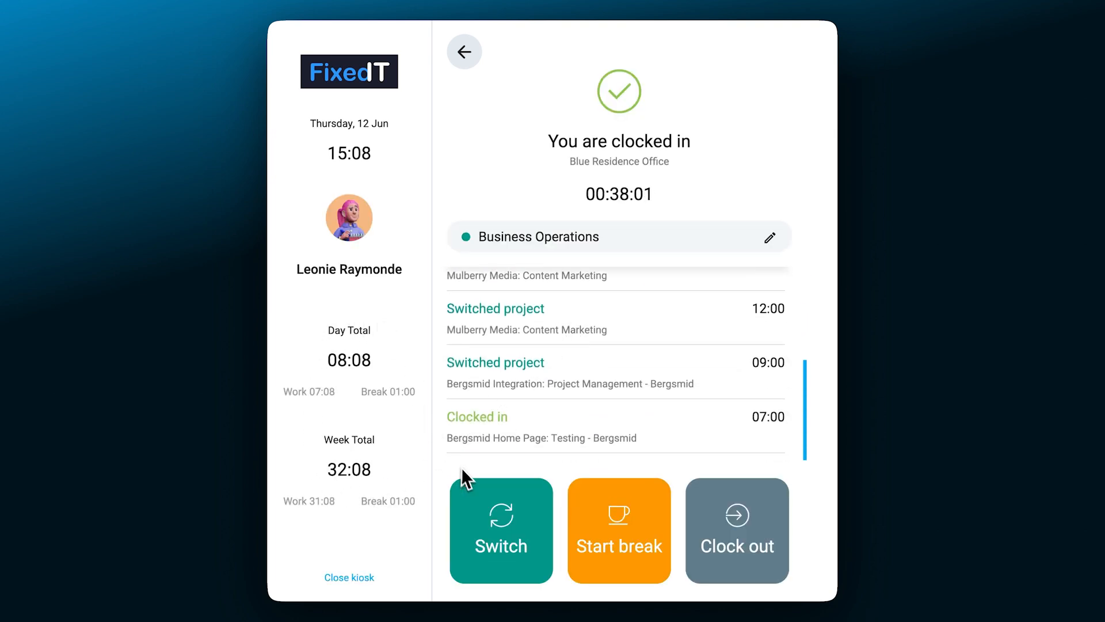
left_click(502, 530)
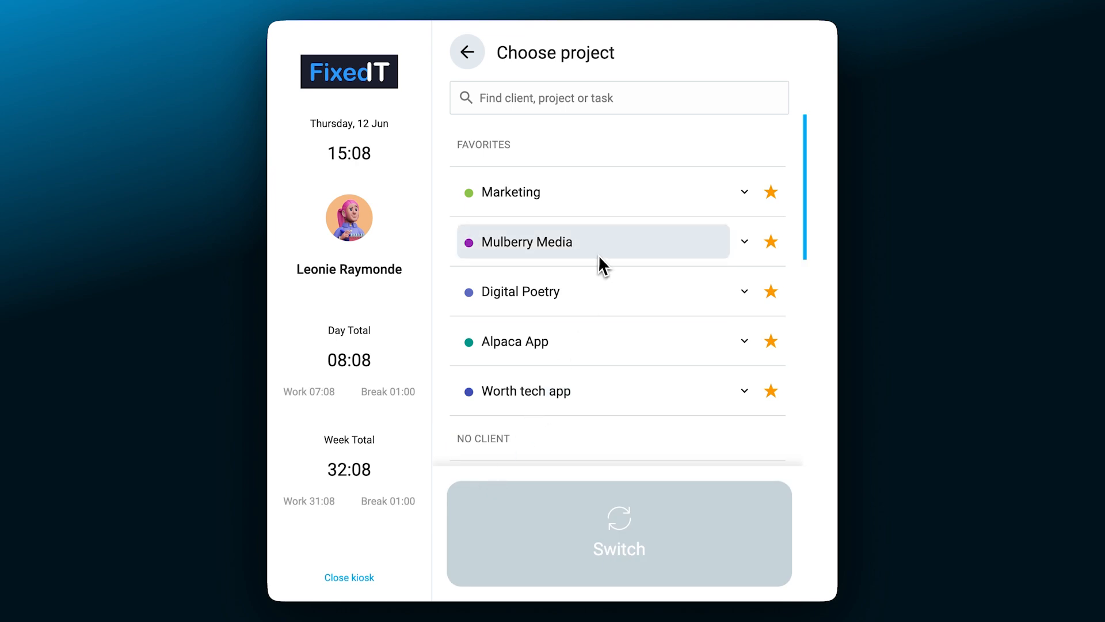
left_click(618, 534)
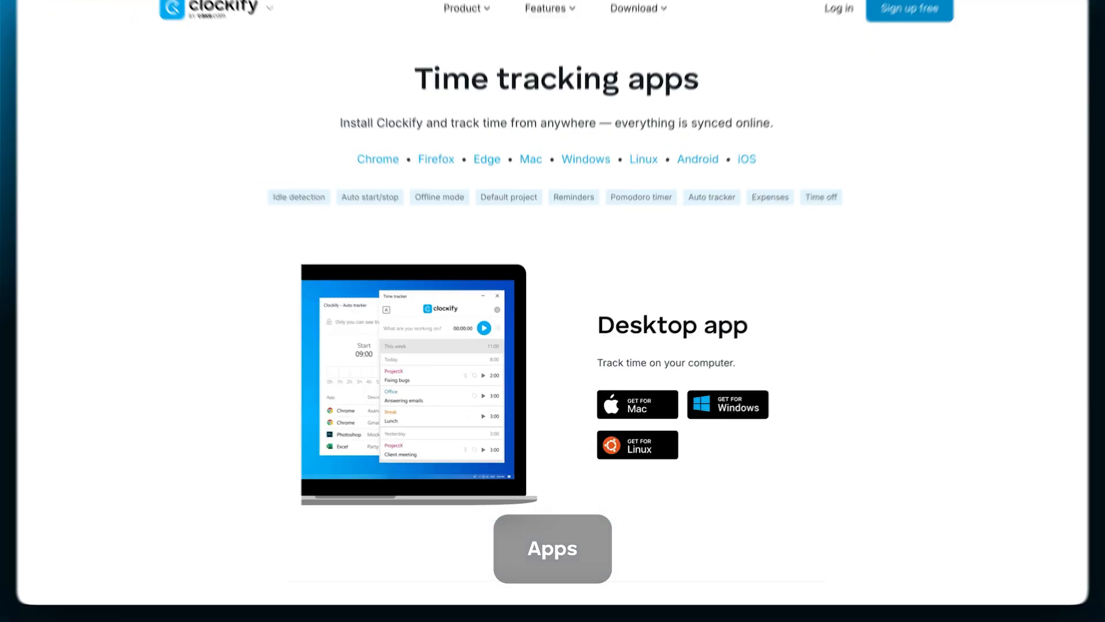
scroll("down", 3)
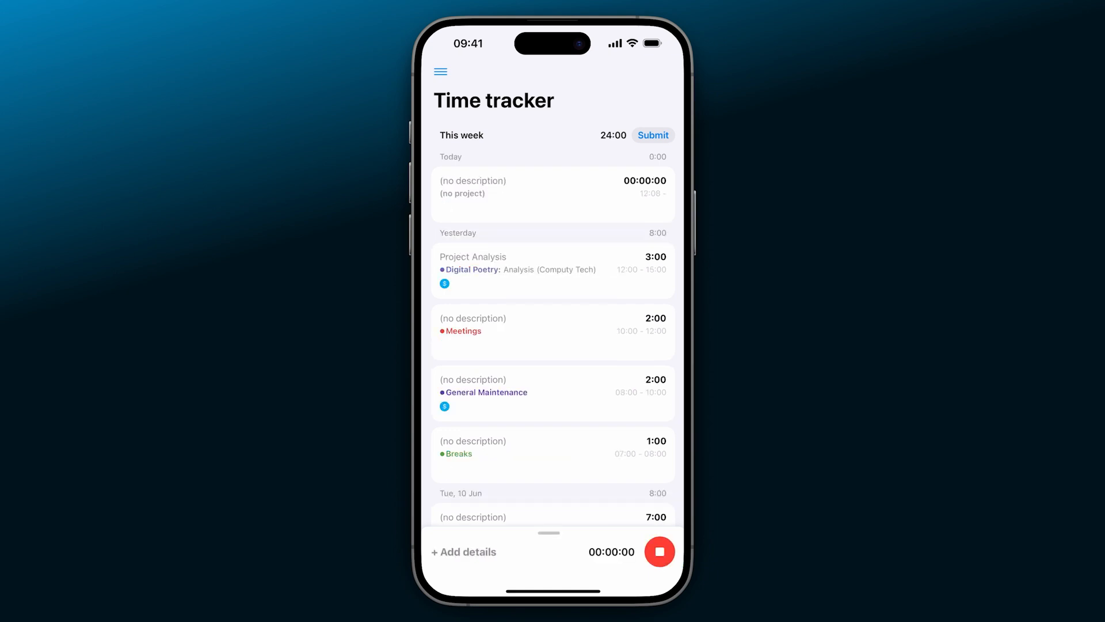
- Start a mobile timer, open its details, then view Expenses' add form and Time Off
left_click(660, 552)
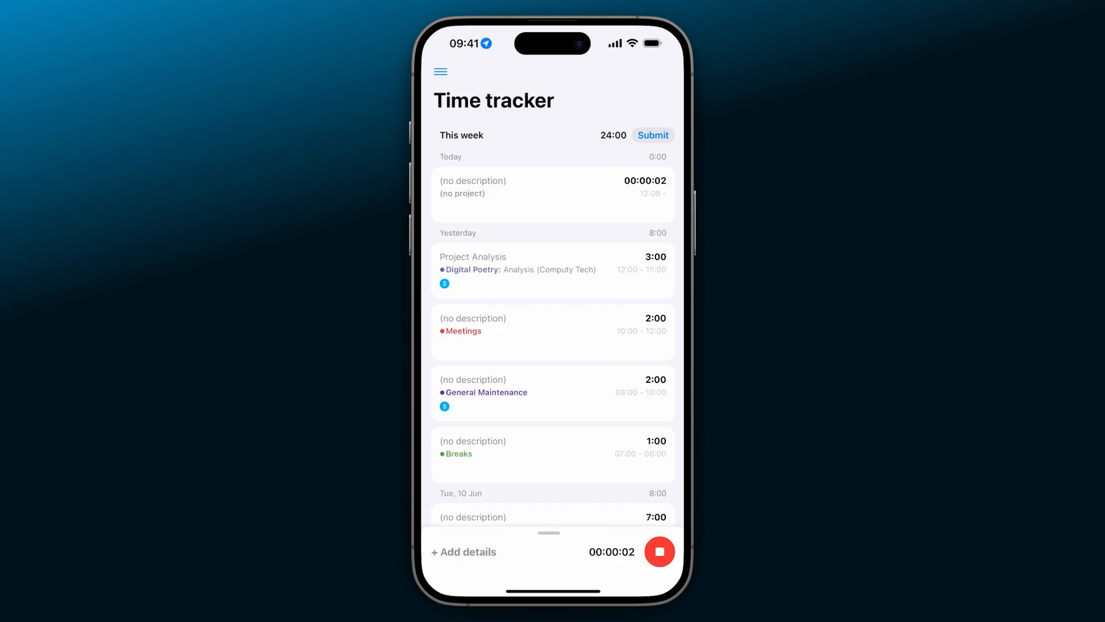
left_click(463, 552)
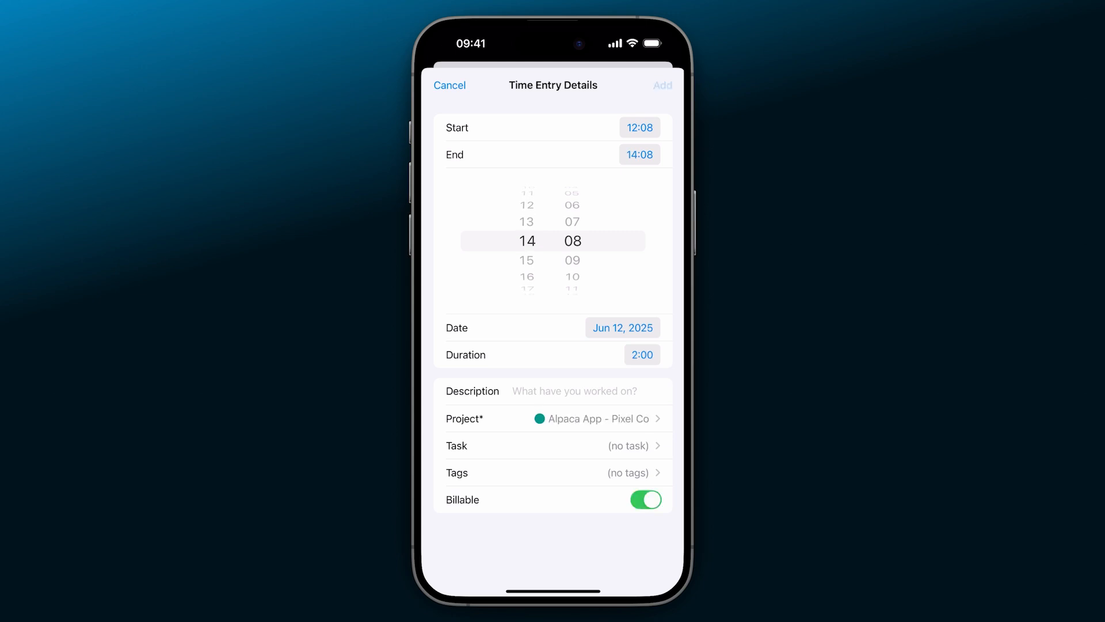
left_click(450, 85)
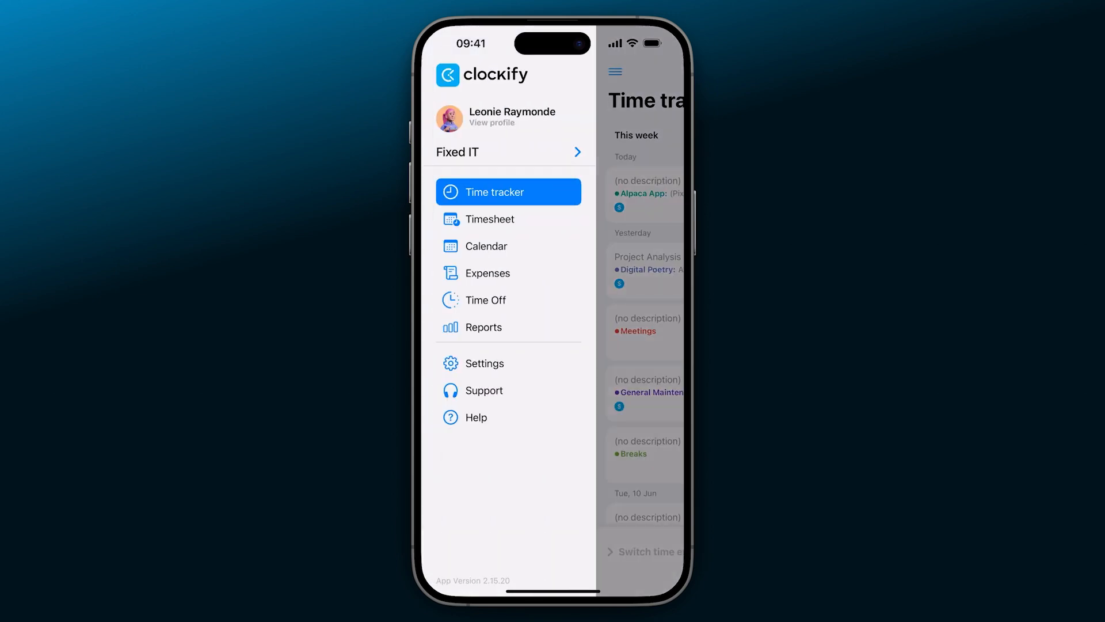
left_click(487, 273)
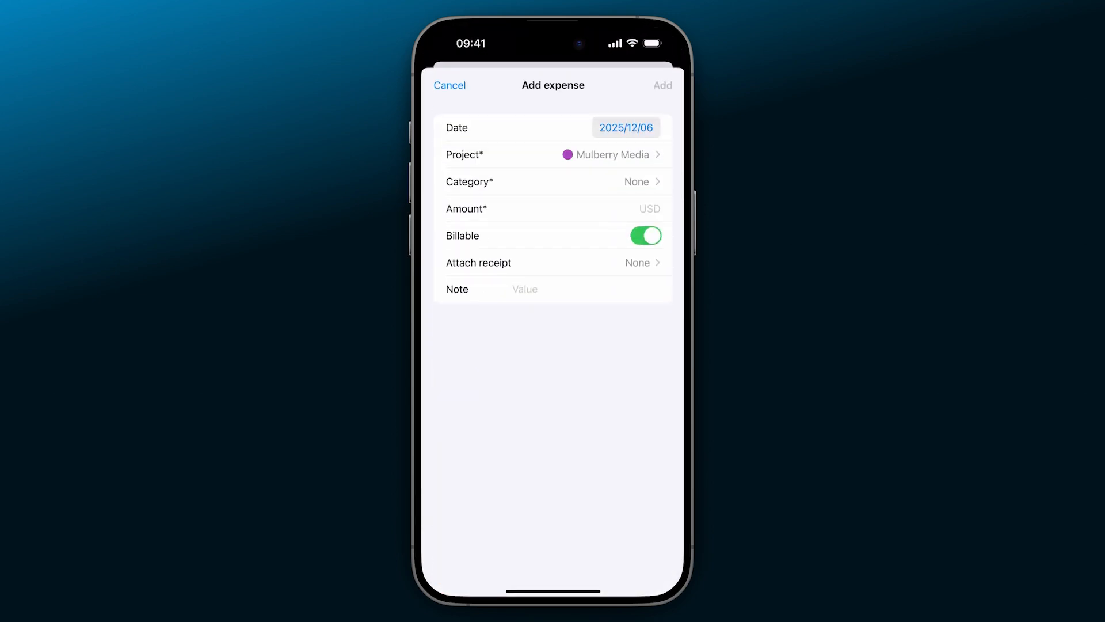
left_click(450, 85)
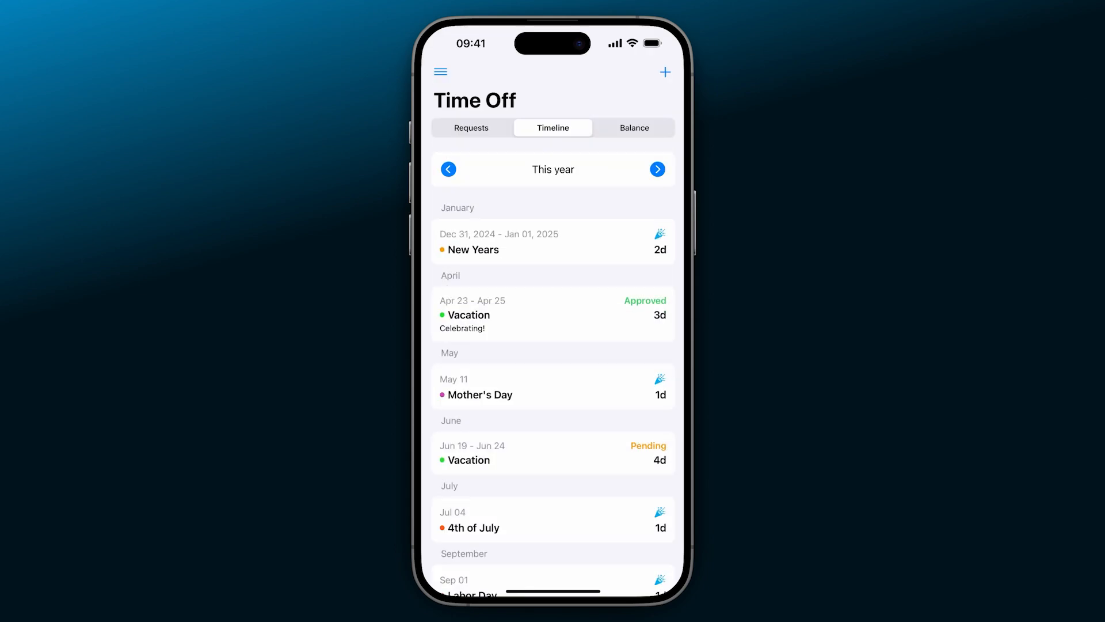
left_click(663, 72)
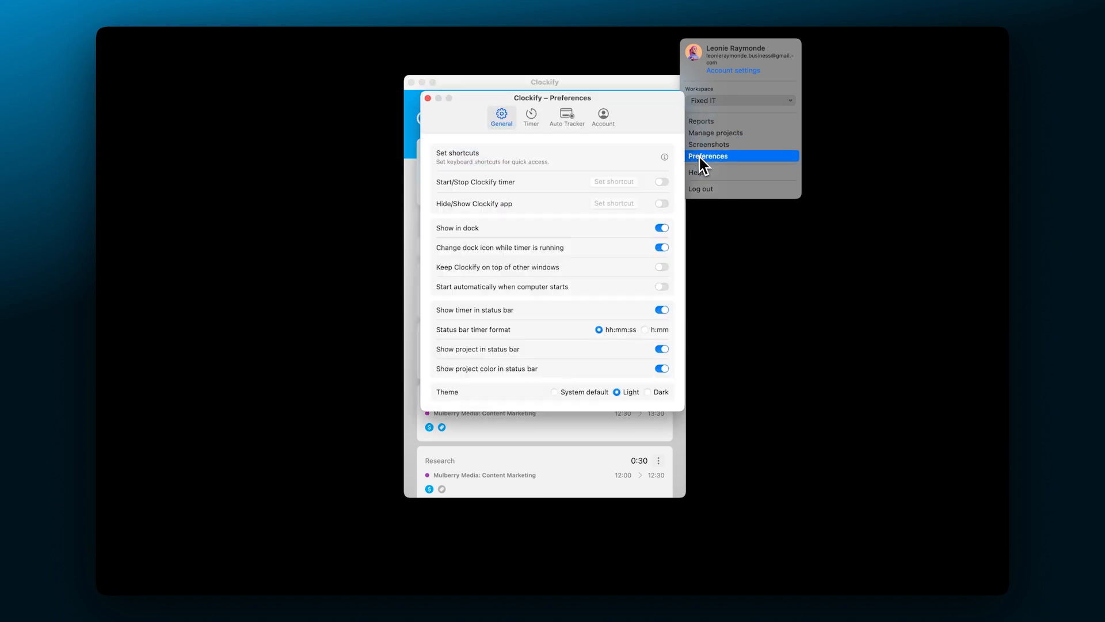
- View the Timer preferences: reminders, Pomodoro sessions and idle time detection
left_click(530, 116)
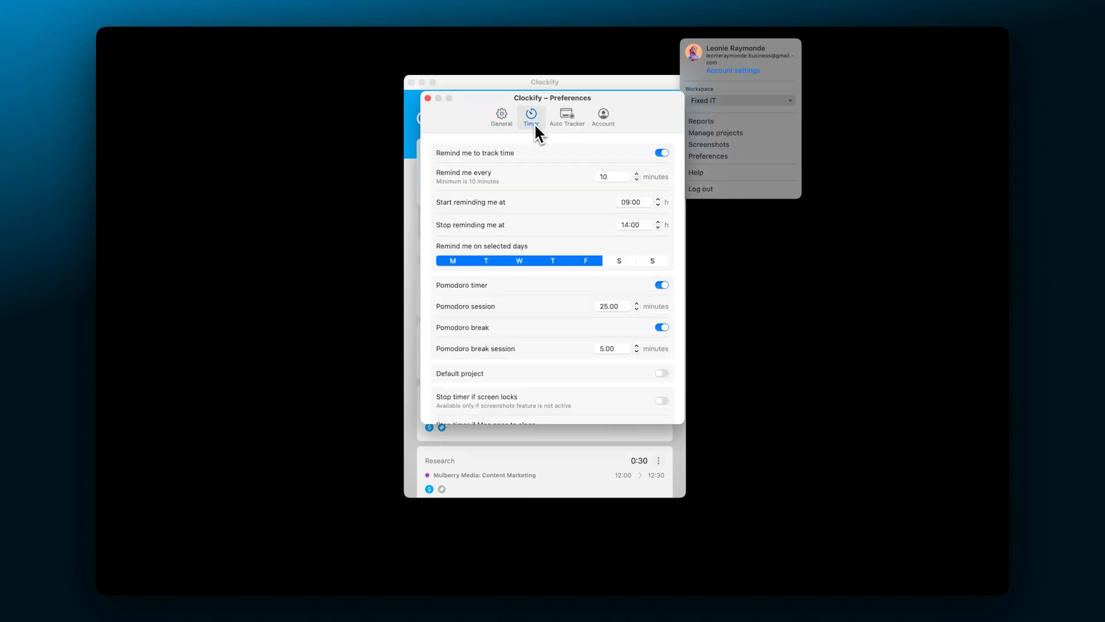
mouse_move(535, 292)
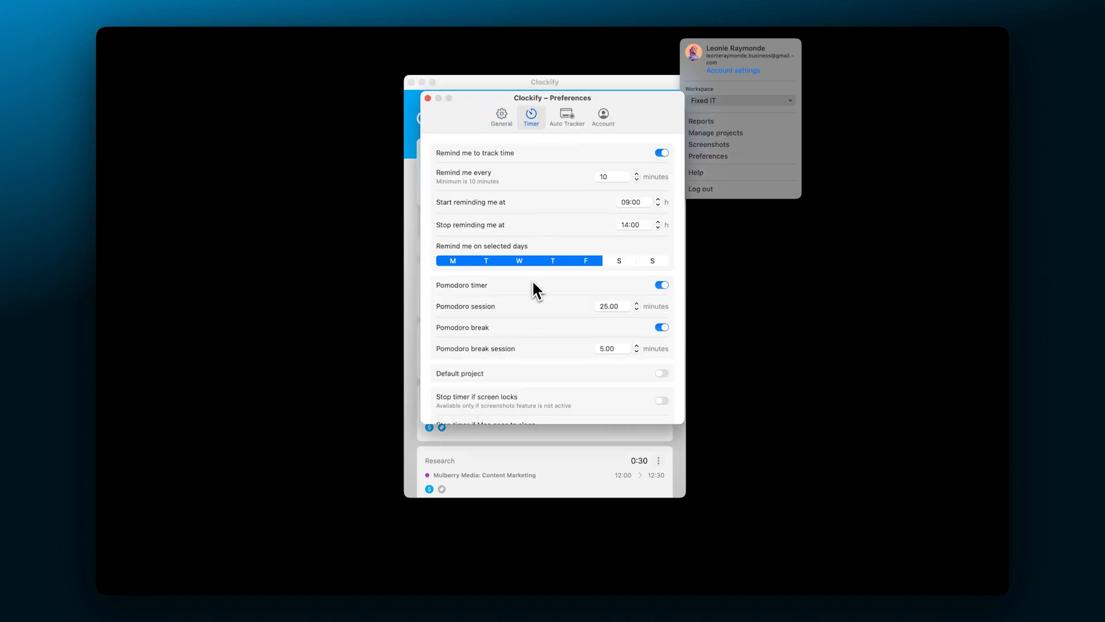
scroll("down", 3)
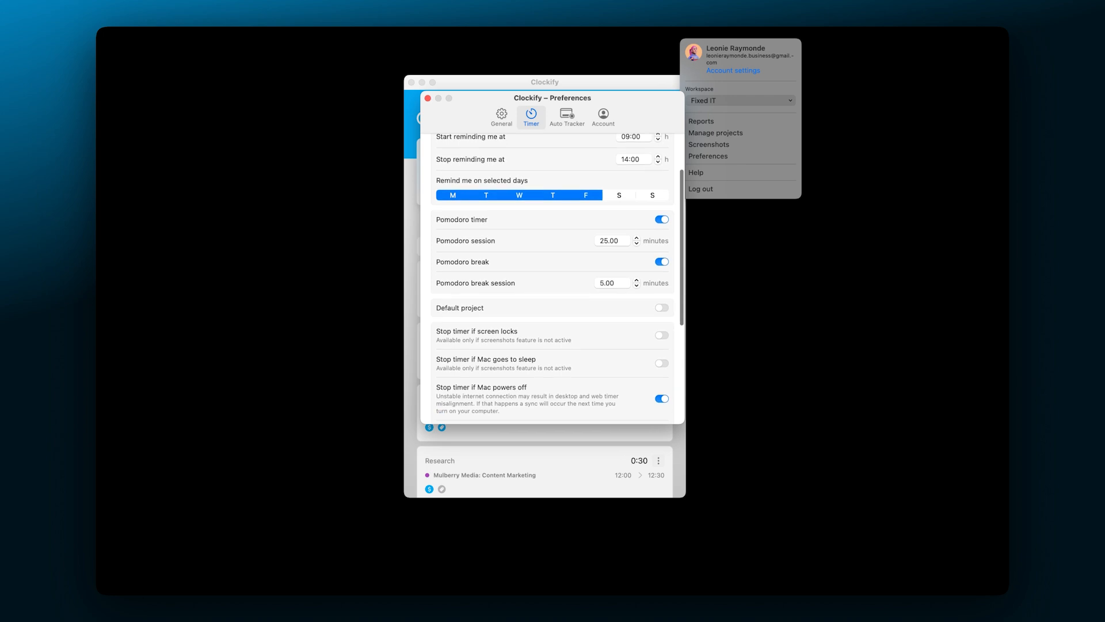
scroll("down", 3)
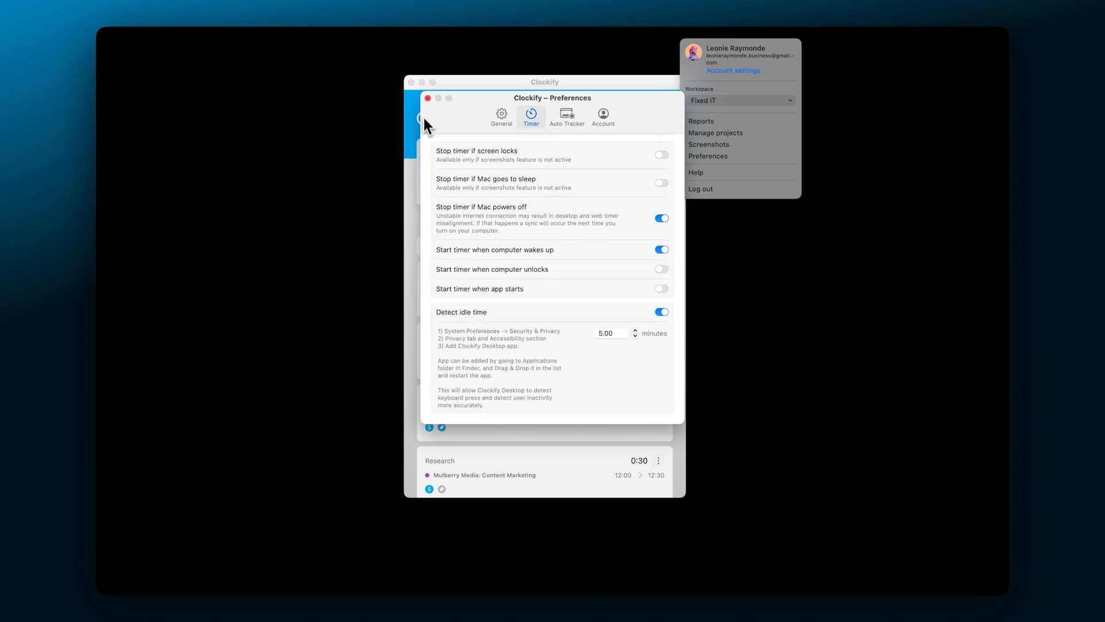
- Merge 73 auto-tracked records into a 12:10–14:00 Tutorial entry for Mulberry Media
left_click(427, 98)
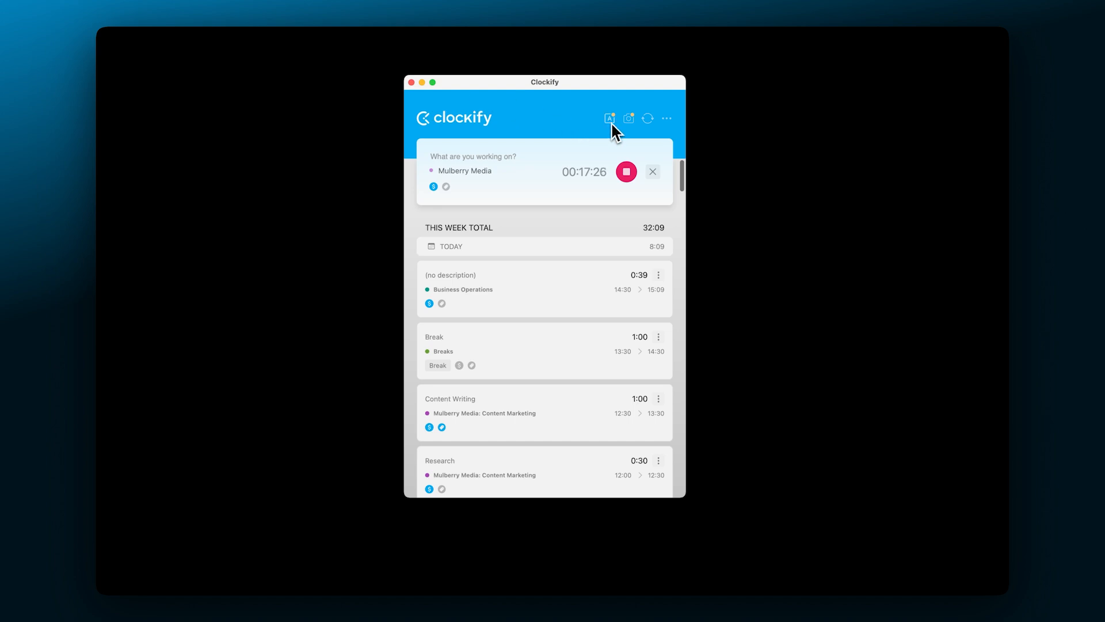
left_click(609, 118)
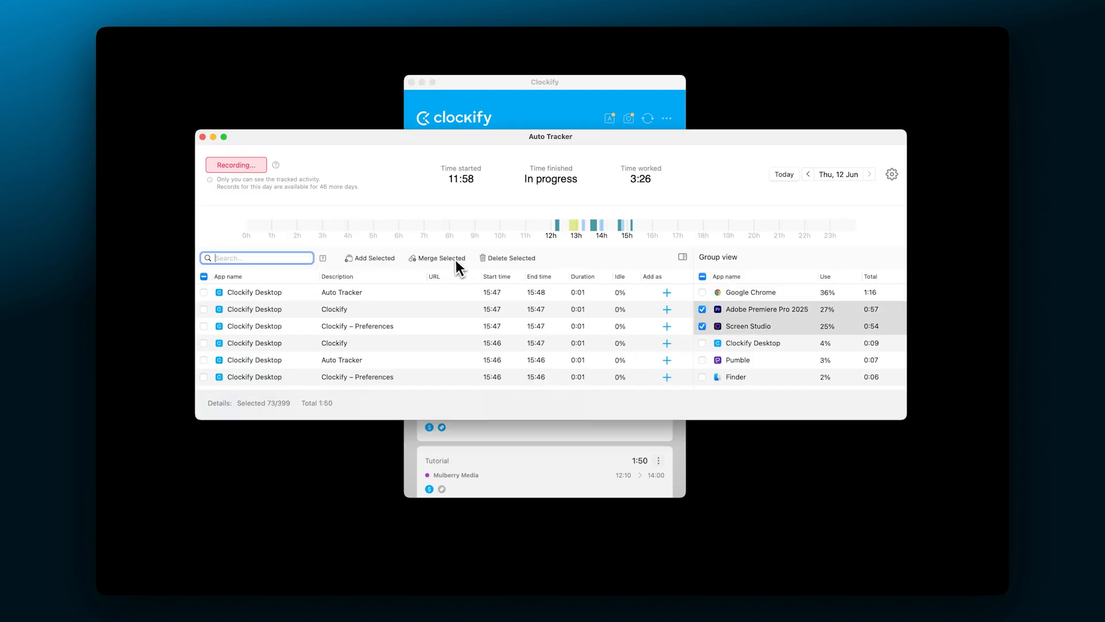
left_click(442, 257)
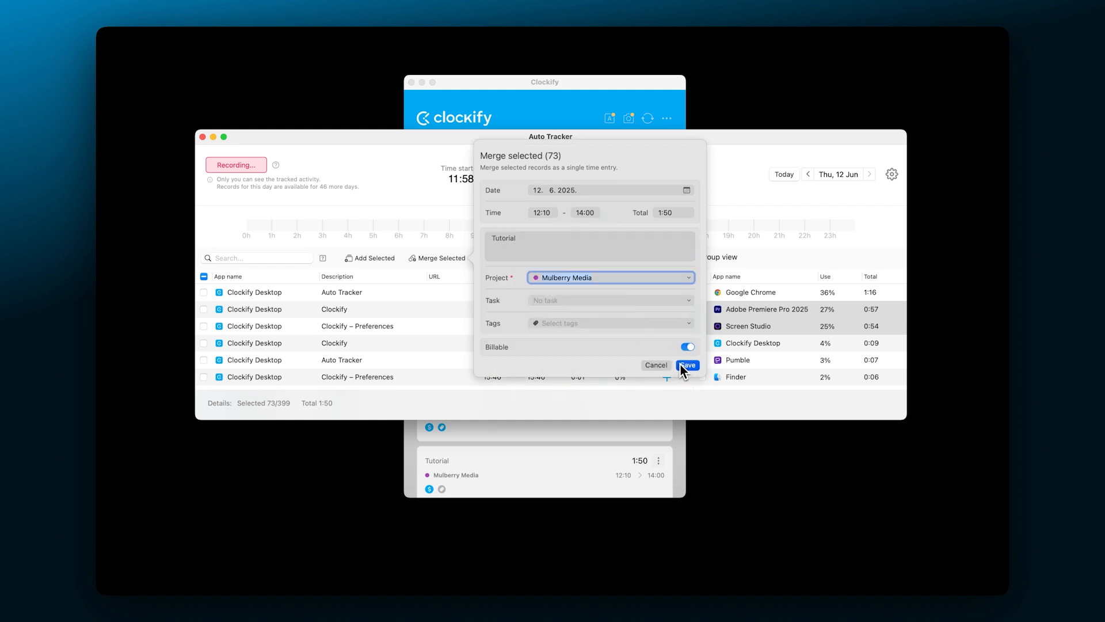
left_click(686, 364)
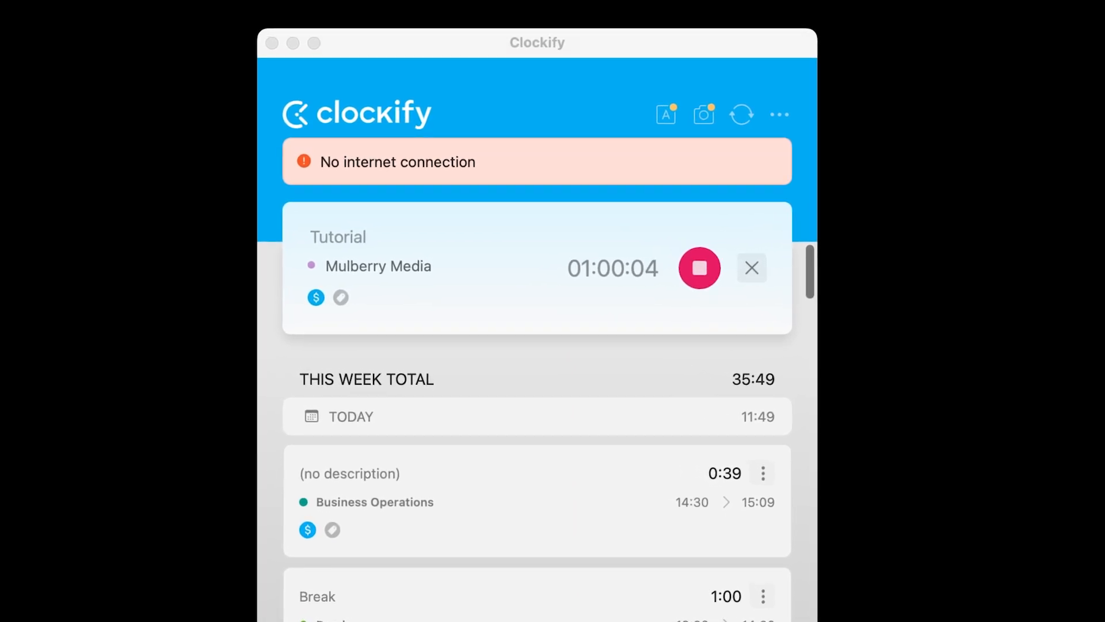
left_click(699, 267)
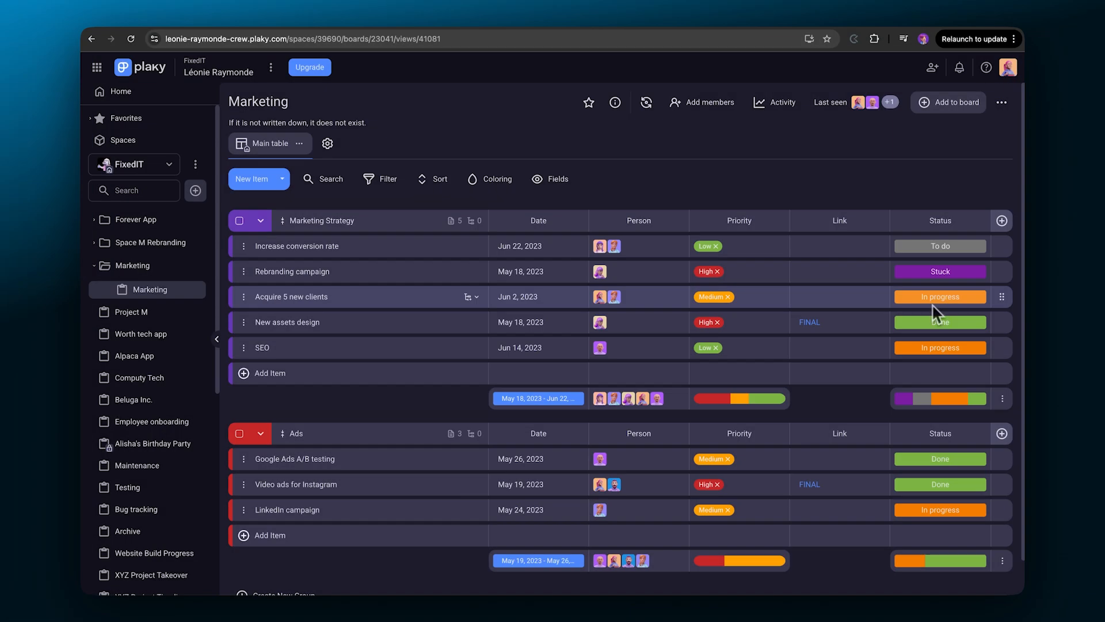
- Start a billable Clockify timer on Plaky's 'Acquire 5 new clients' Marketing item
left_click(290, 296)
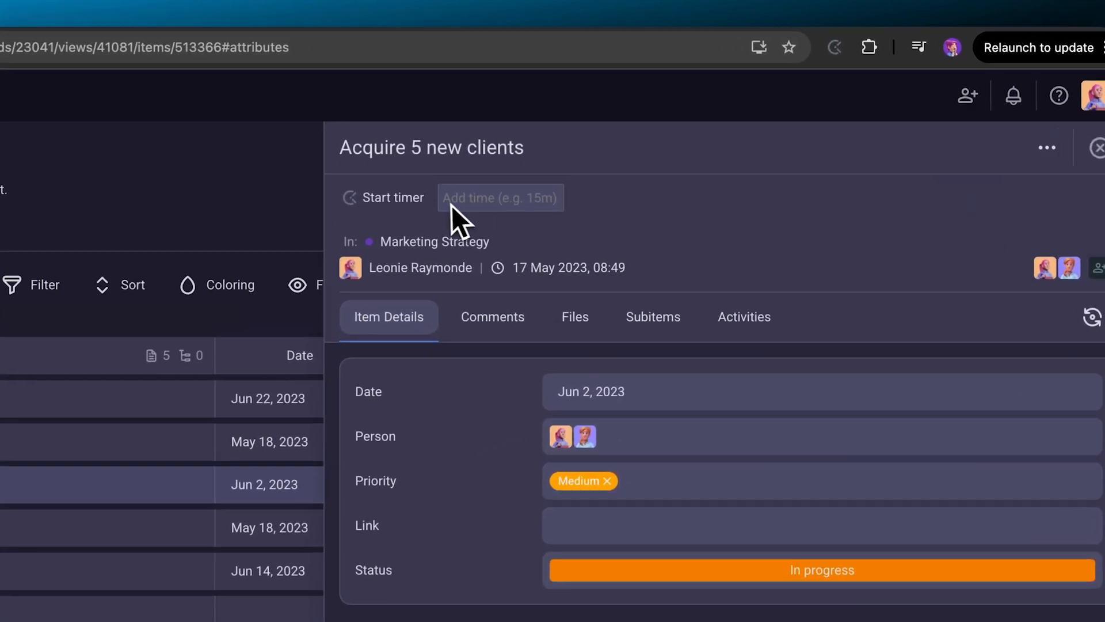
left_click(392, 197)
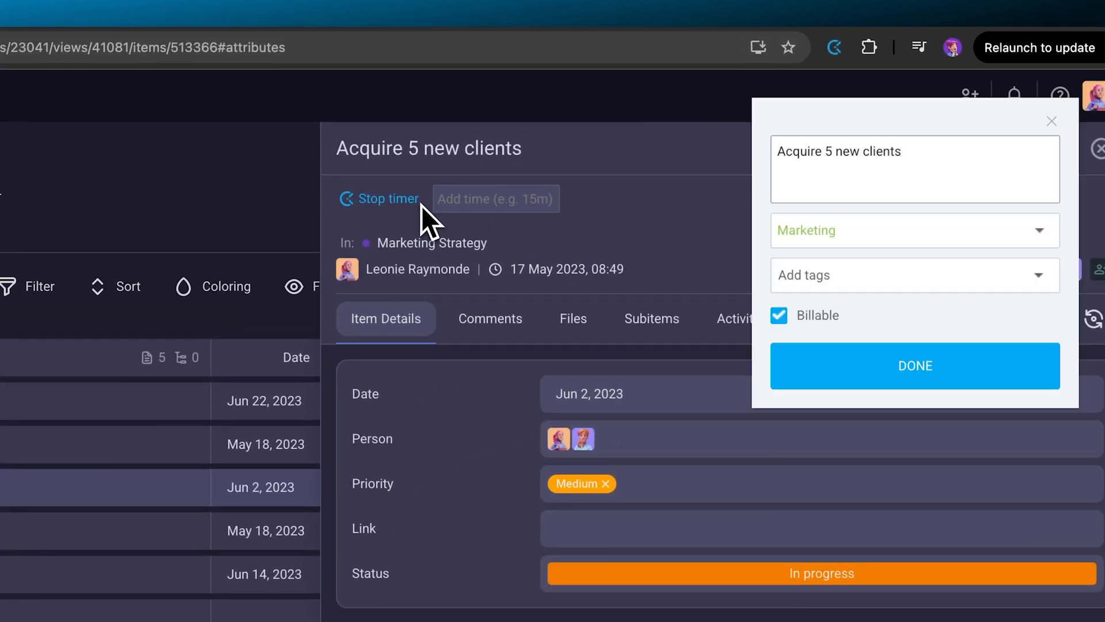
left_click(914, 365)
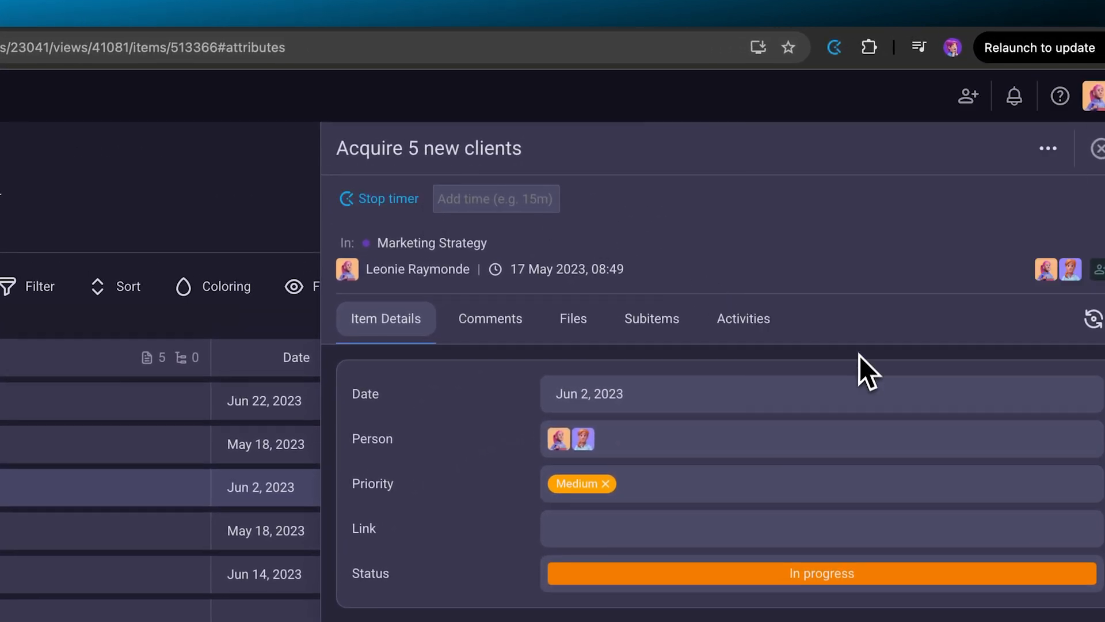
left_click(835, 47)
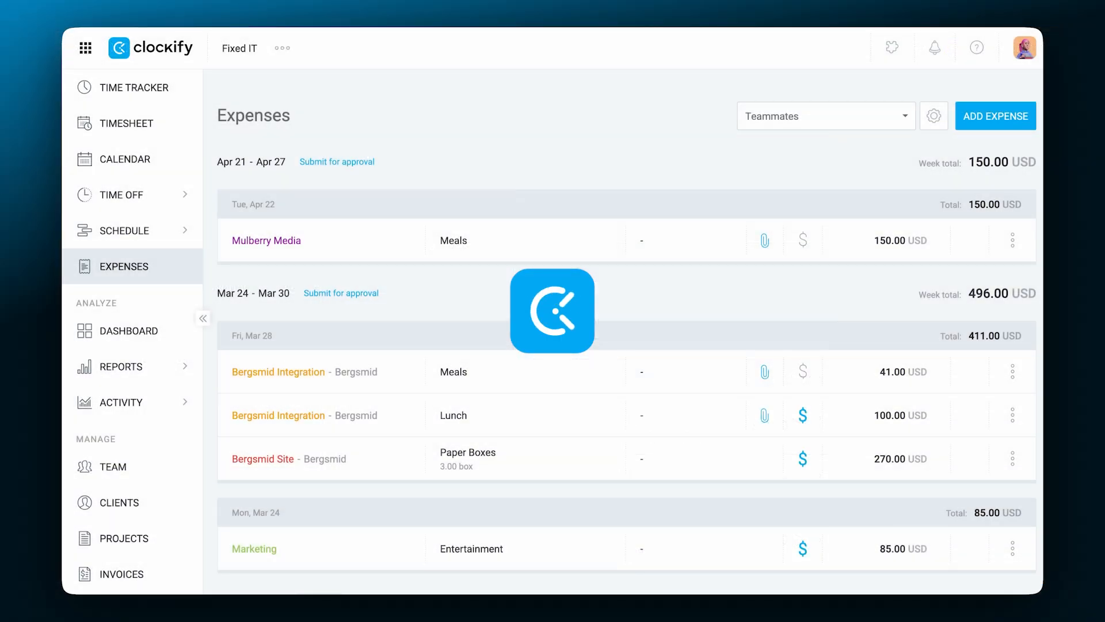
- Fill the Mulberry Media expense as Mileage, 25 miles, replacing the initial Lunch 150.00
scroll("down", 3)
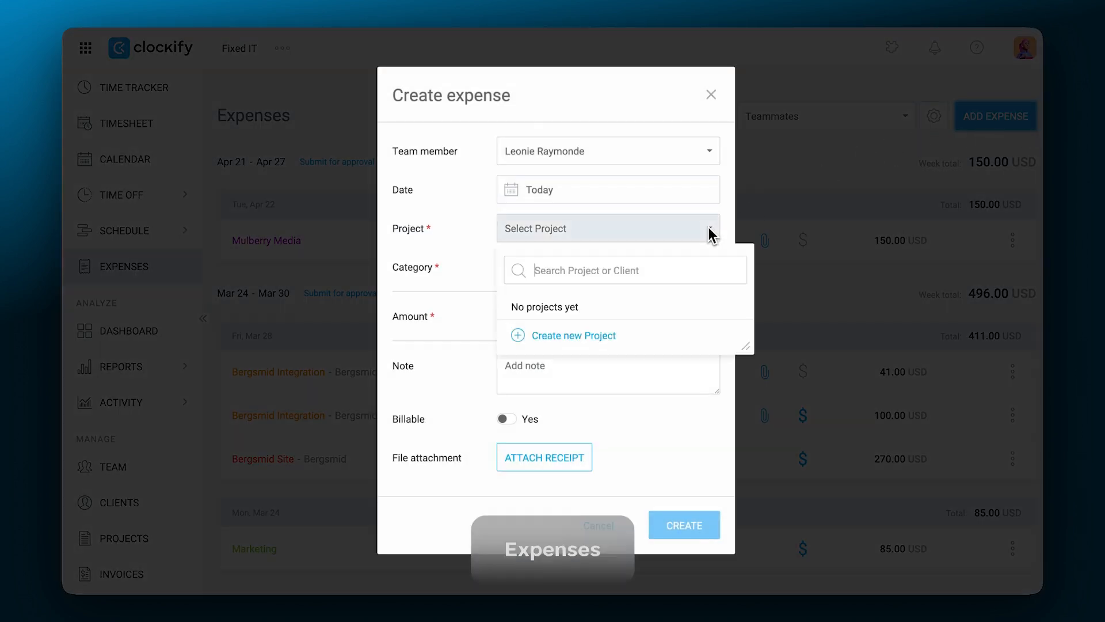
left_click(266, 240)
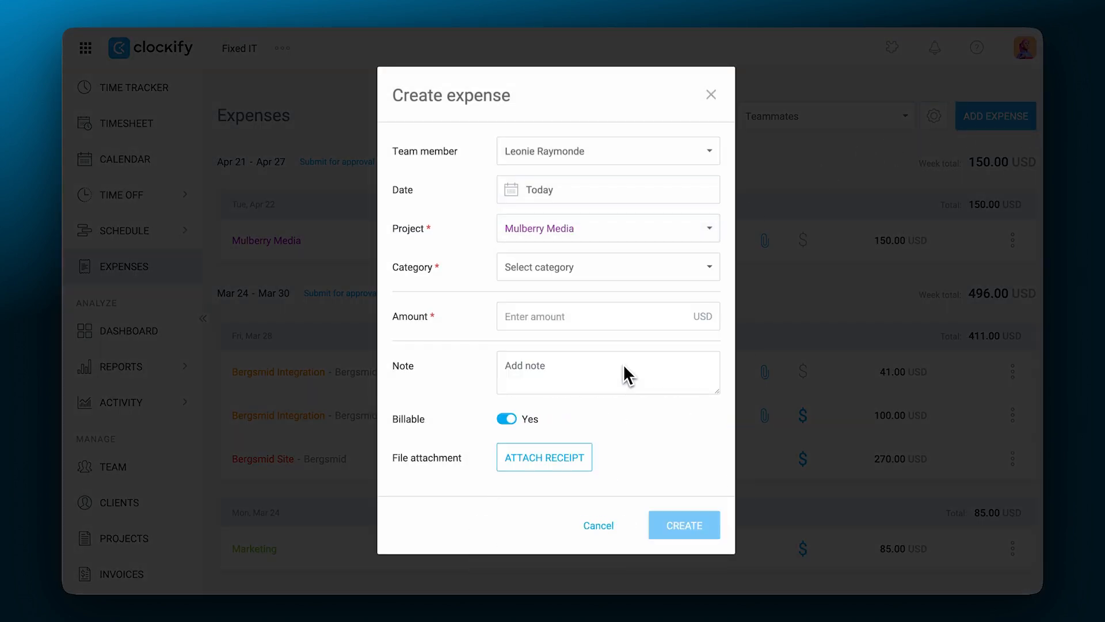
left_click(606, 267)
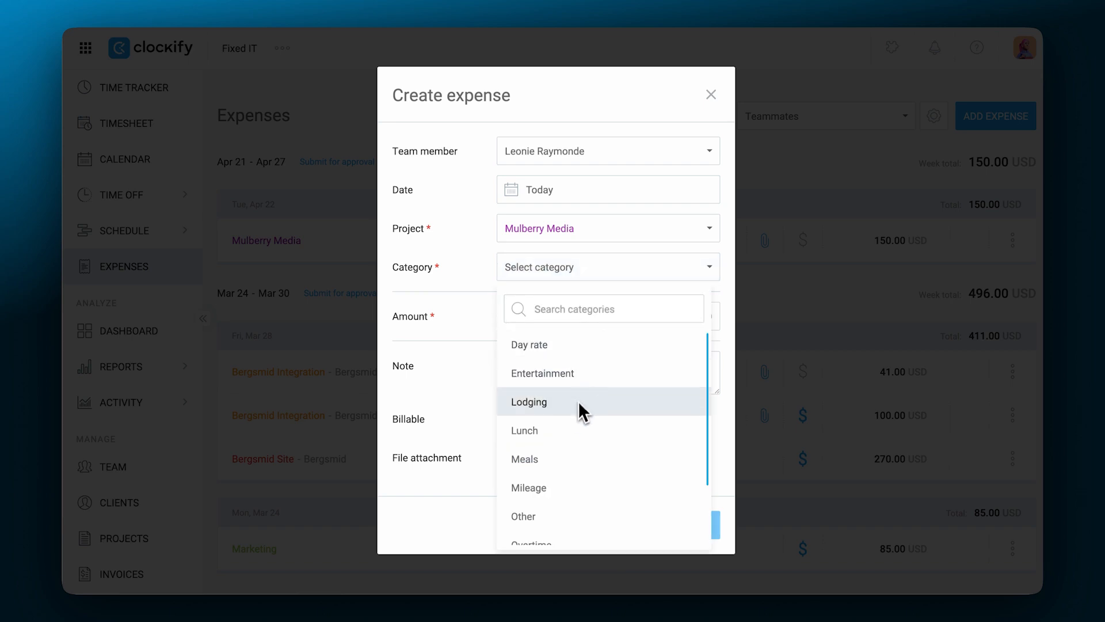
left_click(524, 430)
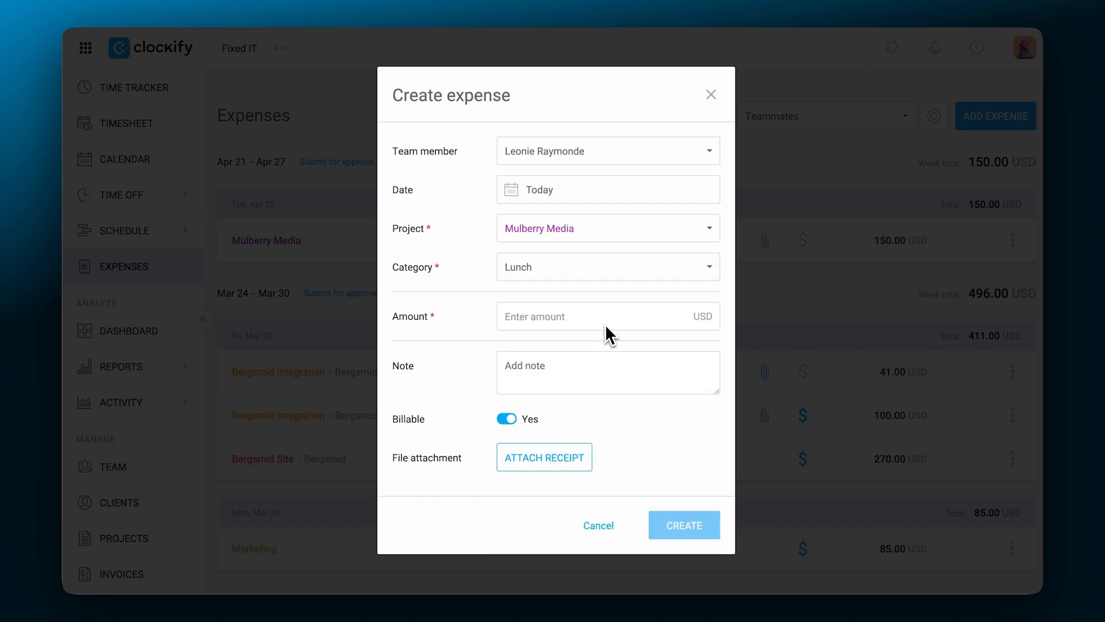
type("150.00")
type("Lunch with Mark")
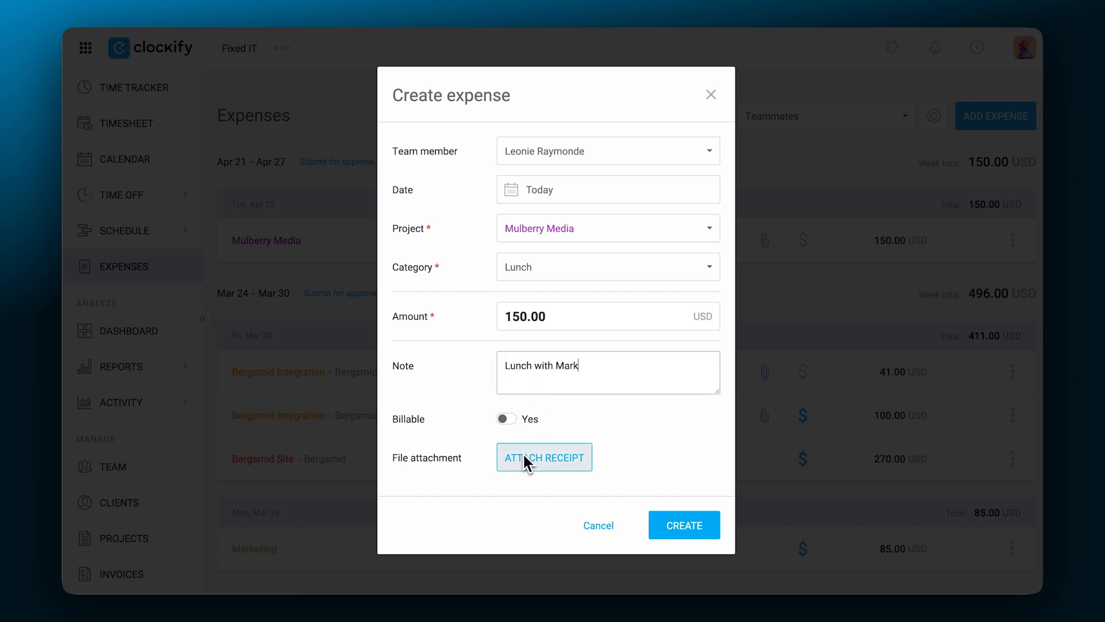
left_click(544, 457)
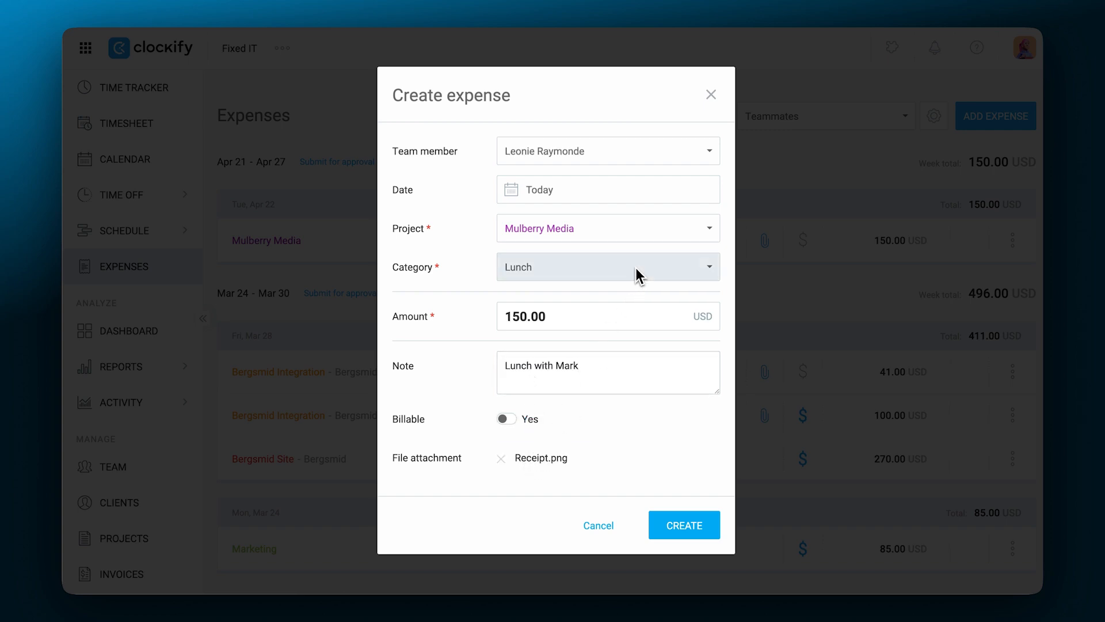
left_click(606, 266)
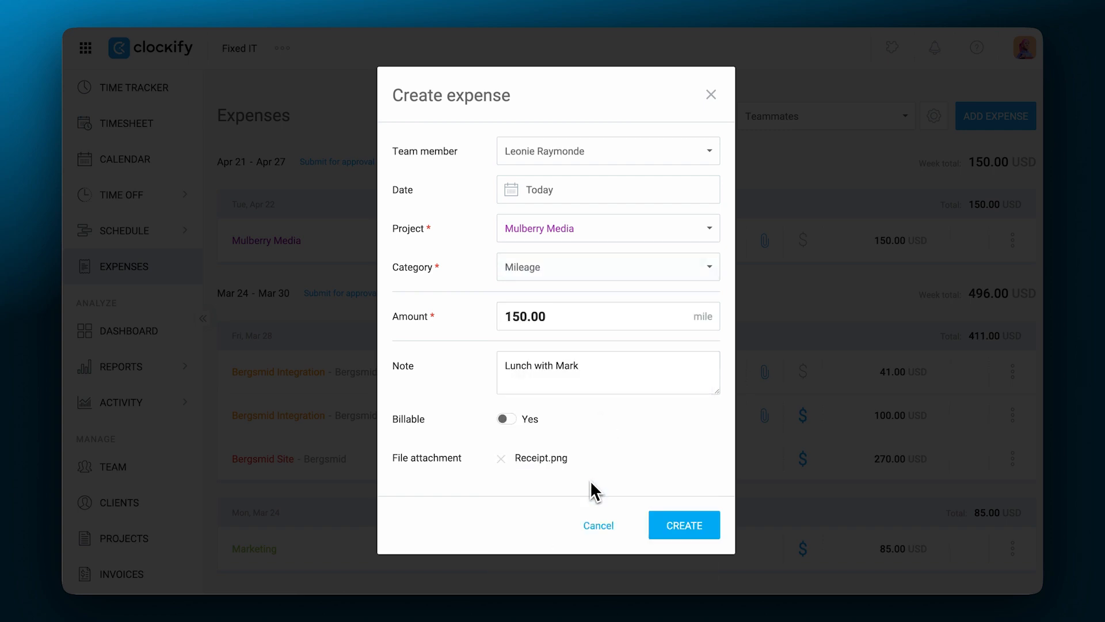
type("25")
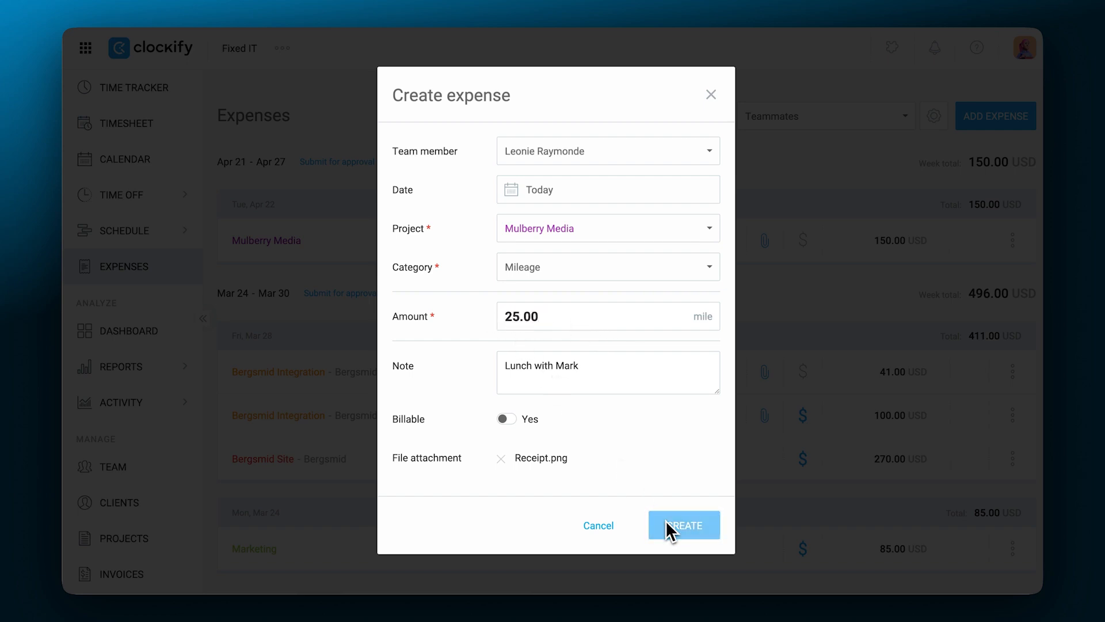
left_click(682, 524)
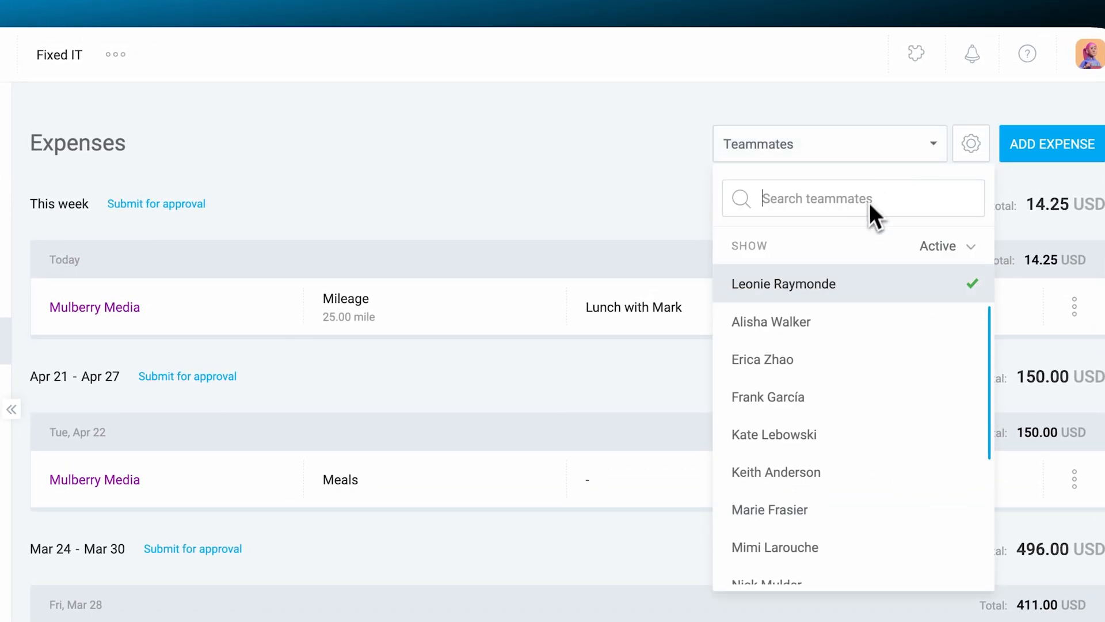
left_click(768, 396)
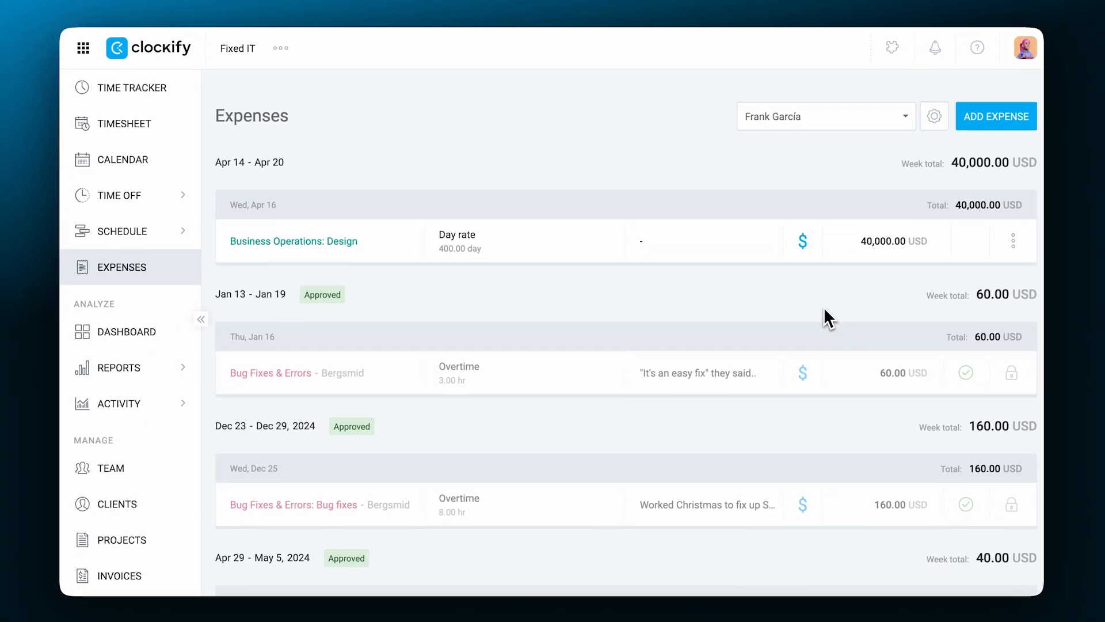
left_click(933, 116)
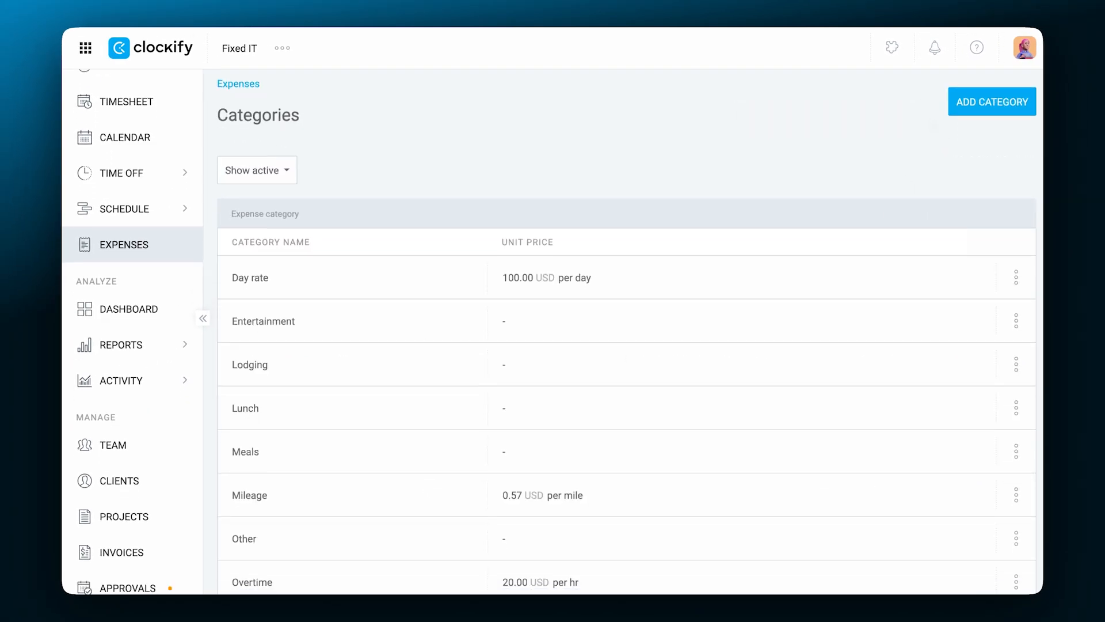
scroll("down", 3)
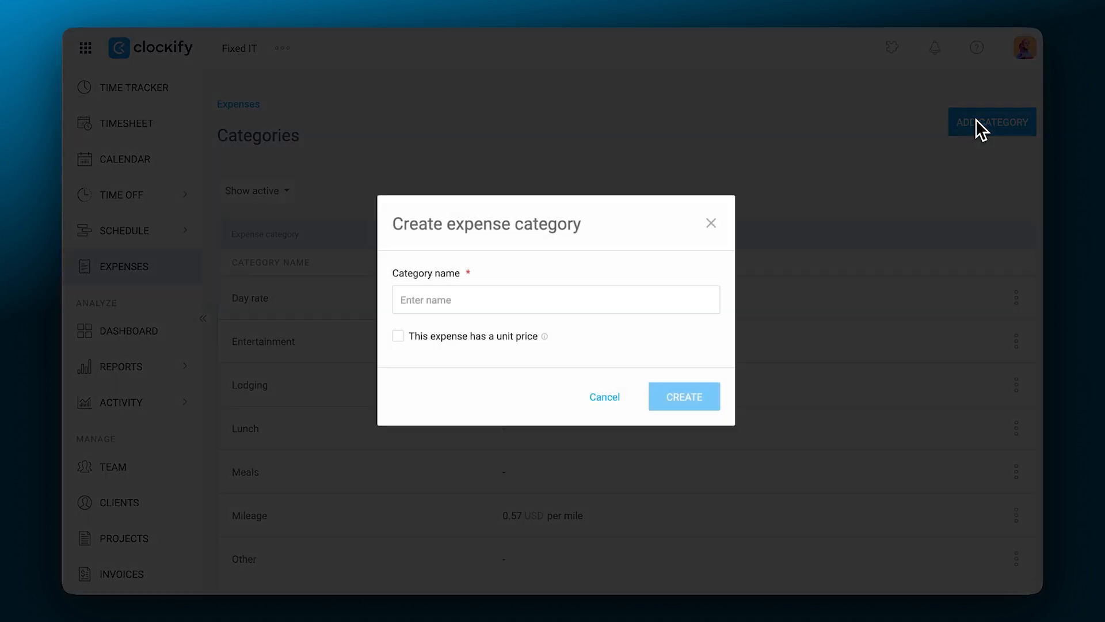
left_click(119, 195)
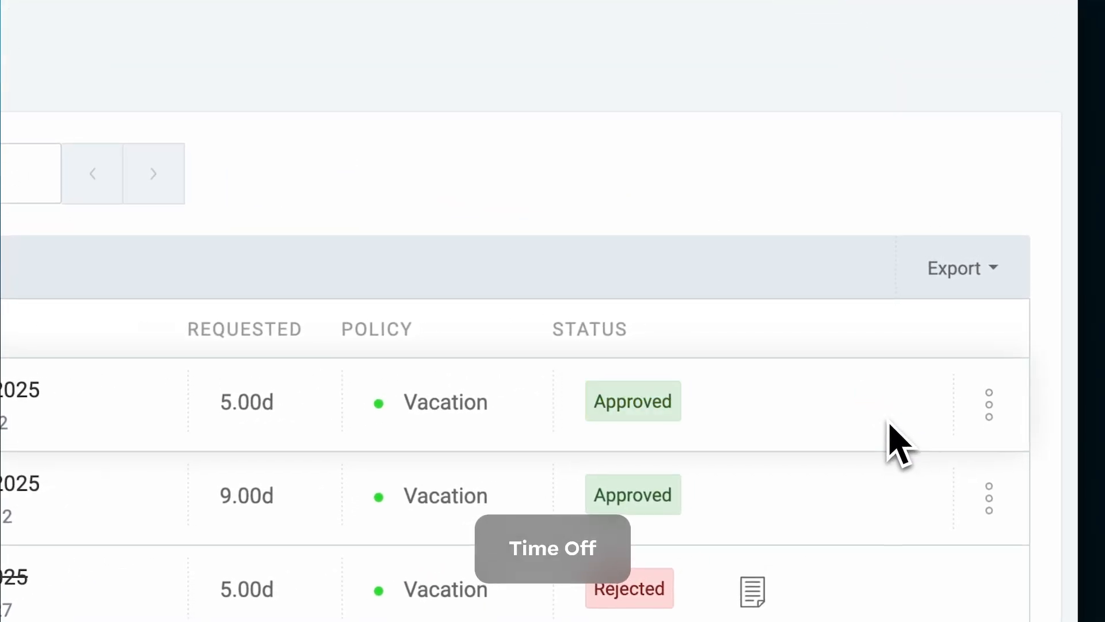
- Submit a Vacation time-off request for Jun 19–24 and view it on the timeline
left_click(910, 111)
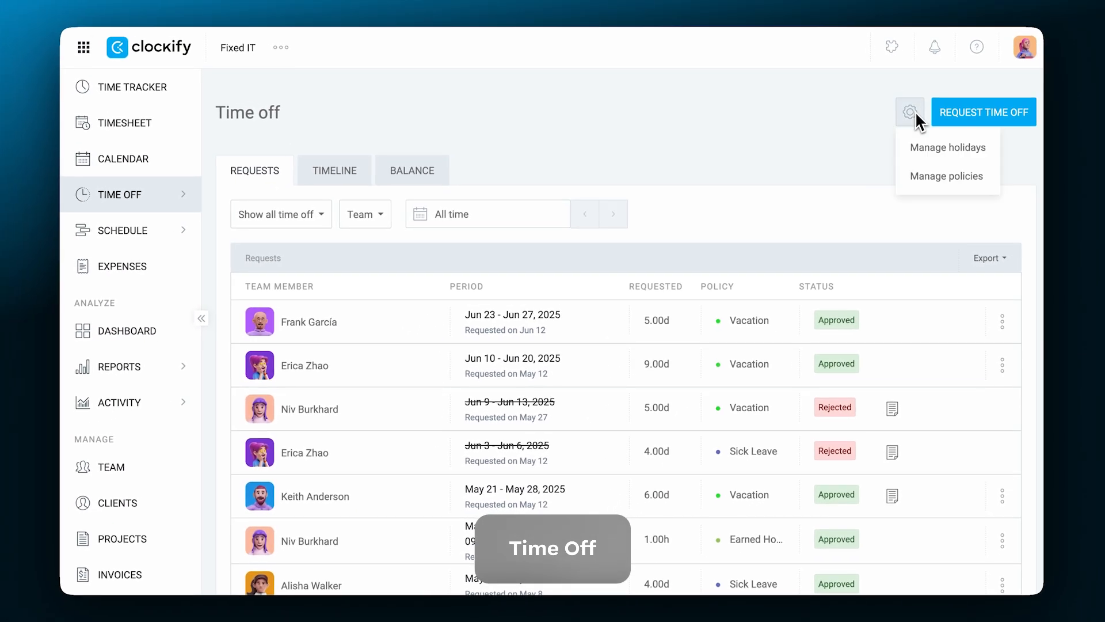
left_click(948, 148)
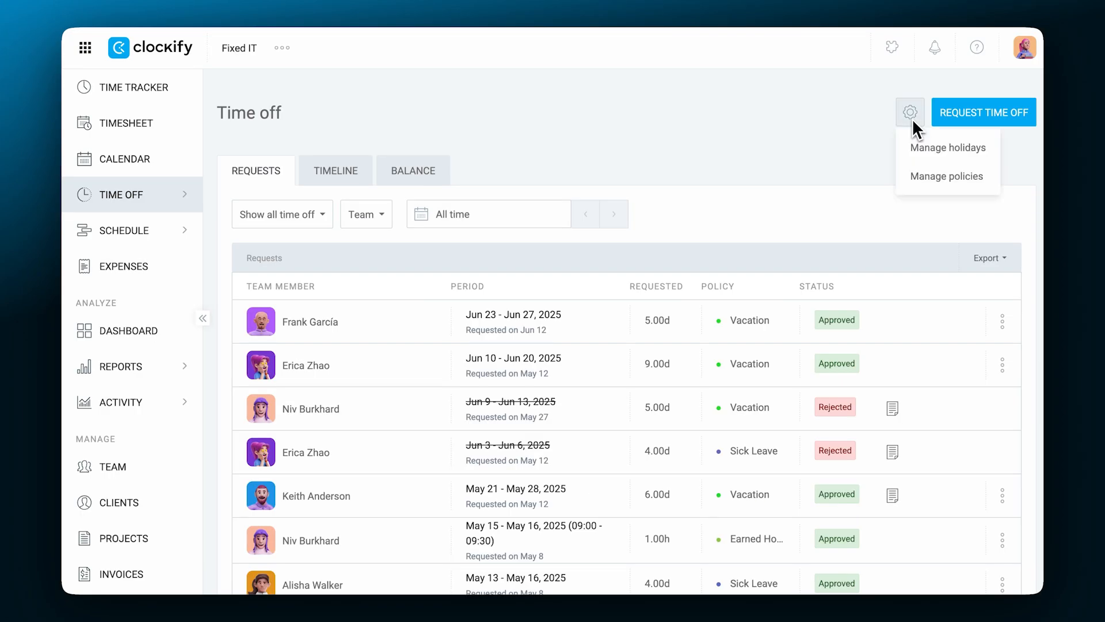
left_click(946, 176)
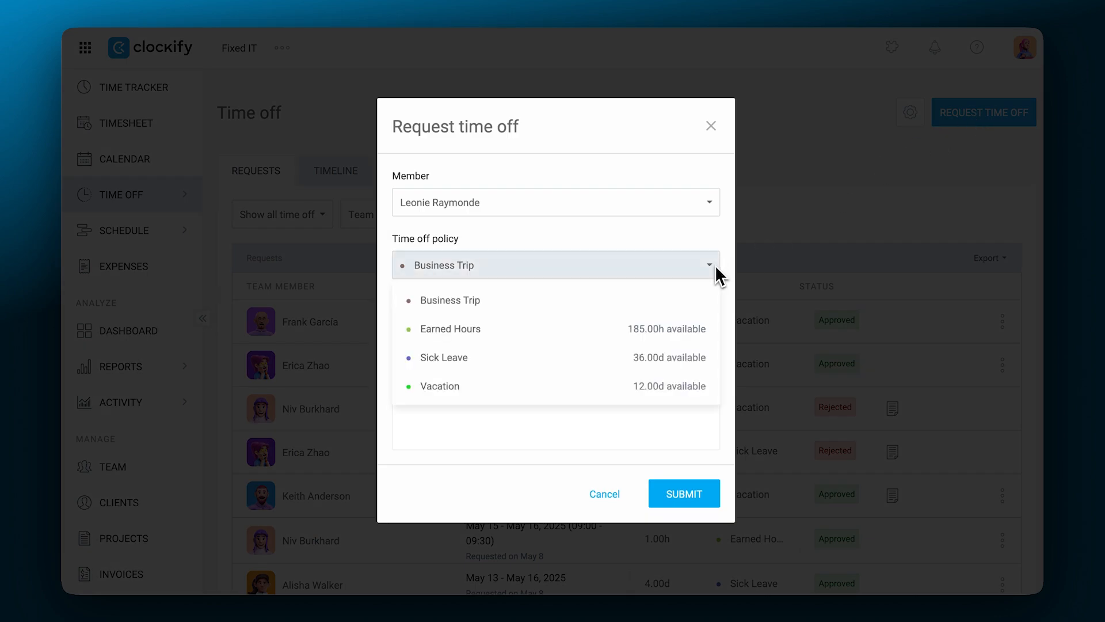
left_click(439, 385)
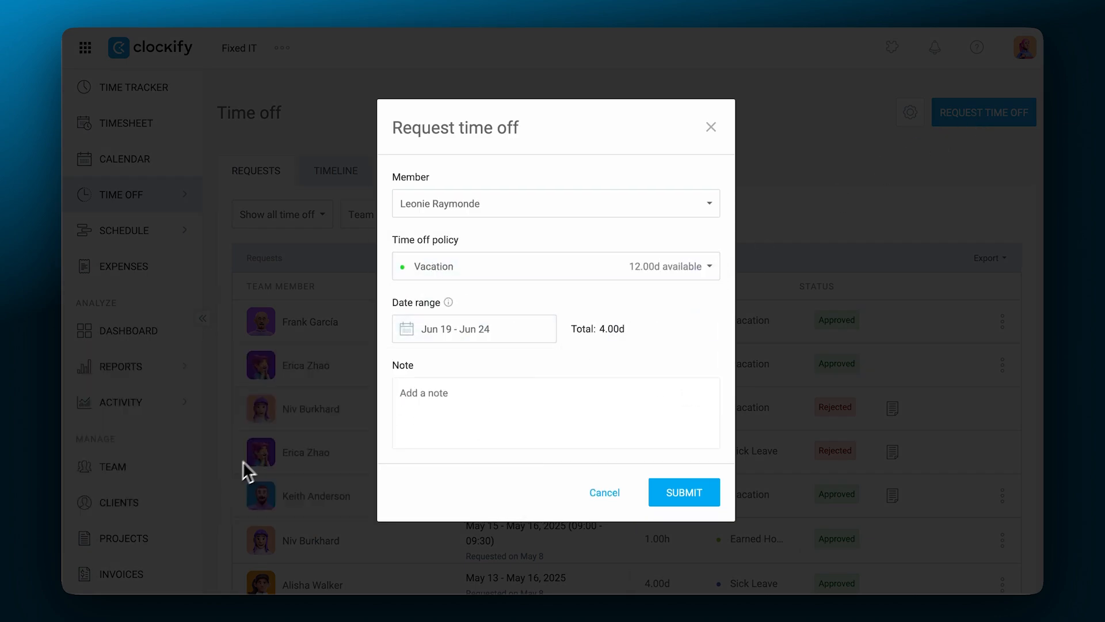
left_click(683, 492)
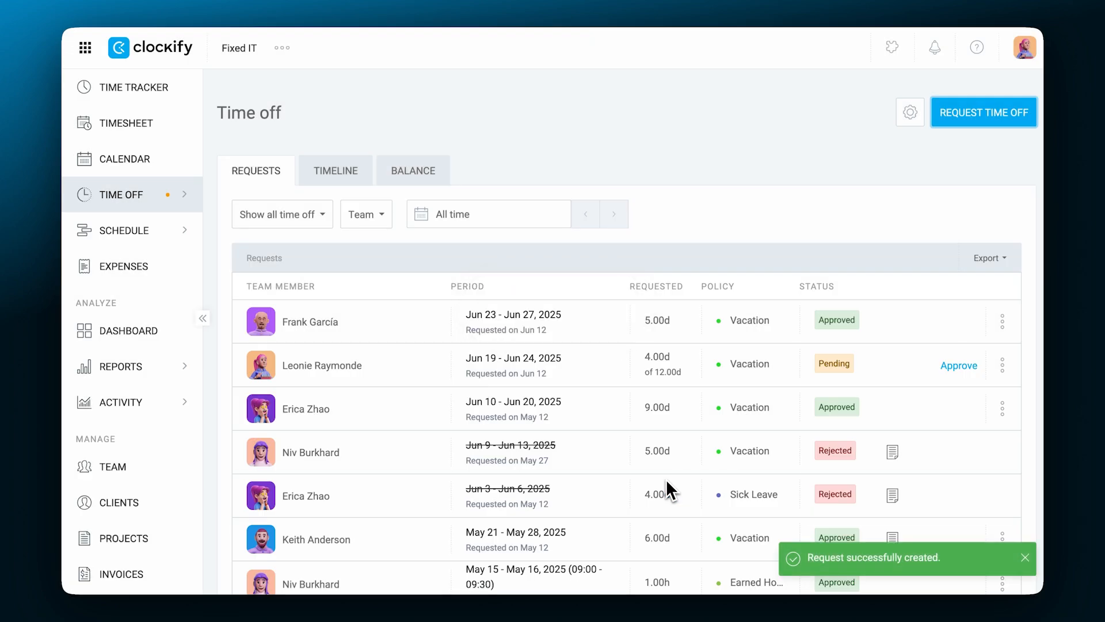
left_click(335, 170)
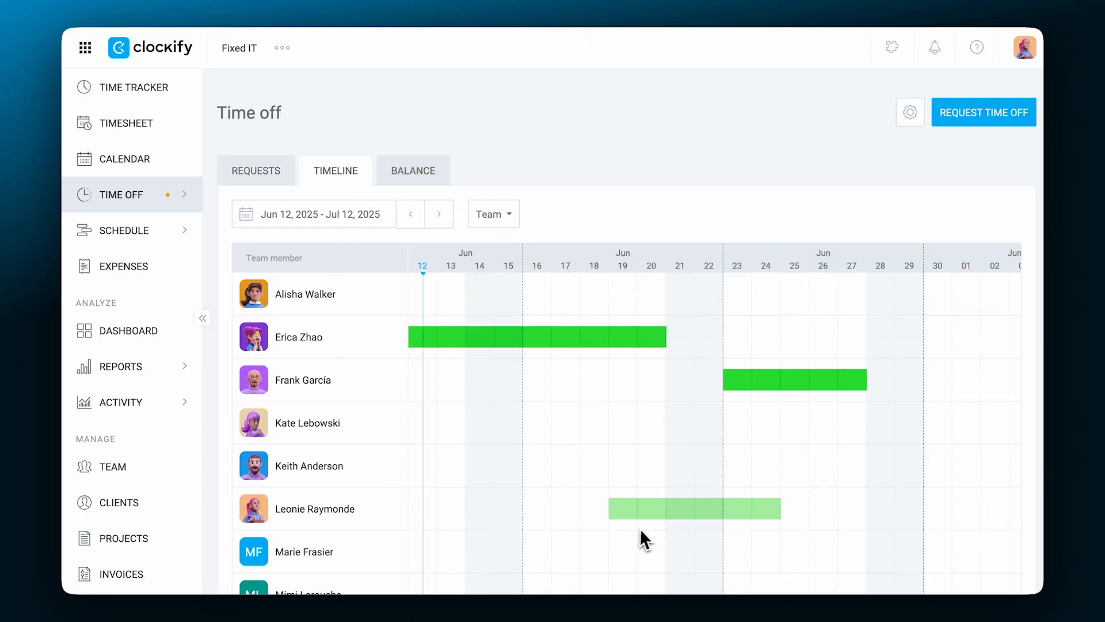
mouse_move(693, 442)
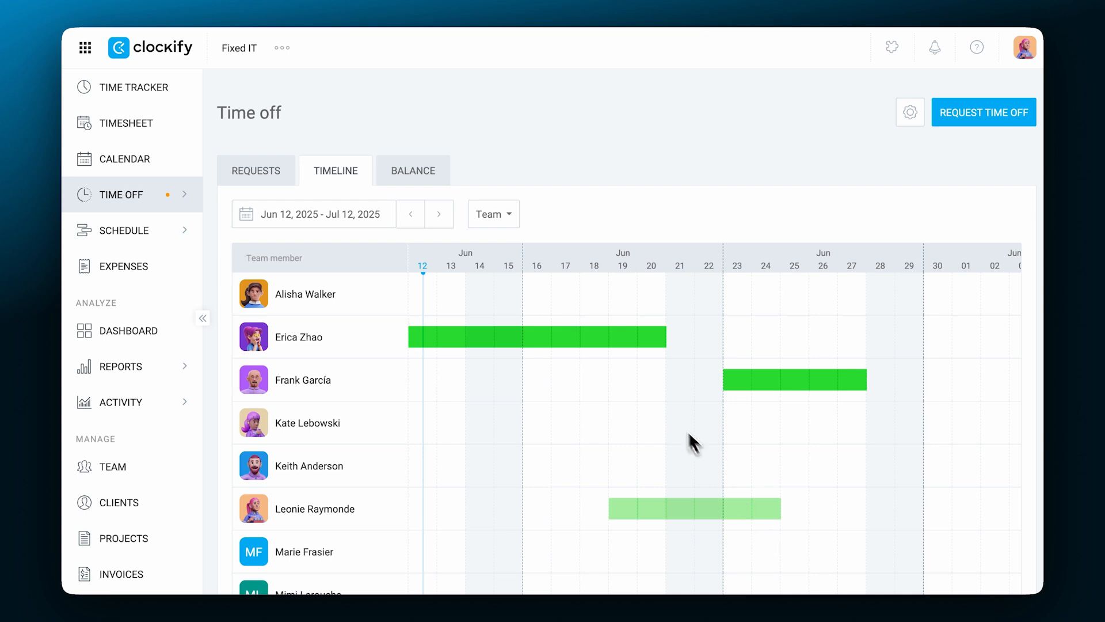
- Show time-off balances grouped by user instead of by policy
left_click(413, 170)
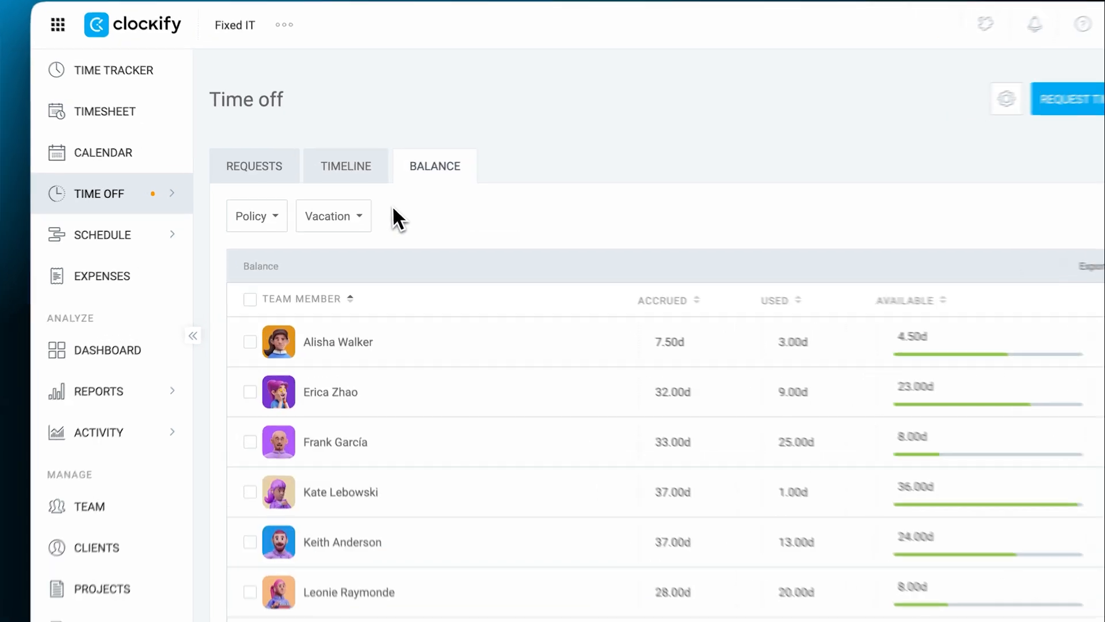
left_click(333, 217)
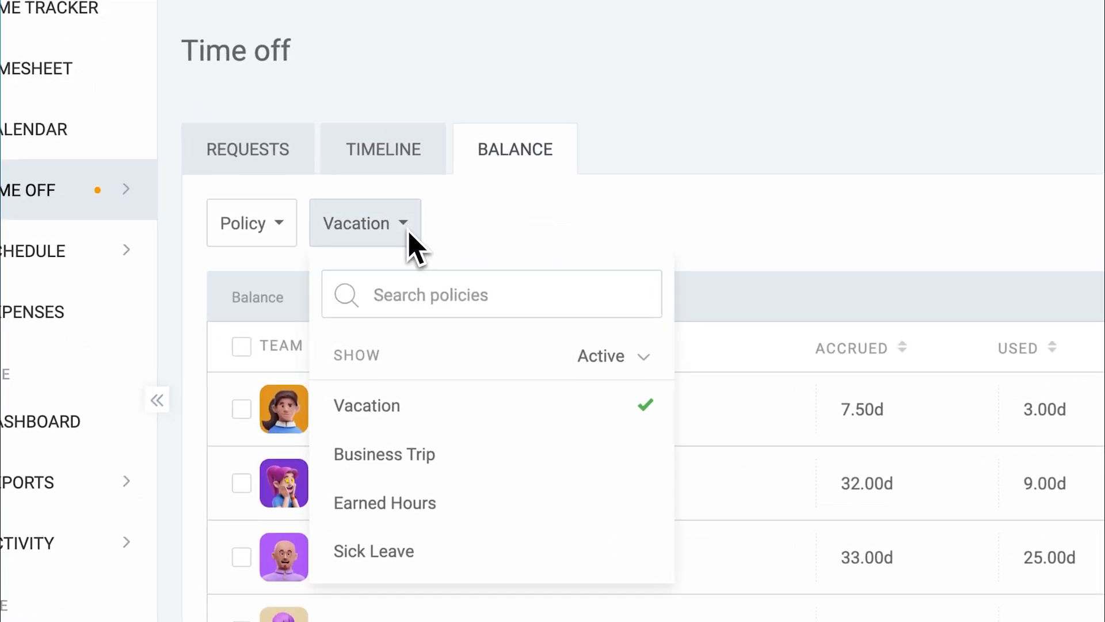
left_click(251, 223)
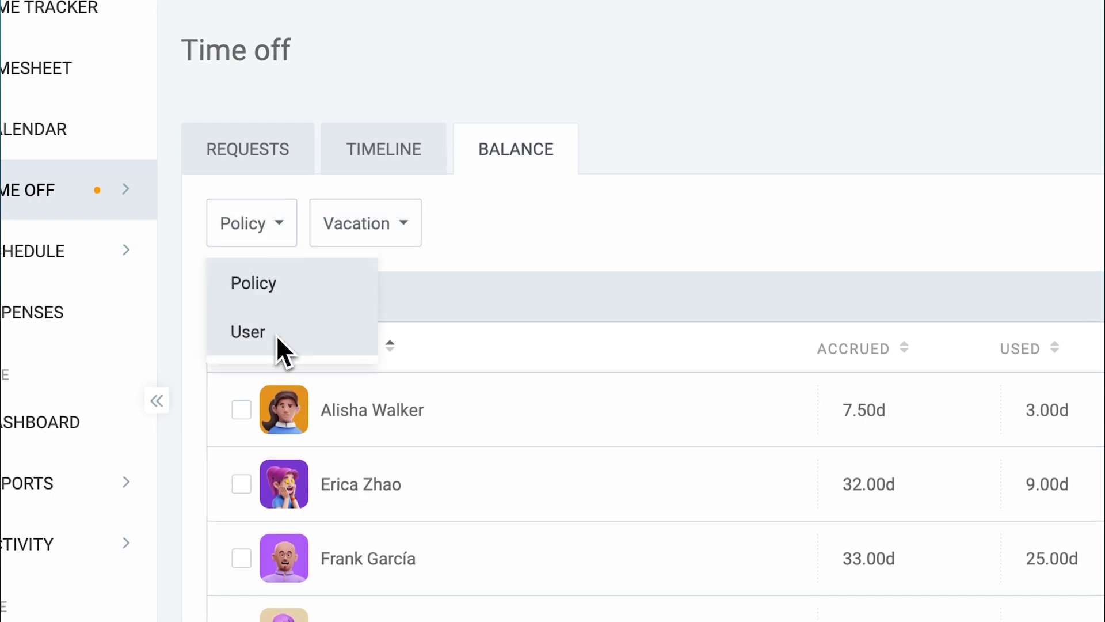
left_click(248, 332)
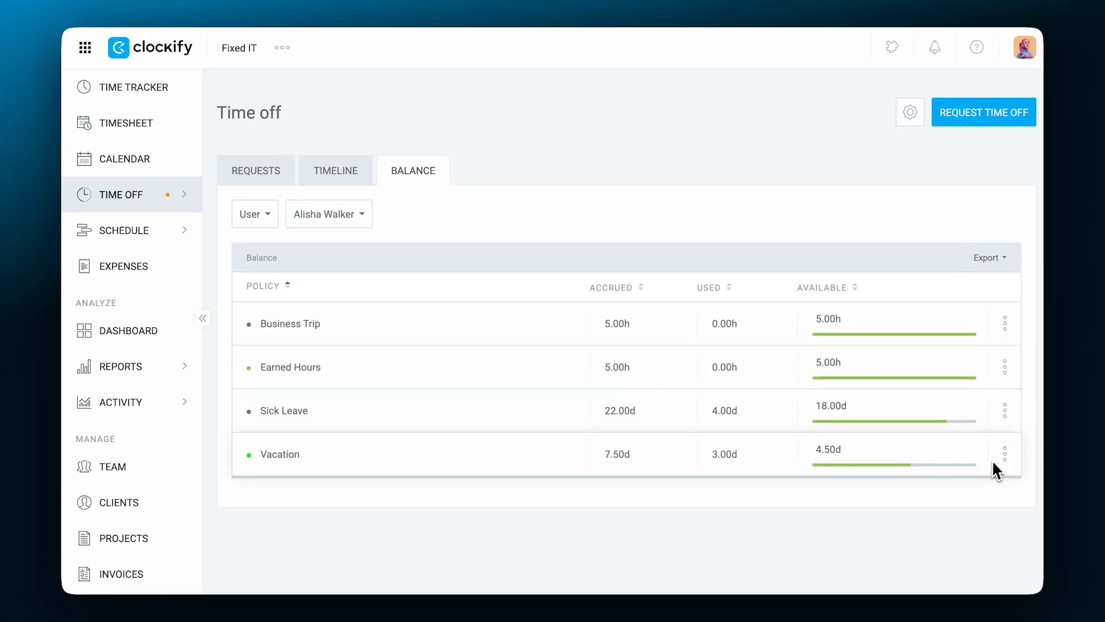
left_click(1005, 454)
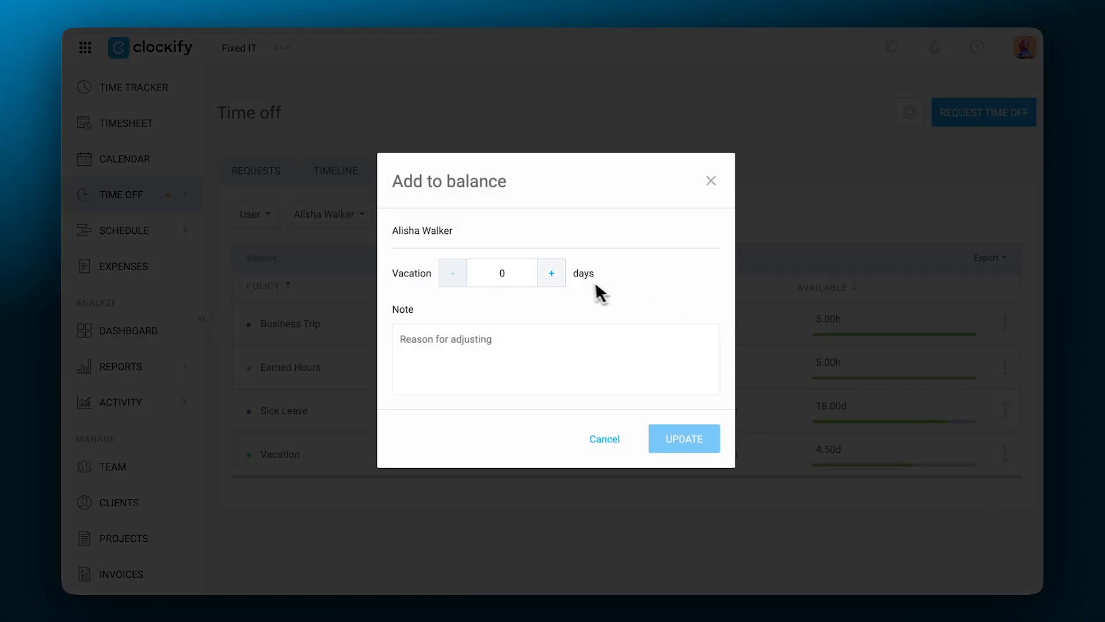
left_click(552, 273)
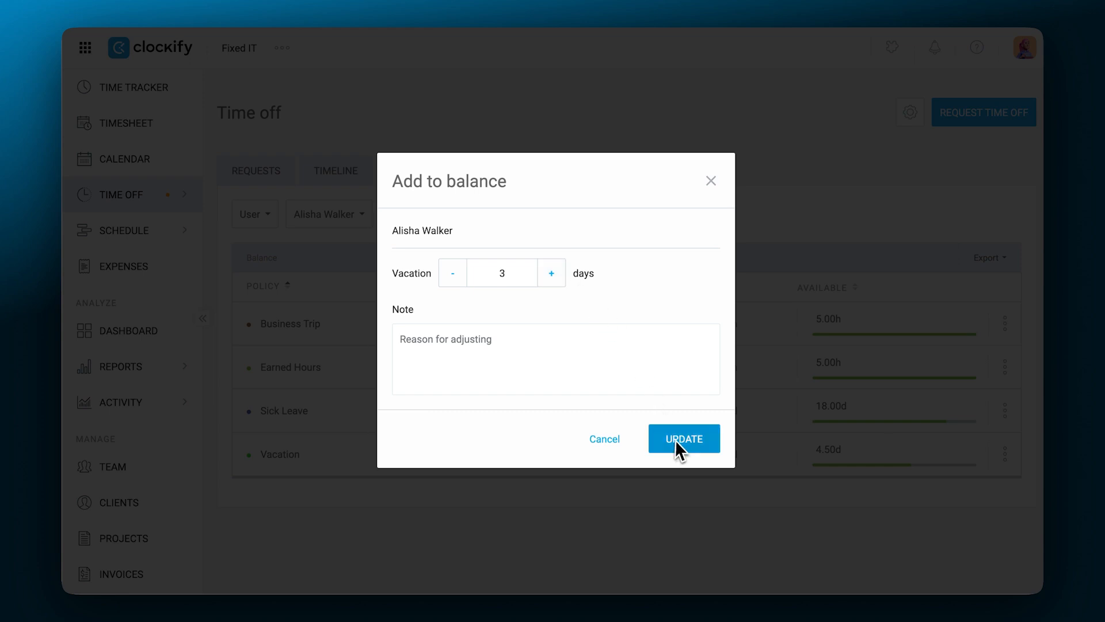
left_click(684, 438)
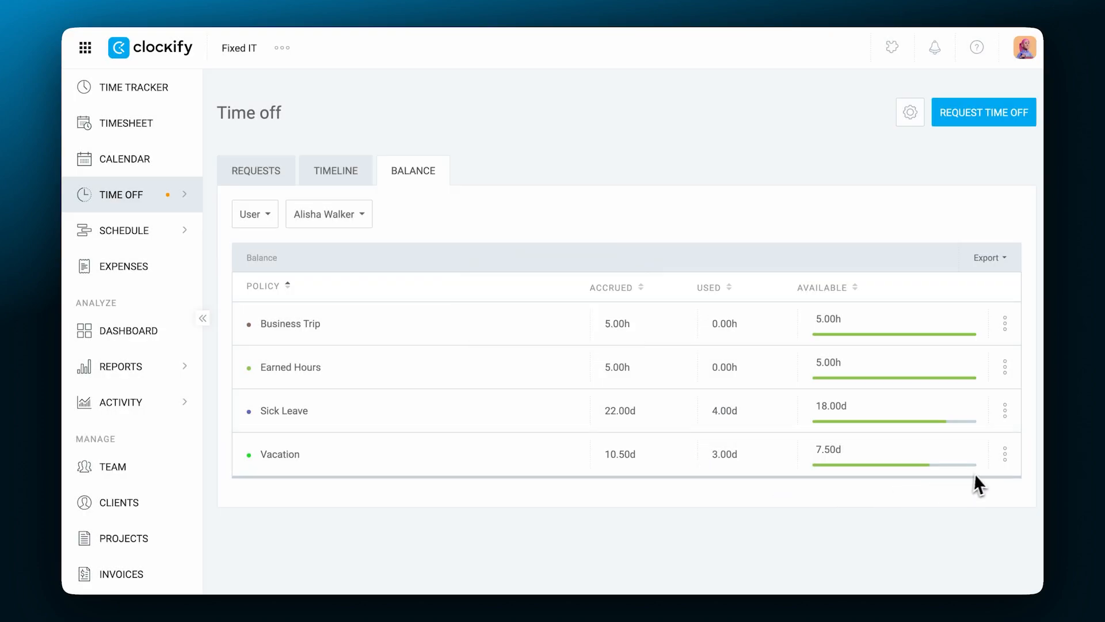
left_click(1004, 454)
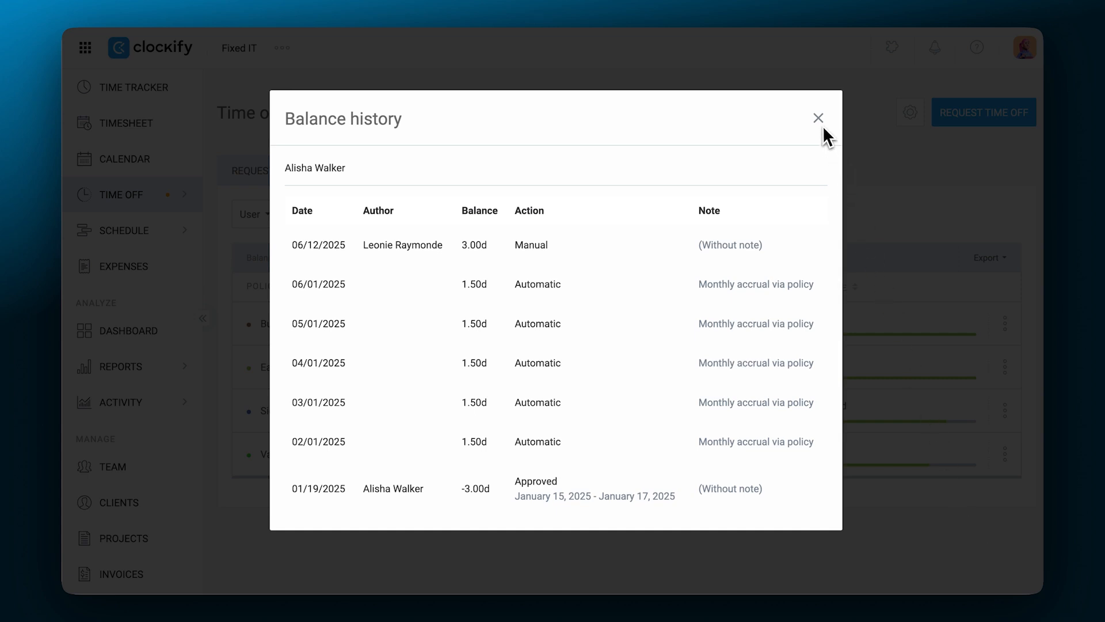
left_click(819, 117)
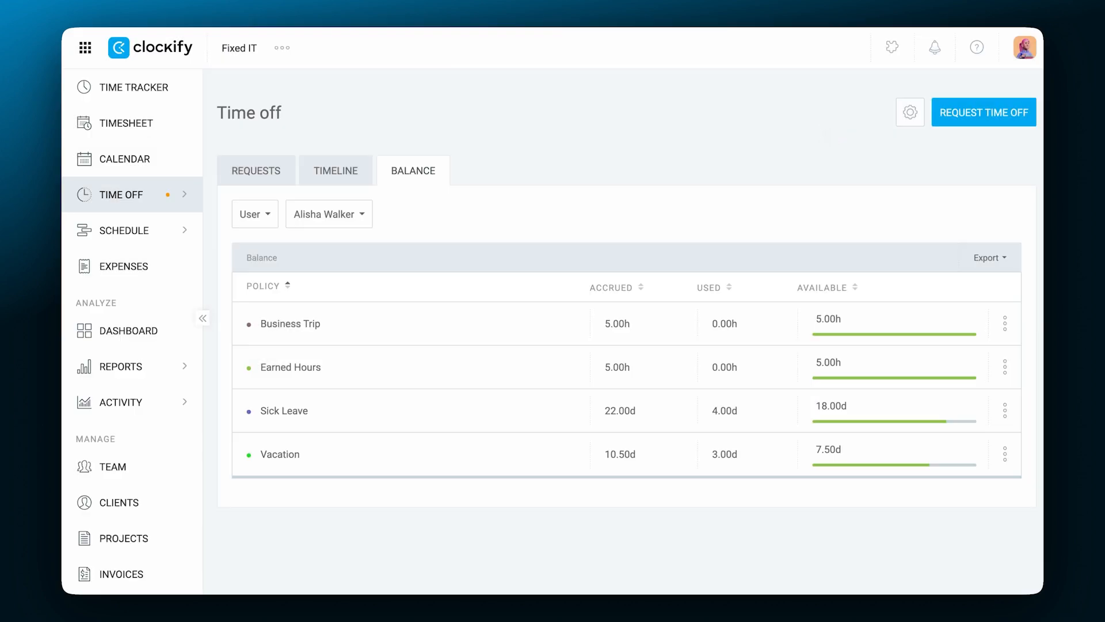
left_click(126, 331)
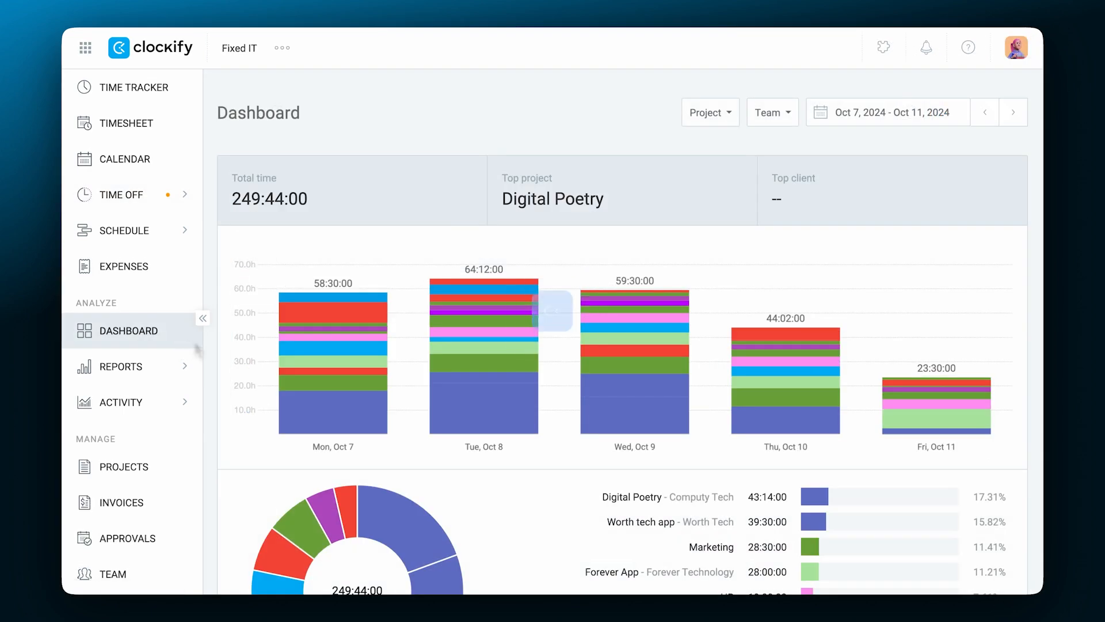
- Scroll the Dashboard down to the Team activities list
scroll("down", 3)
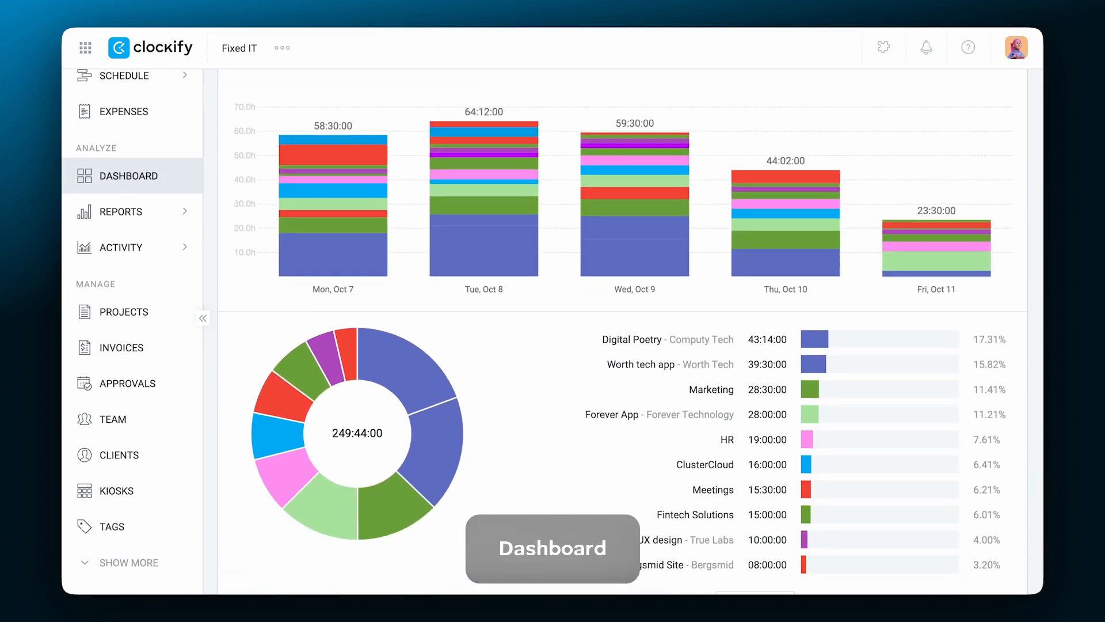
scroll("down", 3)
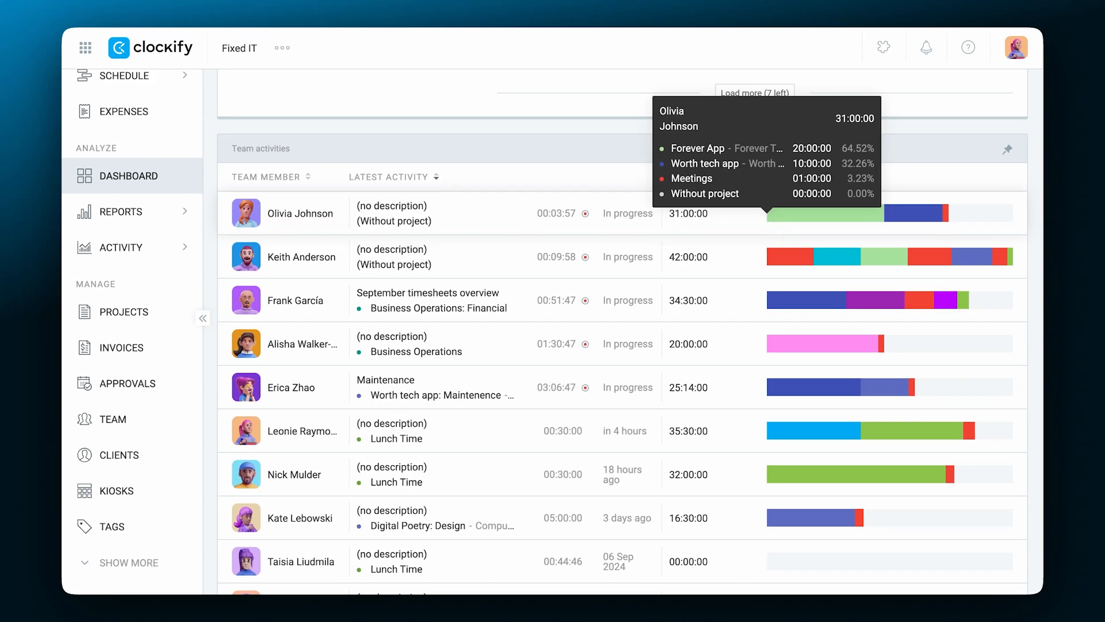
- Group the Summary report by project with the estimate column shown
left_click(120, 212)
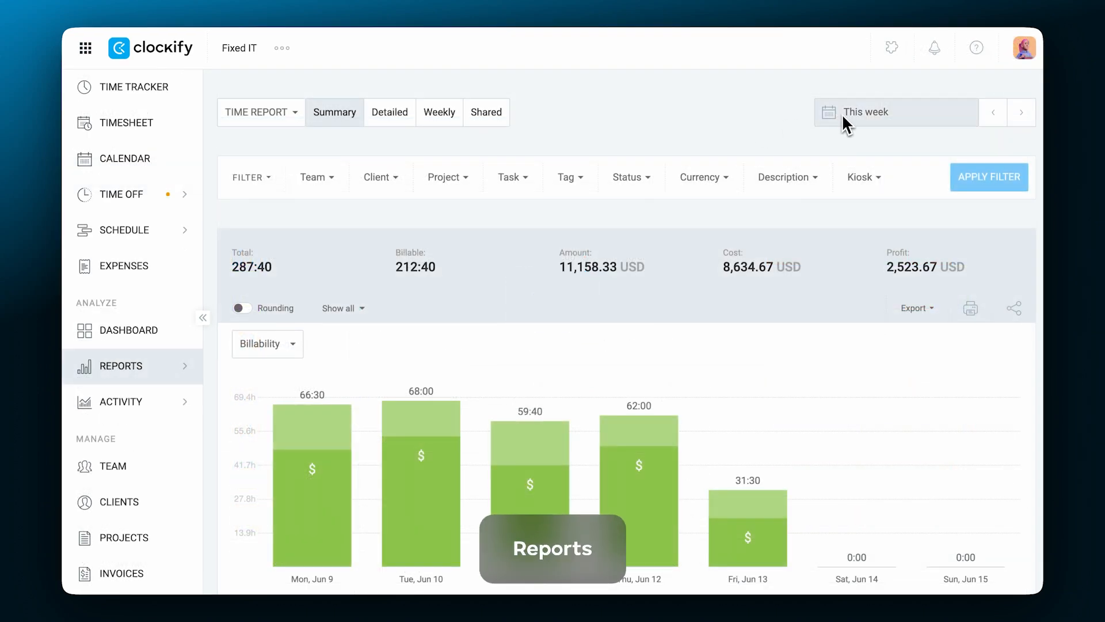
left_click(895, 111)
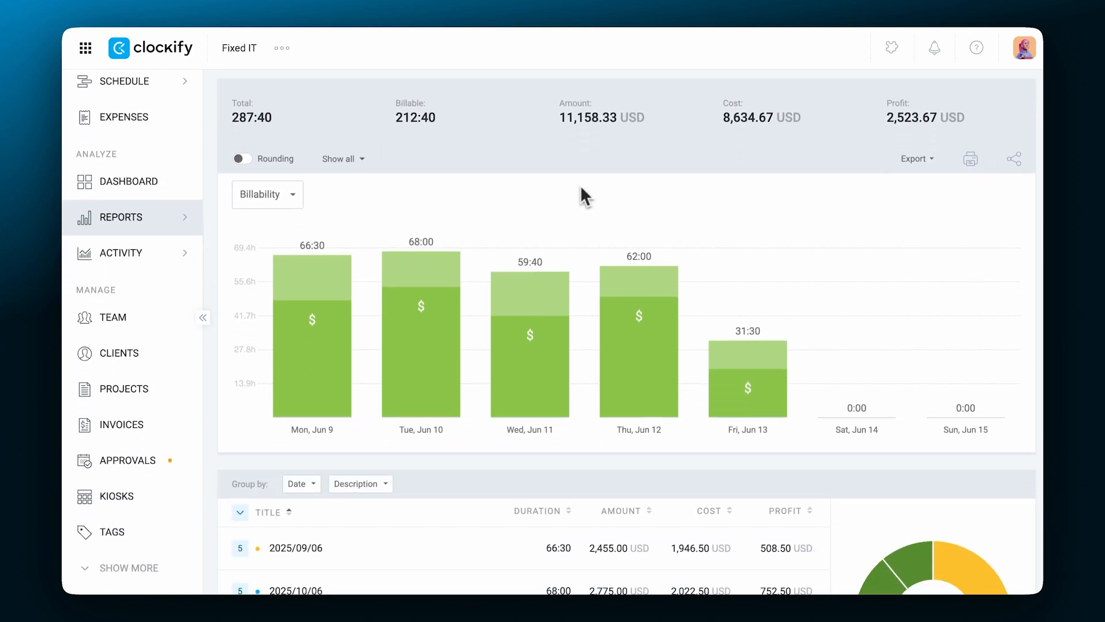
mouse_move(530, 332)
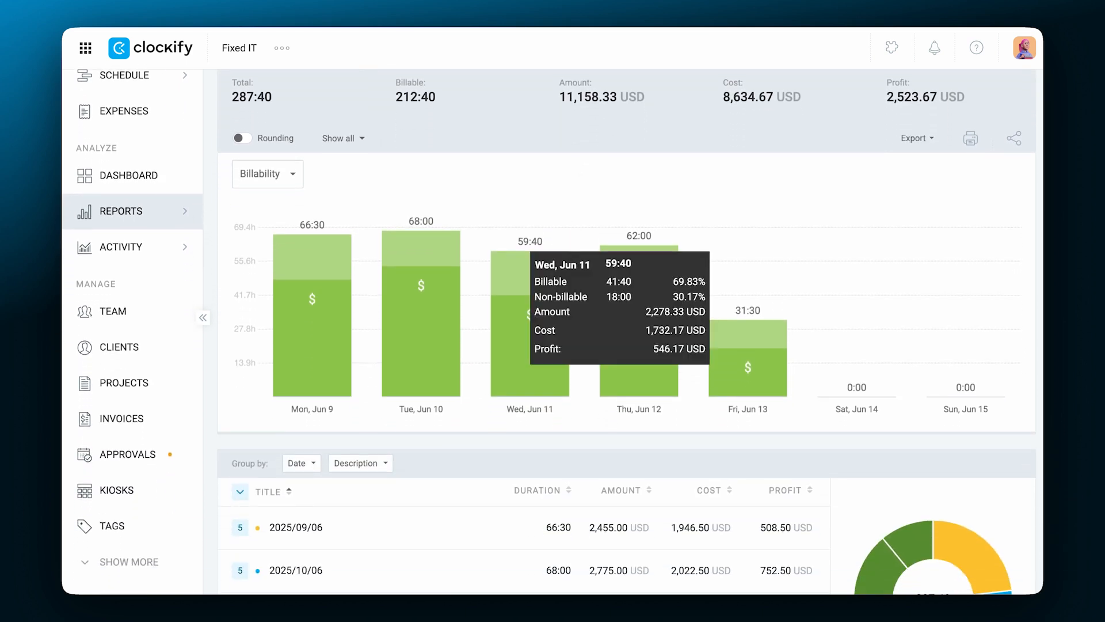
scroll("down", 3)
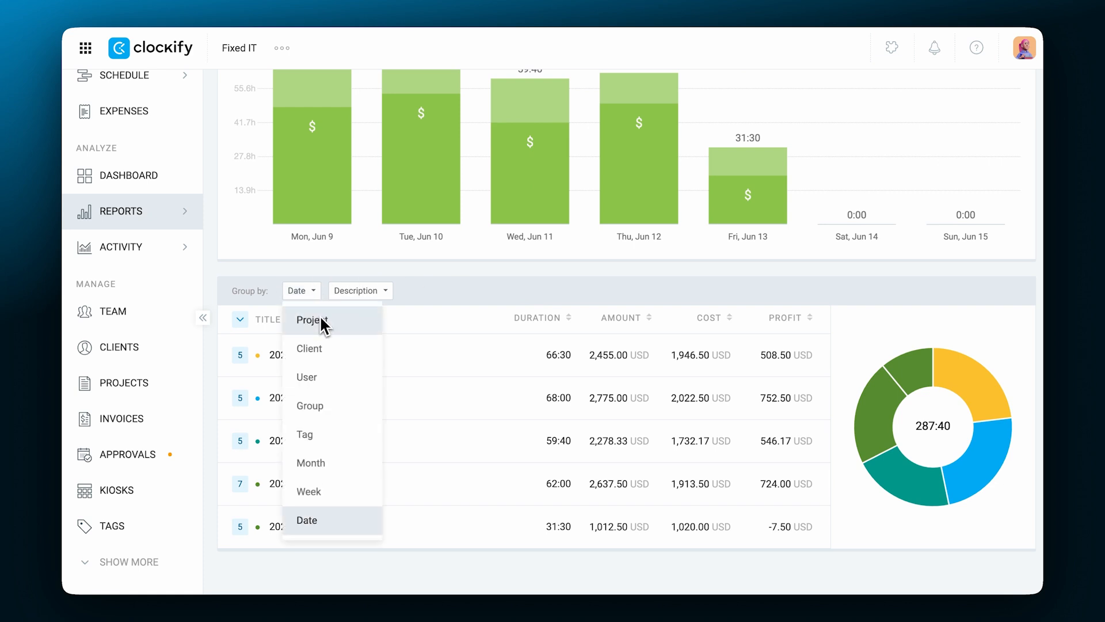
left_click(312, 319)
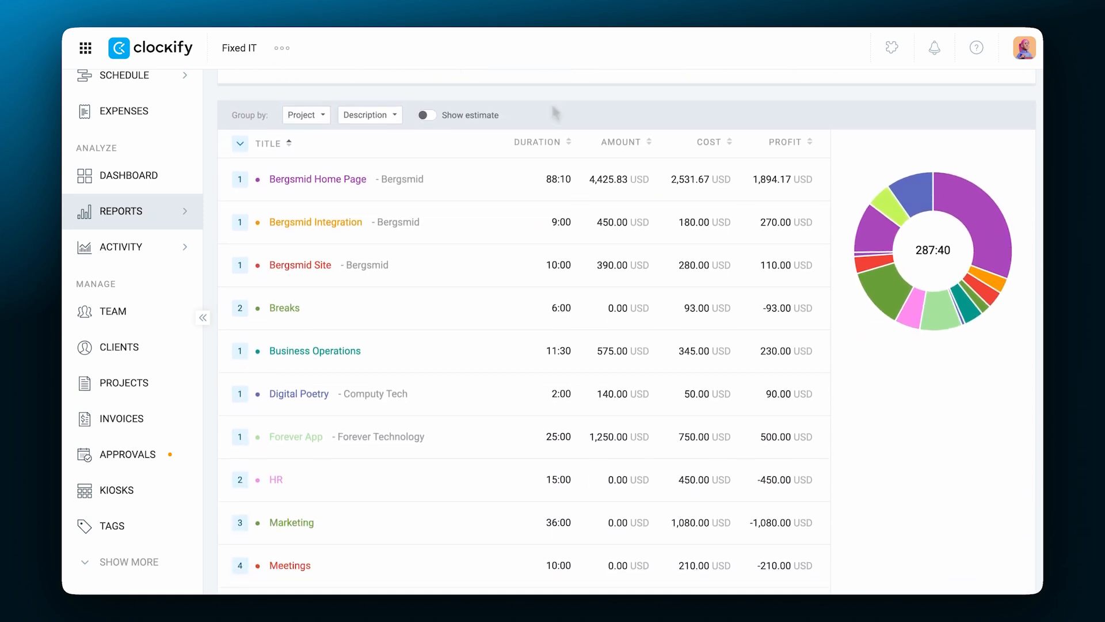
left_click(426, 115)
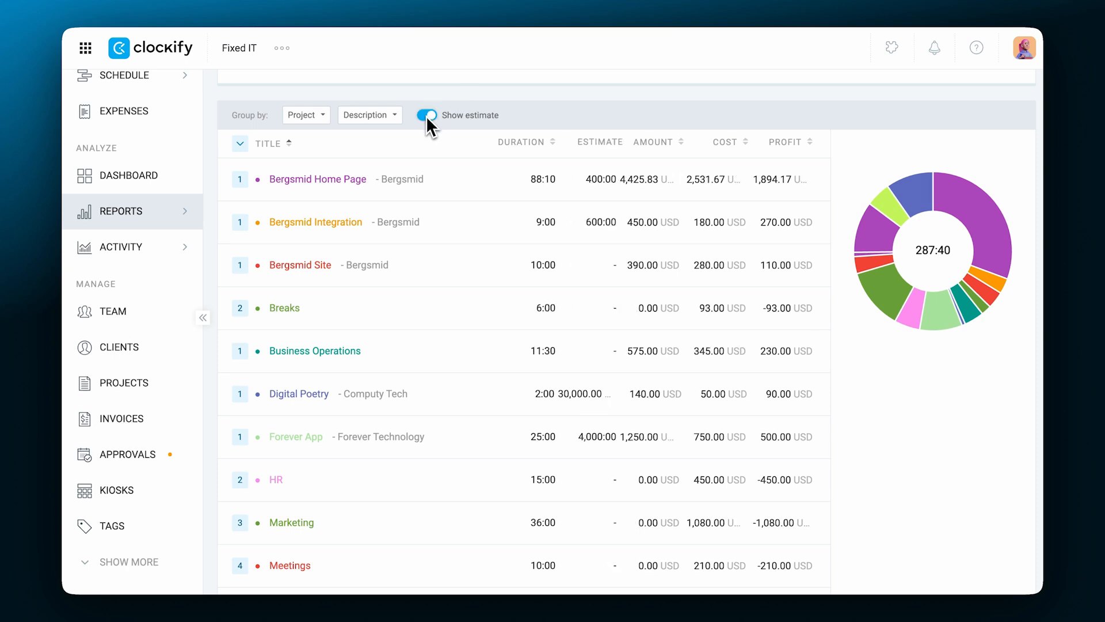
scroll("up", 3)
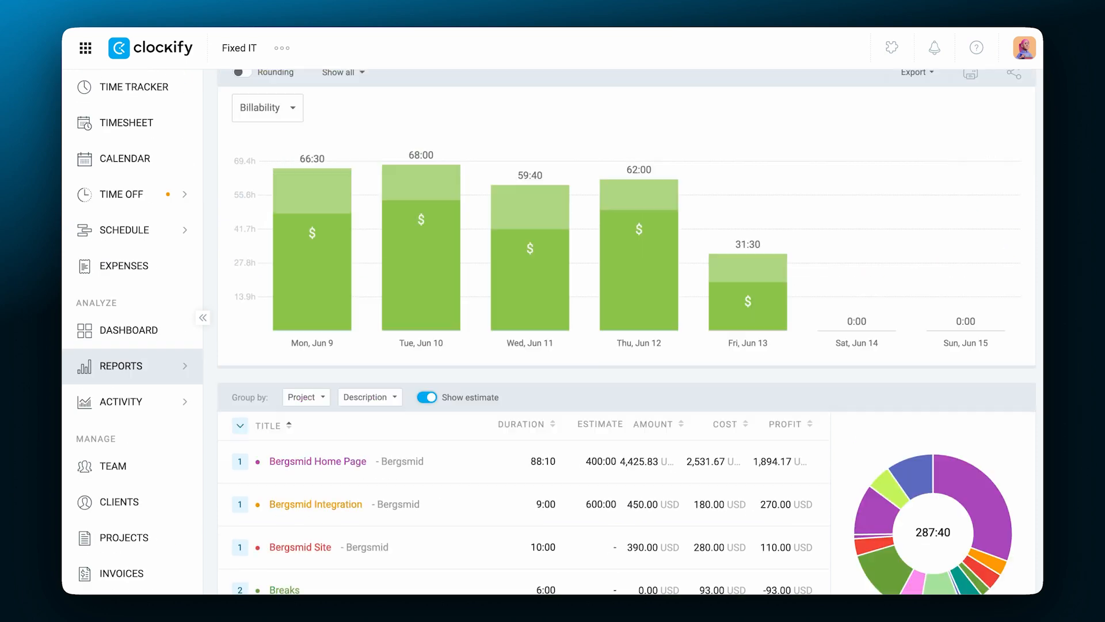
- Create a public share link for this week's Summary report
scroll("up", 3)
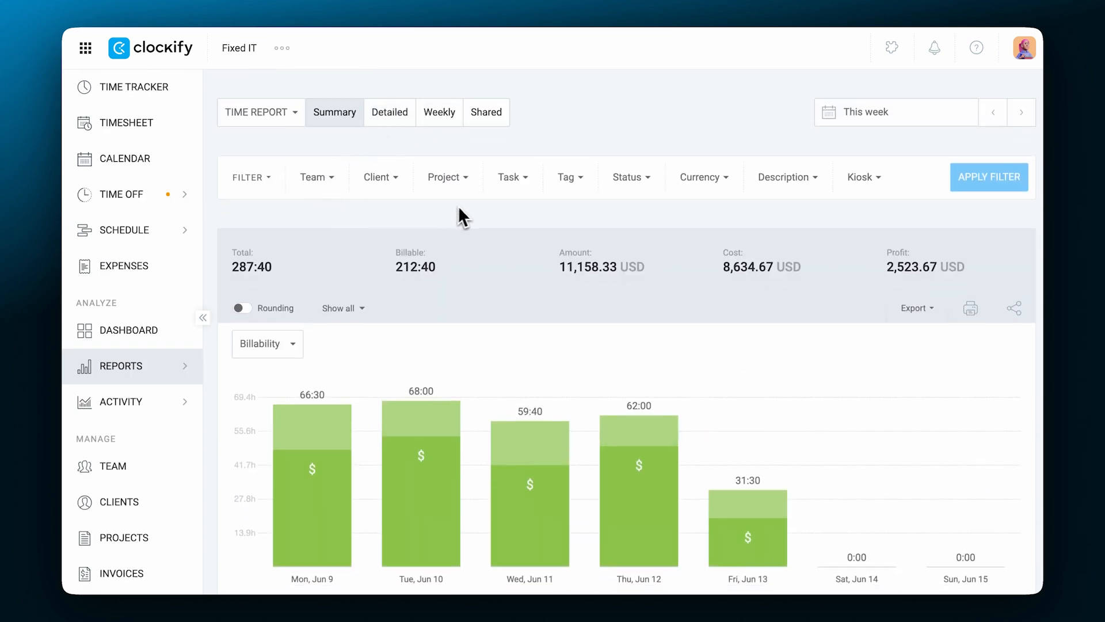
mouse_move(904, 250)
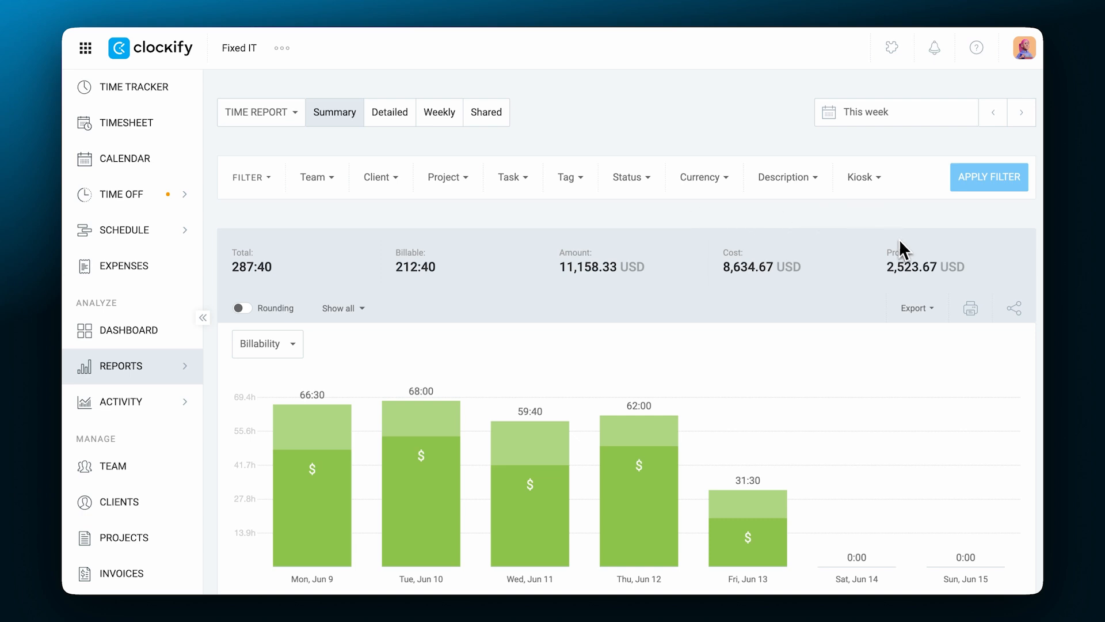
left_click(916, 308)
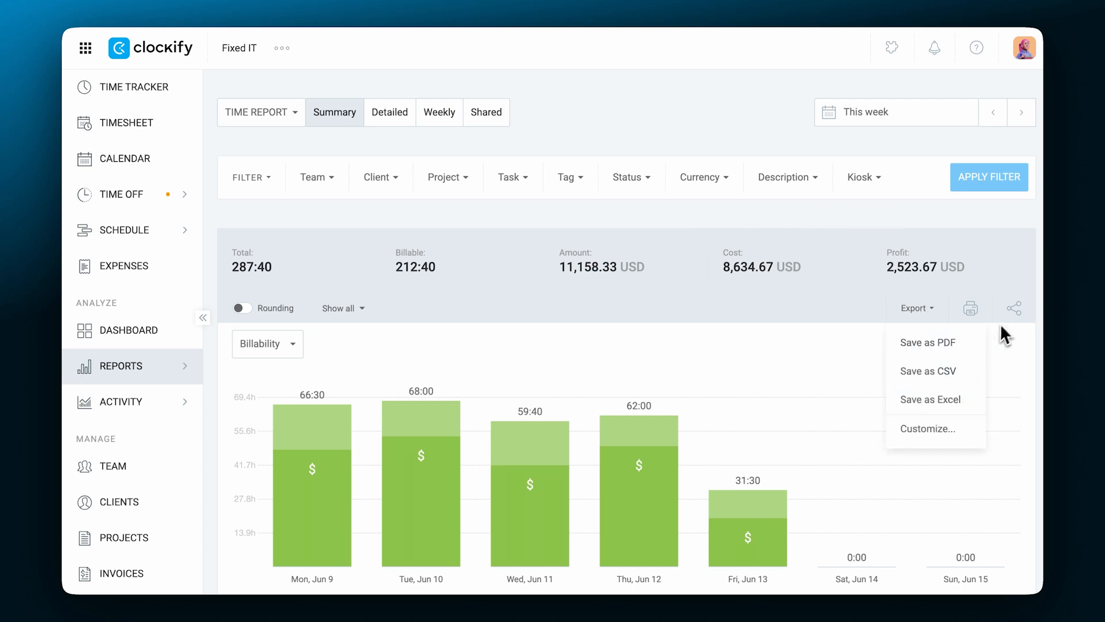
left_click(1013, 307)
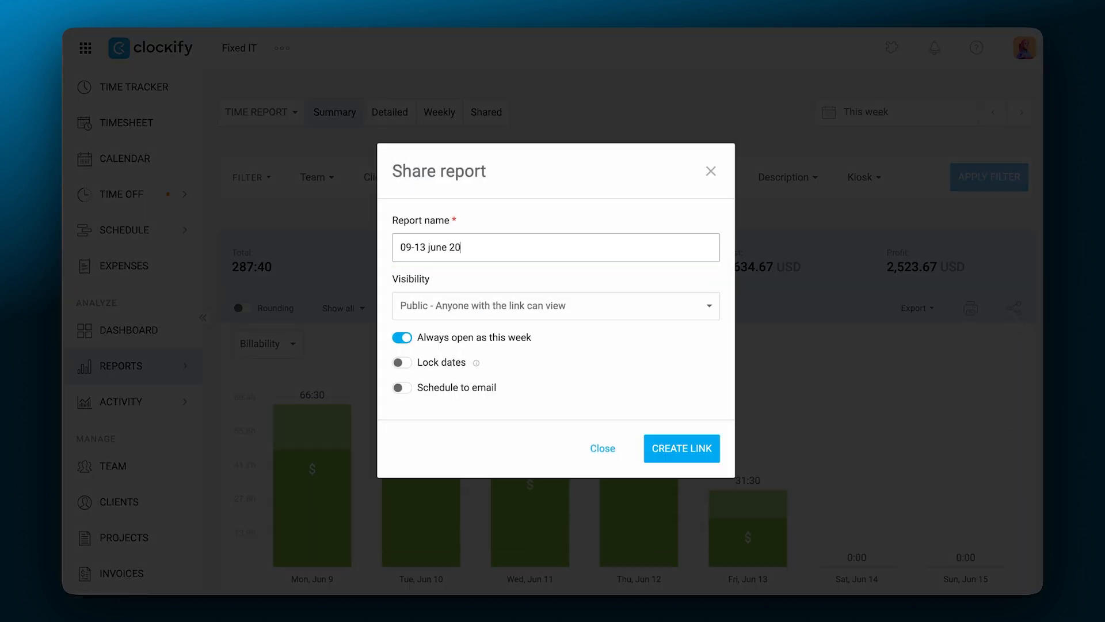
left_click(681, 449)
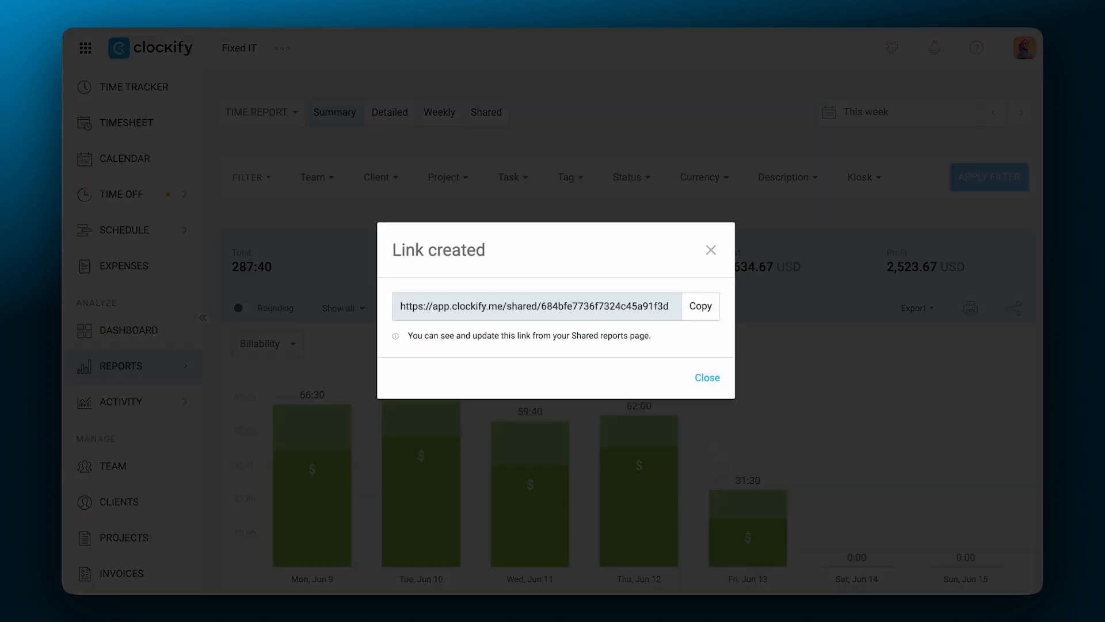
left_click(707, 377)
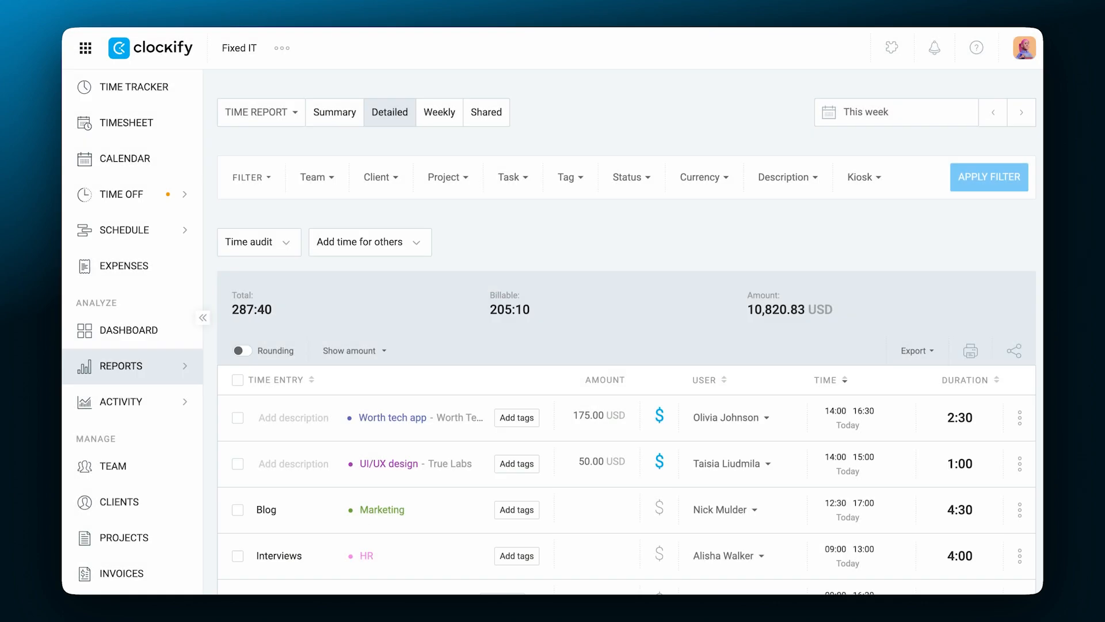
- Open the Weekly report and scroll through each user's daily totals
scroll("down", 3)
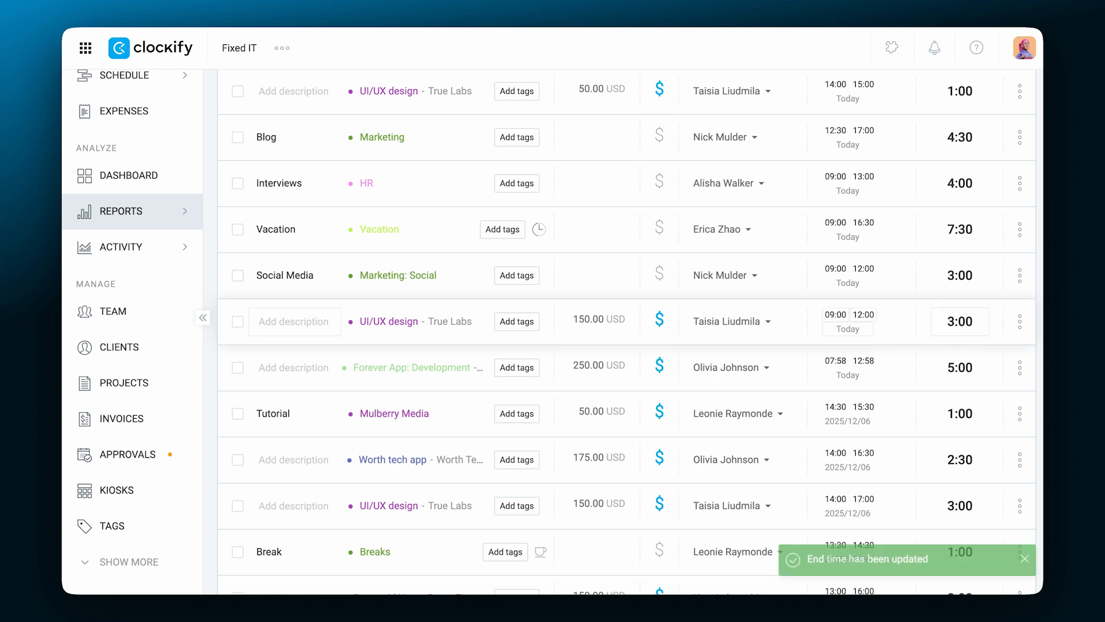
left_click(121, 211)
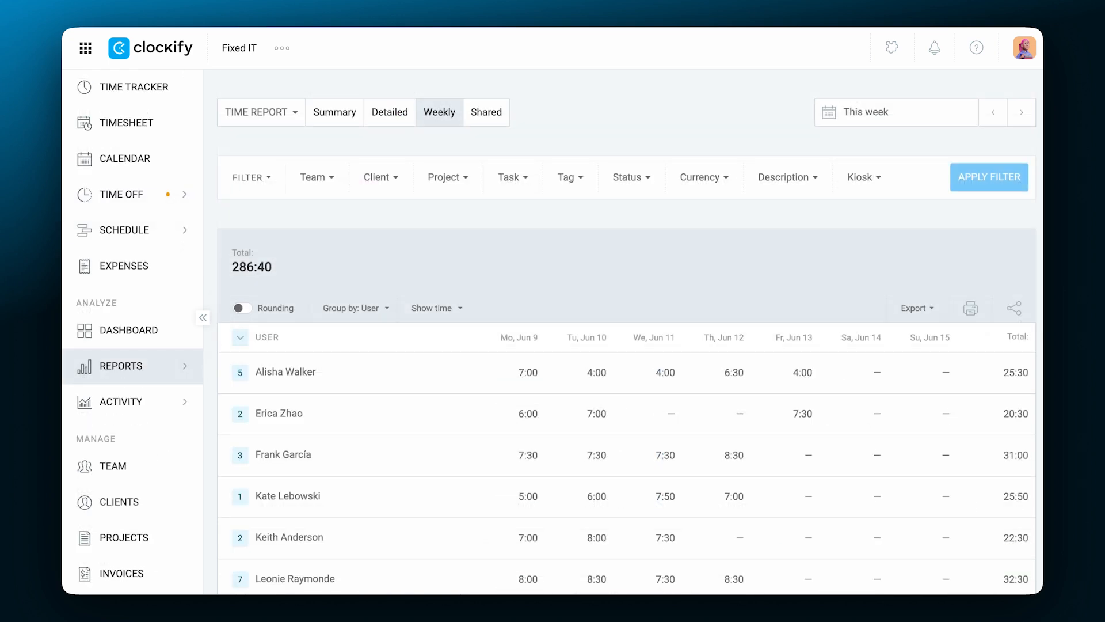
scroll("down", 3)
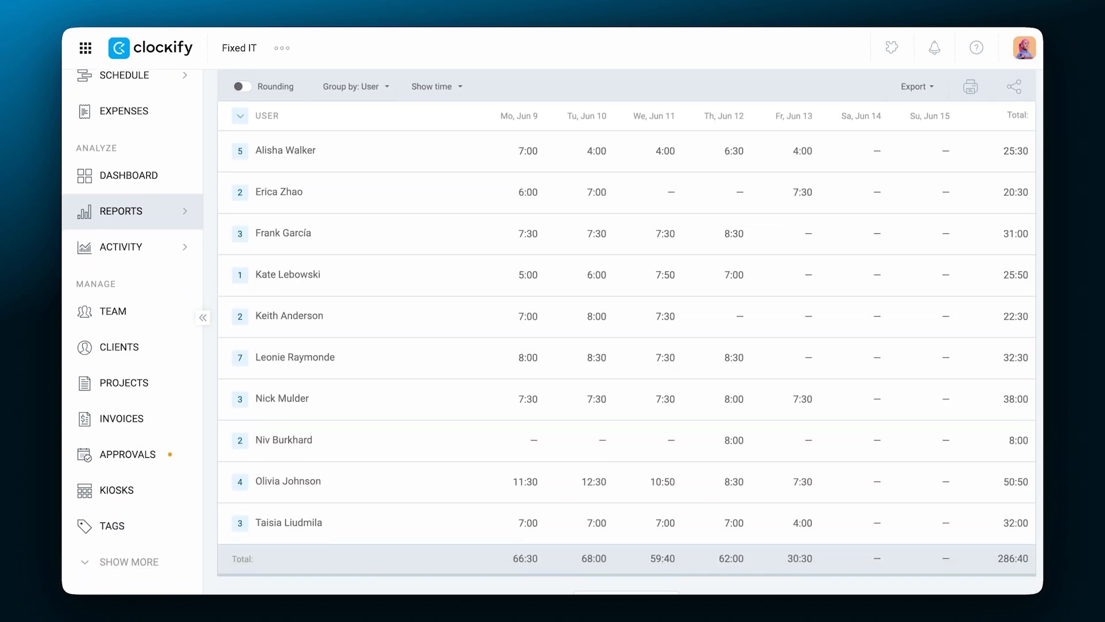
mouse_move(731, 324)
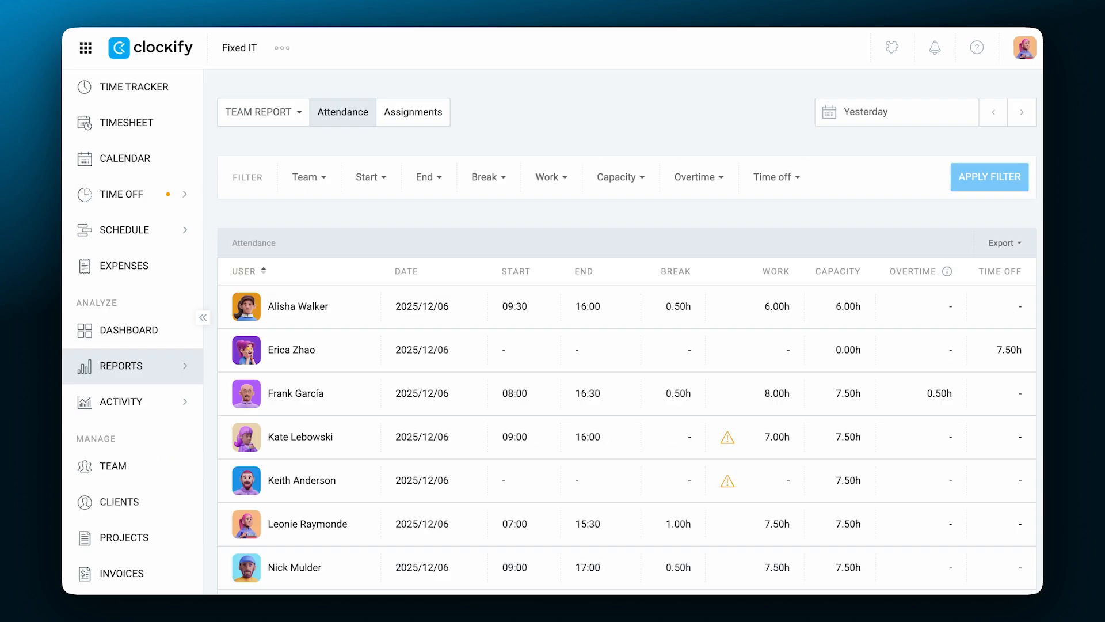
mouse_move(679, 294)
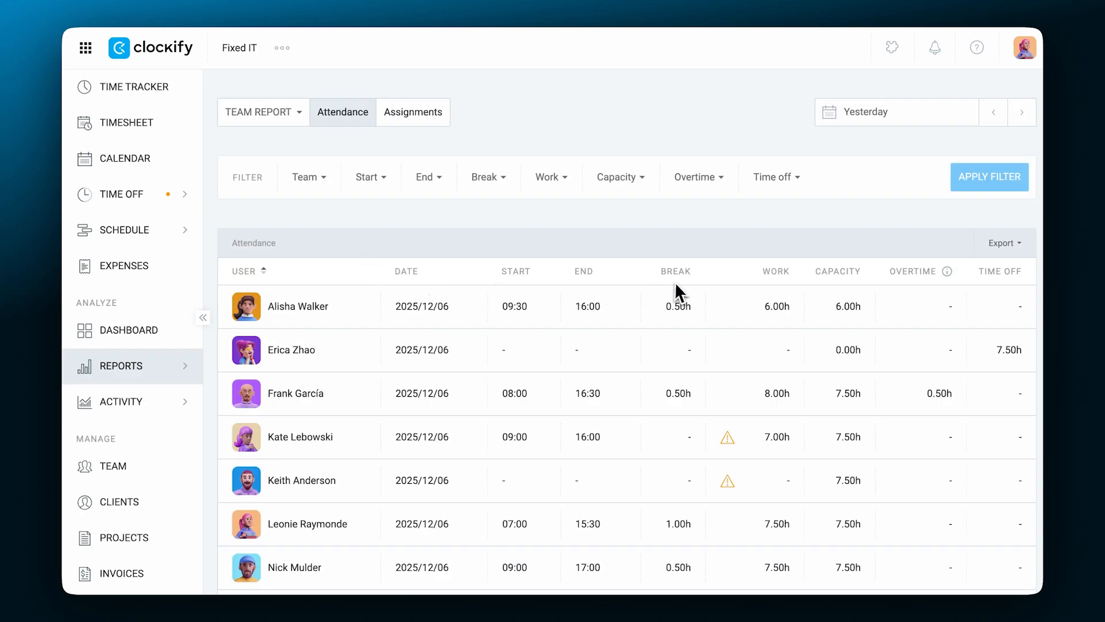
- Scroll through the Expense report listing expenses totalling 805.25 USD
scroll("down", 3)
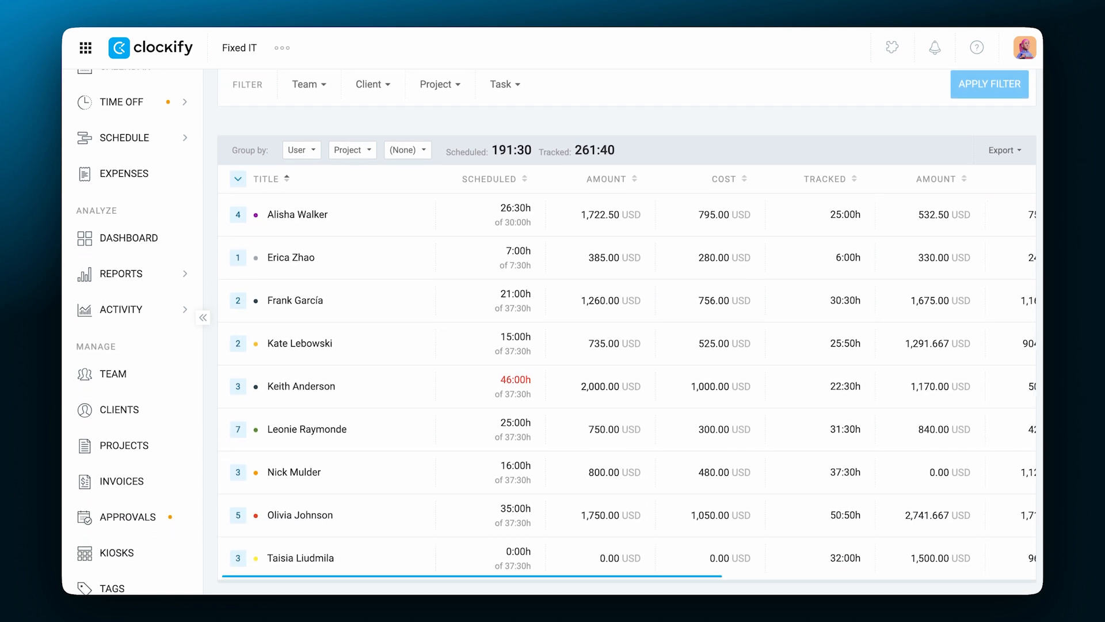
scroll("right", 3)
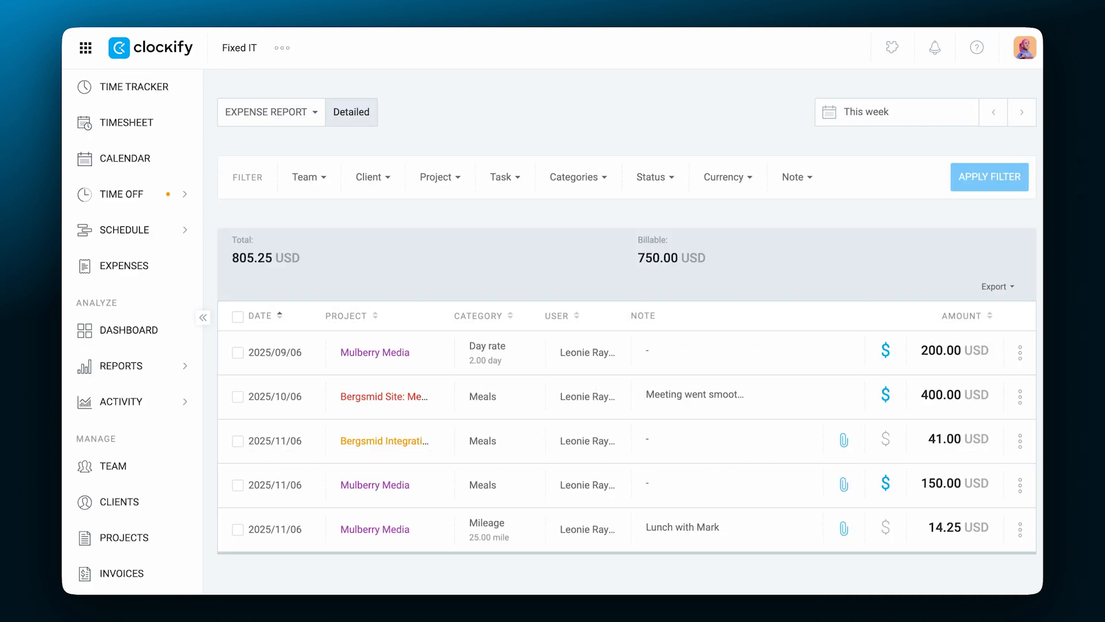
- Change the Mulberry Media day-rate expense to 2.50 days, worth 250.00 USD
left_click(1020, 350)
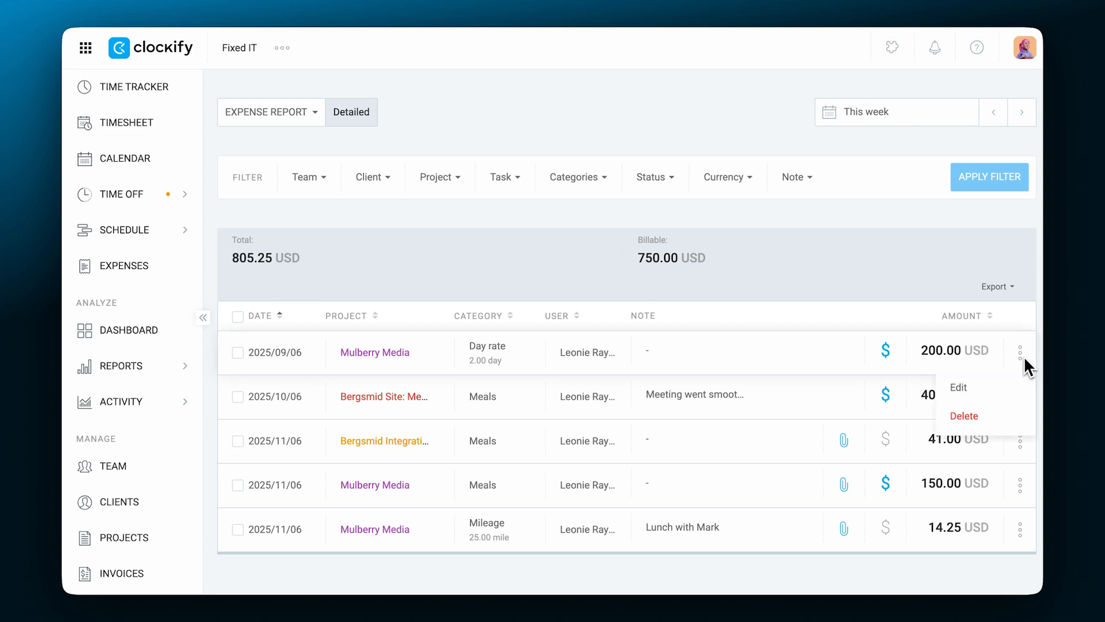
left_click(959, 387)
type("2.5")
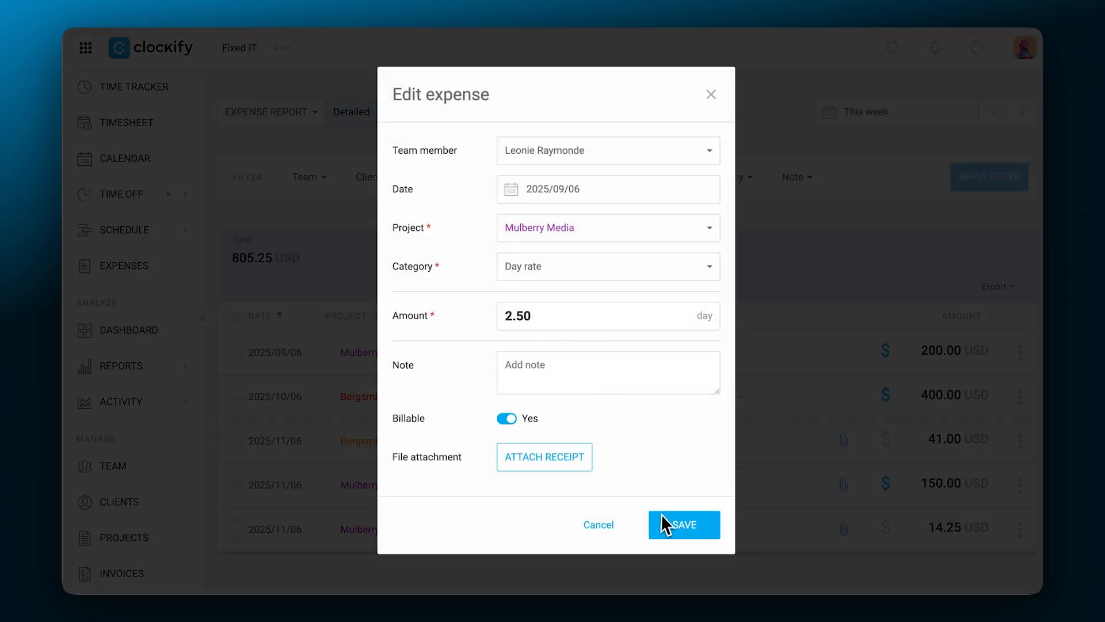
left_click(683, 525)
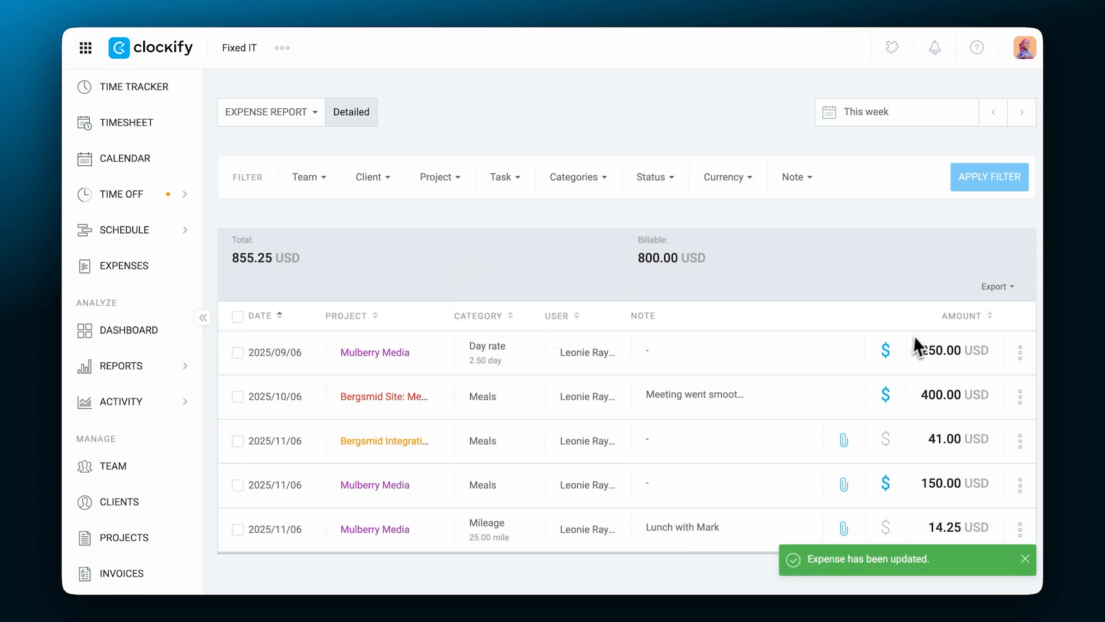
left_click(997, 287)
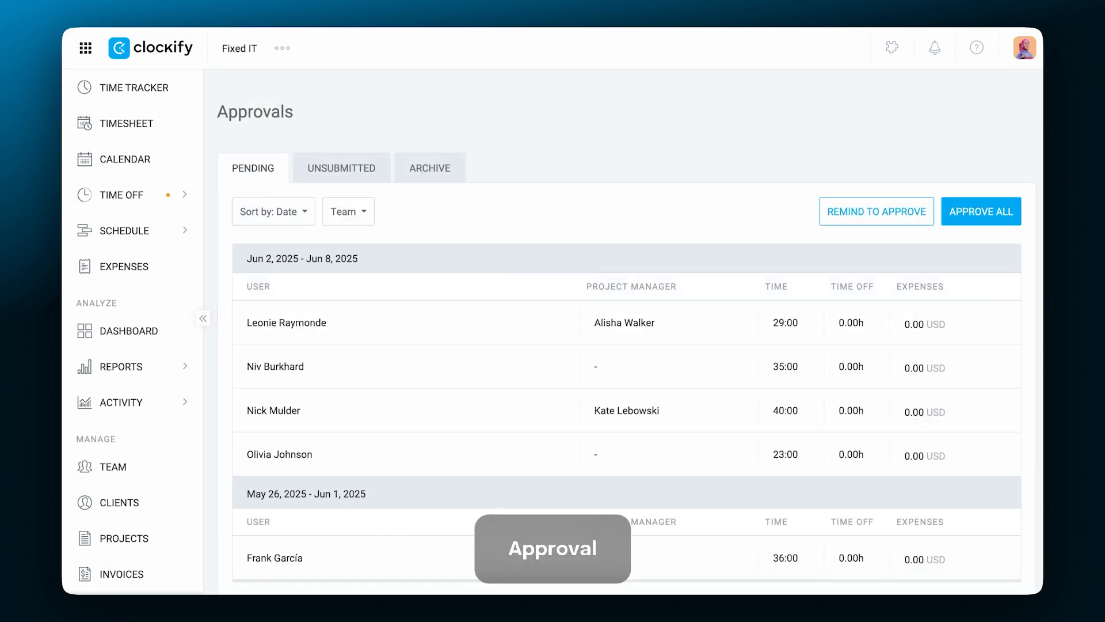
mouse_move(719, 207)
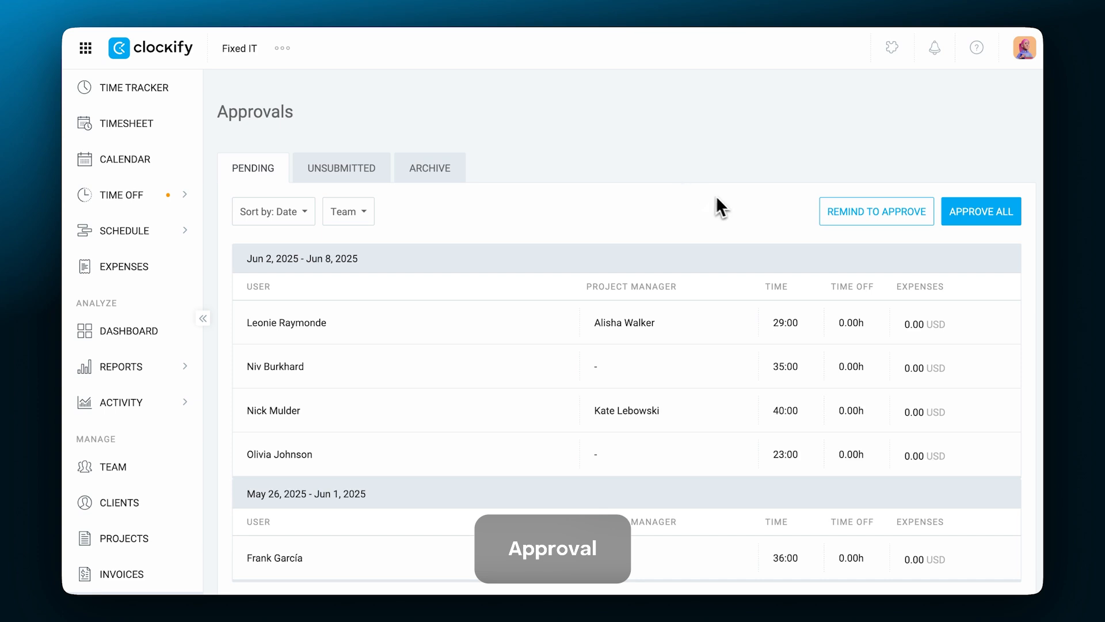
- Send reminder emails to project managers with pending timesheet approvals
left_click(876, 211)
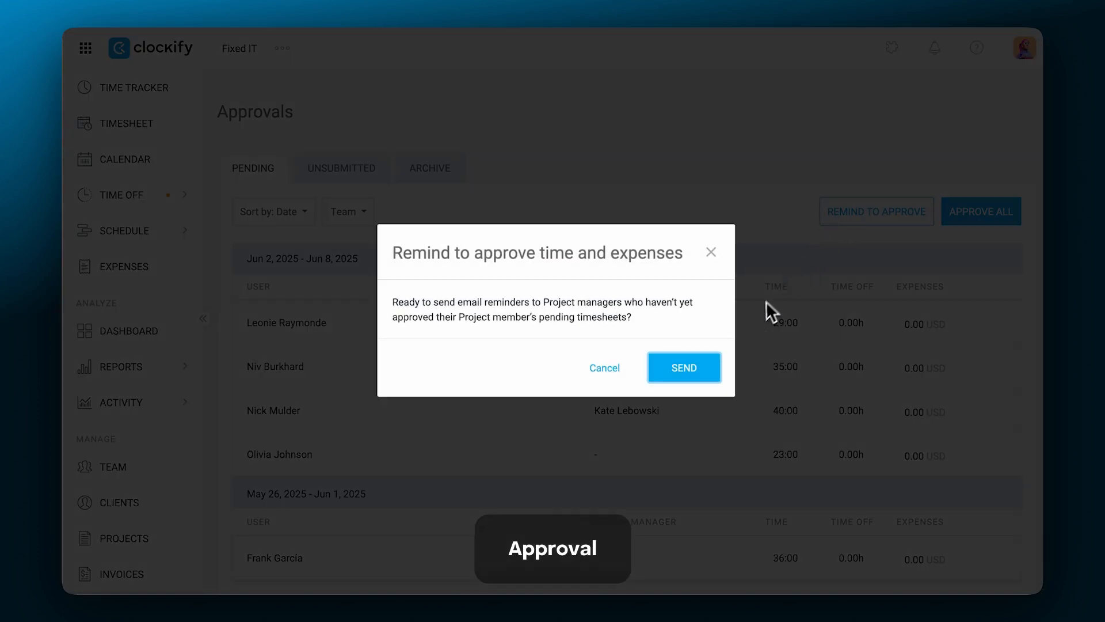
left_click(682, 367)
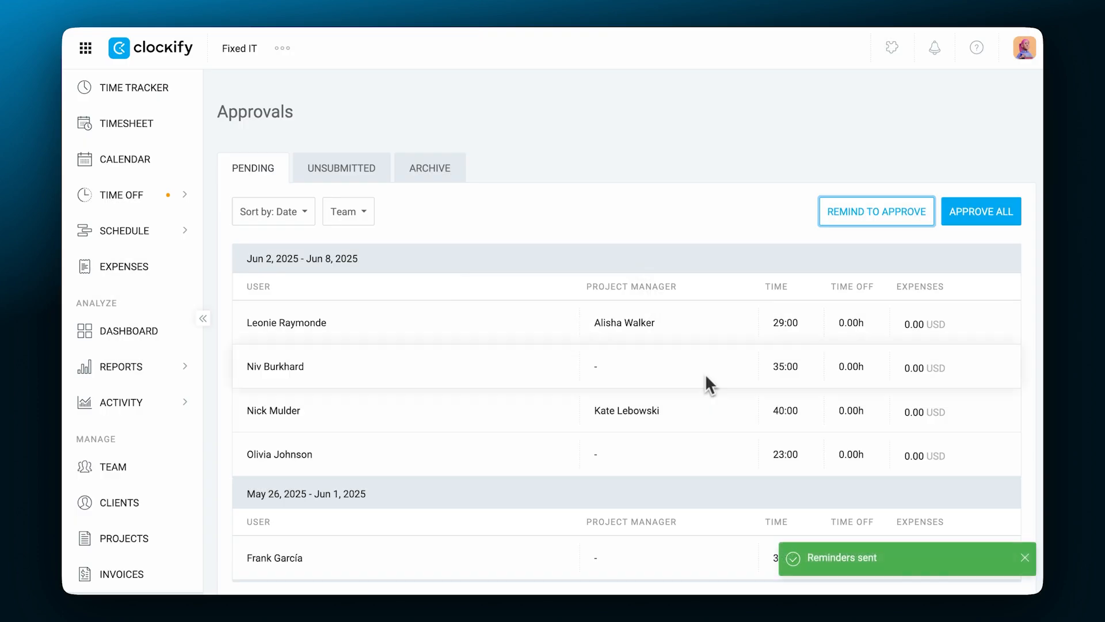
left_click(981, 211)
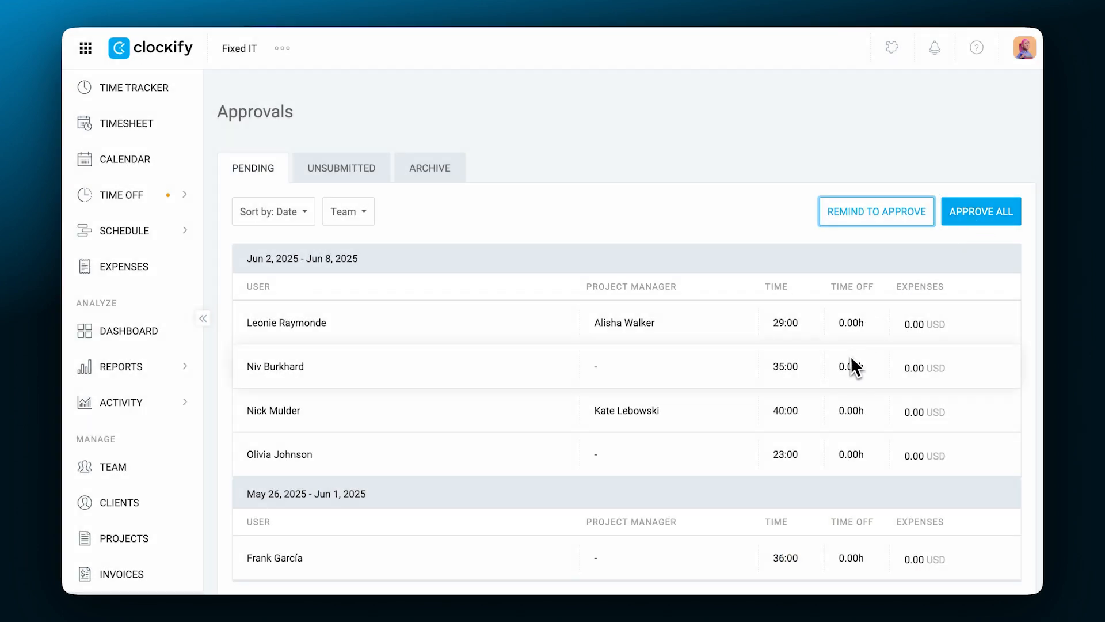
left_click(275, 366)
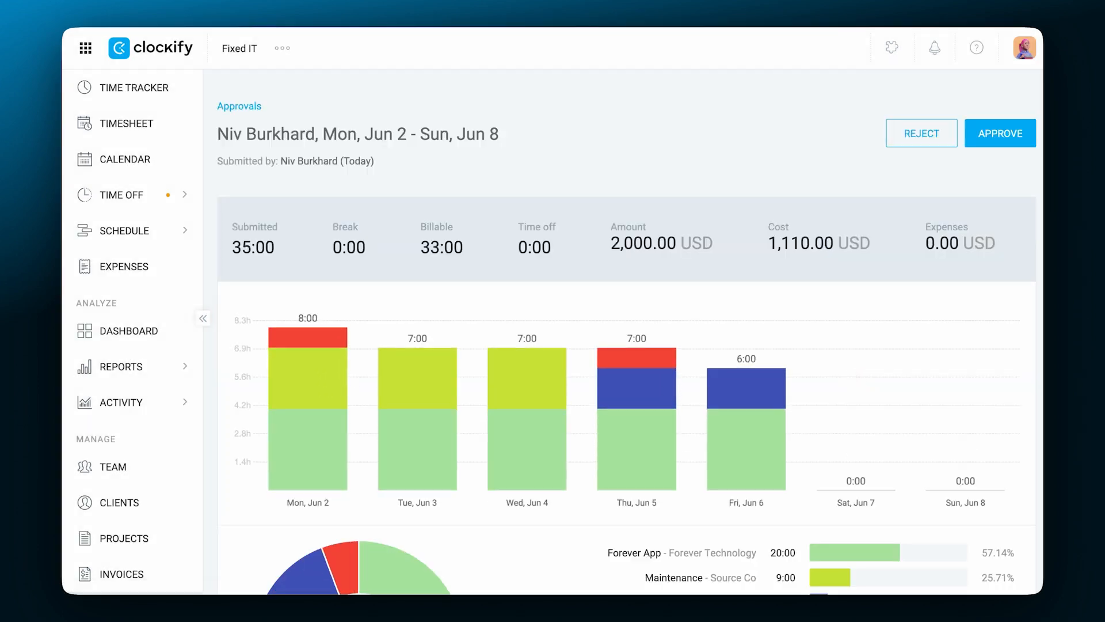
scroll("down", 3)
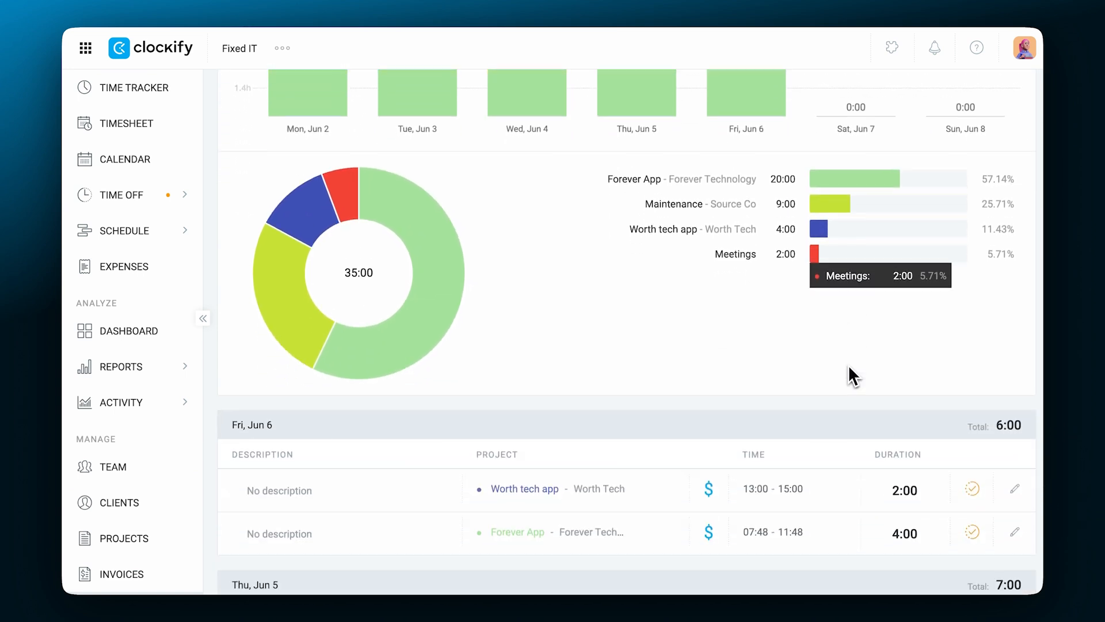
scroll("up", 3)
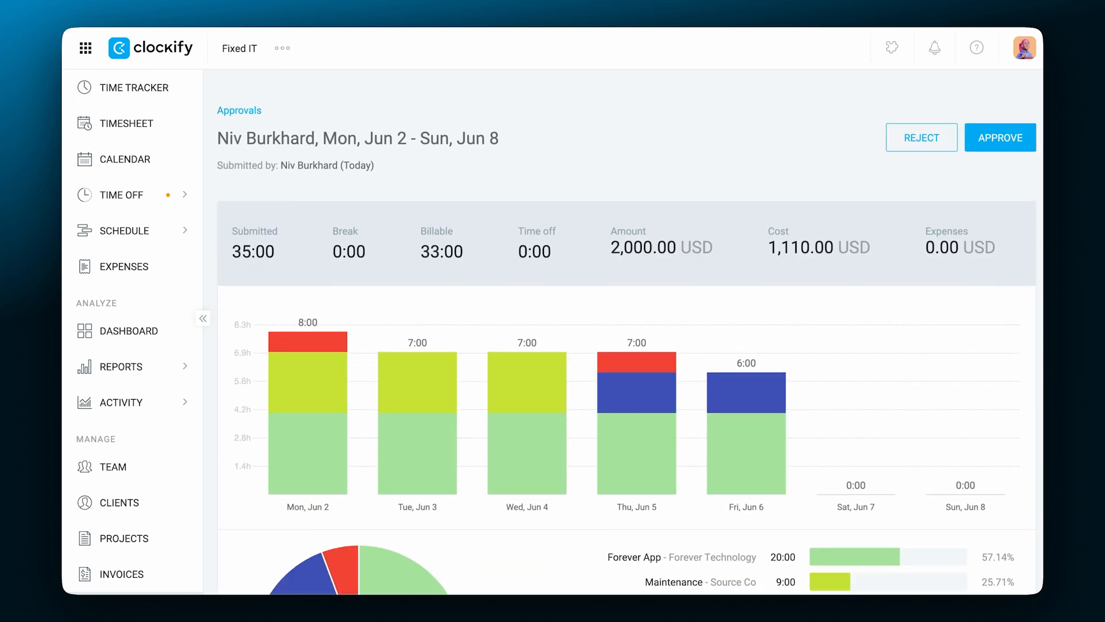
left_click(1000, 137)
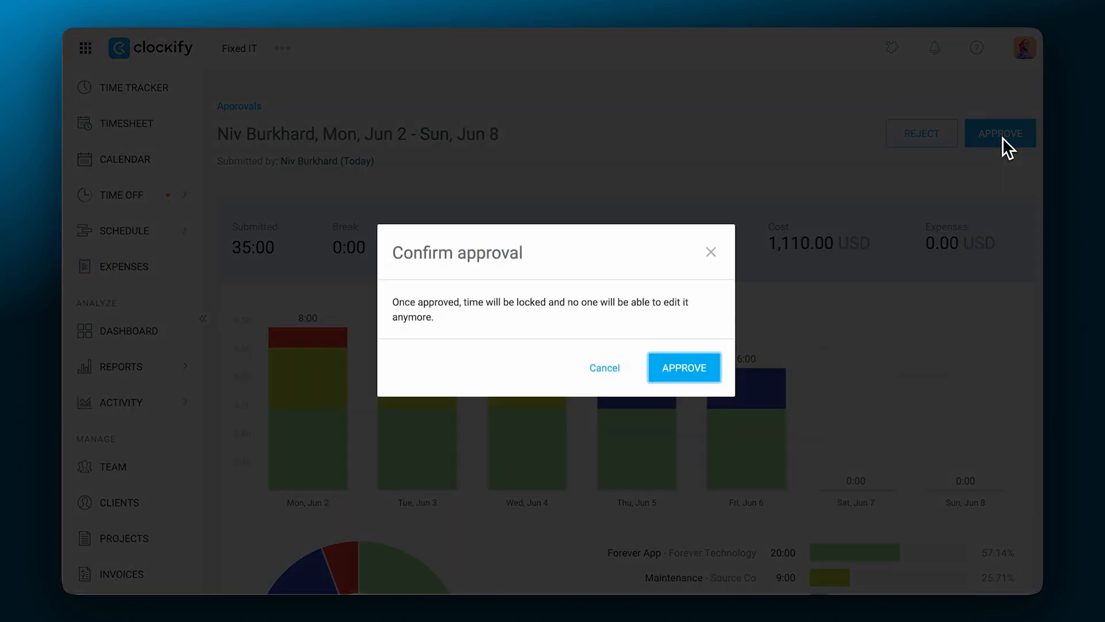
left_click(682, 367)
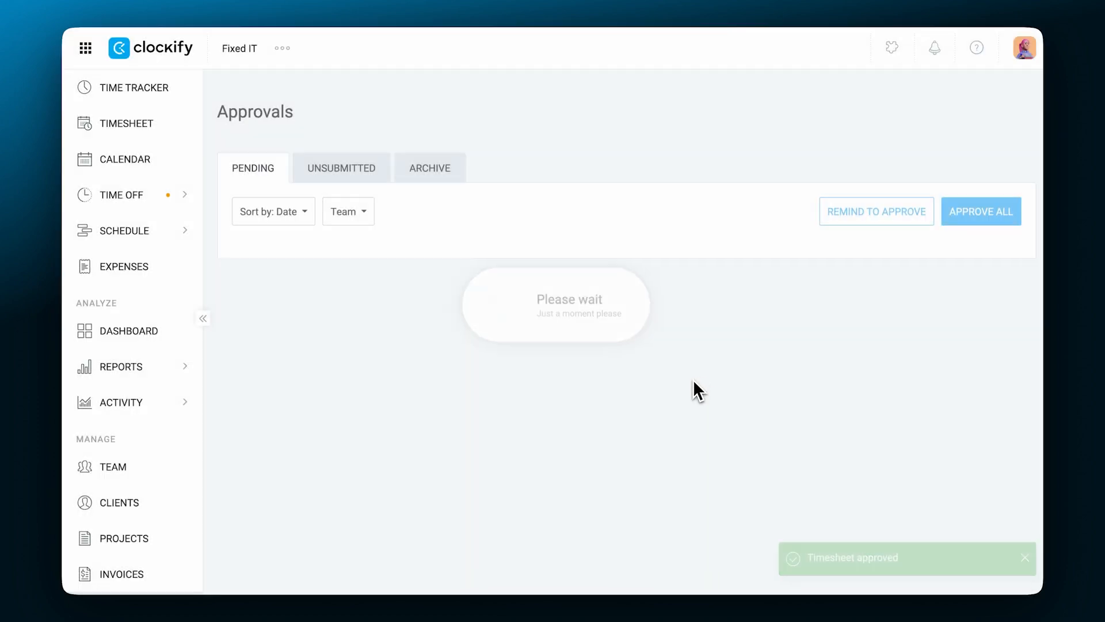
left_click(340, 167)
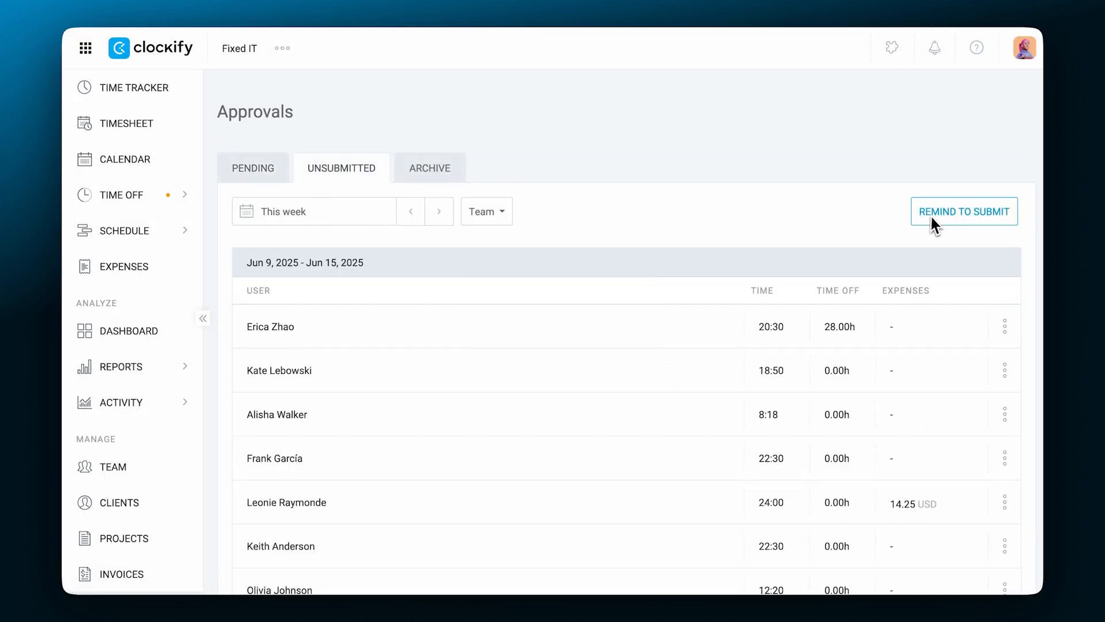
- Remind this week's seven unsubmitted users to submit, then review archived approvals
left_click(963, 210)
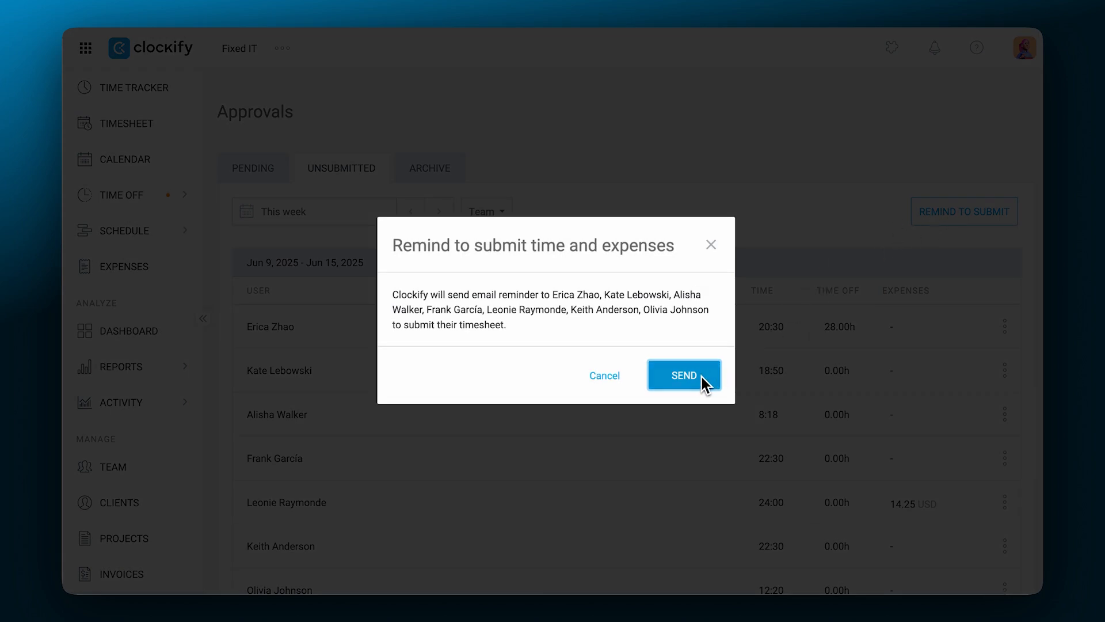
left_click(684, 374)
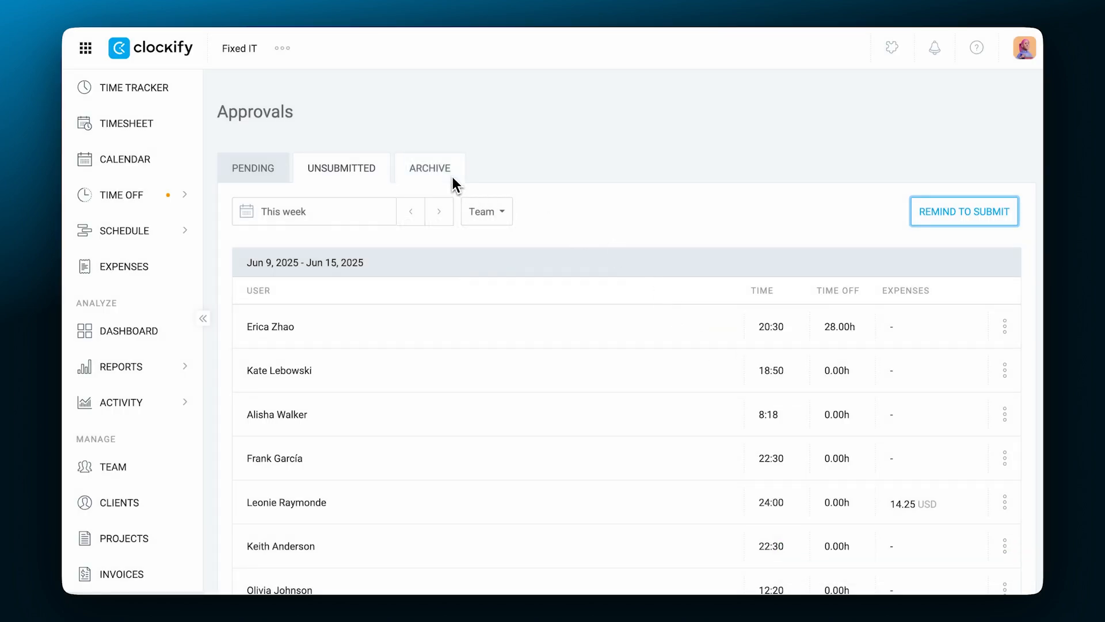
left_click(429, 167)
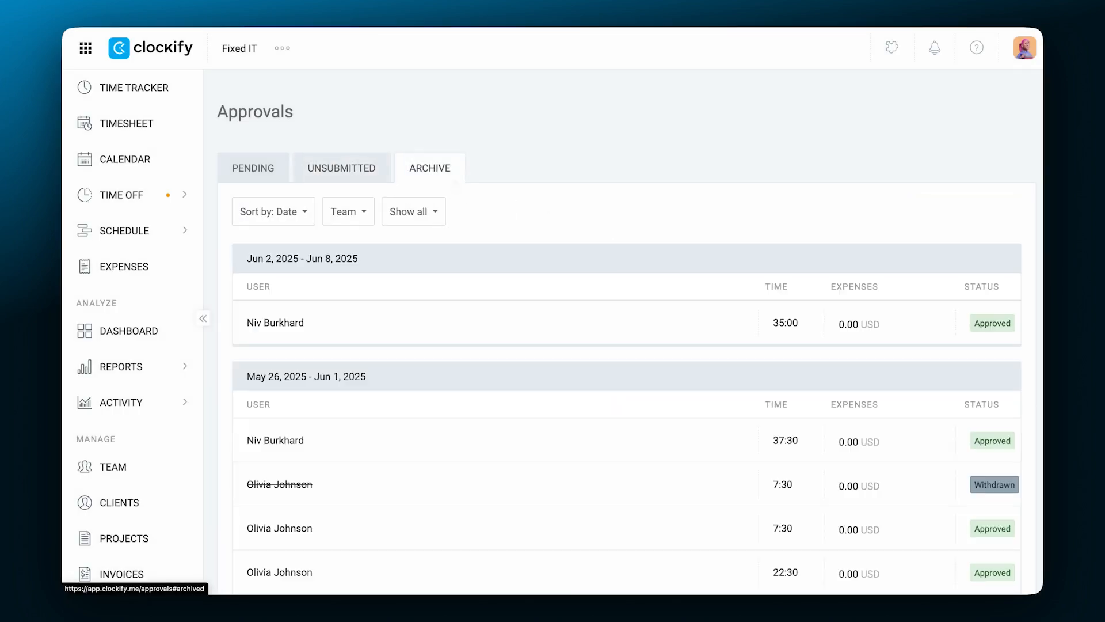
scroll("down", 3)
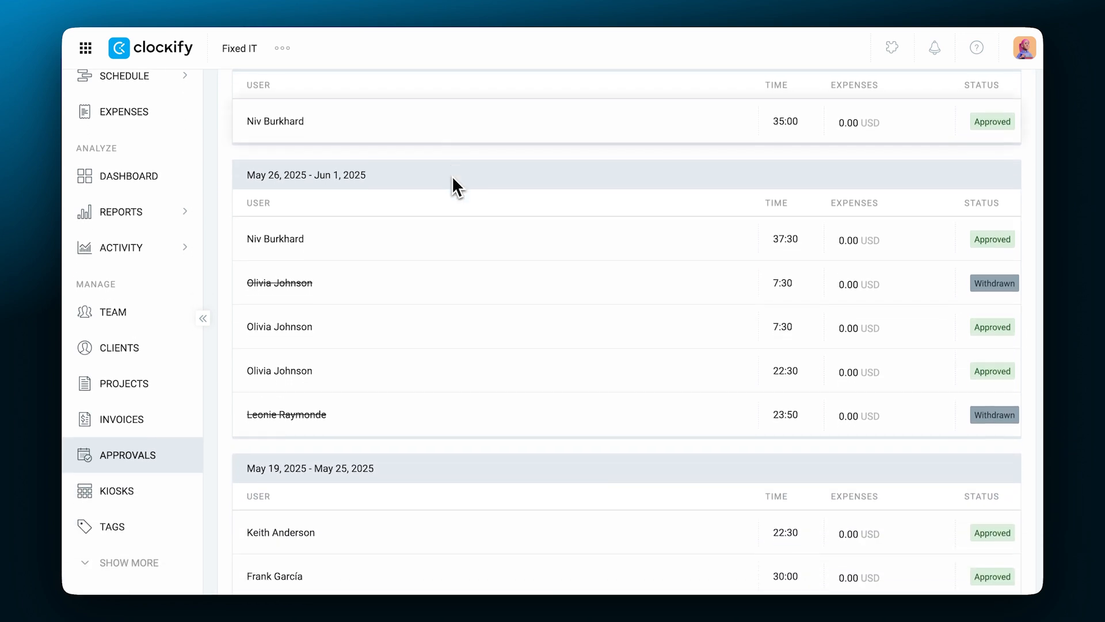
- Open the Projects list, then start and dismiss a new project form
left_click(123, 384)
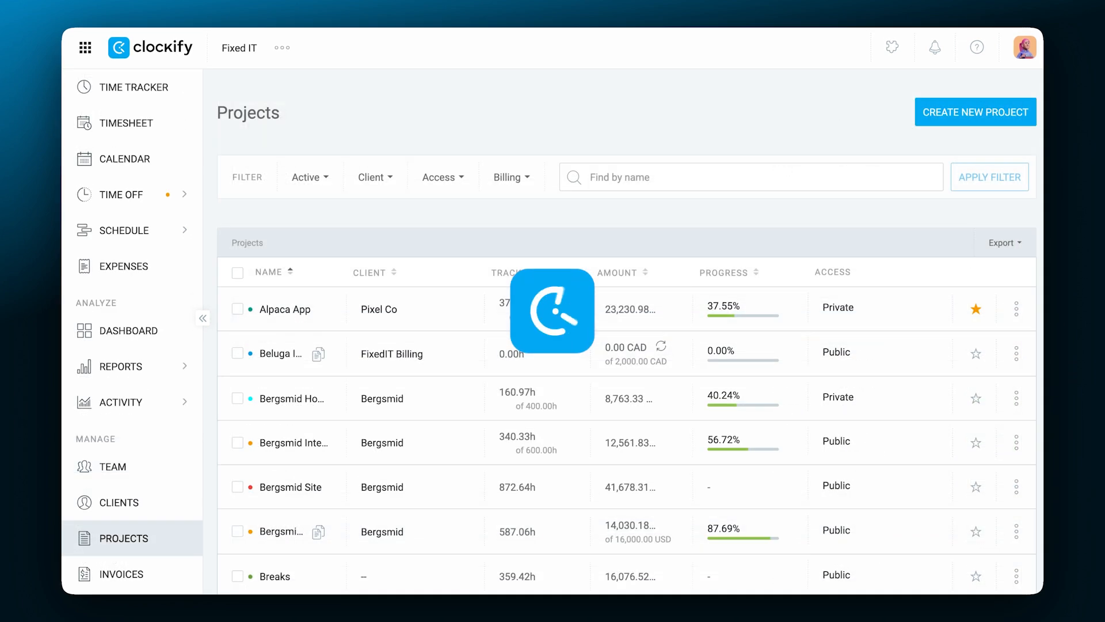
left_click(975, 112)
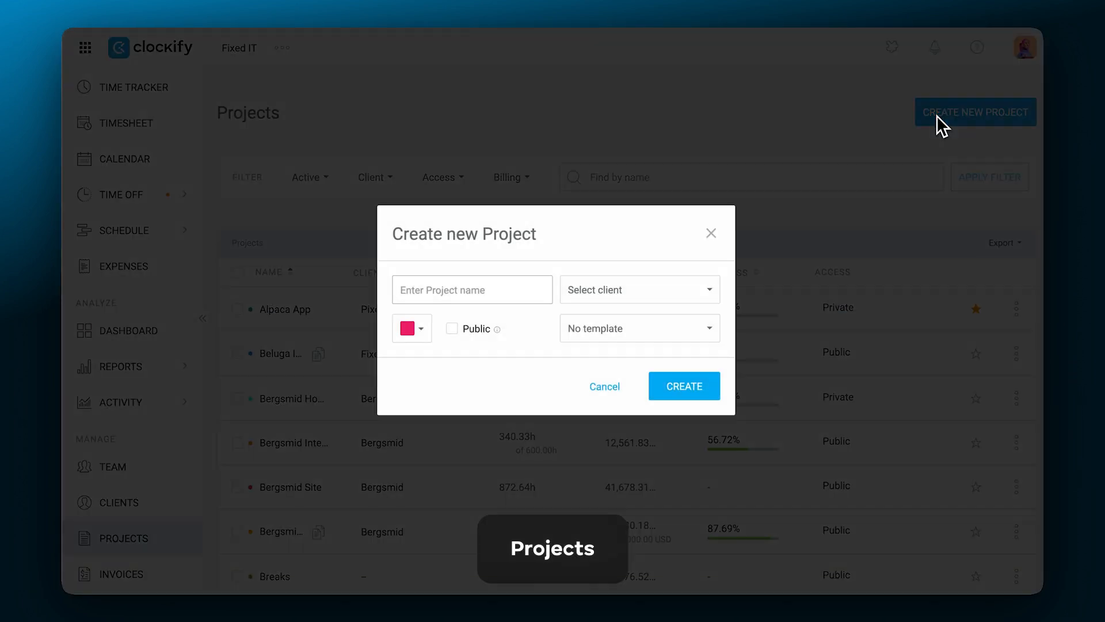
left_click(710, 233)
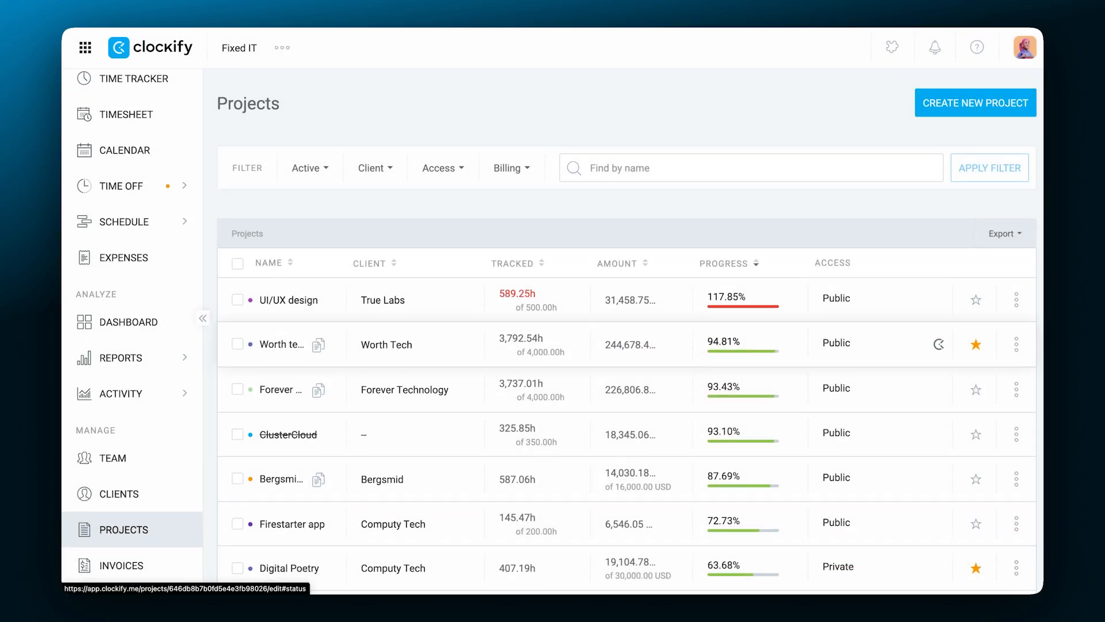
- Assign Bergsmid Home Page's Back End task to IT Tech at 65 USD hourly
scroll("down", 3)
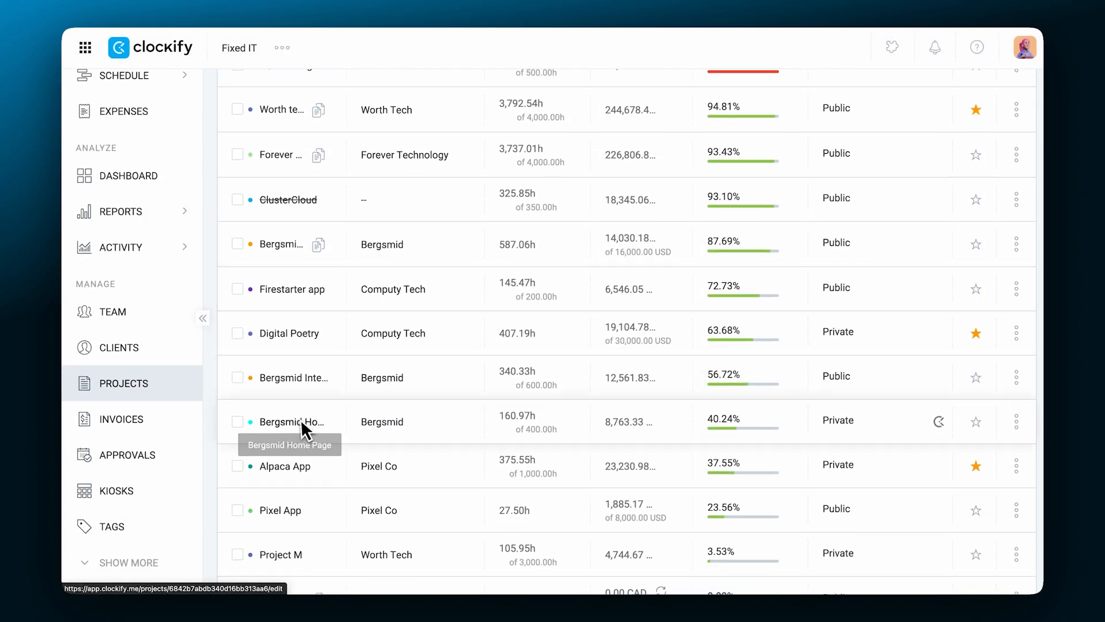
left_click(289, 421)
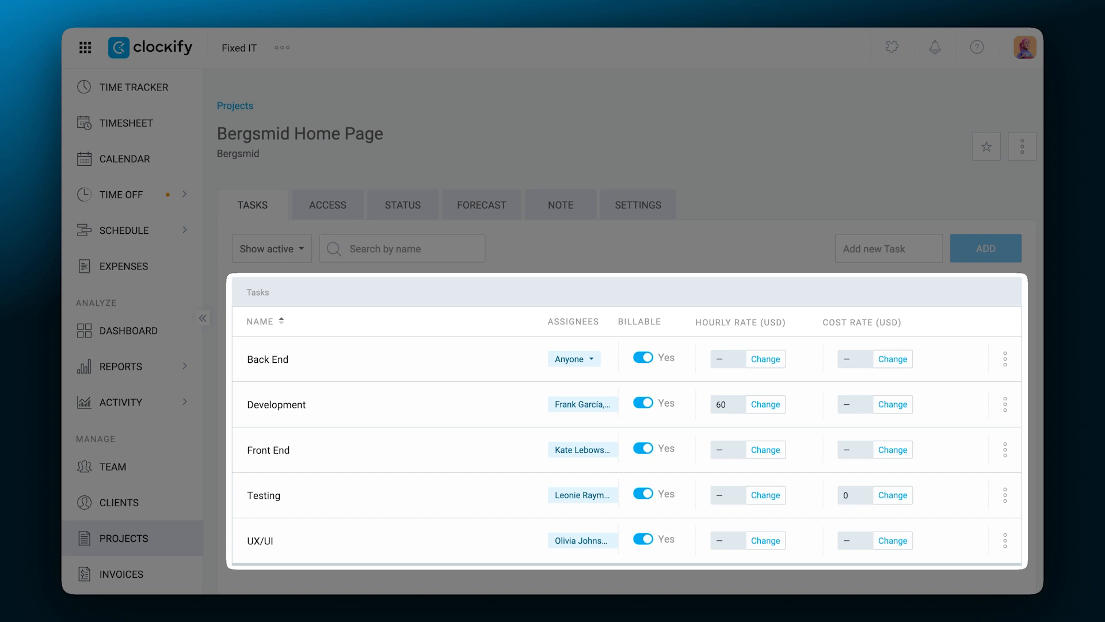
left_click(573, 358)
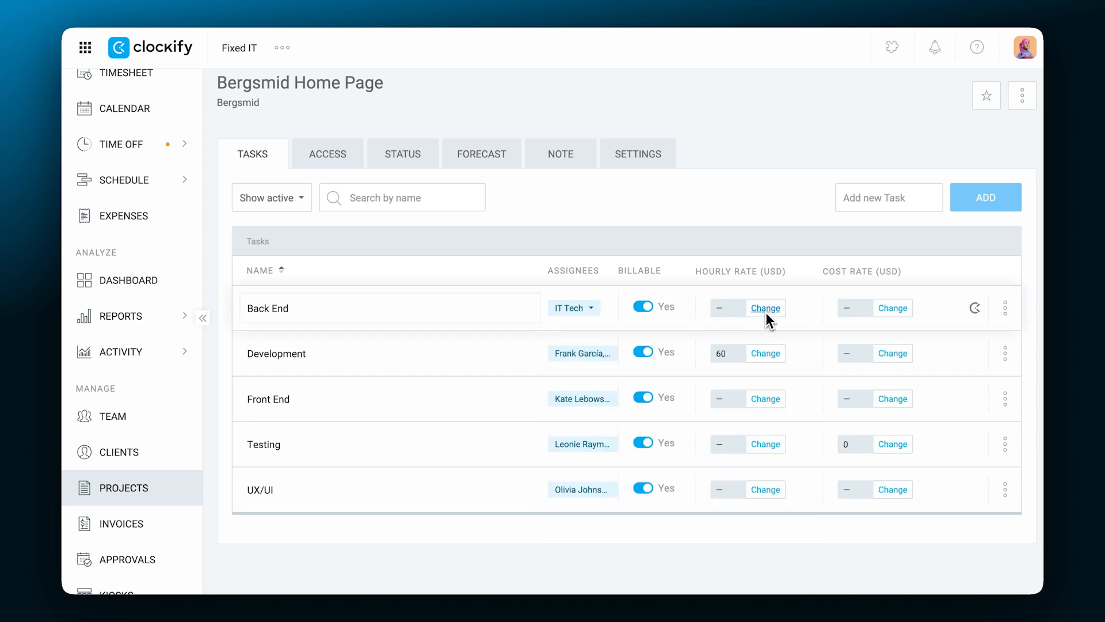
left_click(766, 308)
type("65")
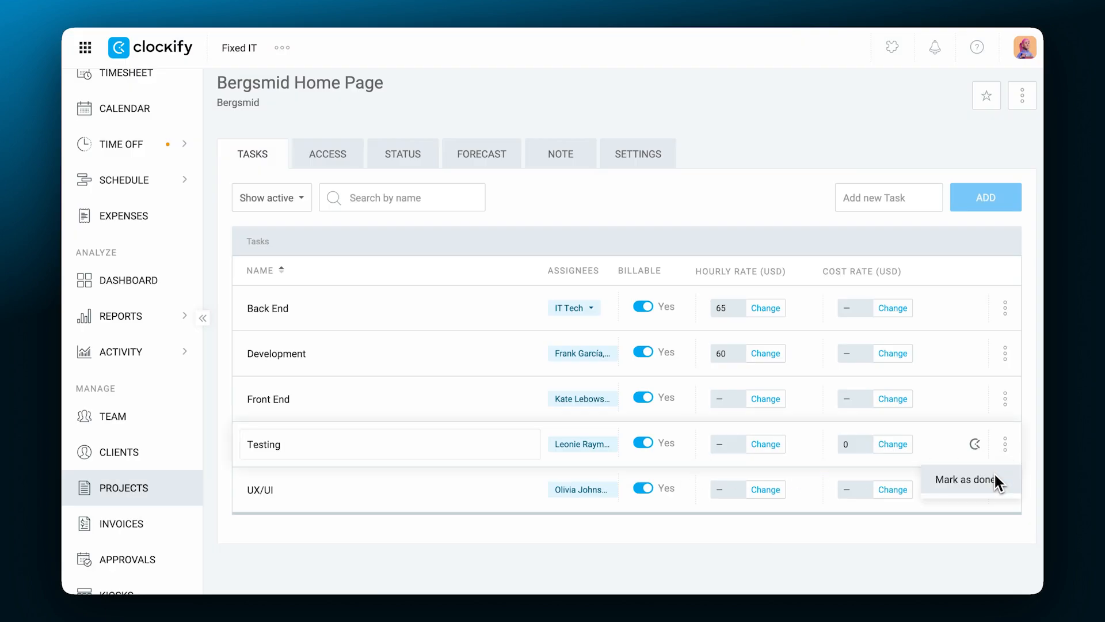
left_click(327, 153)
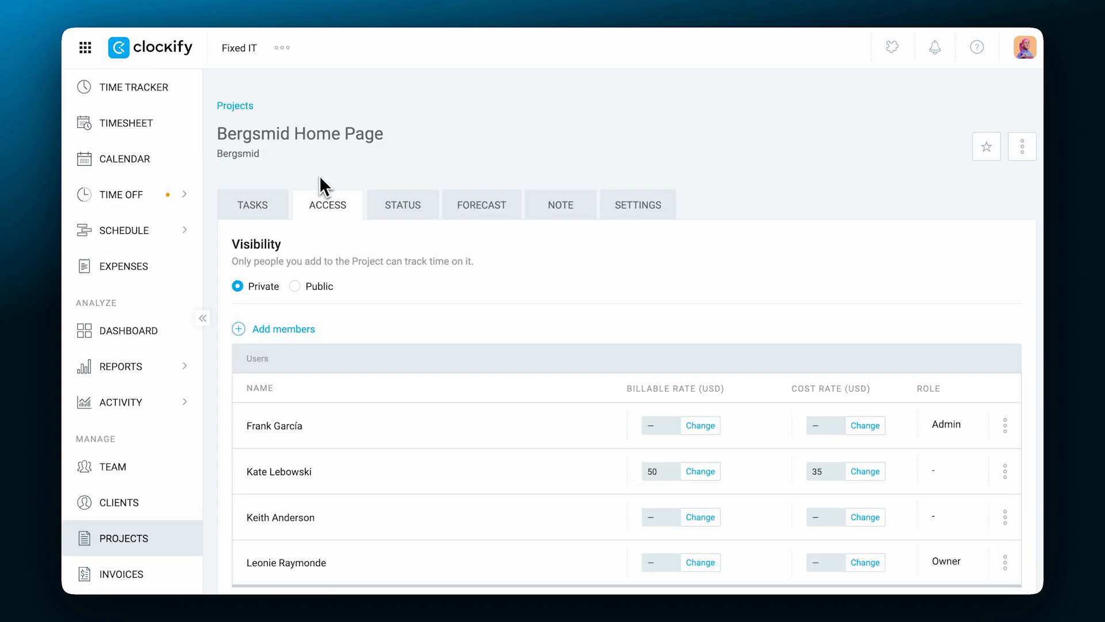
scroll("down", 3)
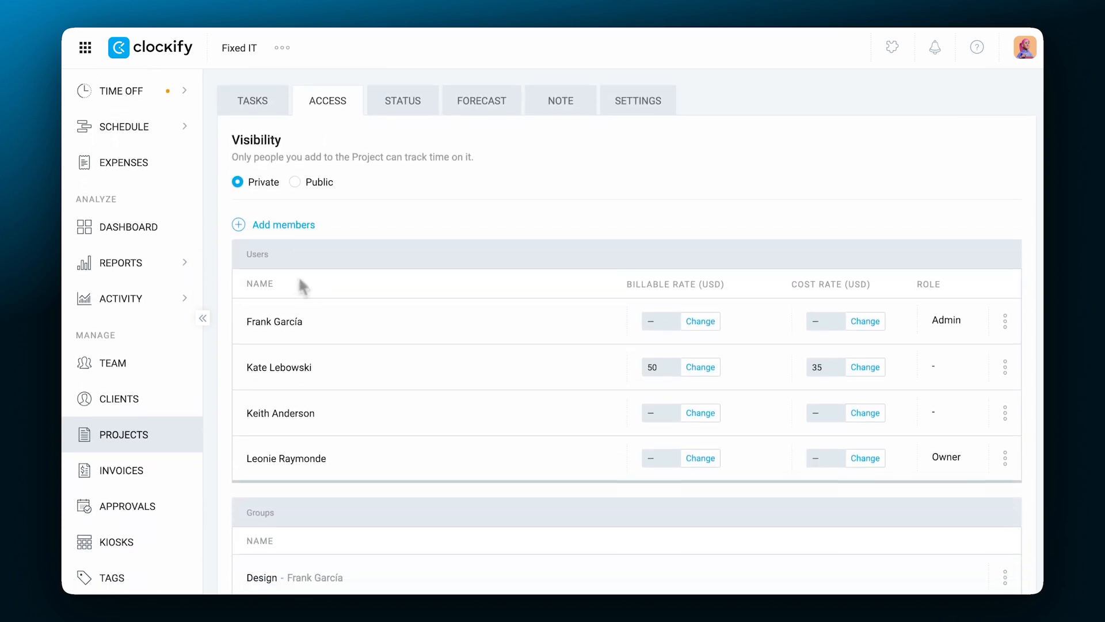
left_click(700, 412)
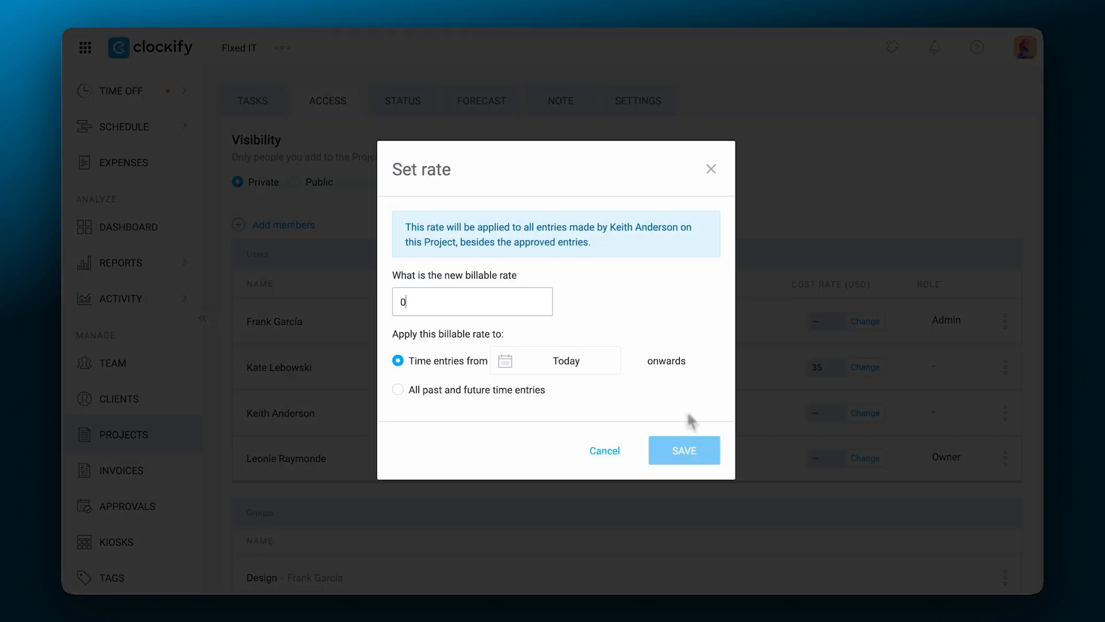
left_click(682, 450)
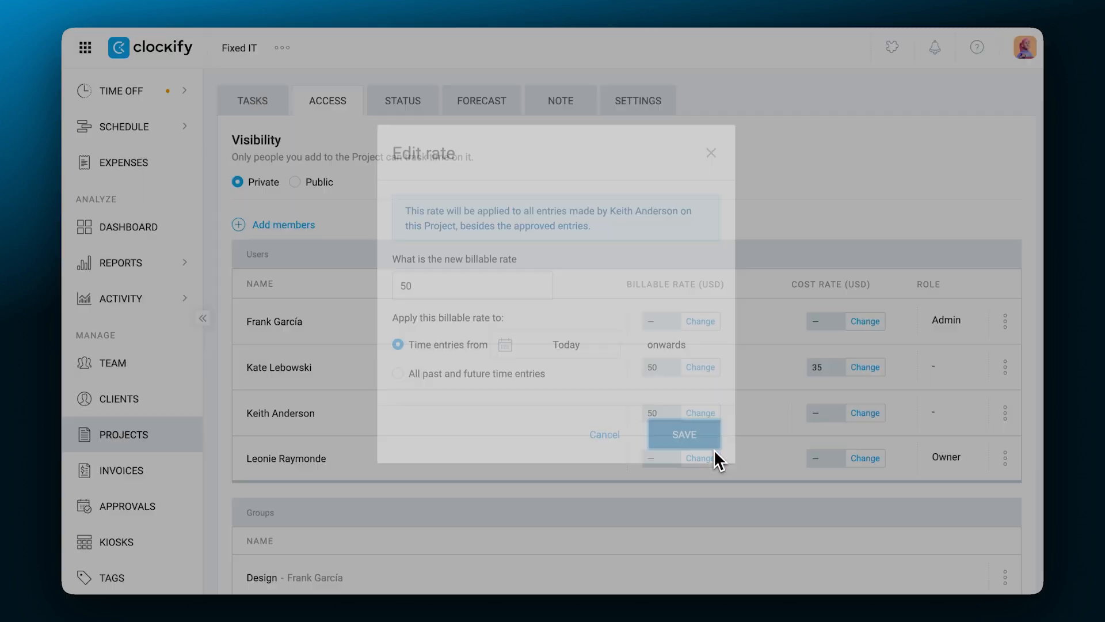
left_click(682, 433)
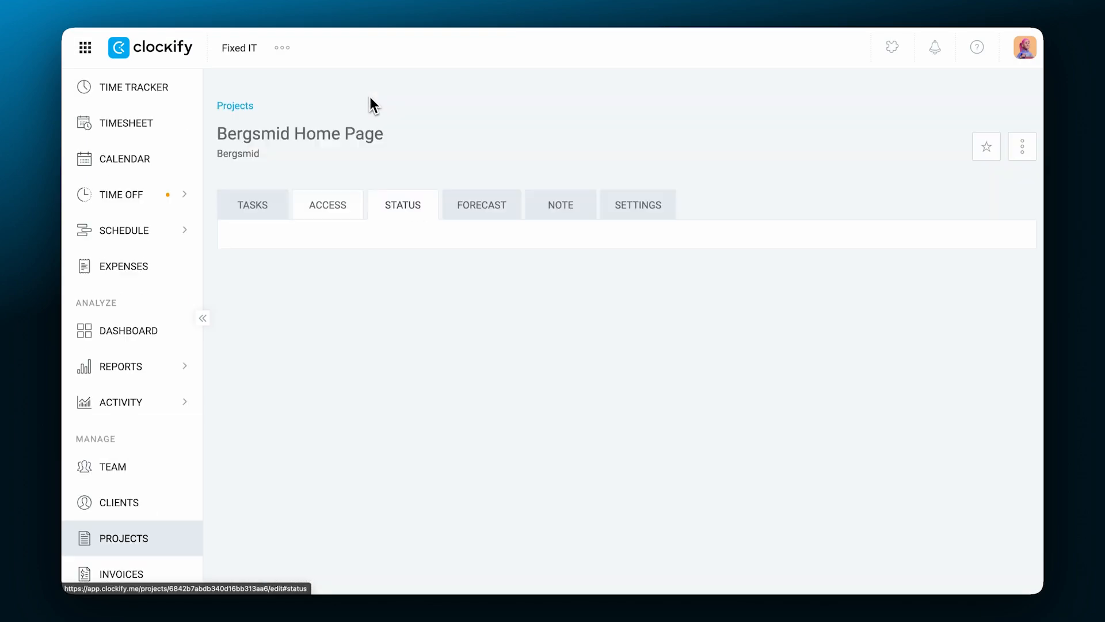
- Check the project status: 160.97 of 400 estimated hours tracked, 40.24% complete
left_click(402, 204)
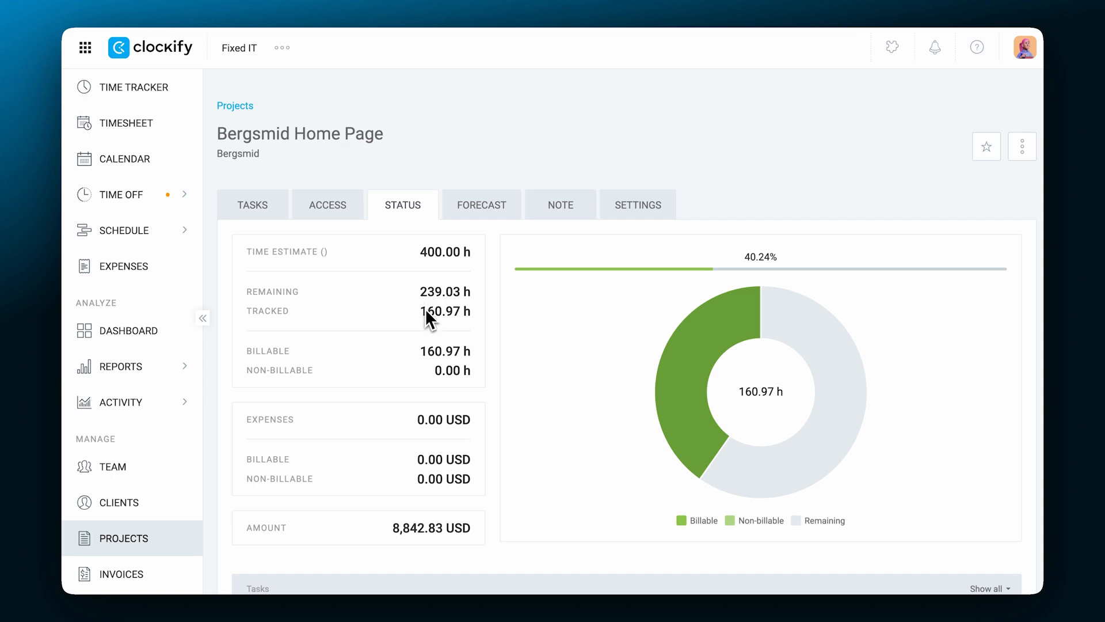
mouse_move(669, 354)
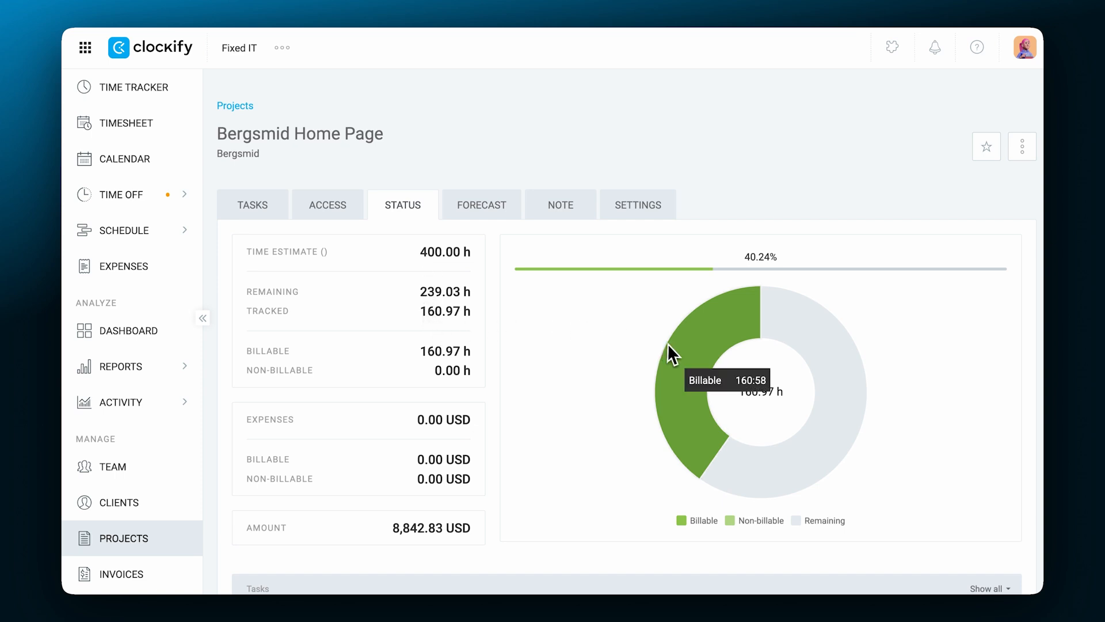
mouse_move(508, 365)
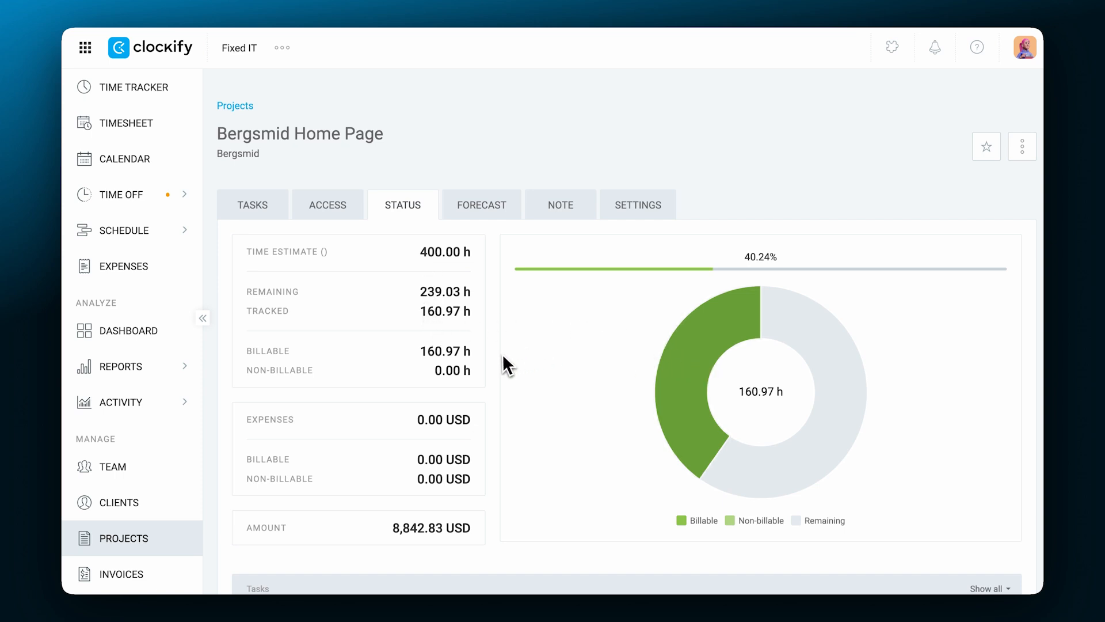
mouse_move(444, 332)
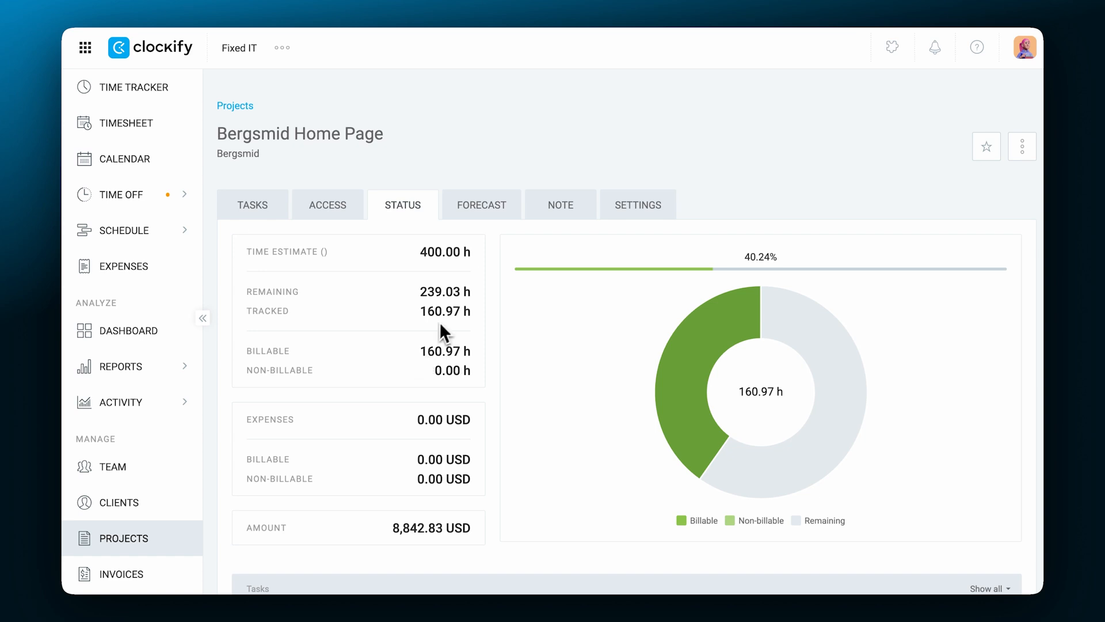
- Review the project forecast, predicting completion 2.93 hours under estimate
left_click(481, 204)
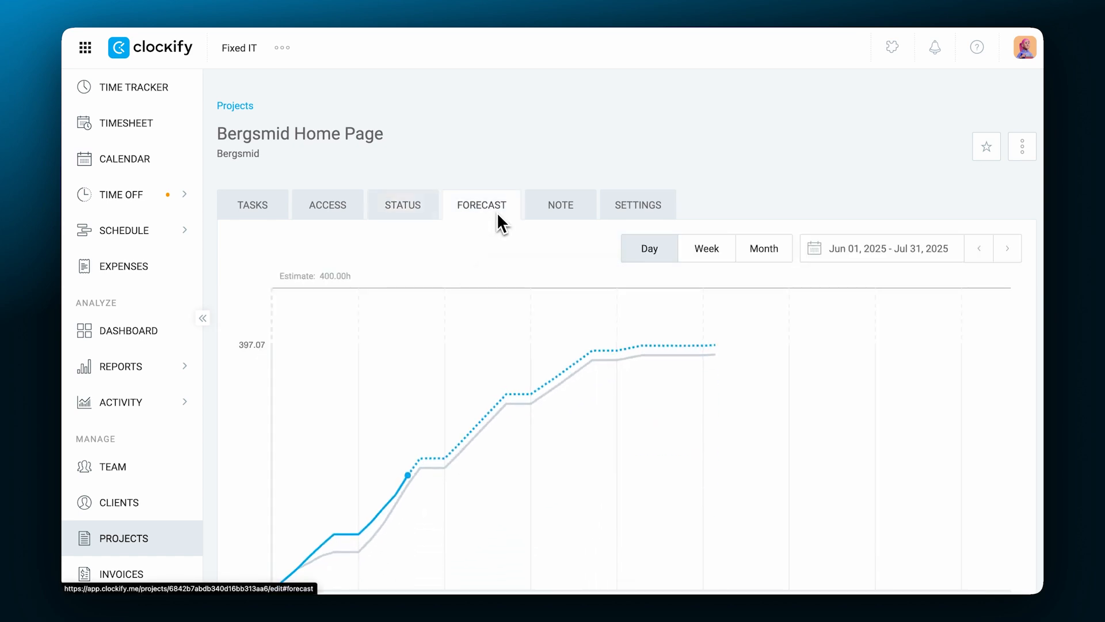
scroll("down", 3)
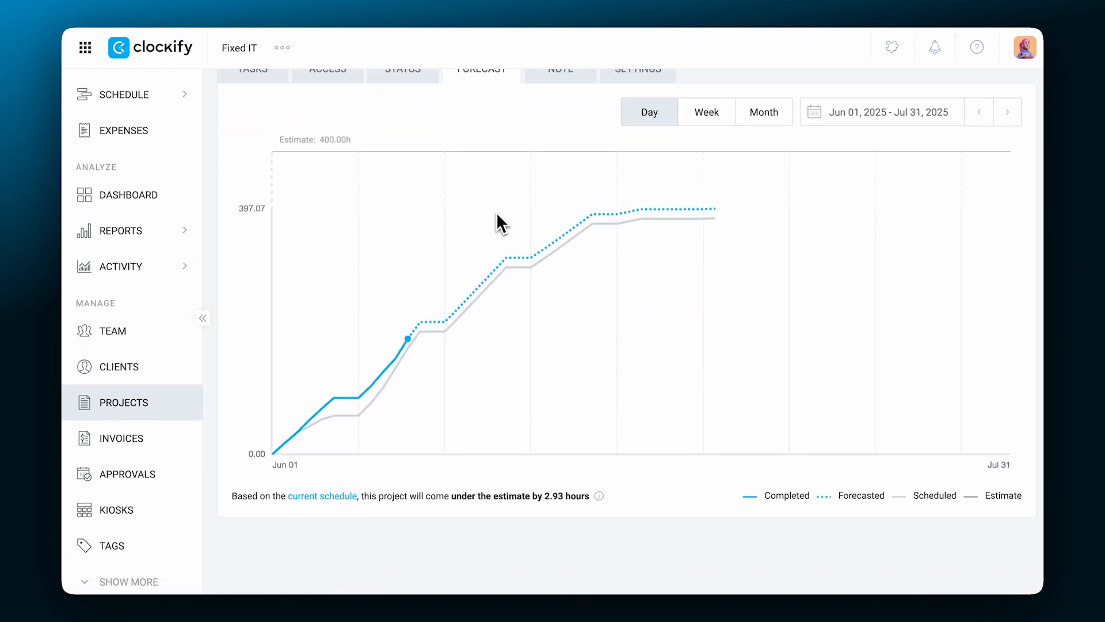
mouse_move(408, 338)
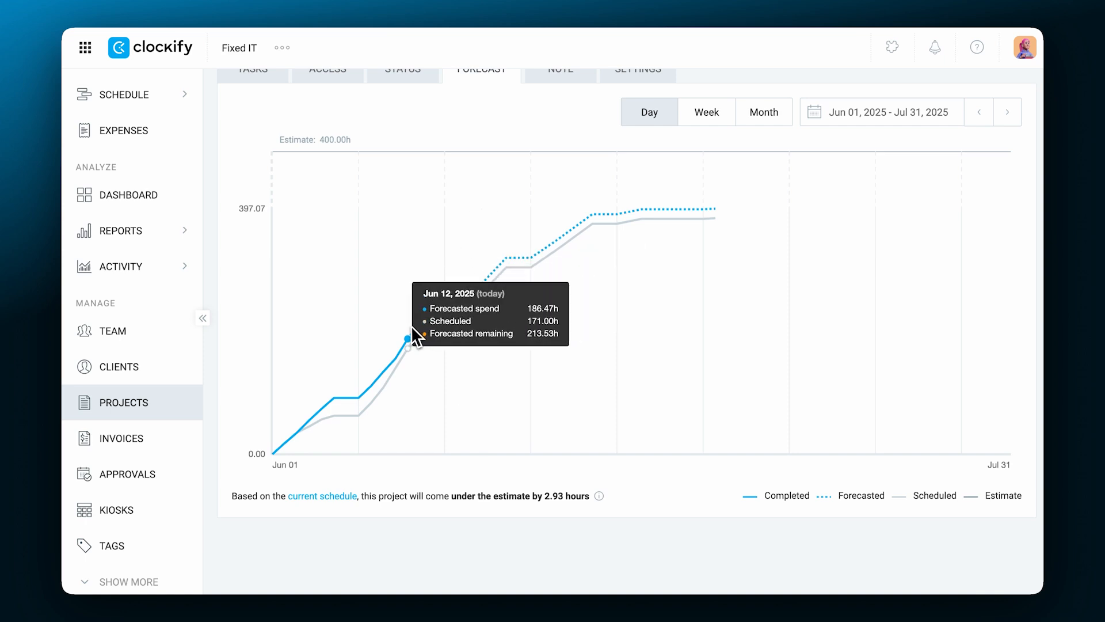
mouse_move(547, 103)
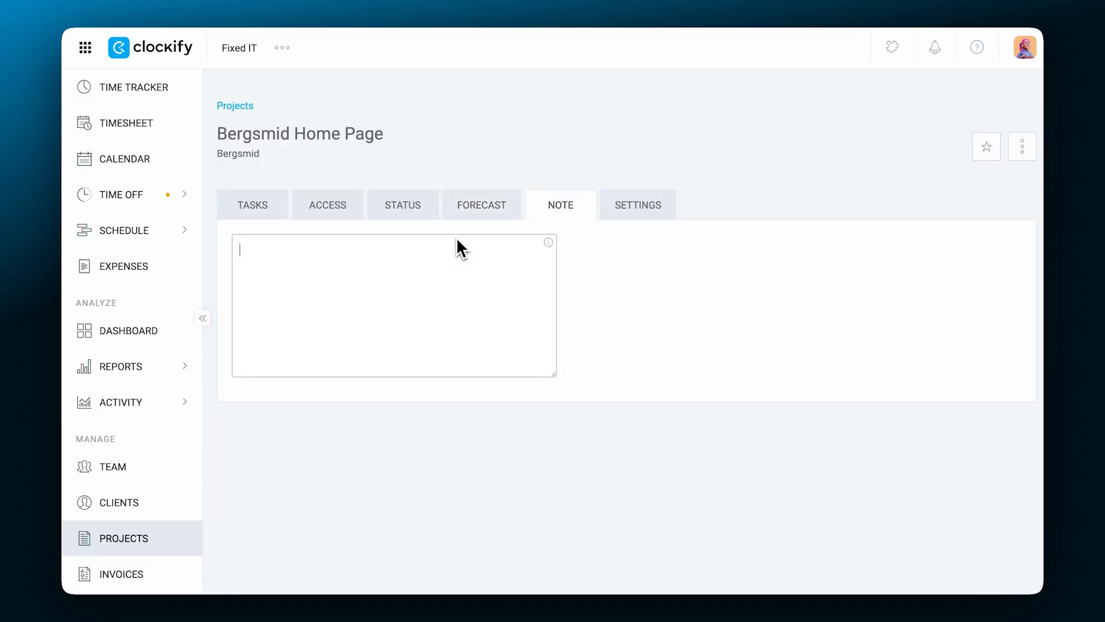
- Write 'Important' as the project note and change the project colour to purple
type("Important")
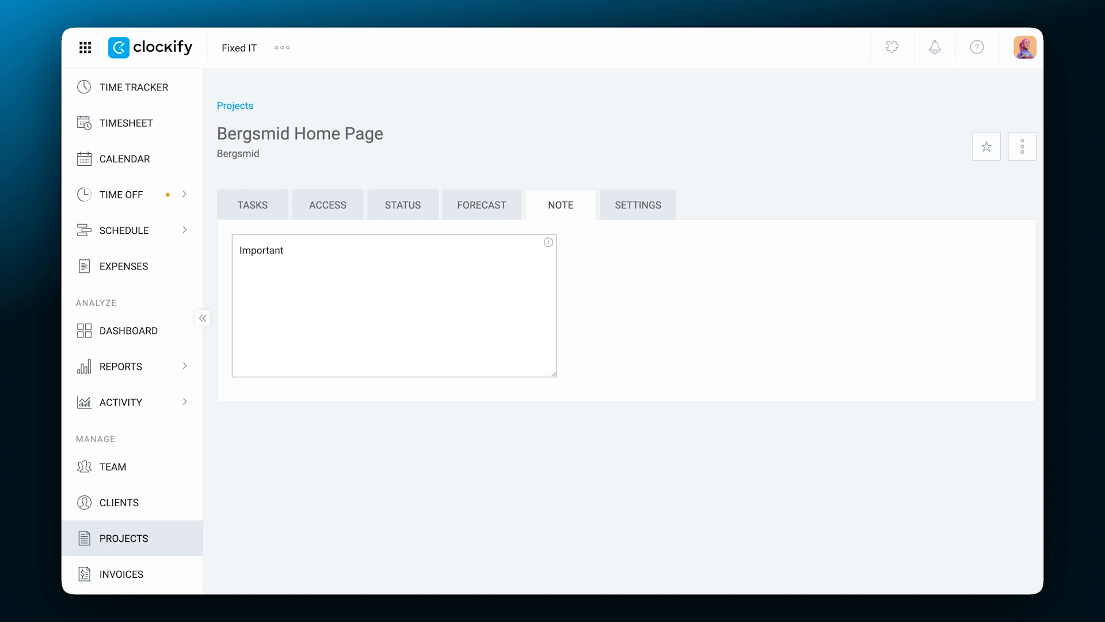
left_click(637, 204)
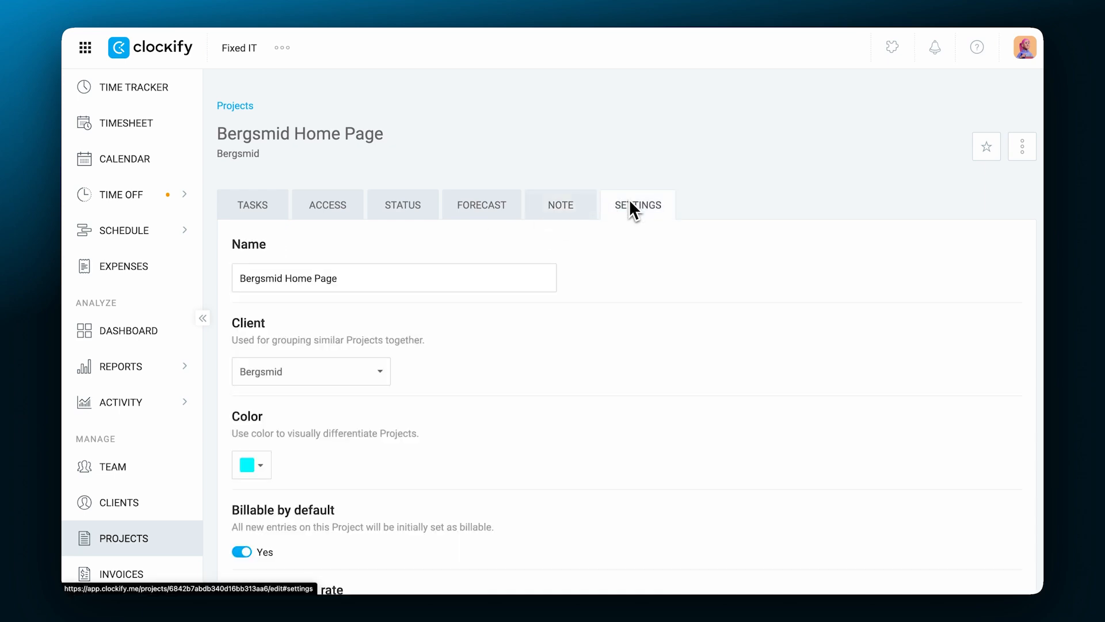
scroll("down", 3)
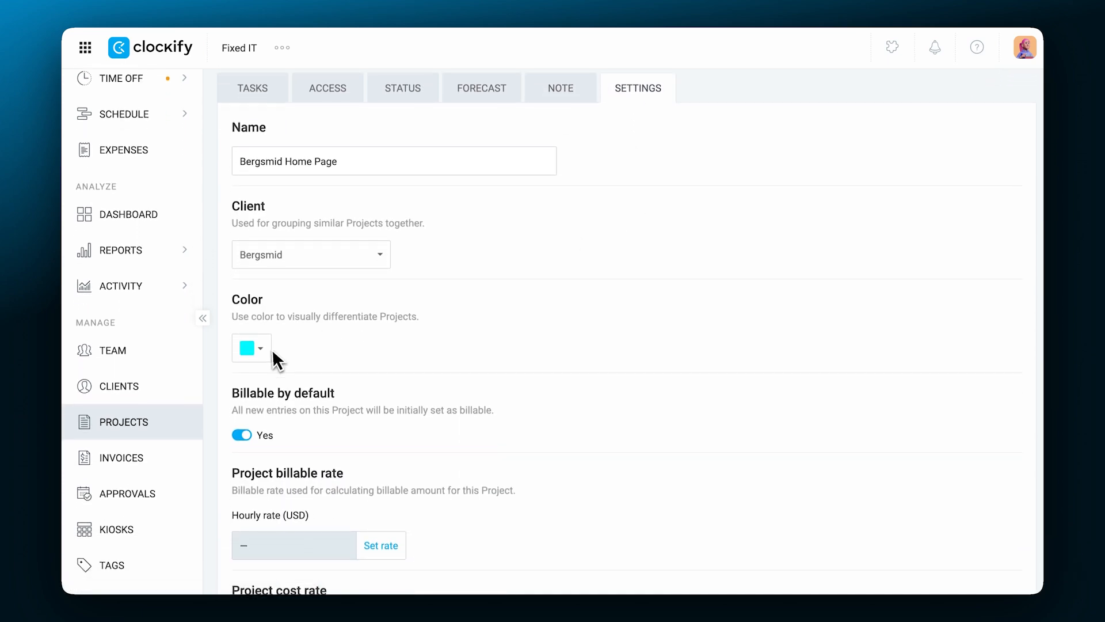
left_click(245, 347)
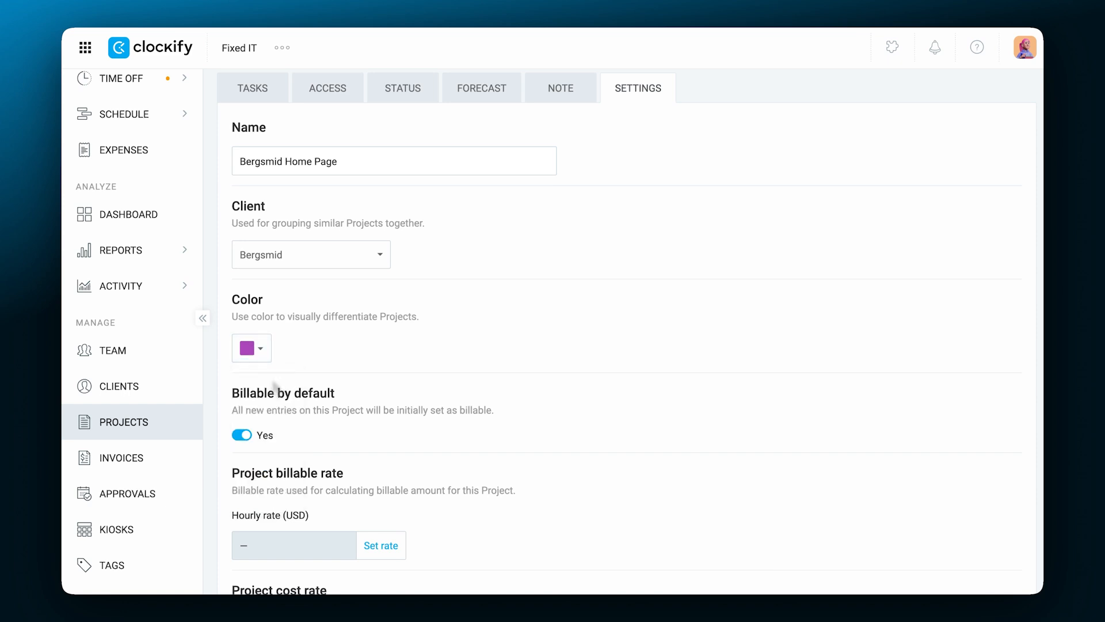
- Review the project's rates, estimate and additional field settings
scroll("down", 3)
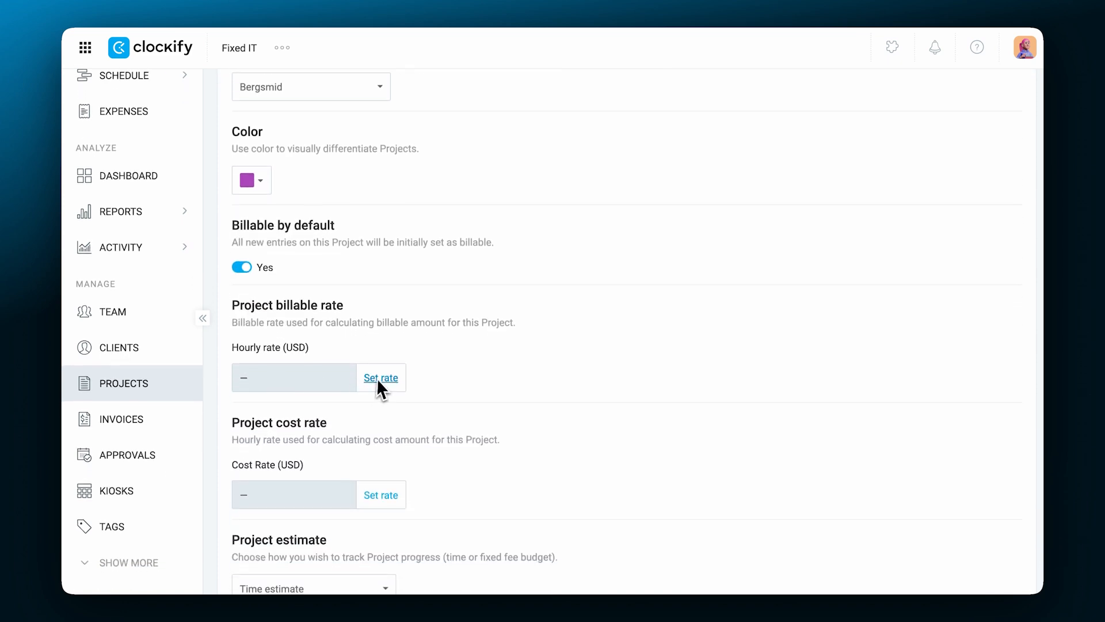
scroll("down", 3)
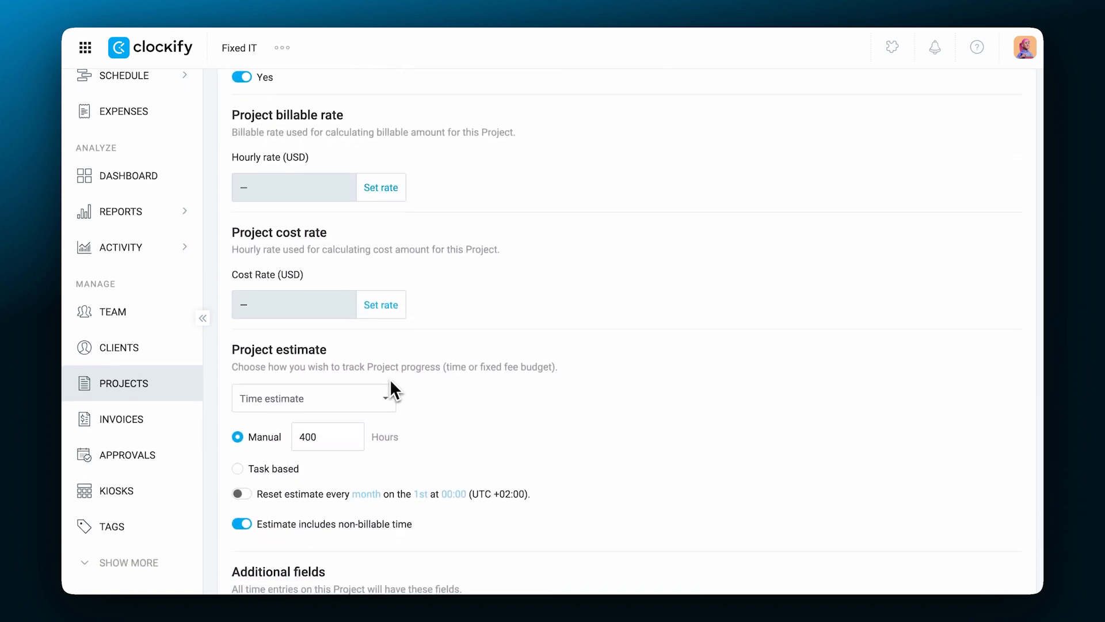
scroll("down", 3)
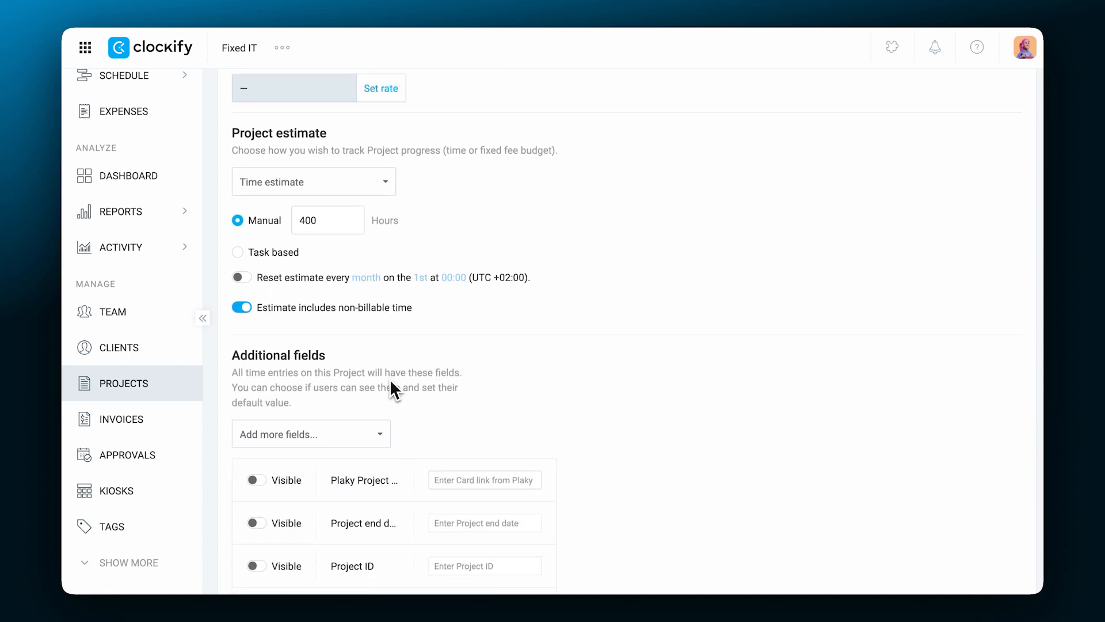
scroll("down", 3)
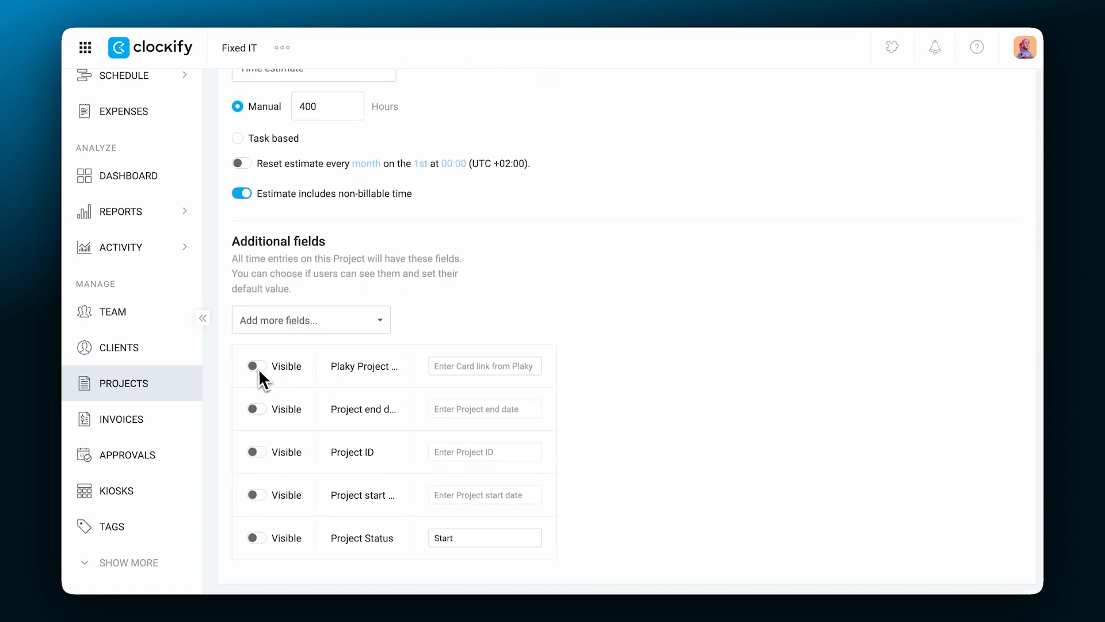
left_click(255, 366)
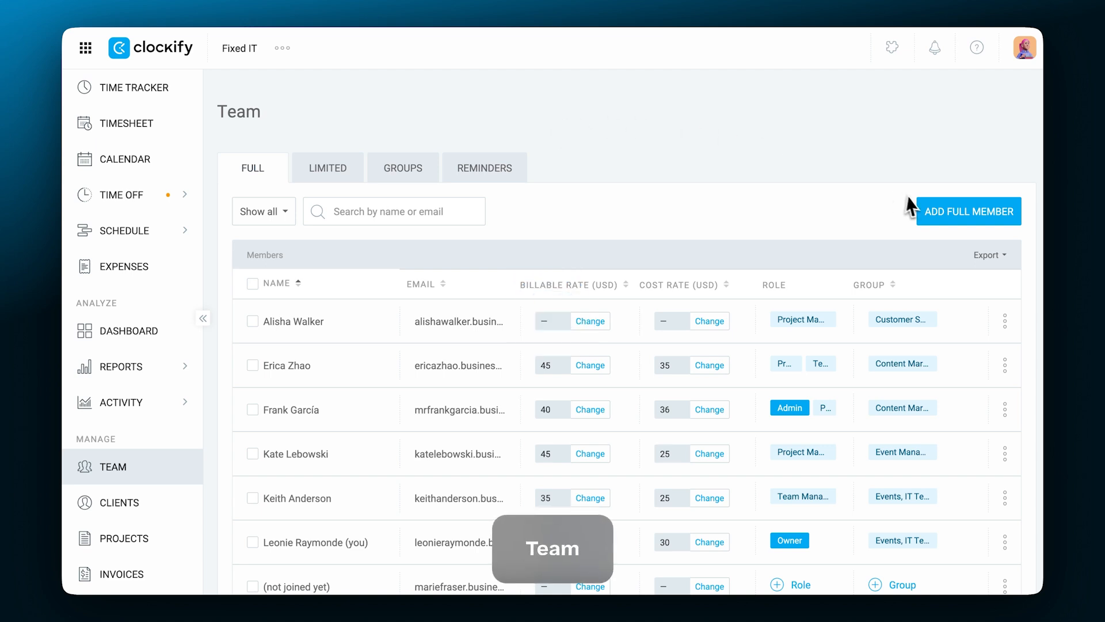
- Give the invited member a 35 USD billable rate and a 25 USD cost rate
left_click(967, 211)
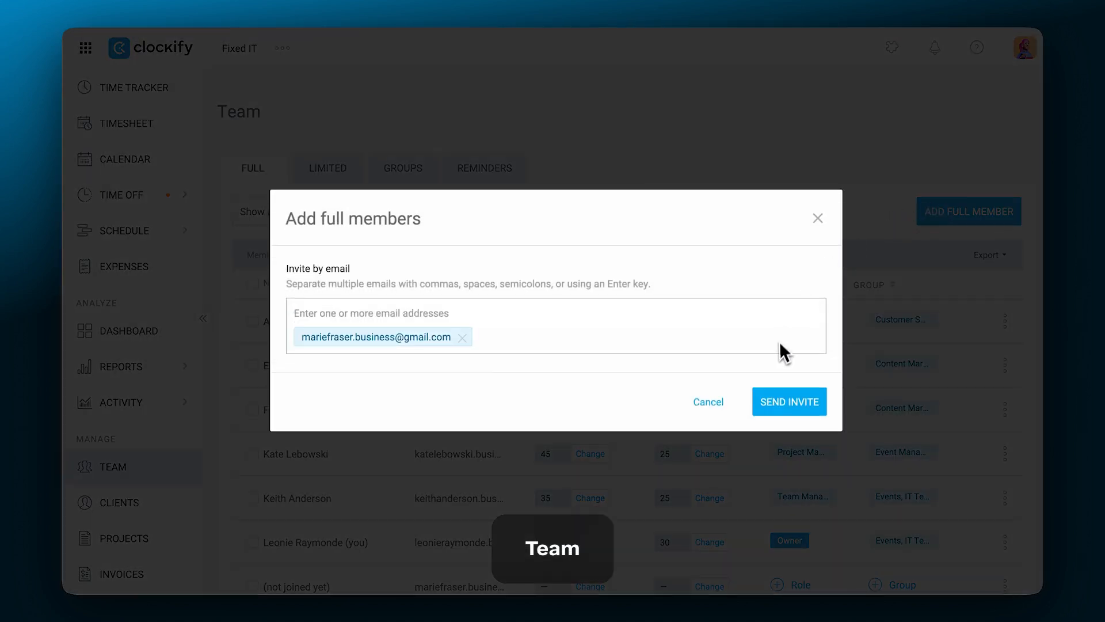
left_click(789, 401)
type("03")
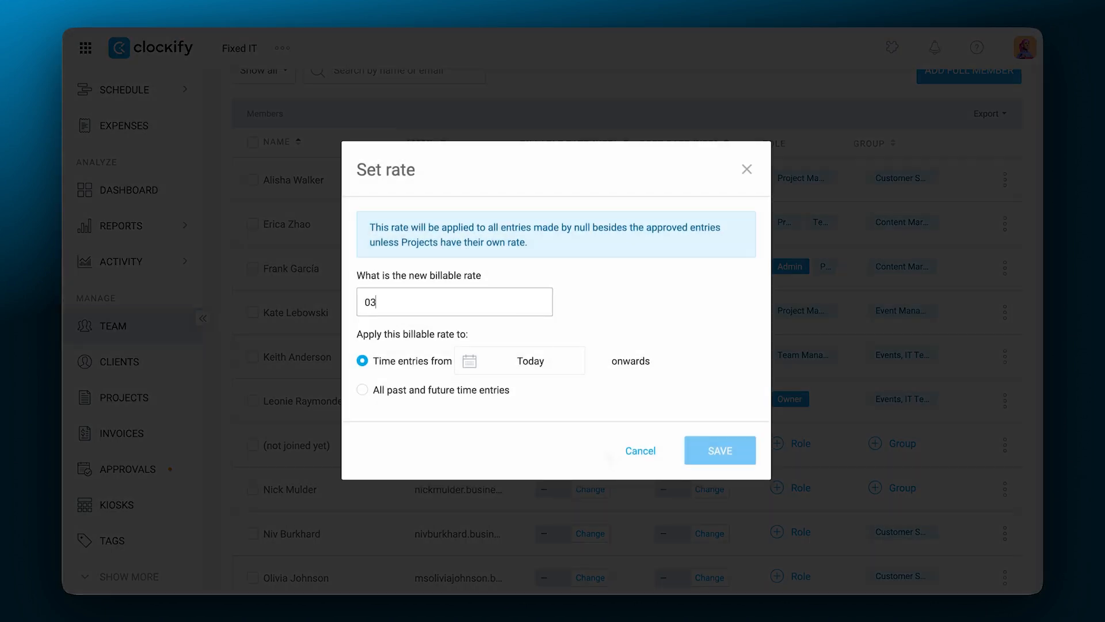
left_click(718, 450)
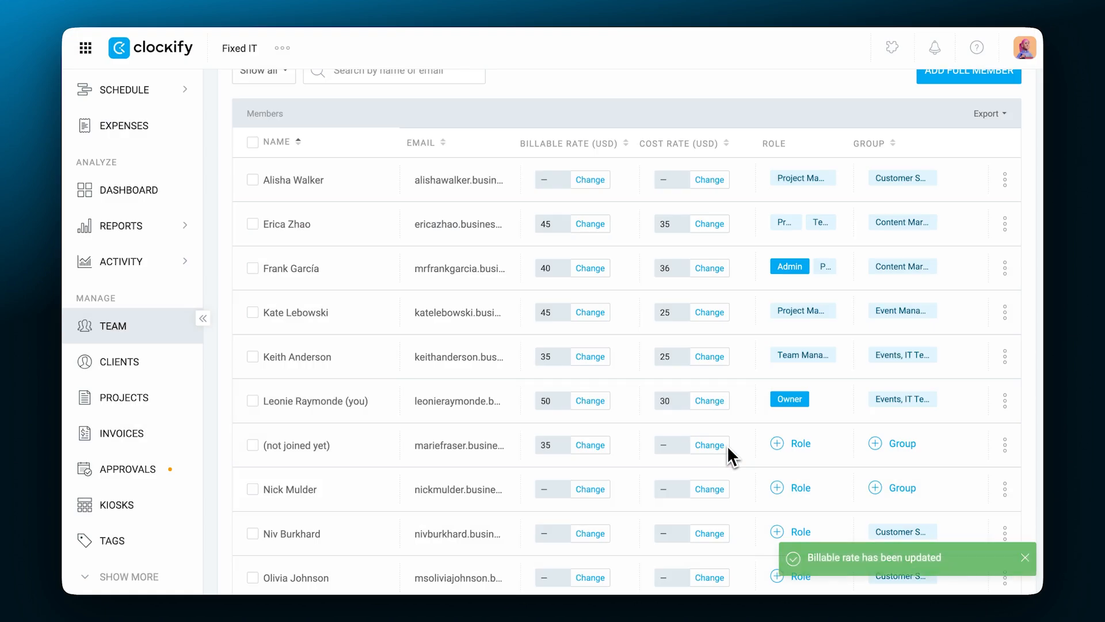
left_click(710, 445)
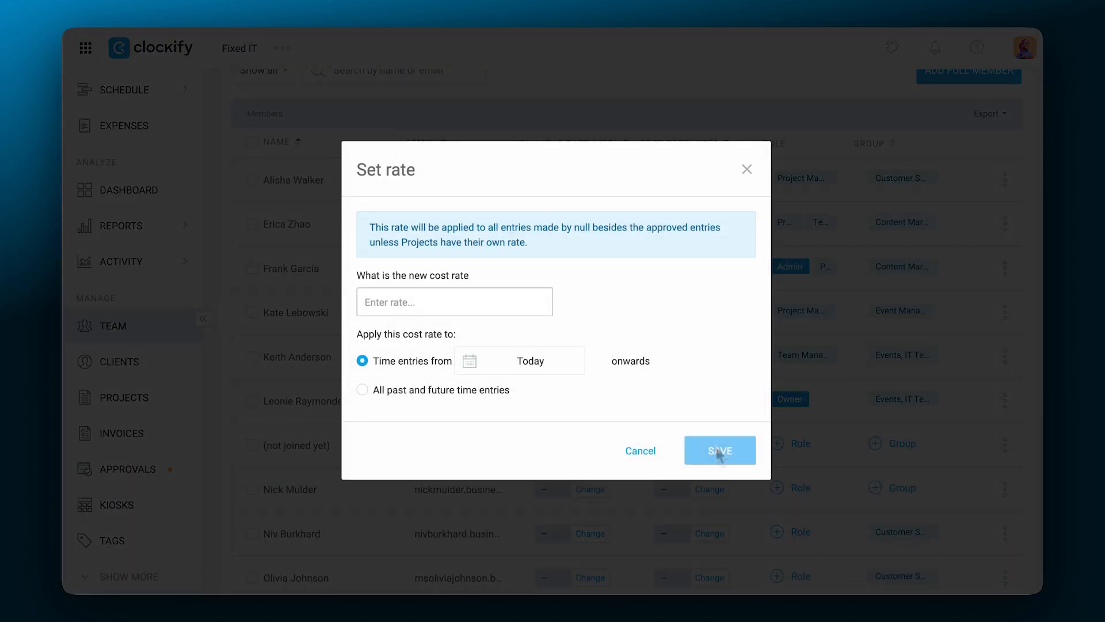
left_click(719, 450)
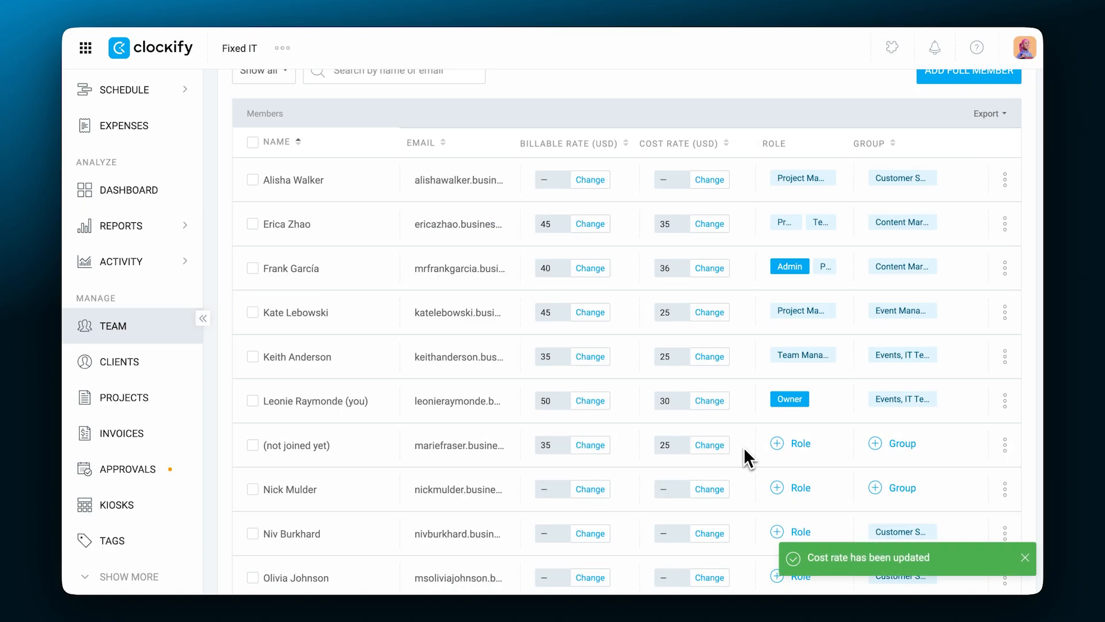
- Make the member a Team Manager over the Content Marketing group
left_click(789, 443)
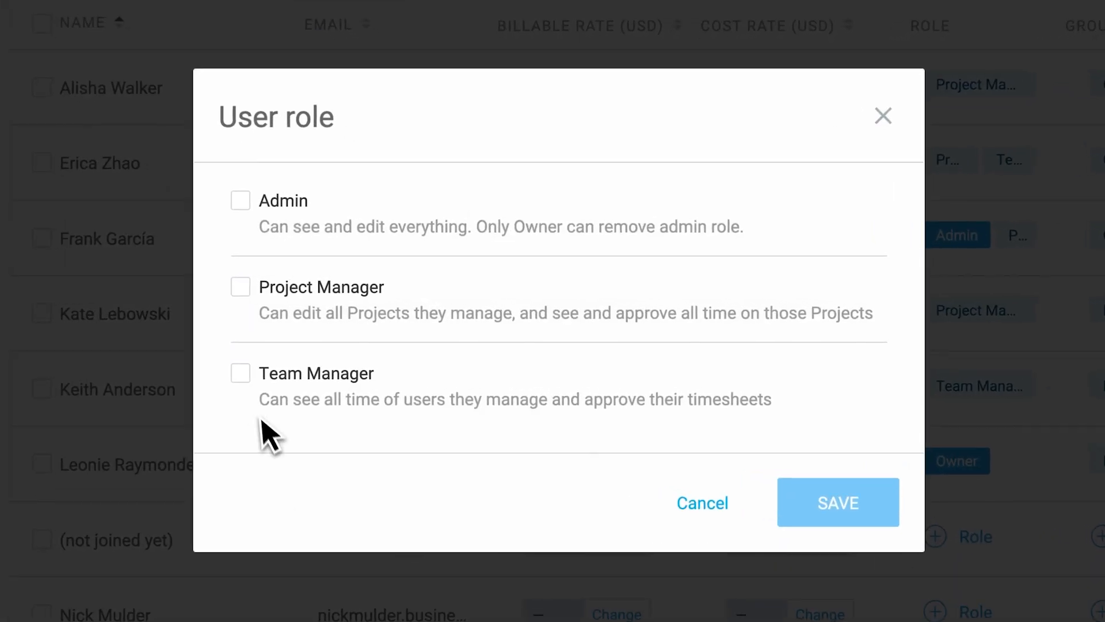
left_click(240, 373)
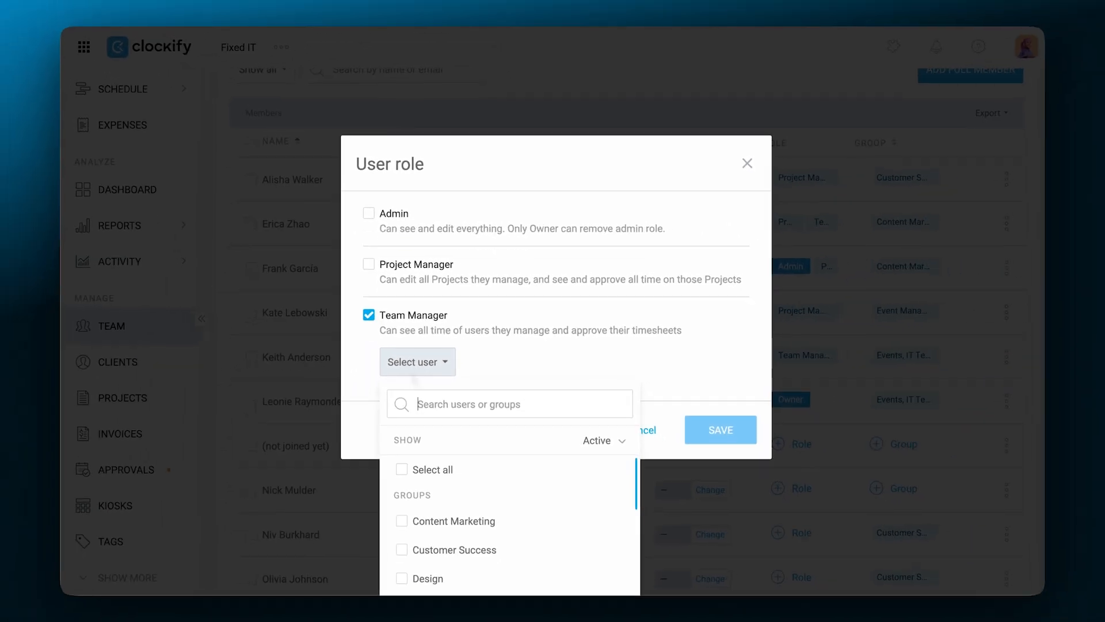
left_click(401, 487)
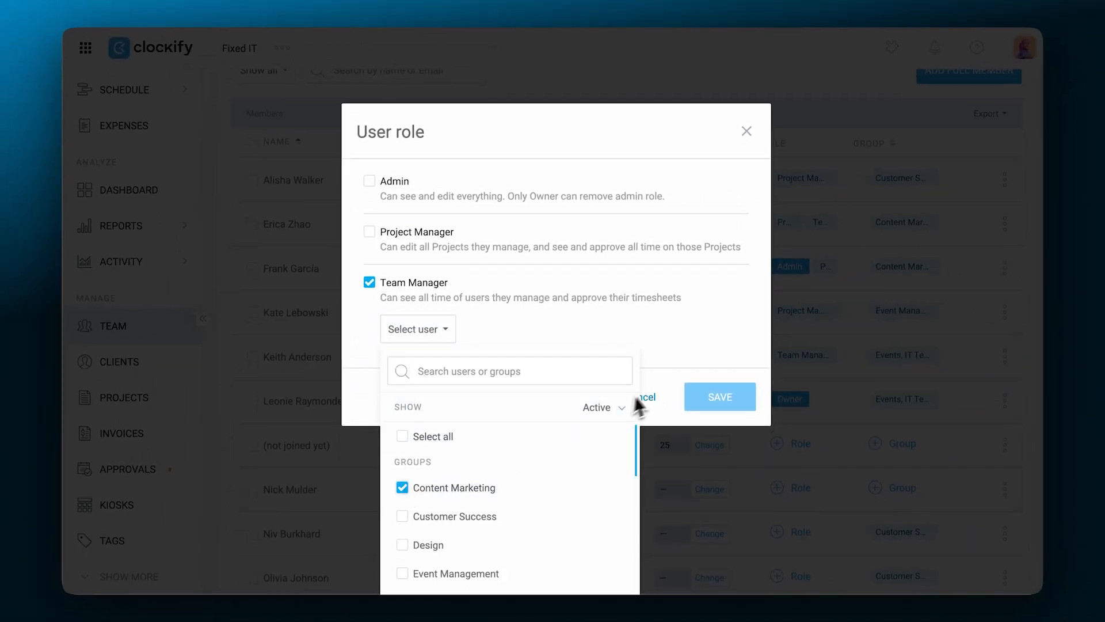
left_click(719, 396)
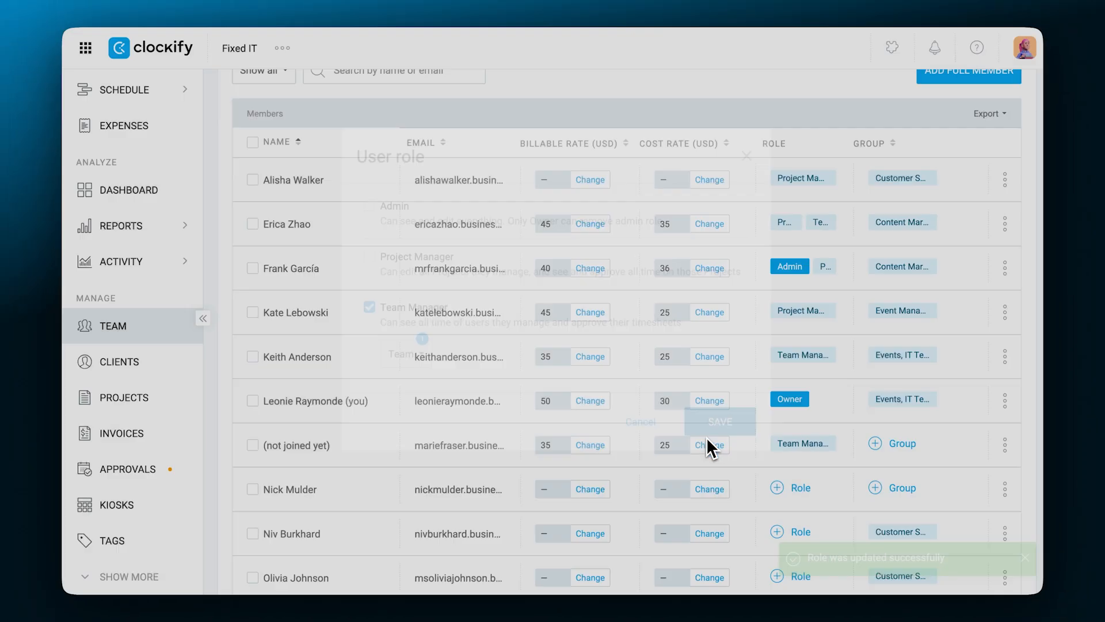
- Set the member's profile department to Marketing
left_click(1004, 487)
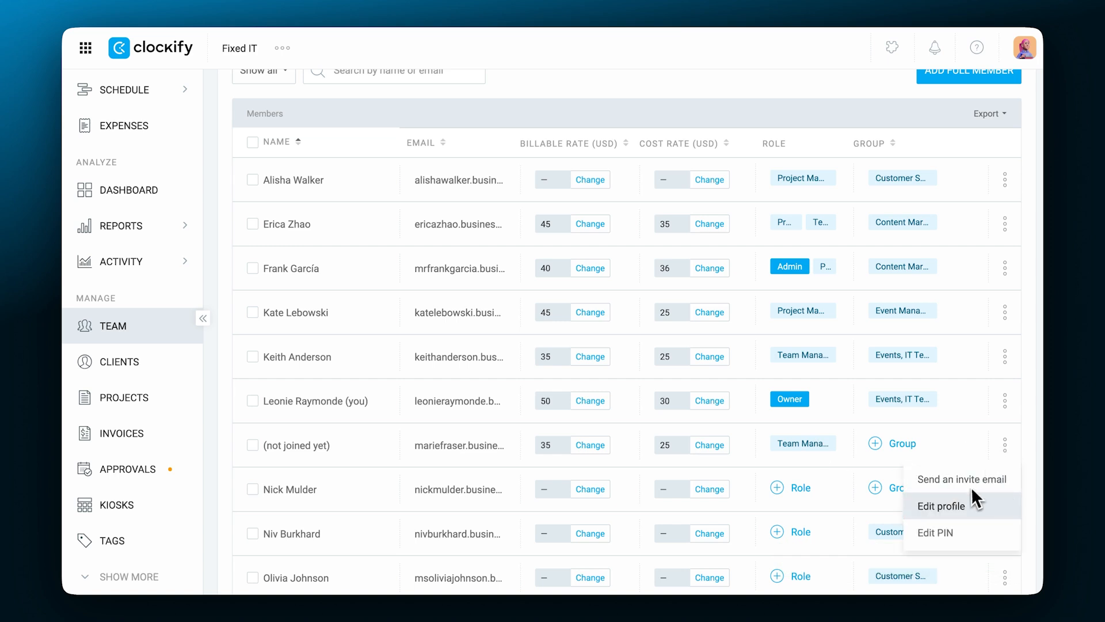
left_click(941, 506)
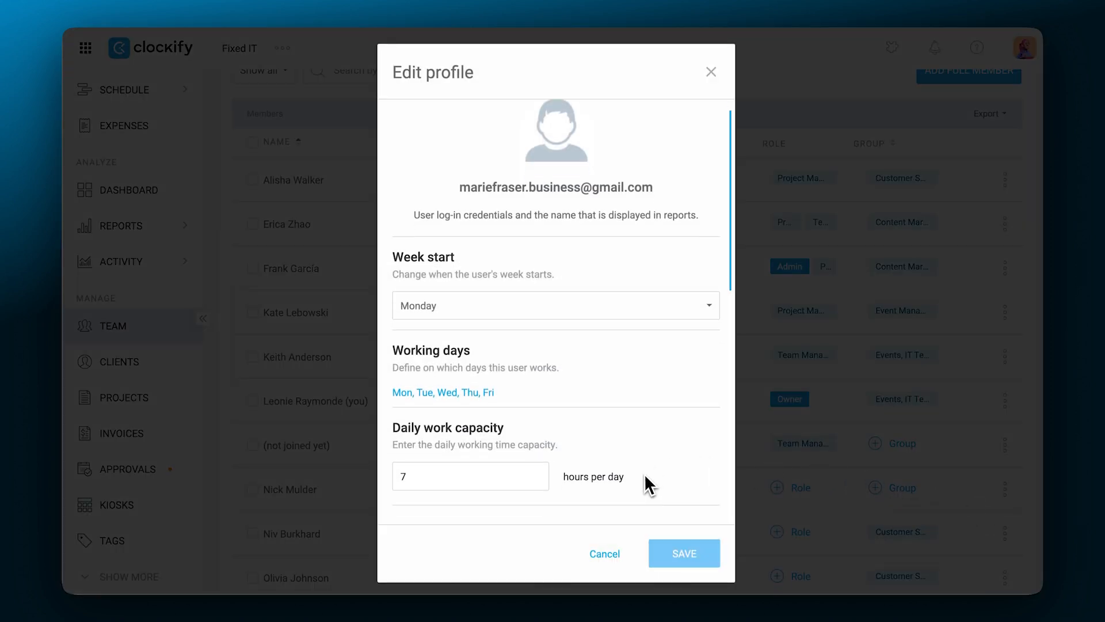
scroll("down", 3)
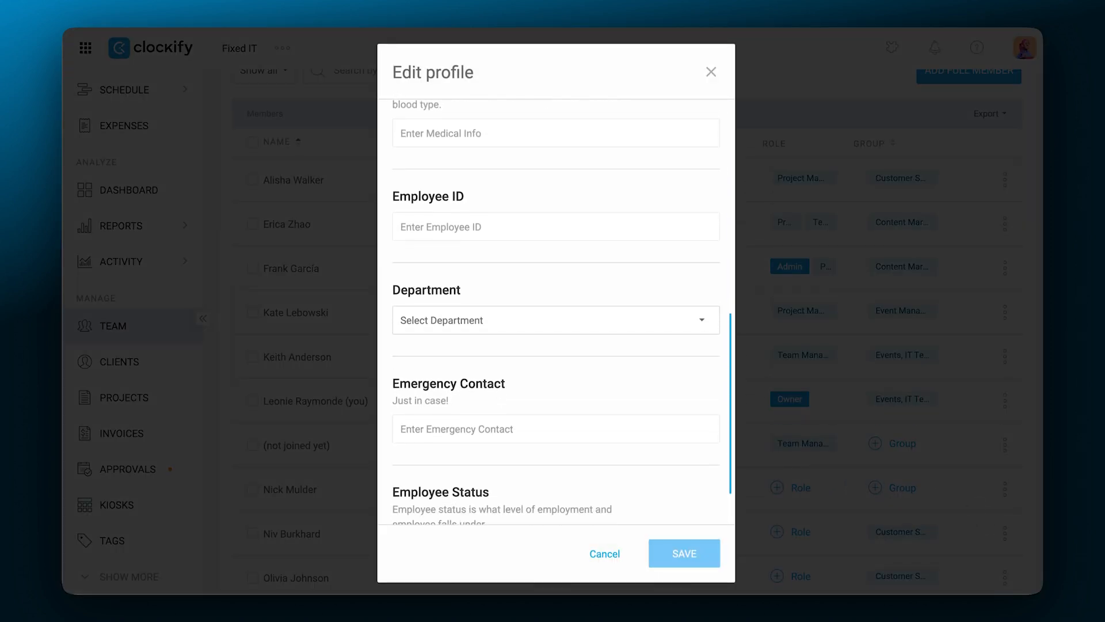
left_click(555, 320)
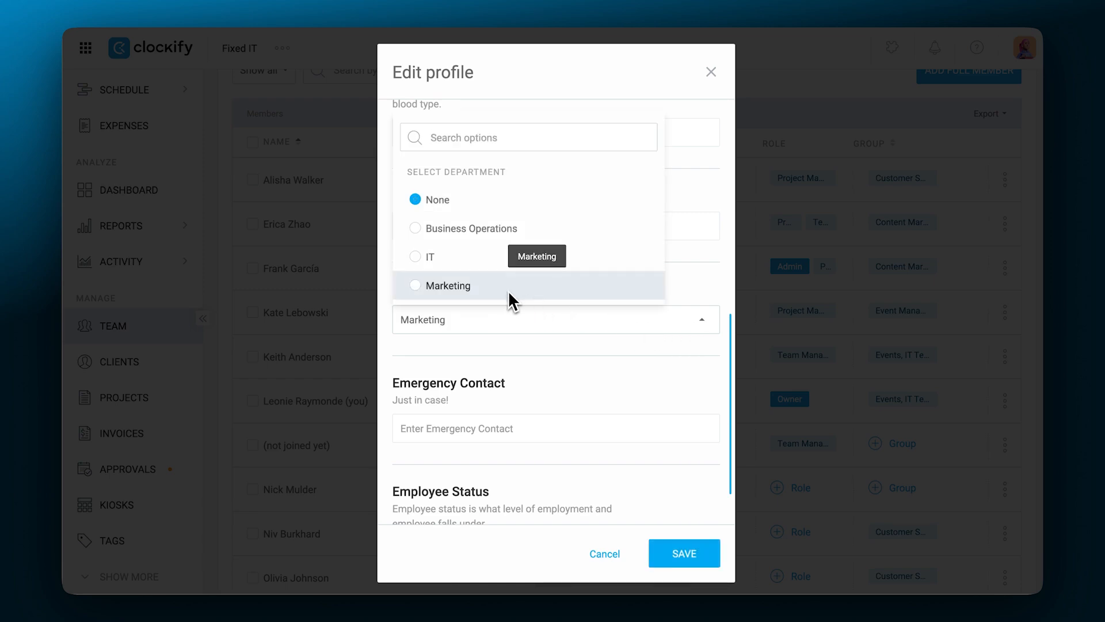
left_click(446, 285)
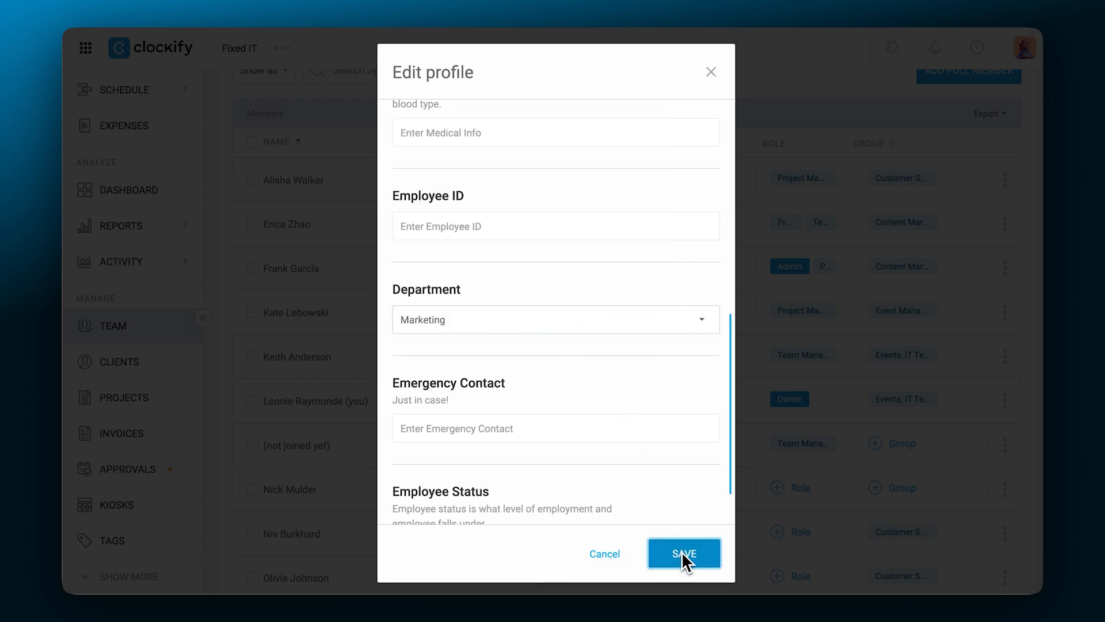
left_click(683, 553)
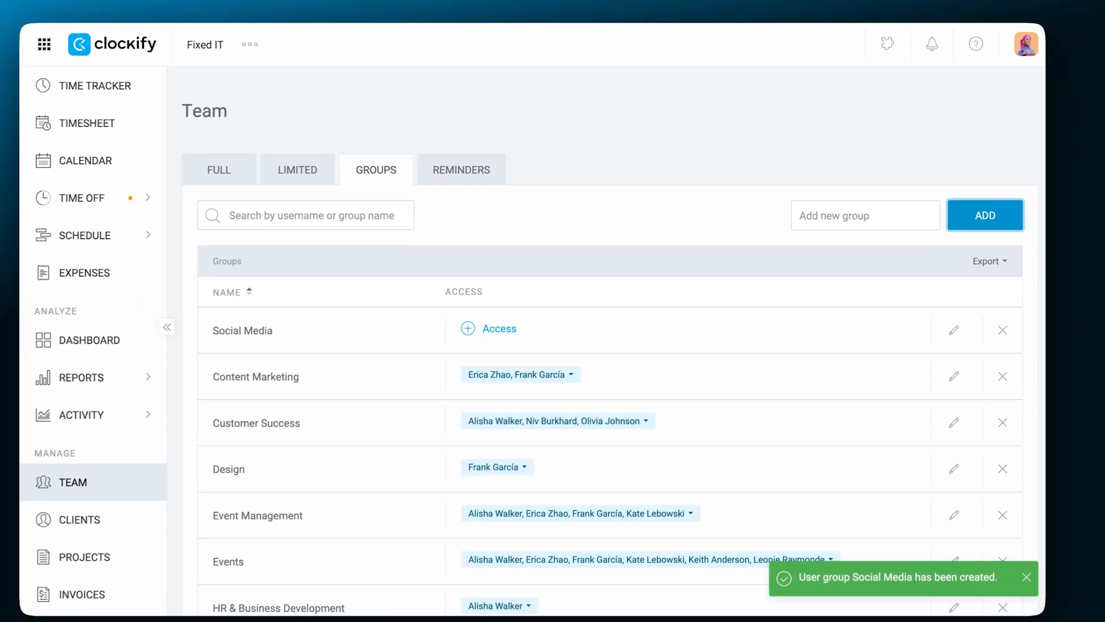
- Search for 'marie' and grant her access to the Social Media group
type("marie")
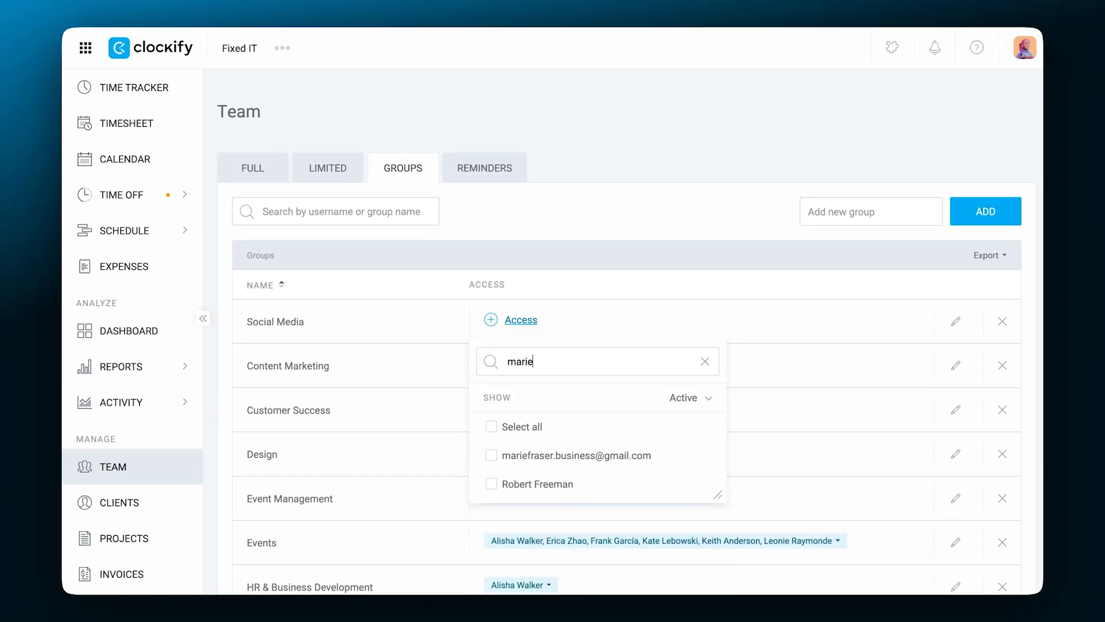
left_click(491, 455)
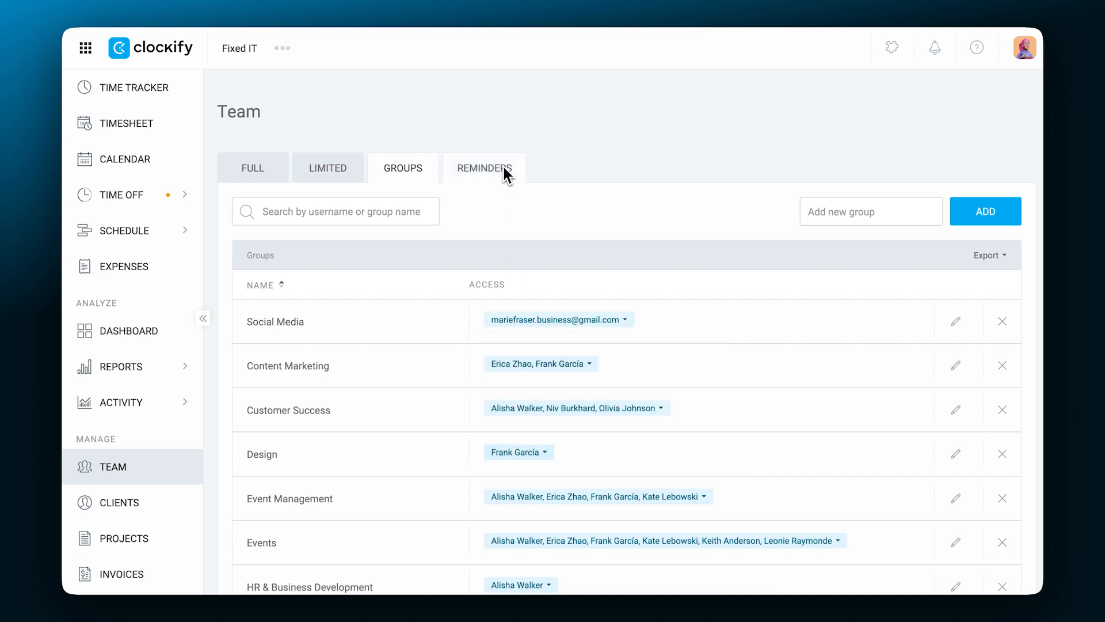
left_click(484, 168)
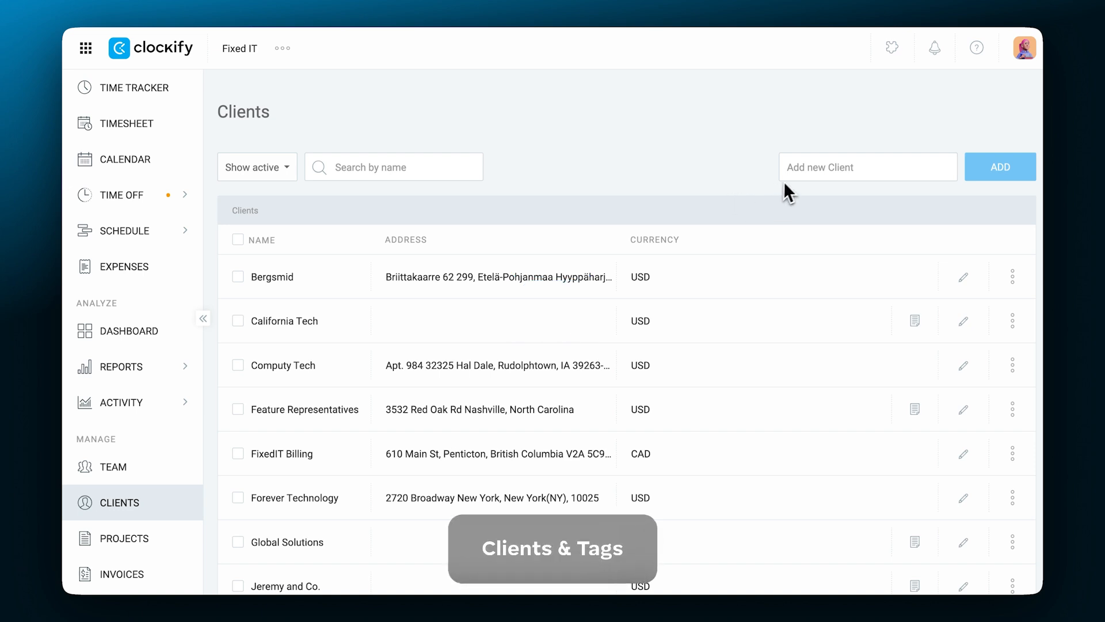
- Add 'Worth Technology' as a new client and open it for editing
type("Worth Technology")
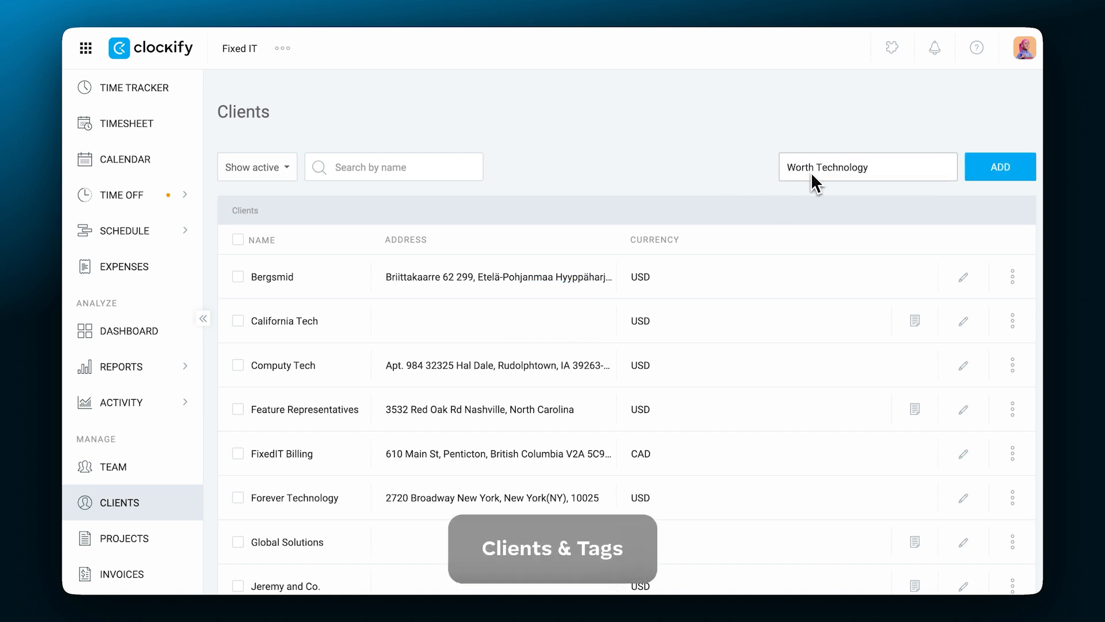
left_click(1001, 166)
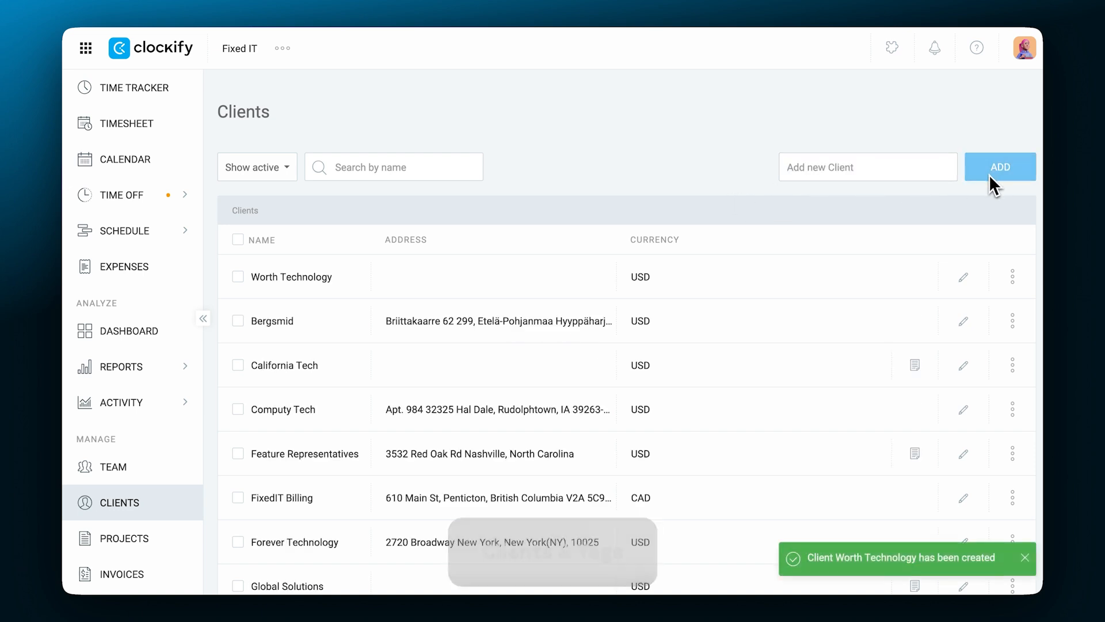
left_click(963, 276)
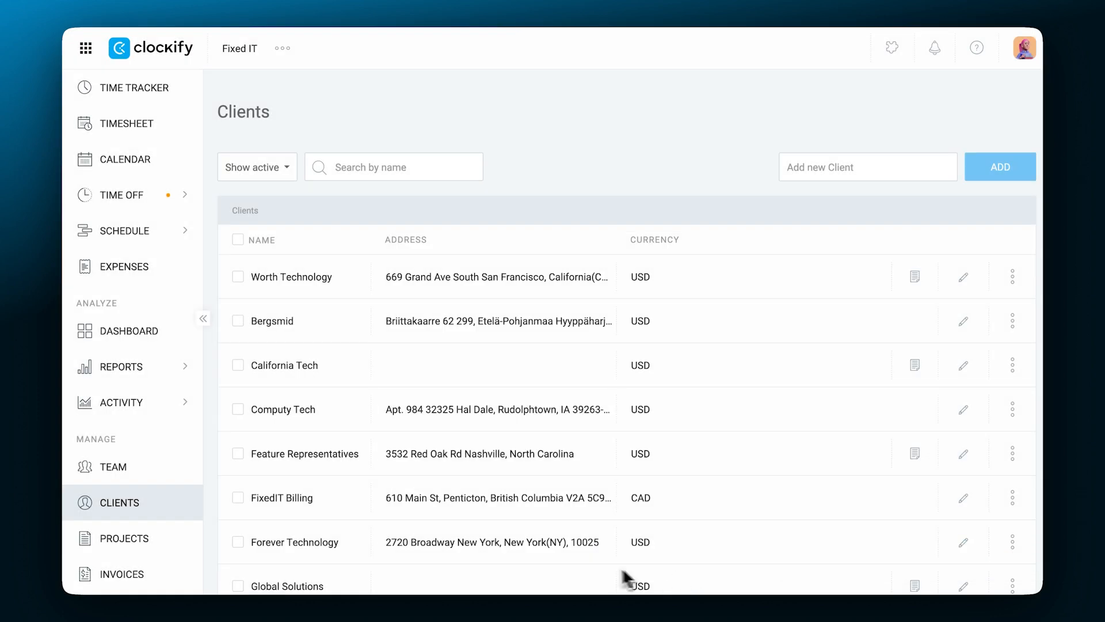
- Add a new 'marketing' tag on the Tags page
scroll("down", 3)
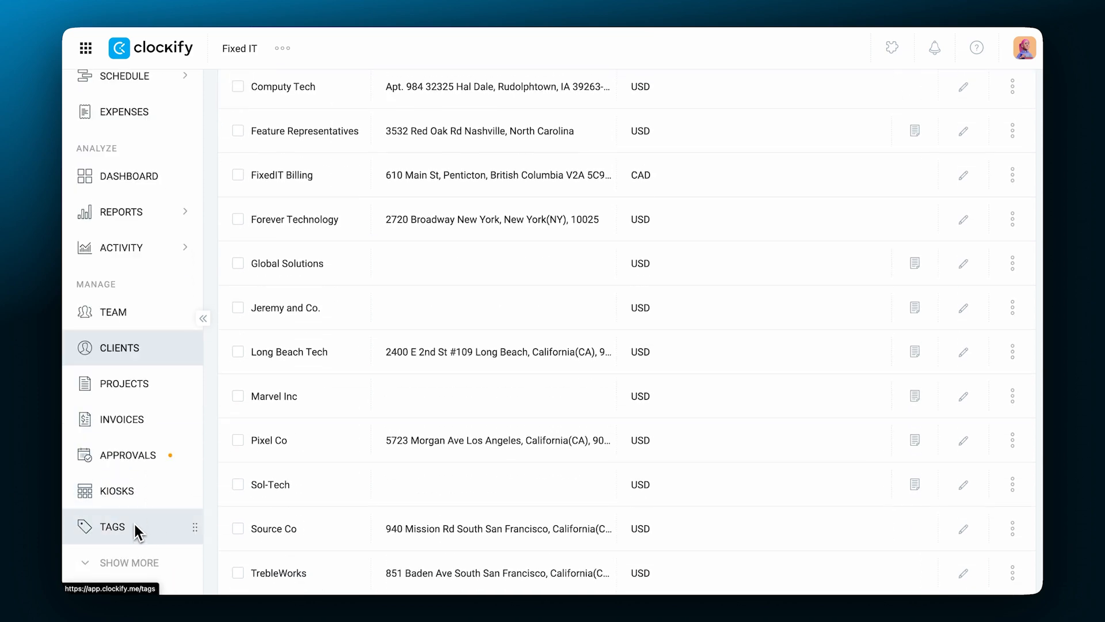
left_click(111, 526)
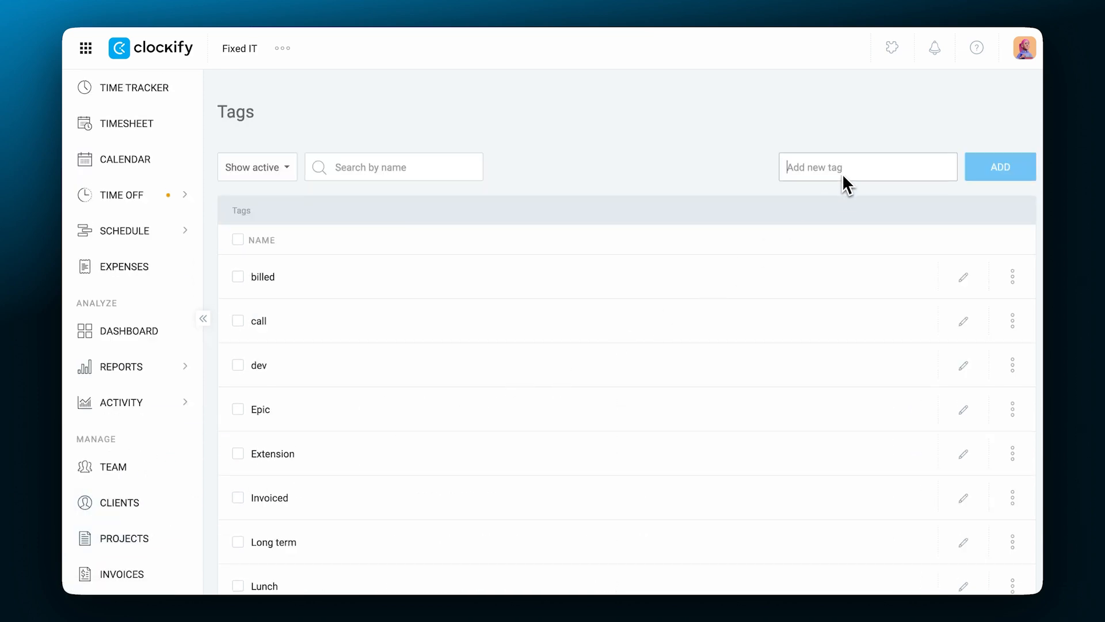
type("marketing")
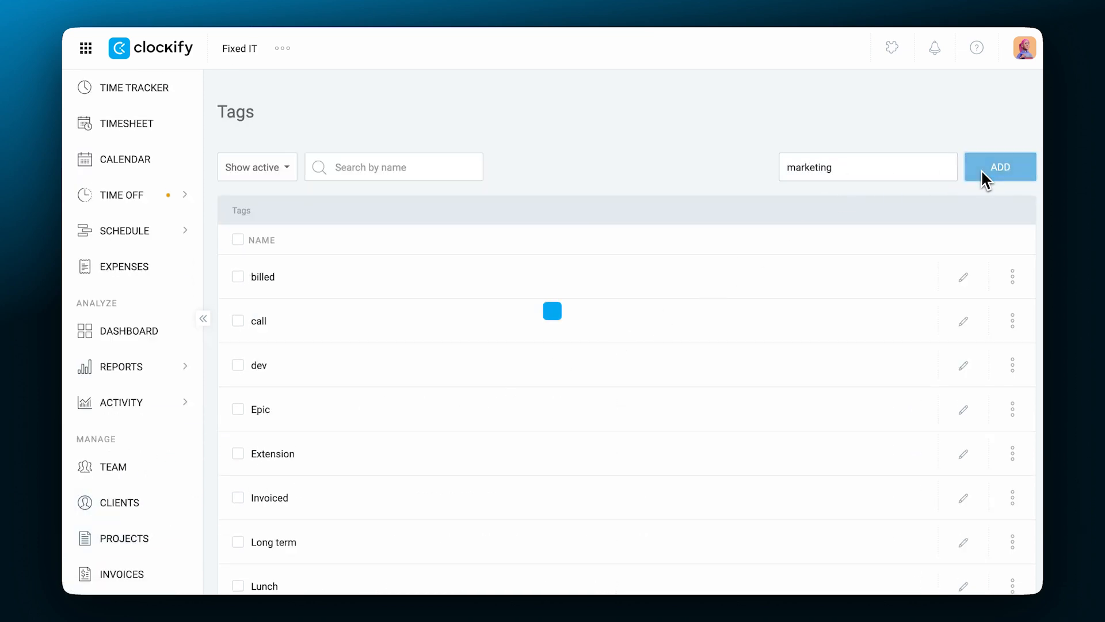
left_click(122, 230)
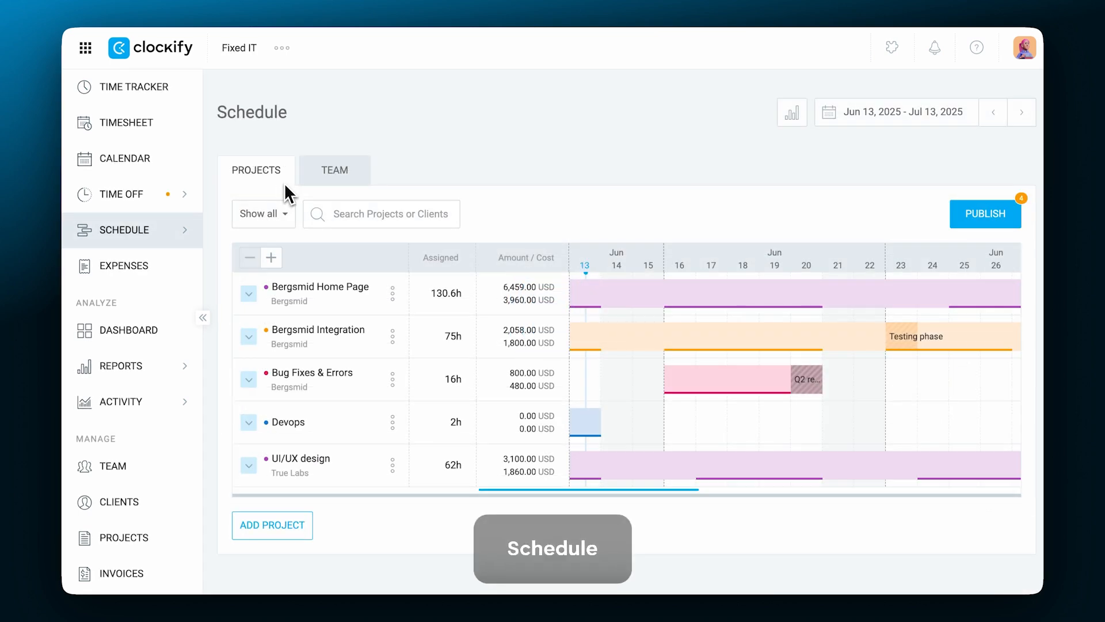
mouse_move(228, 289)
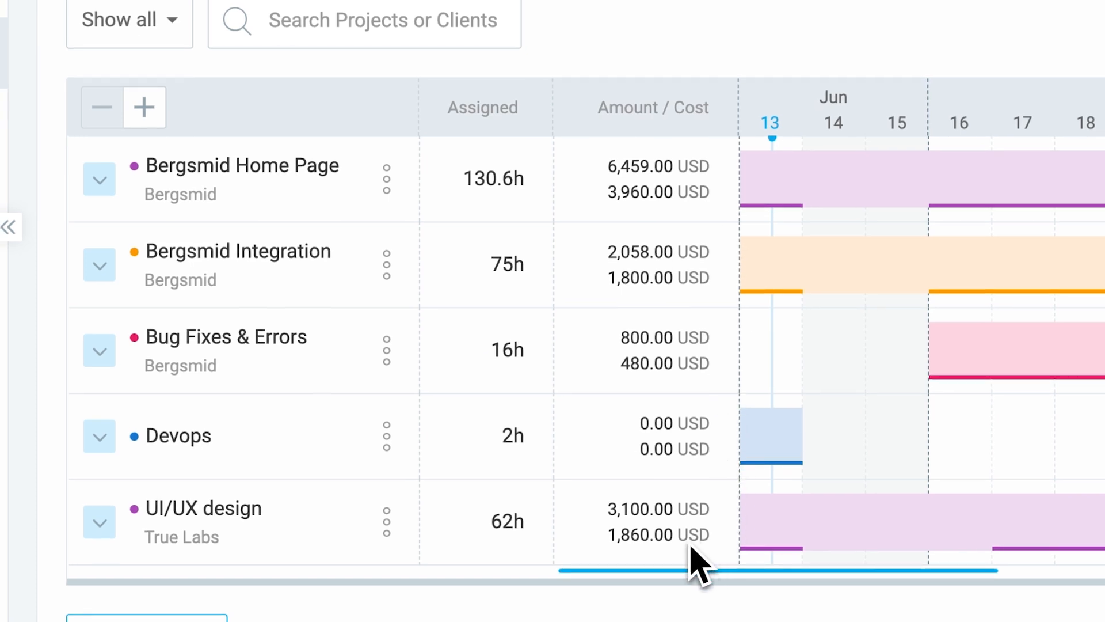
left_click(100, 264)
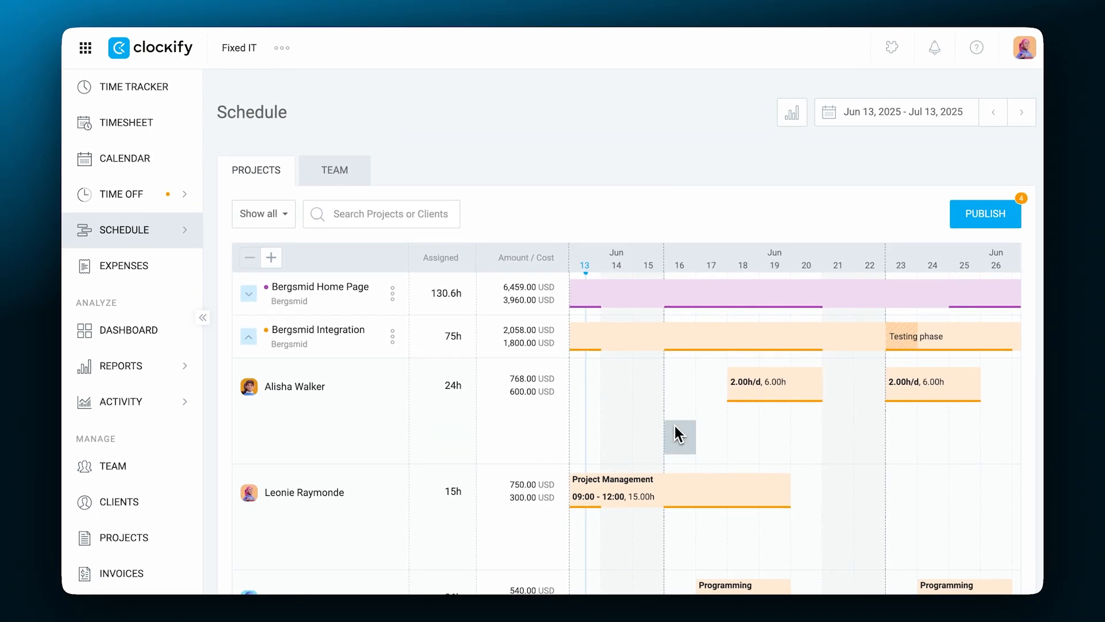
left_click(679, 435)
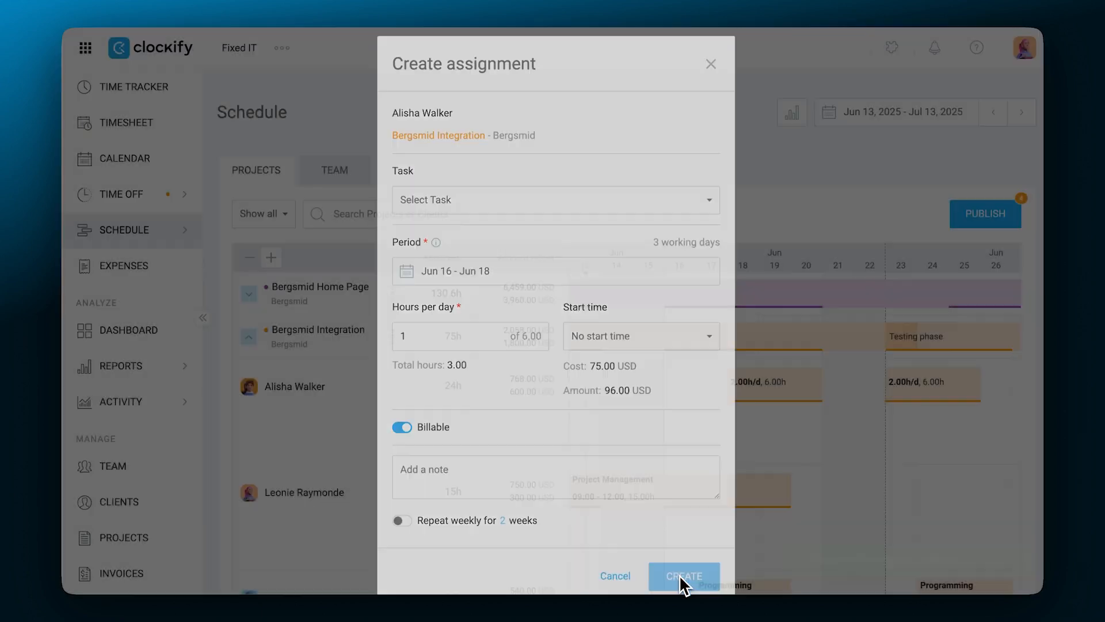
left_click(683, 576)
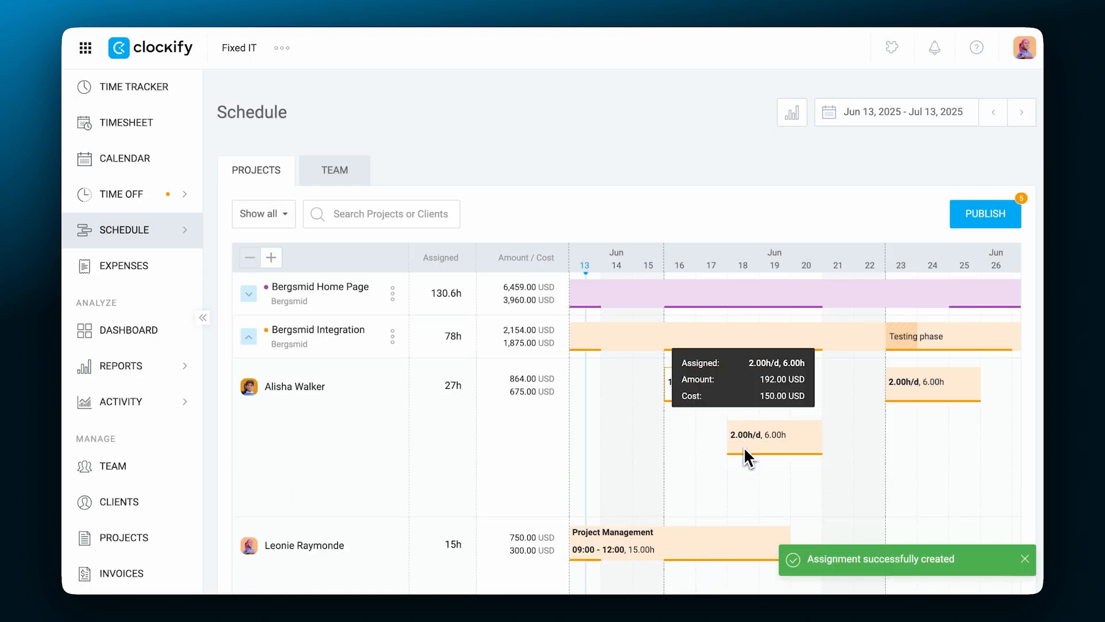
- Switch Schedule to the Team view and adjust a member's Development assignments
left_click(334, 170)
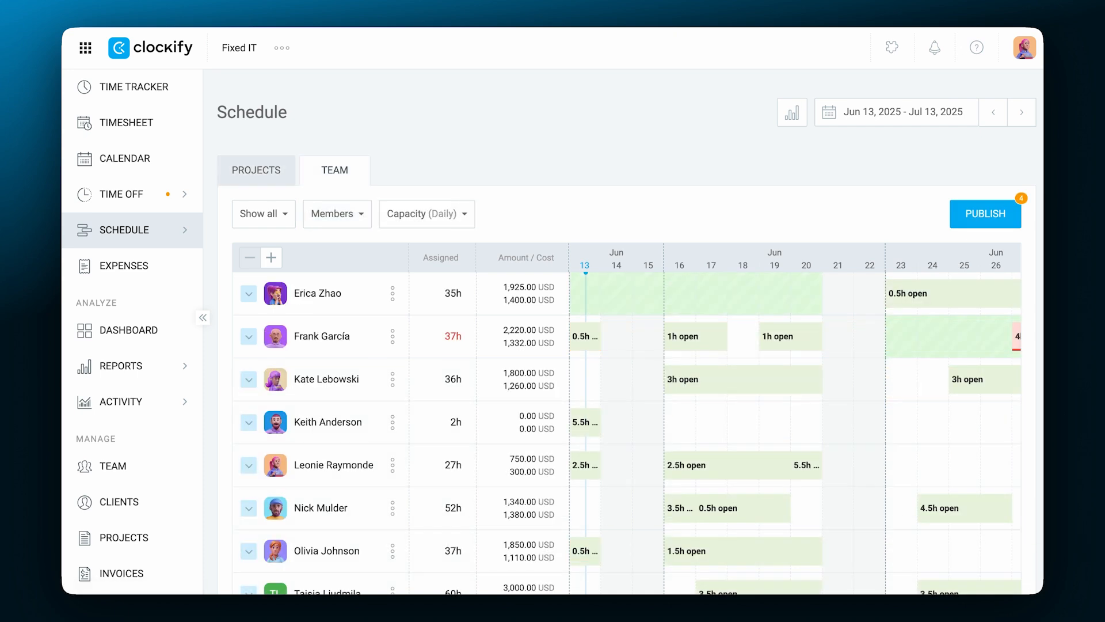
scroll("down", 3)
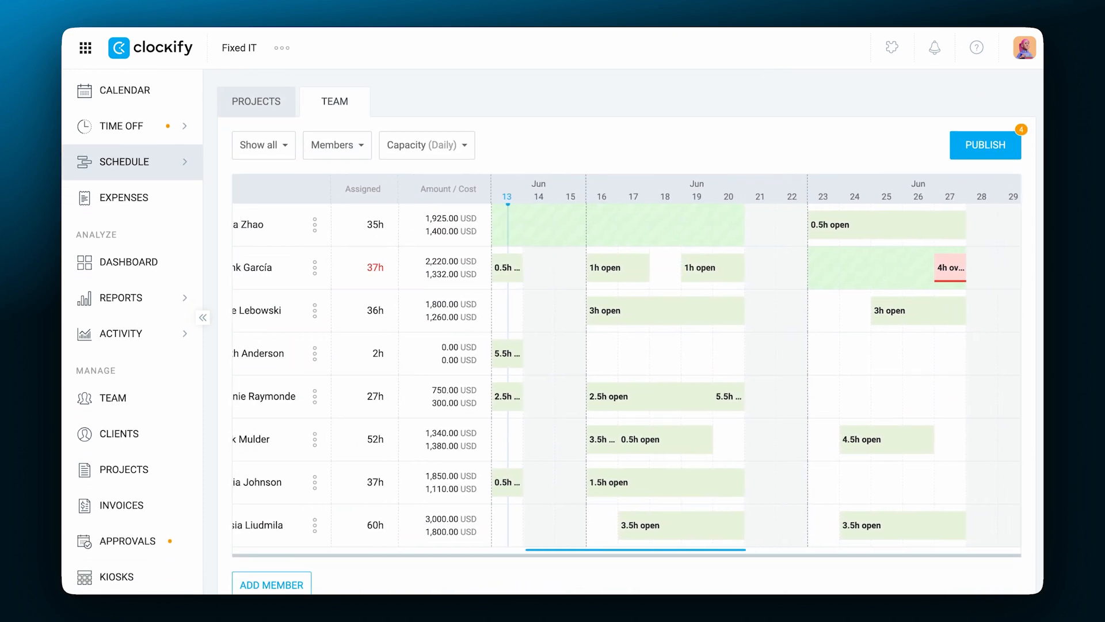
left_click(248, 267)
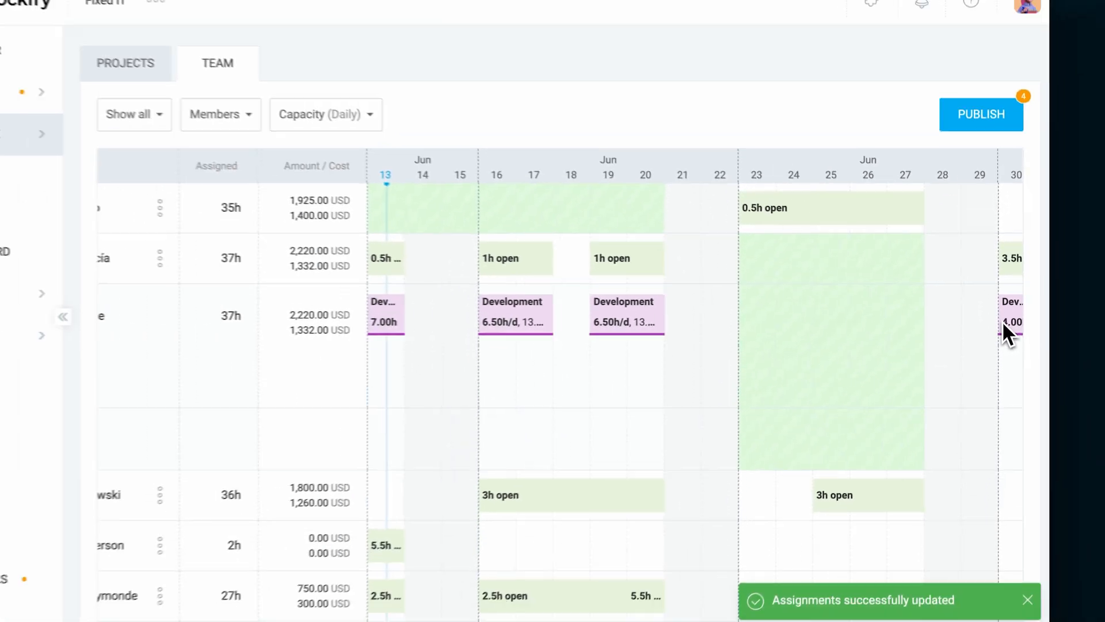
left_click(114, 508)
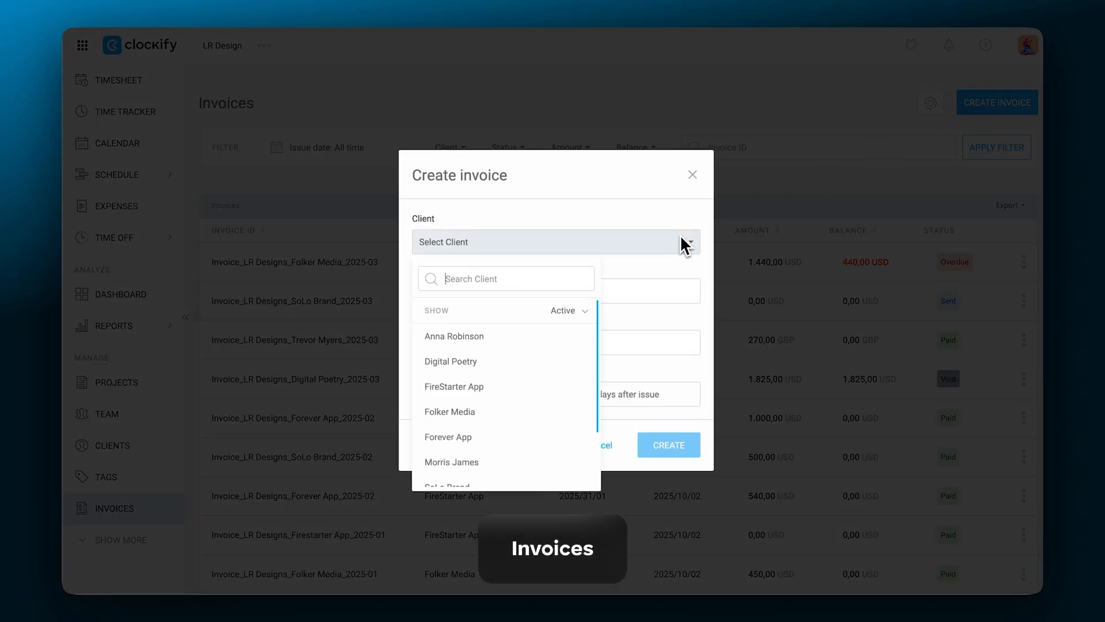
- Create a Digital Poetry invoice with both projects' hours imported grouped, and save it
left_click(450, 361)
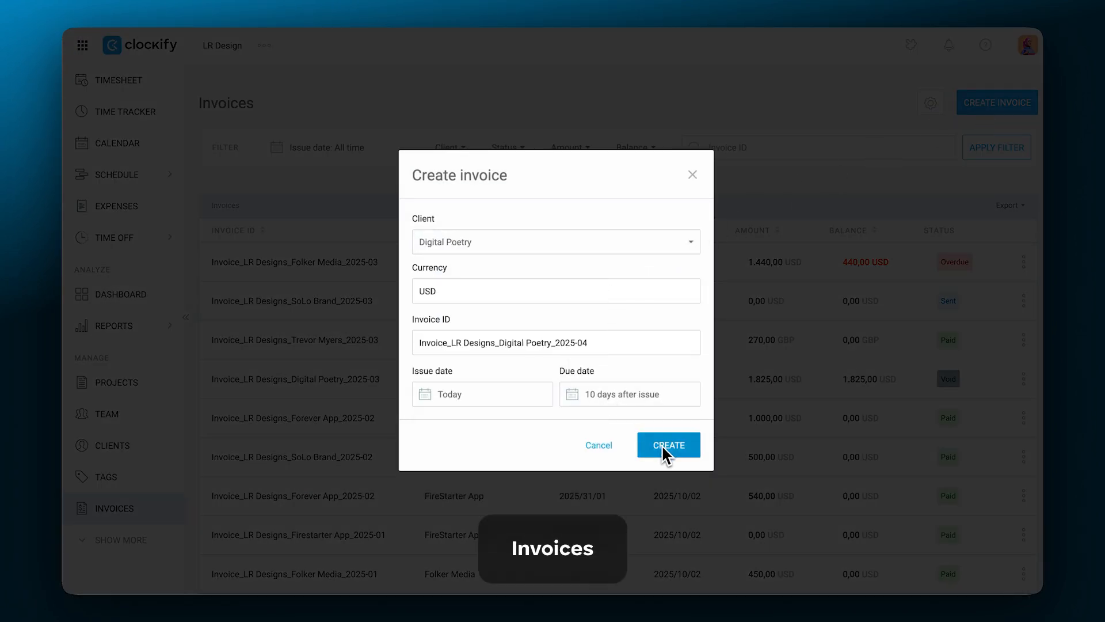
left_click(666, 445)
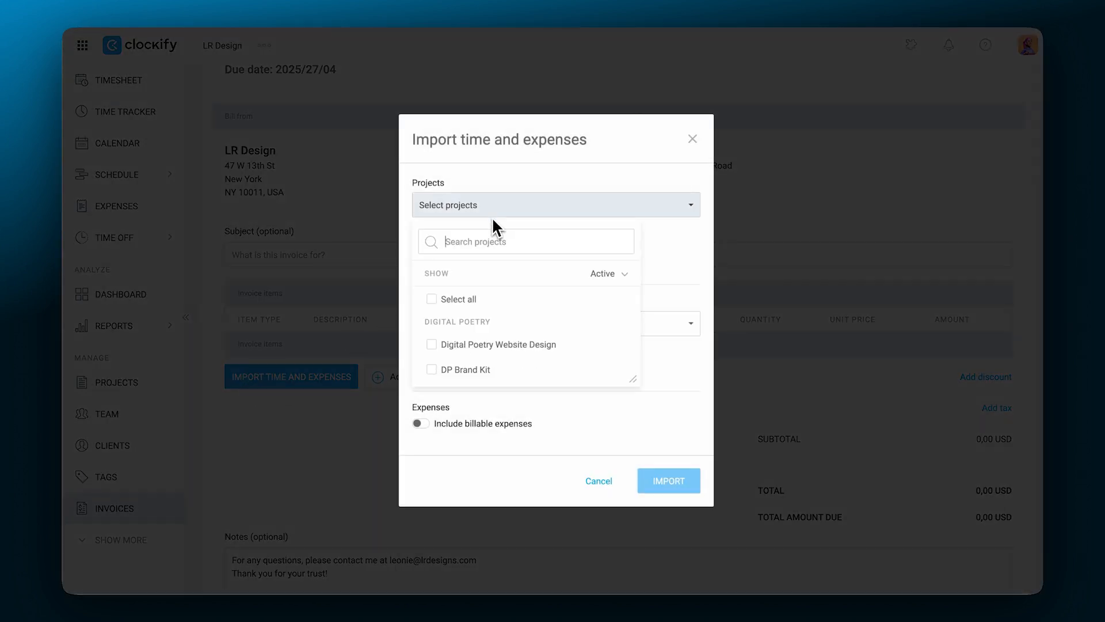
left_click(453, 298)
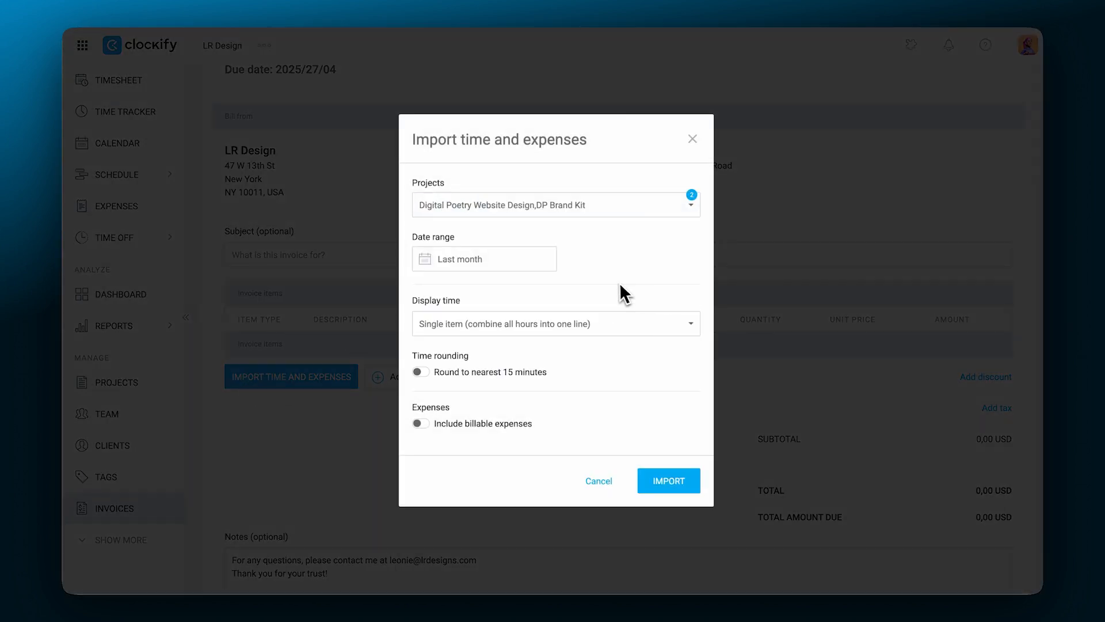
left_click(555, 323)
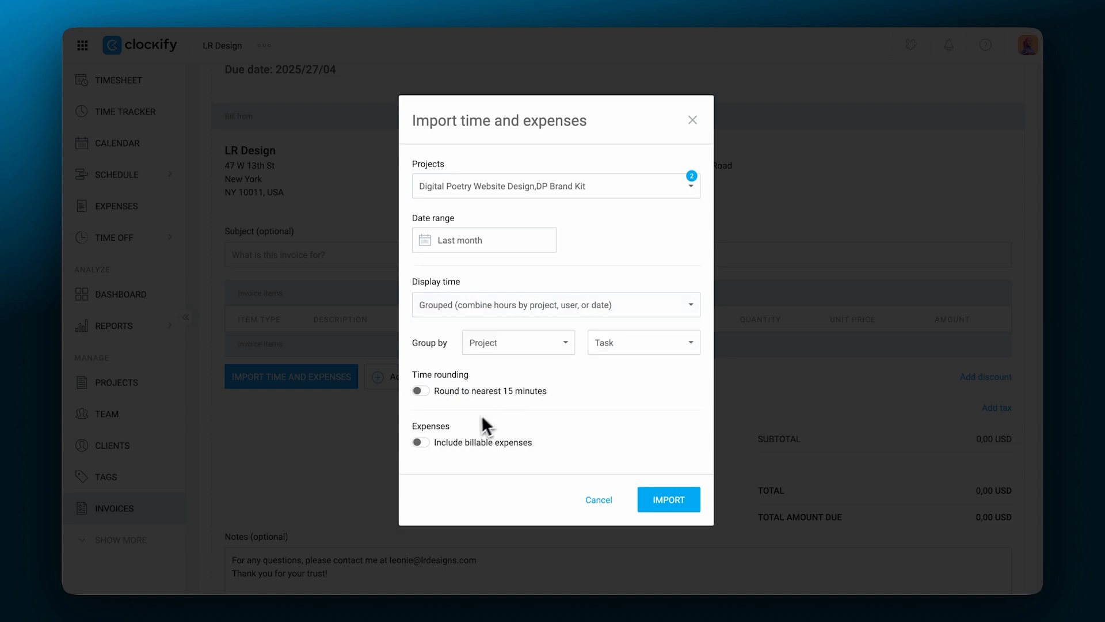
left_click(667, 499)
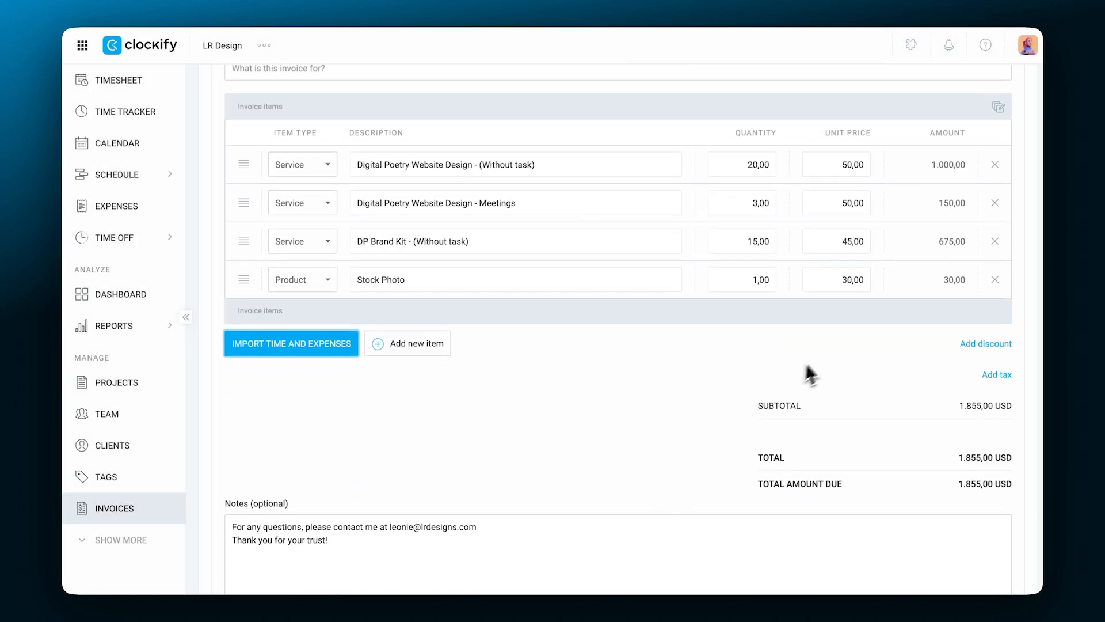
left_click(986, 343)
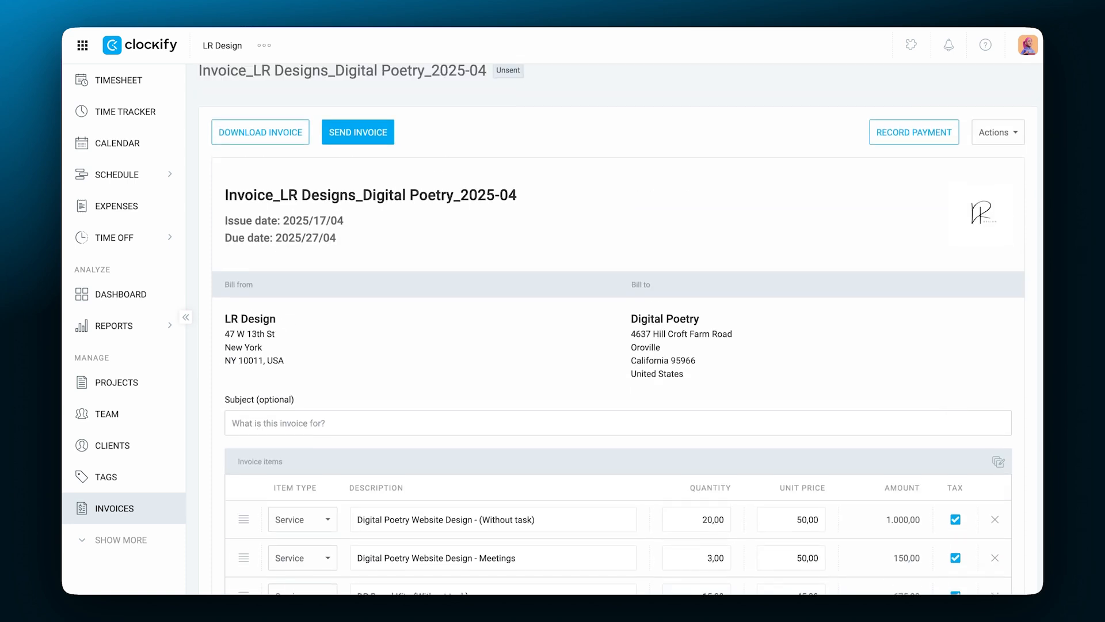
- Send the Digital Poetry invoice by email and return to the invoice list
left_click(357, 132)
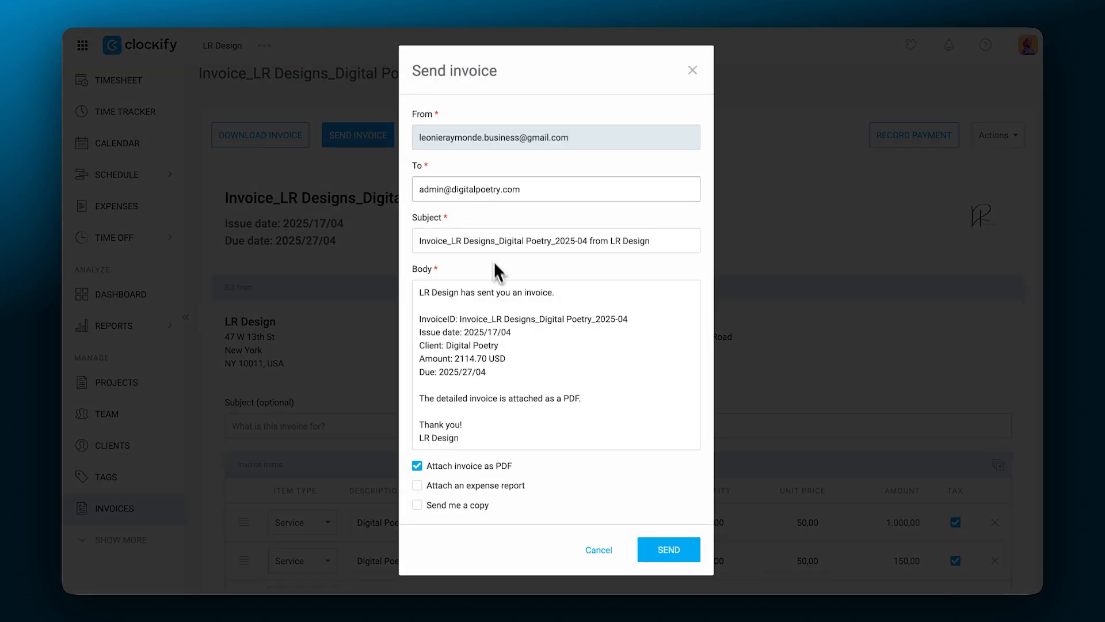
left_click(668, 549)
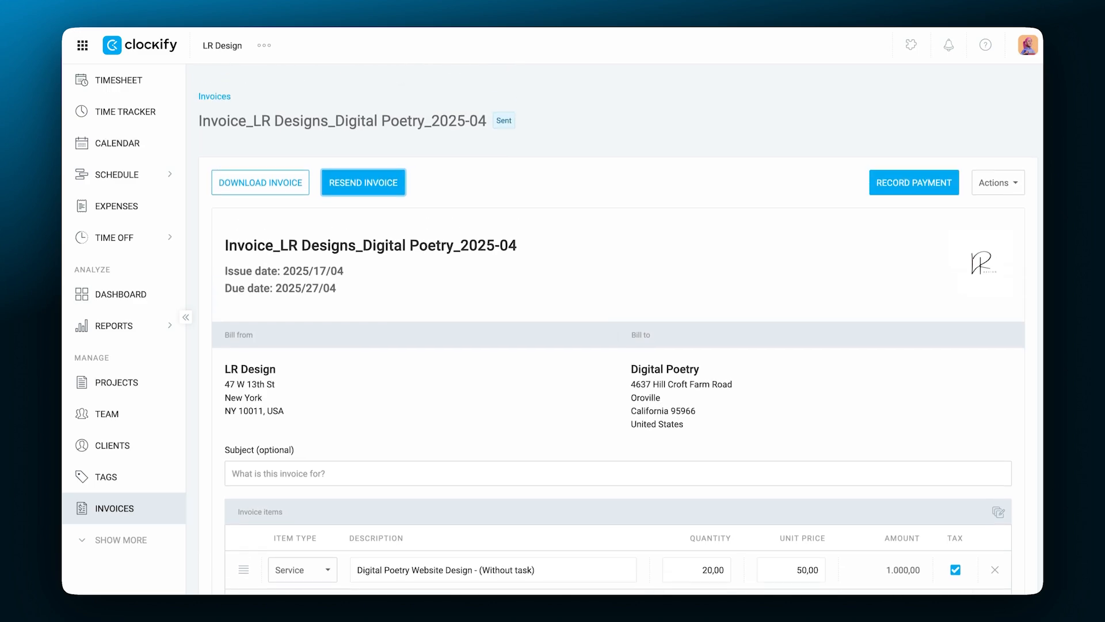
left_click(215, 97)
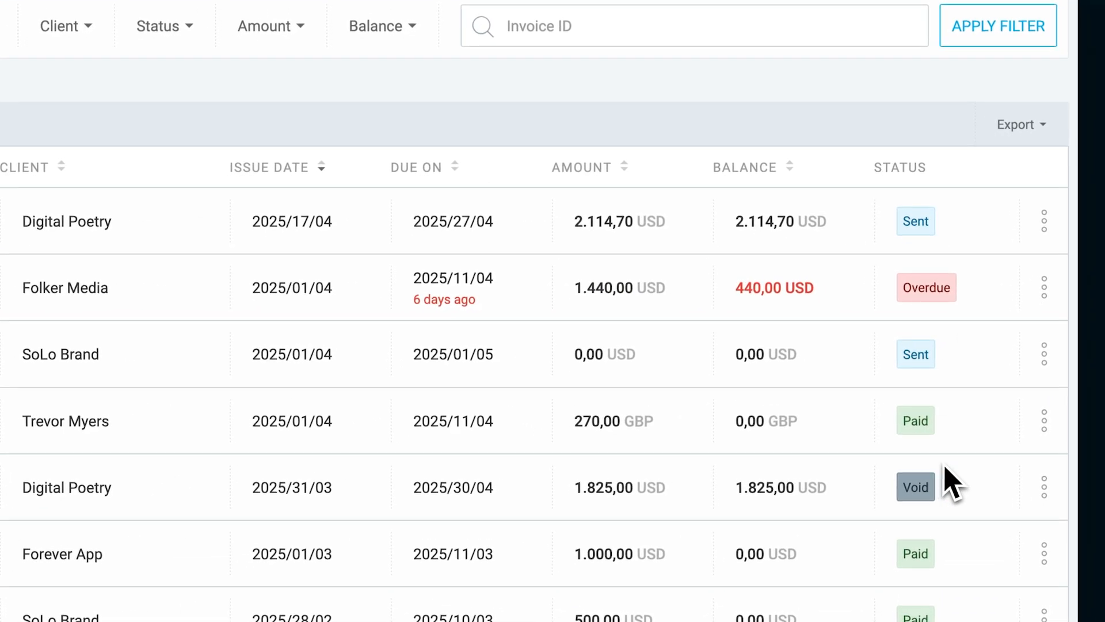
- Record a 2114.70 USD payment against the Digital Poetry invoice
left_click(1043, 221)
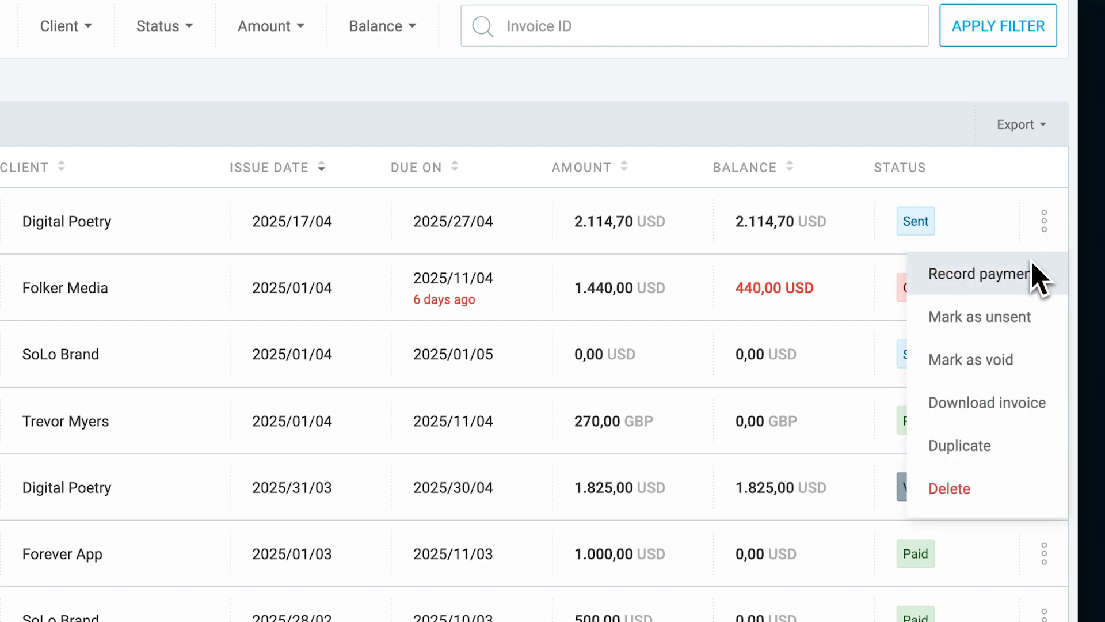
left_click(980, 273)
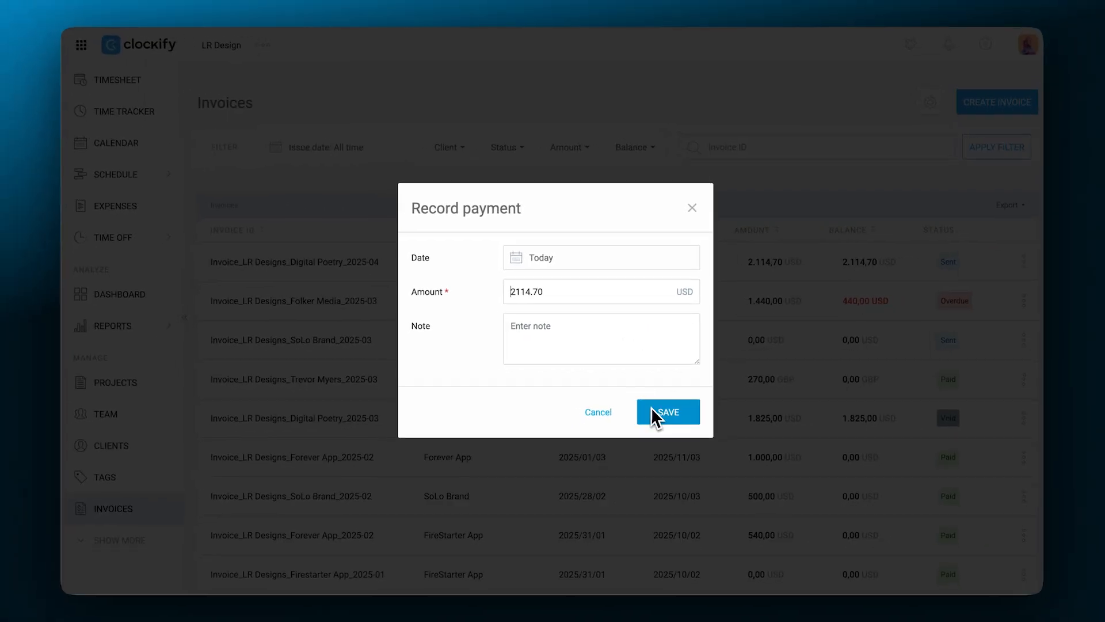
left_click(666, 412)
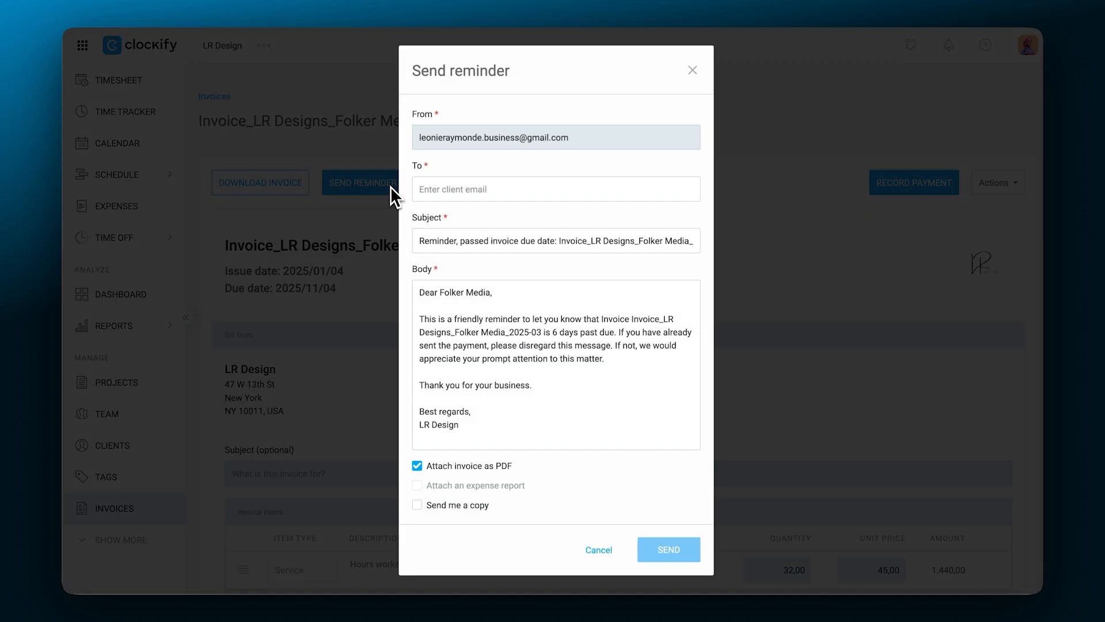
left_click(668, 549)
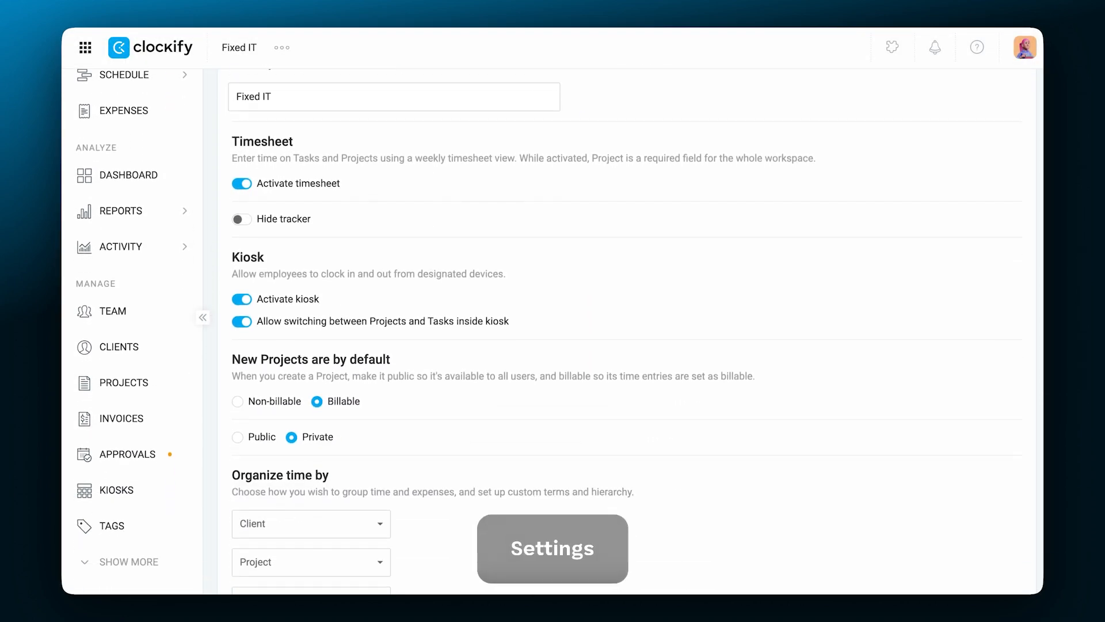
- Browse the General, Permissions, Alerts and Authentication workspace settings, ending on Custom fields
scroll("down", 3)
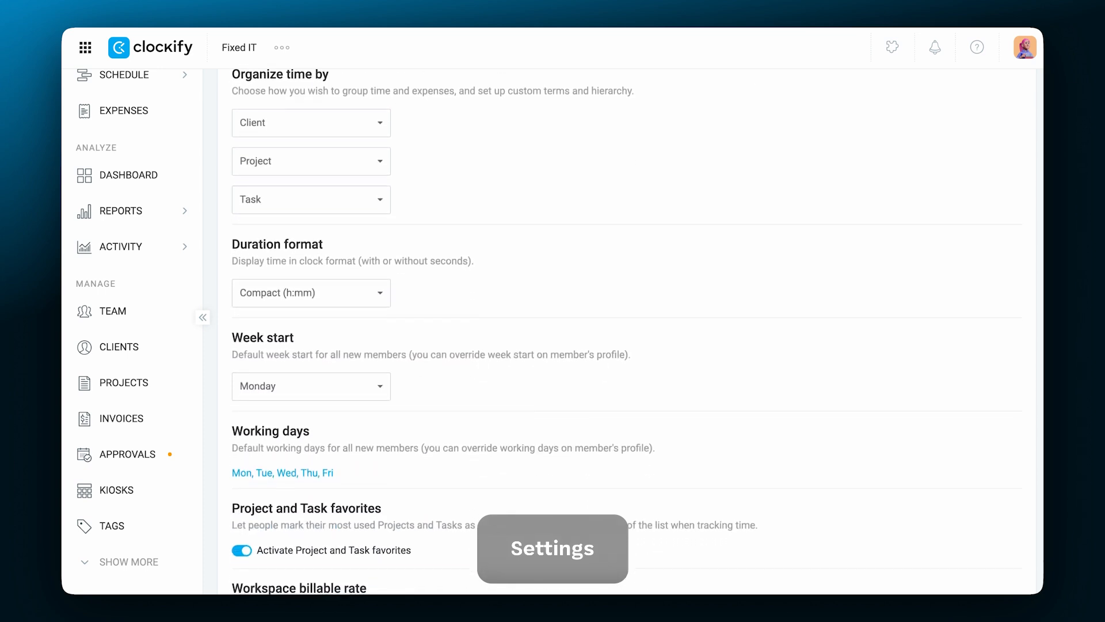
scroll("up", 3)
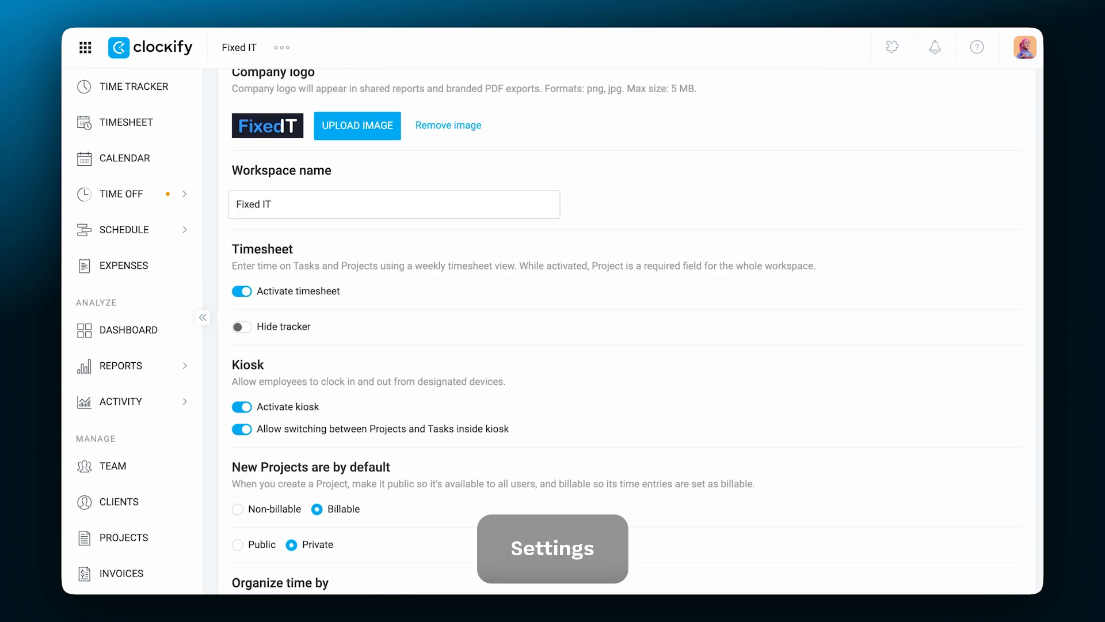
left_click(361, 118)
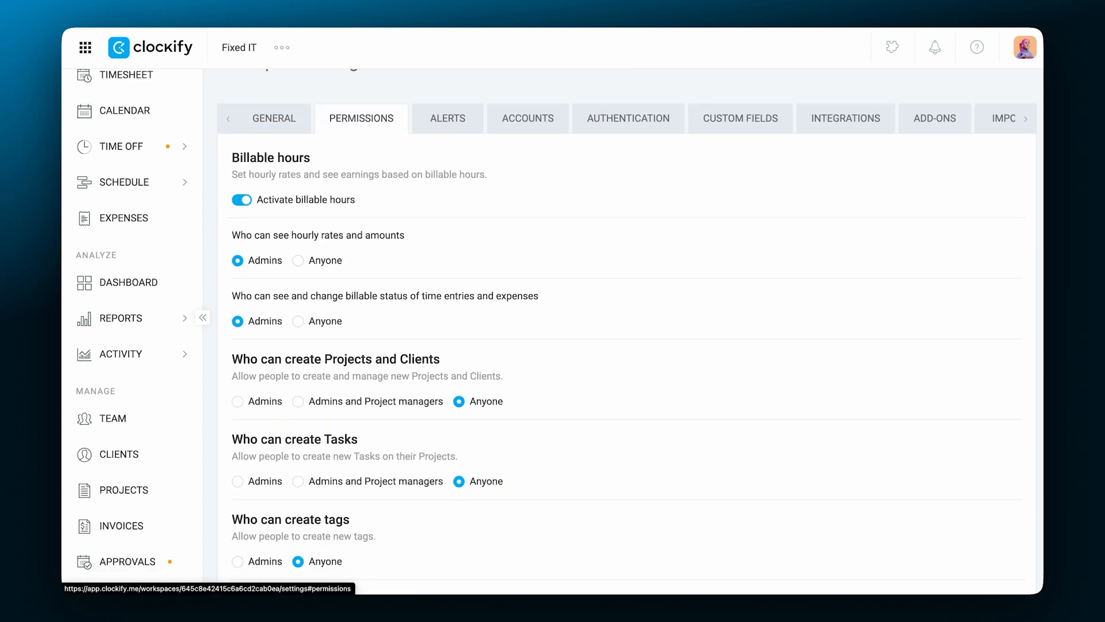
scroll("down", 3)
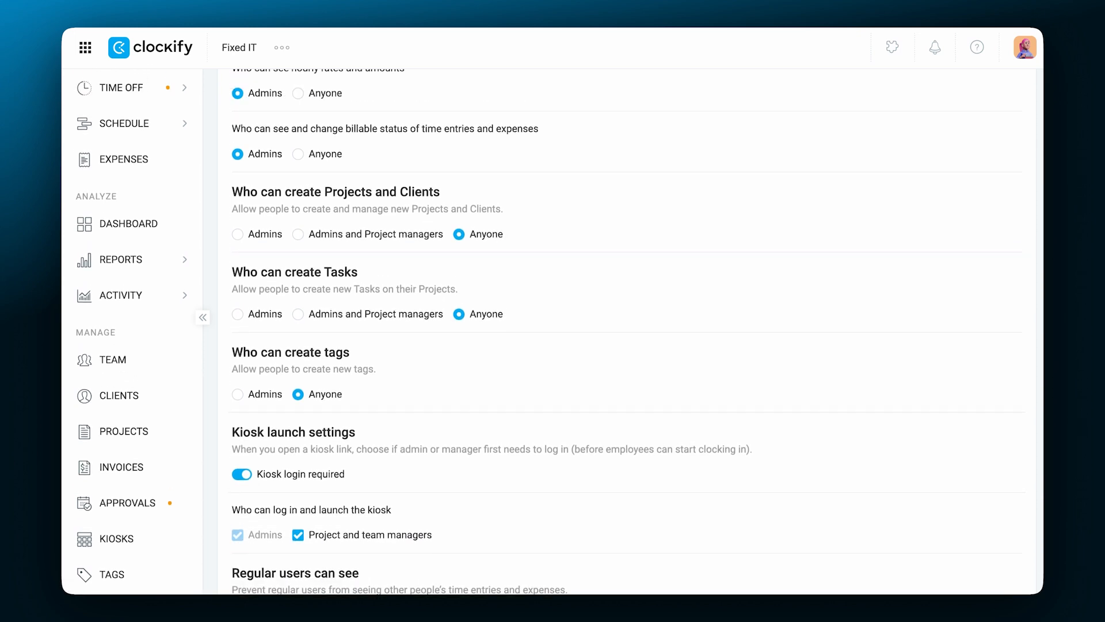
left_click(447, 167)
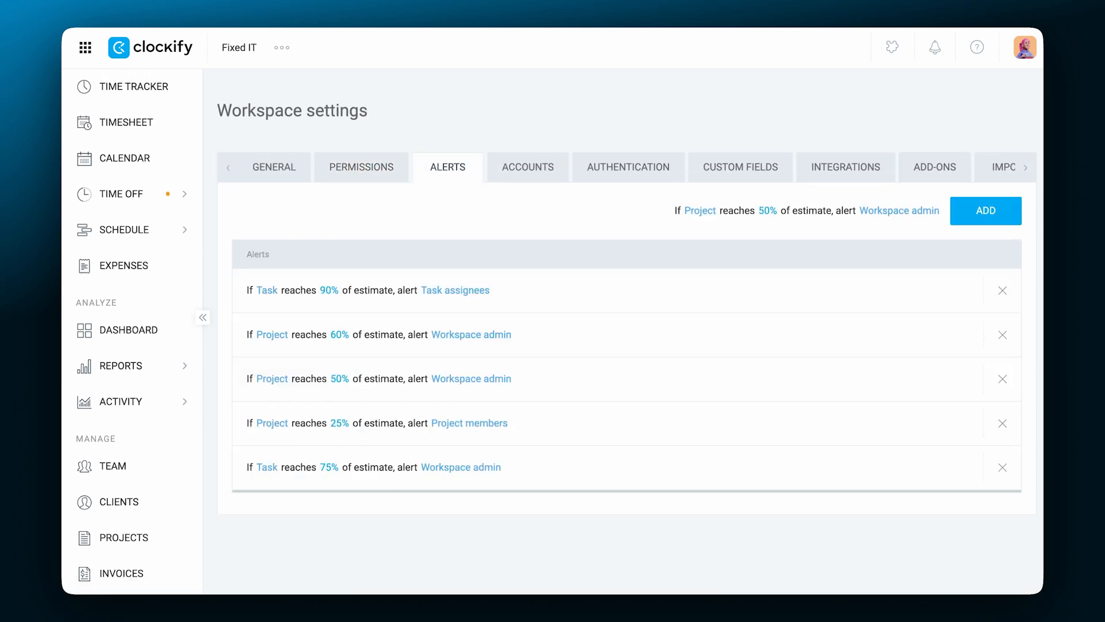
left_click(628, 167)
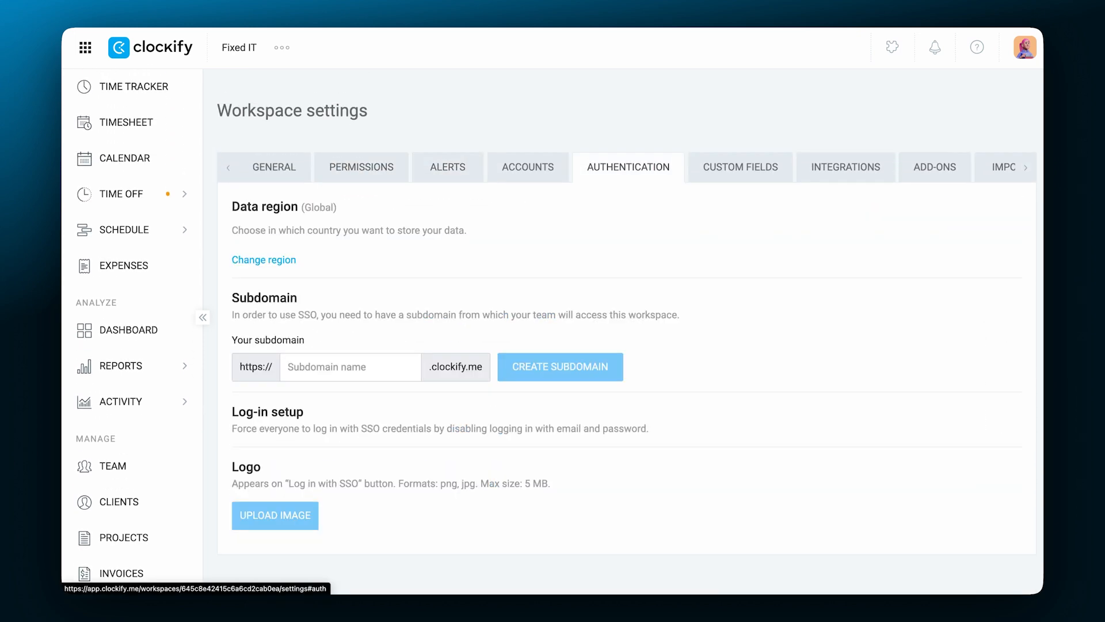
left_click(739, 167)
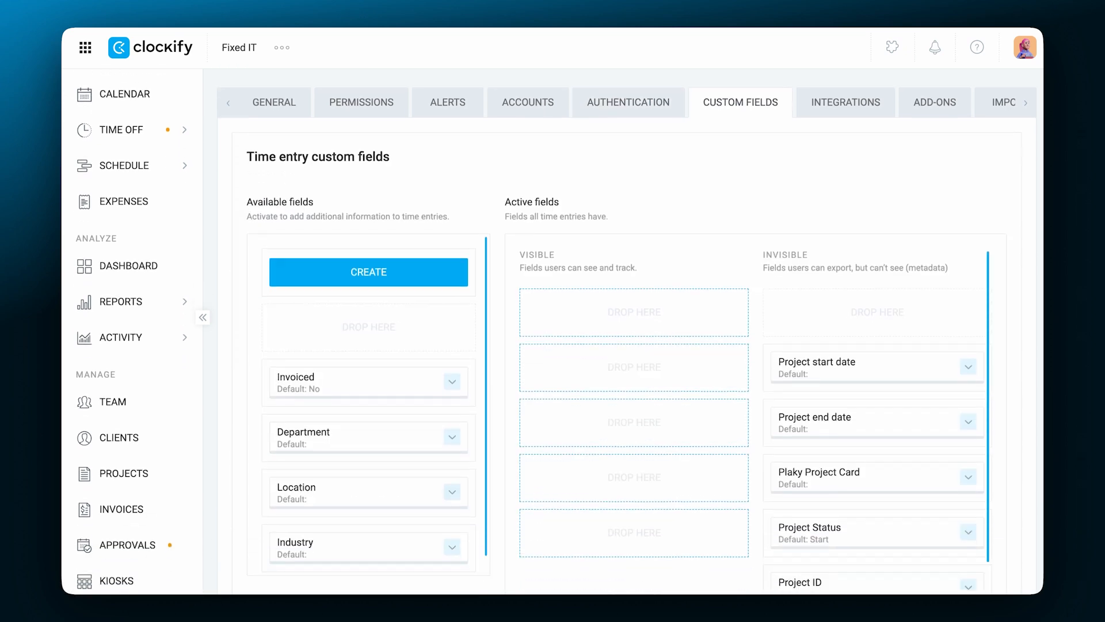
scroll("up", 3)
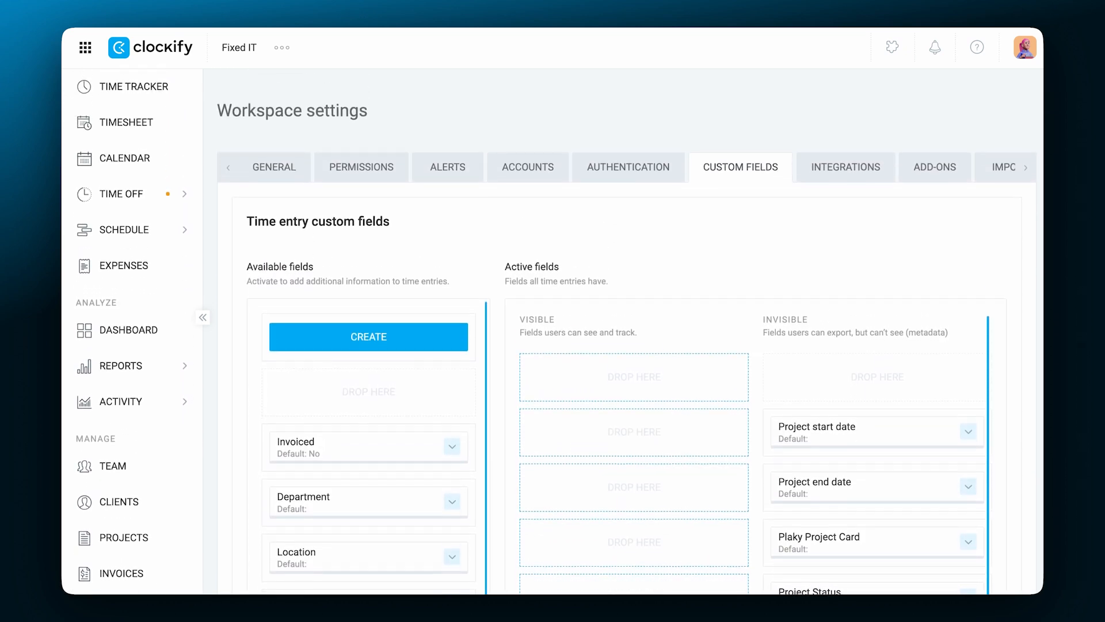
- Check Integrations and Import, then view the audit log's created, updated and deleted entries for this month
left_click(845, 167)
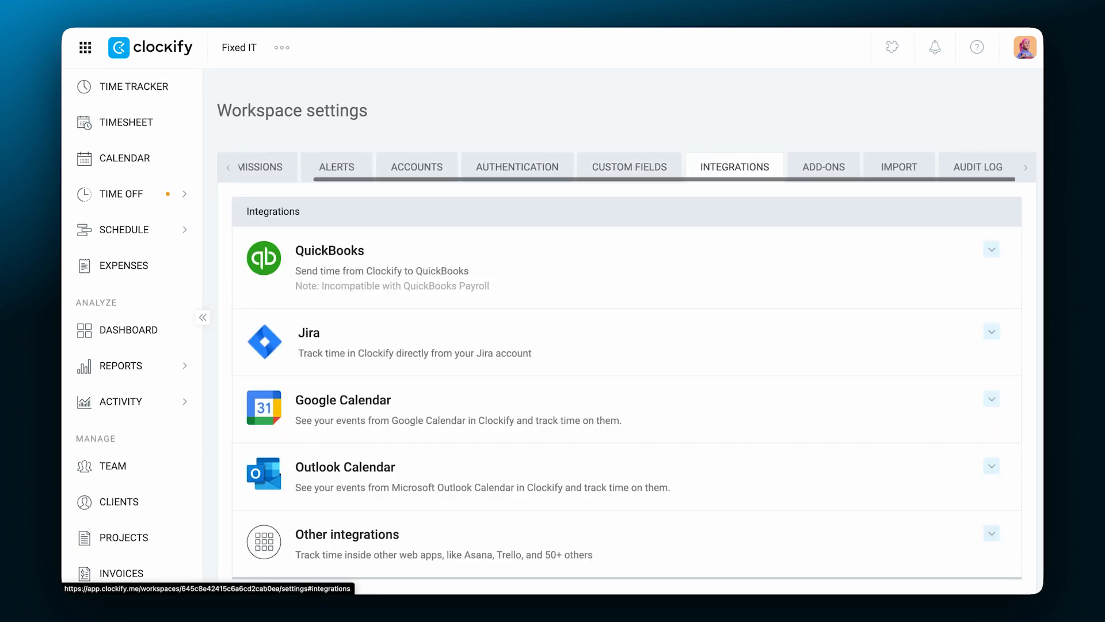
left_click(876, 167)
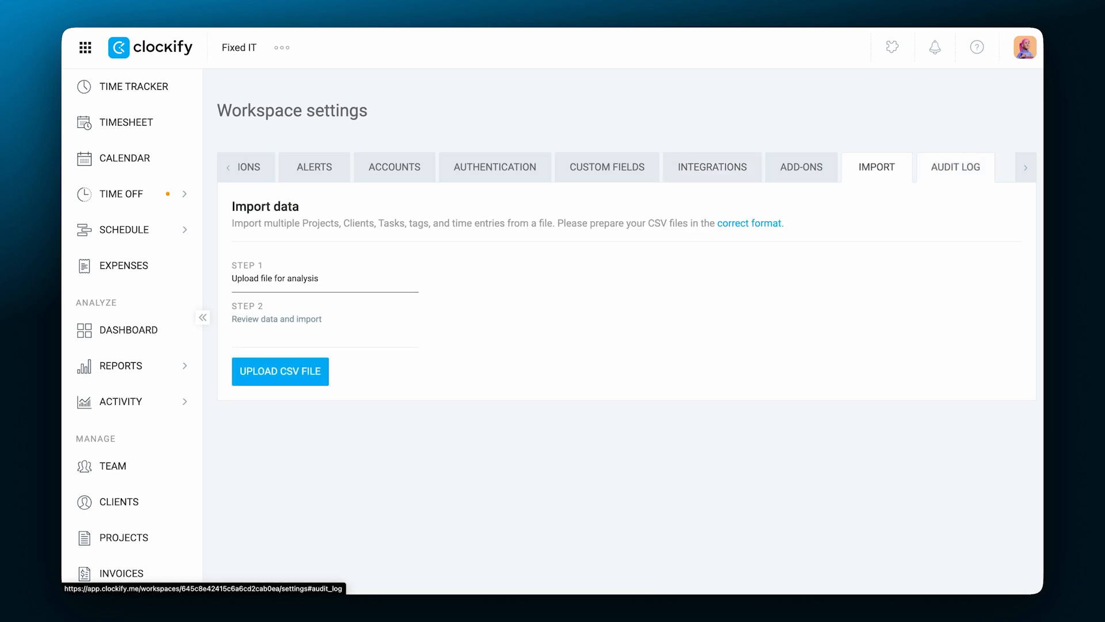
left_click(955, 167)
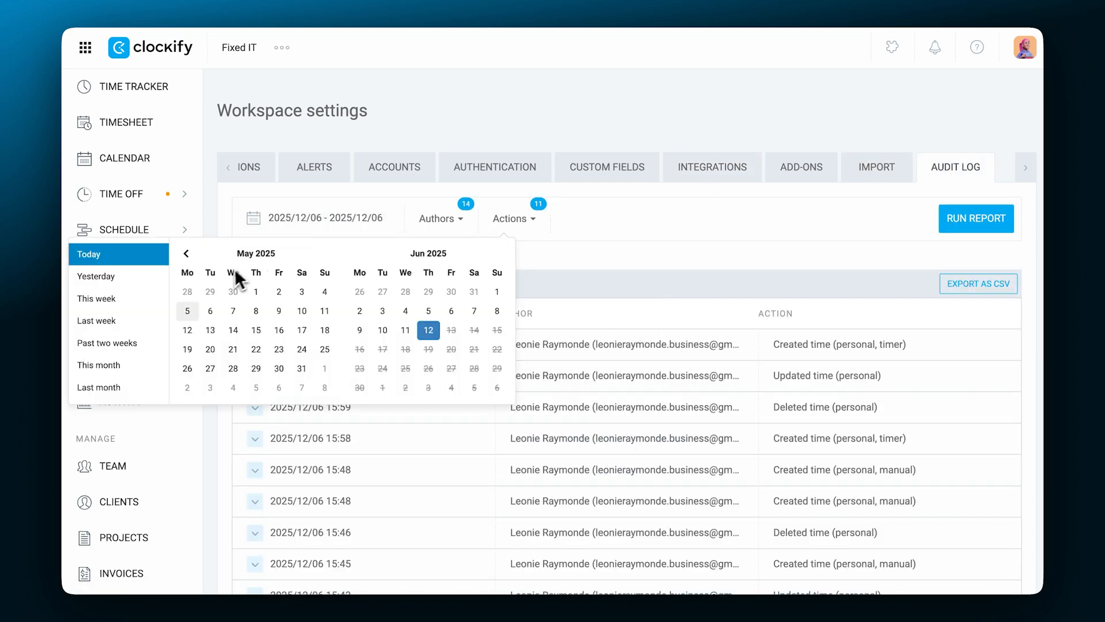
left_click(99, 364)
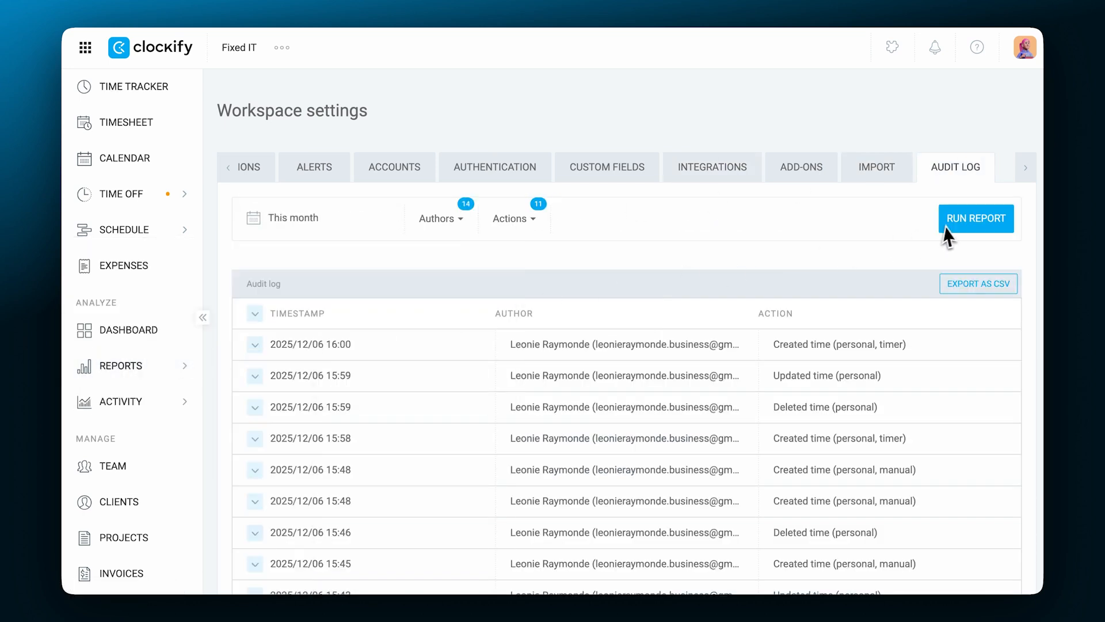
scroll("down", 3)
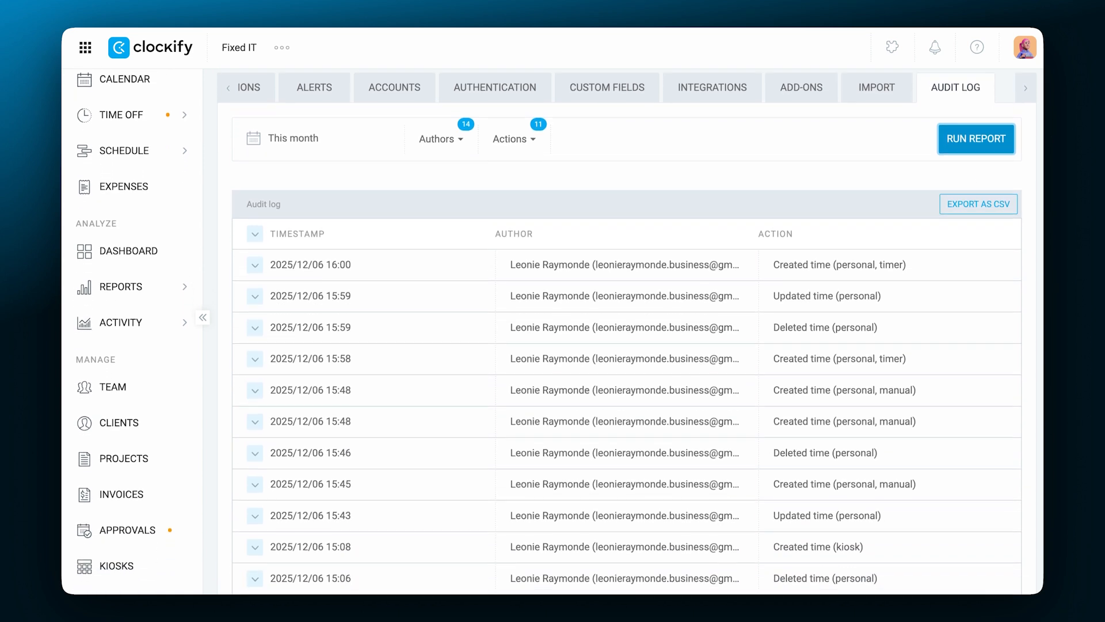
scroll("down", 3)
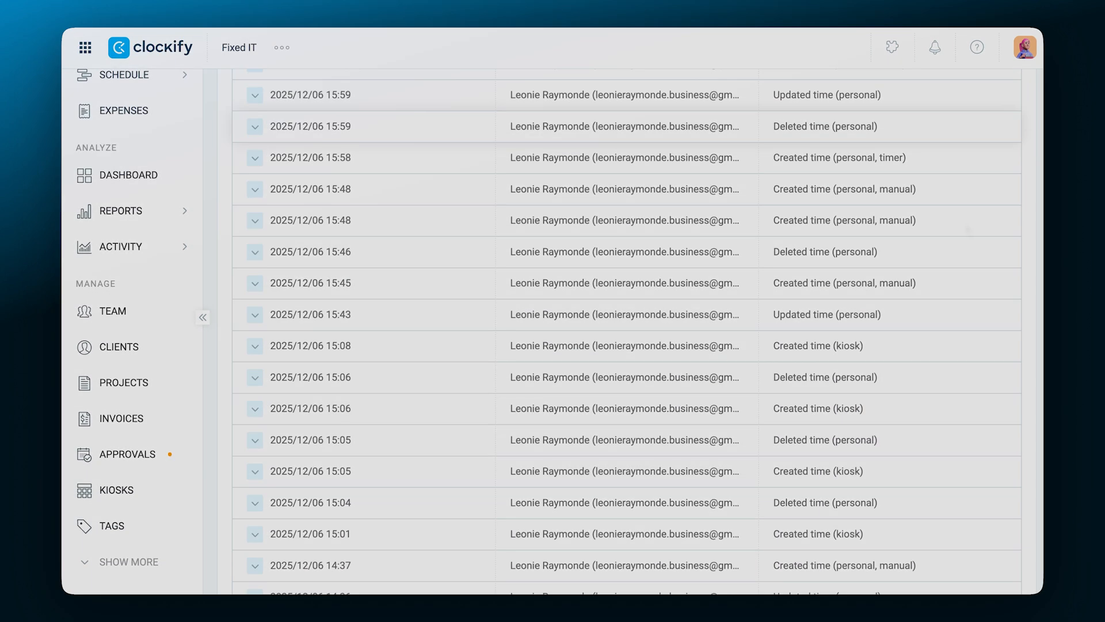